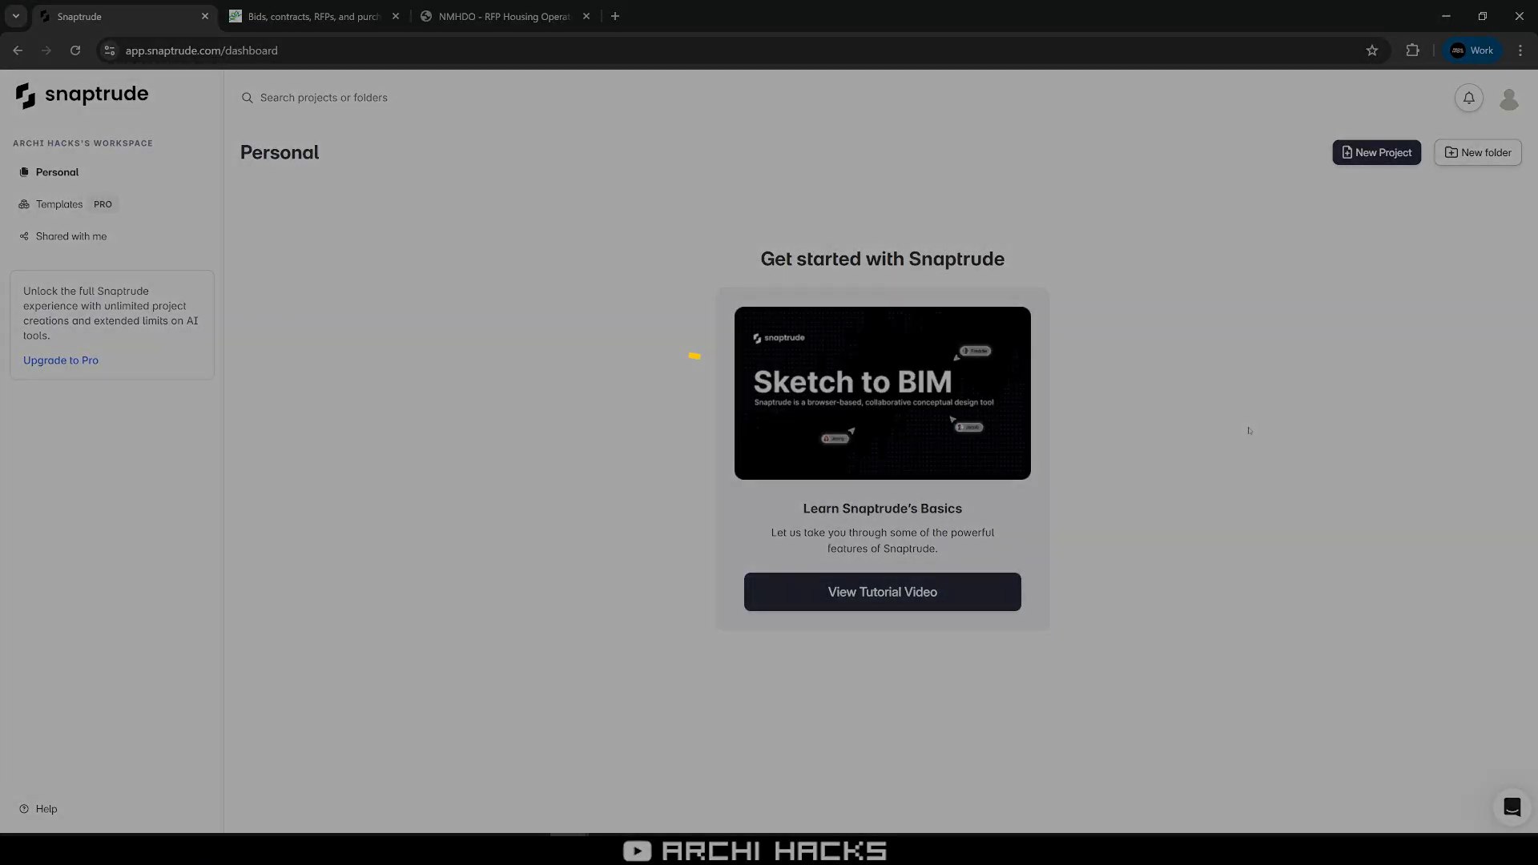
Review the city's bids page and the RFP requirements document.
click(312, 16)
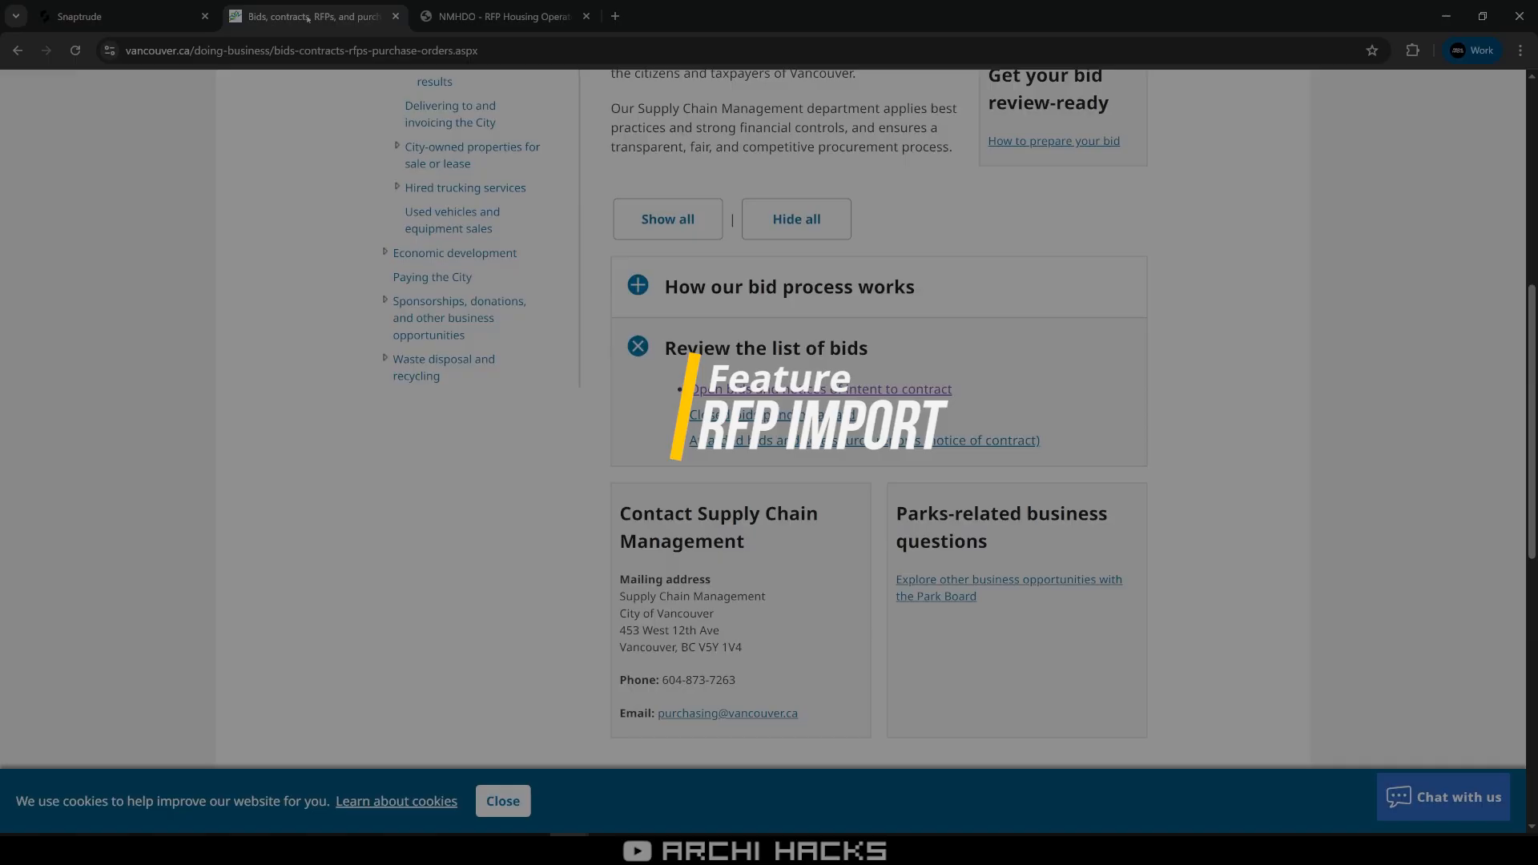
click(500, 16)
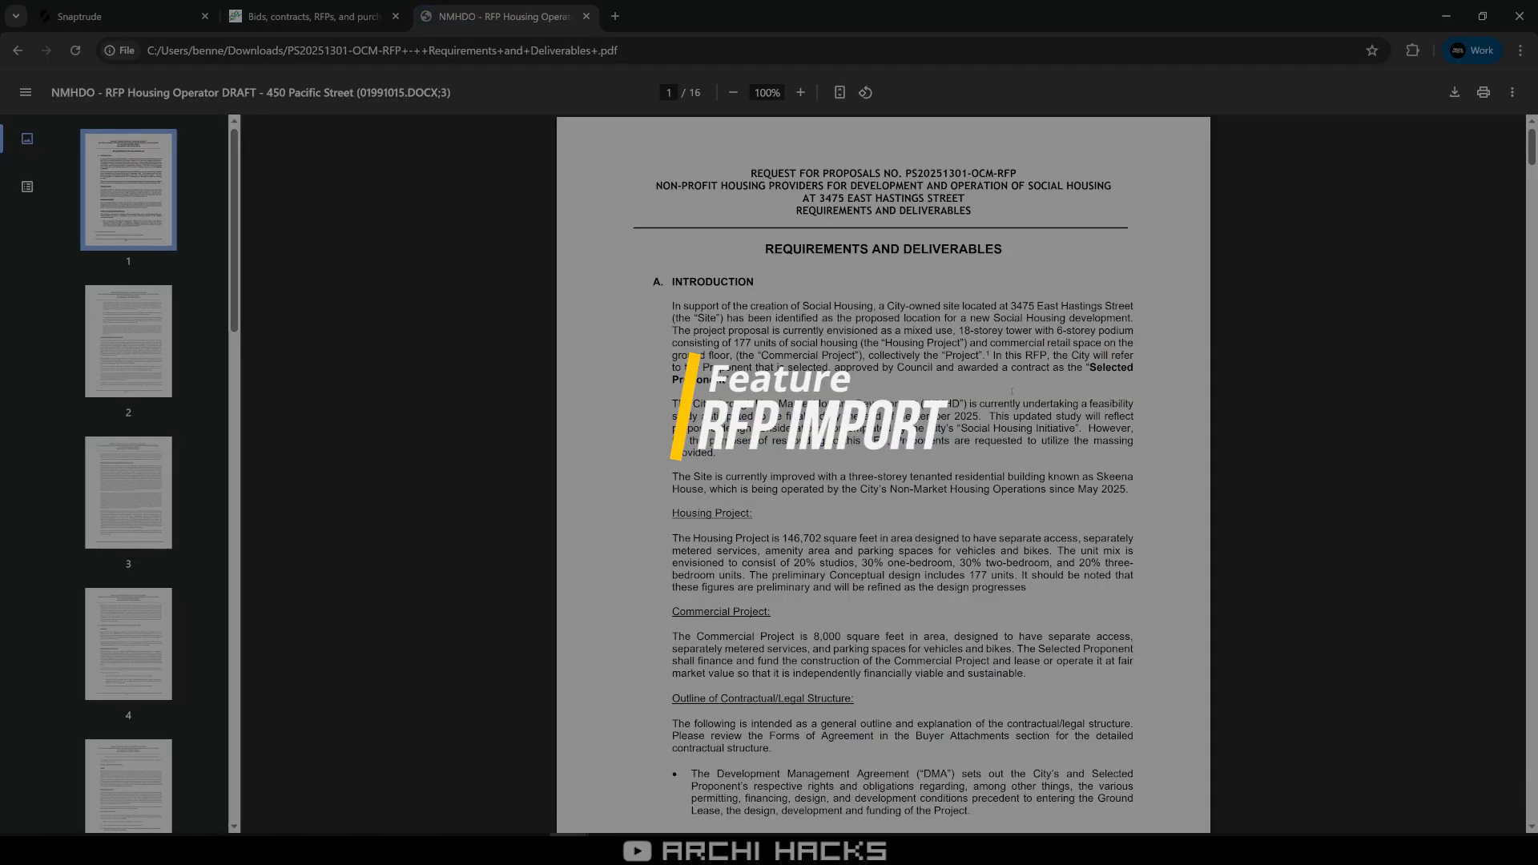
scroll(down, 3)
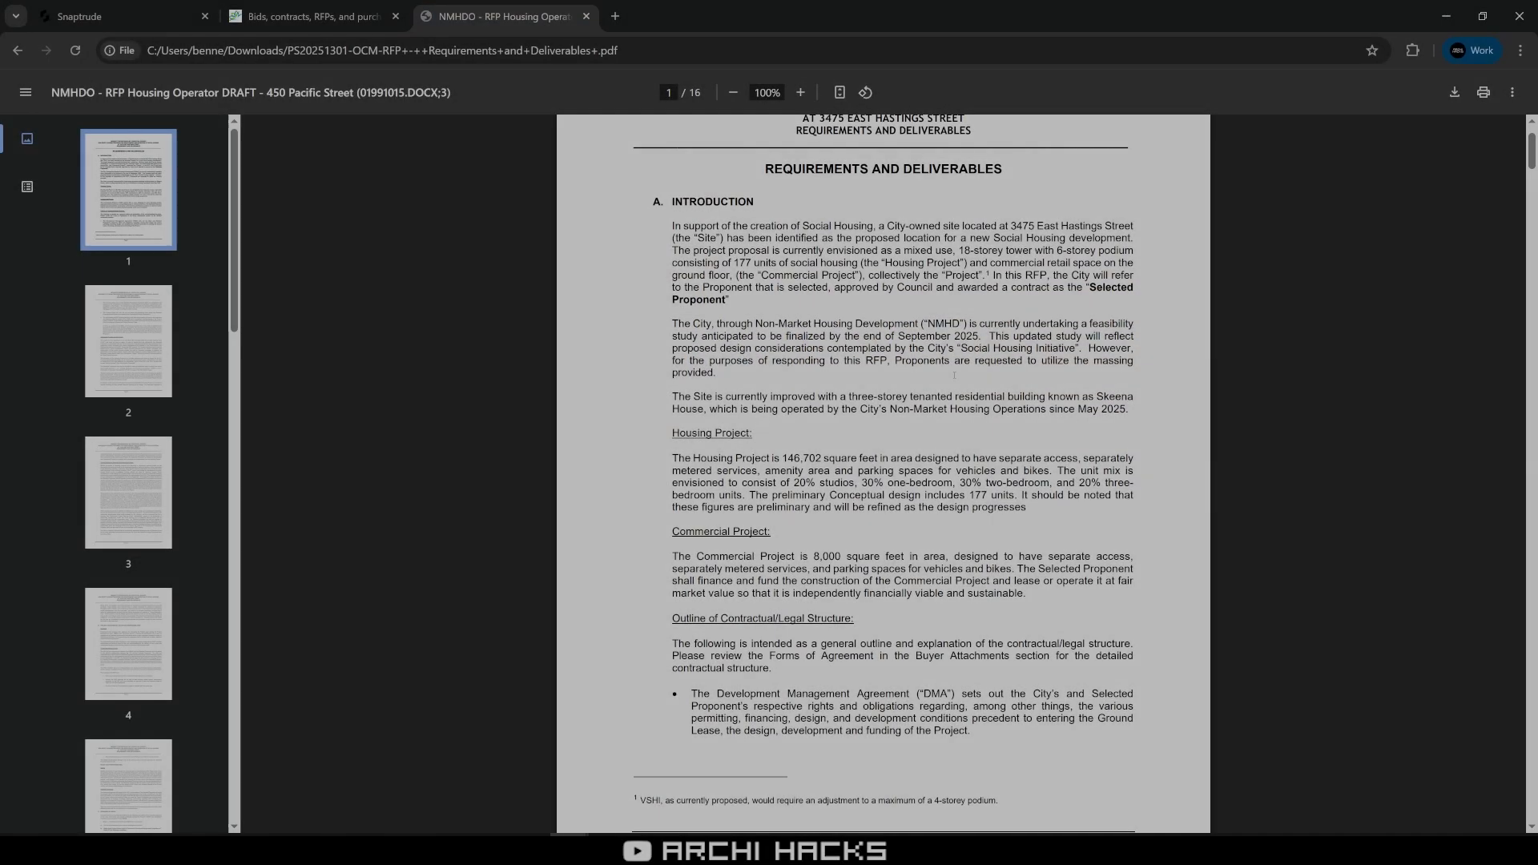
scroll(down, 3)
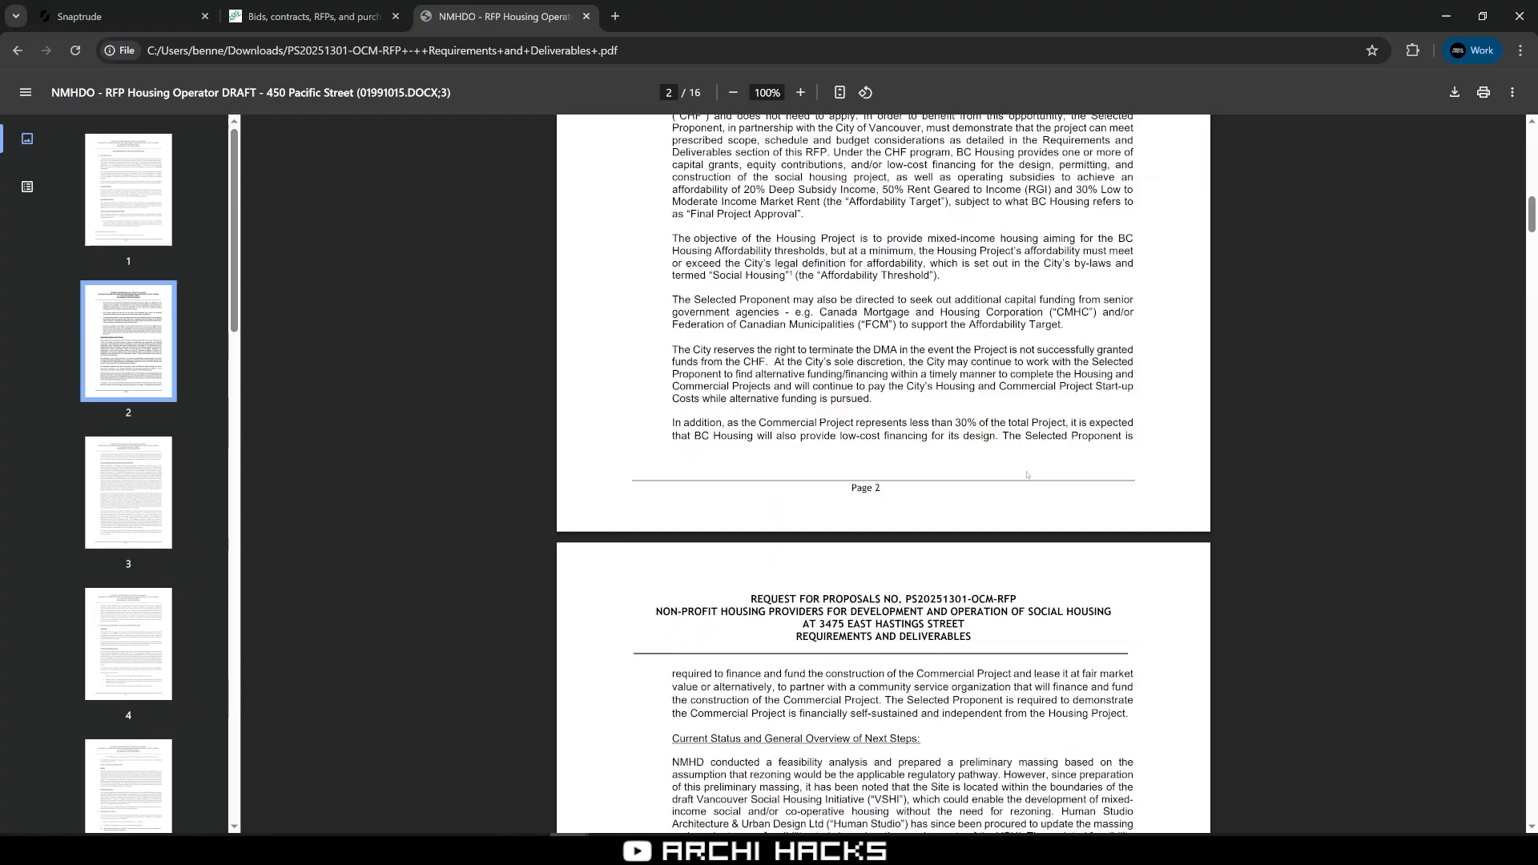
scroll(up, 3)
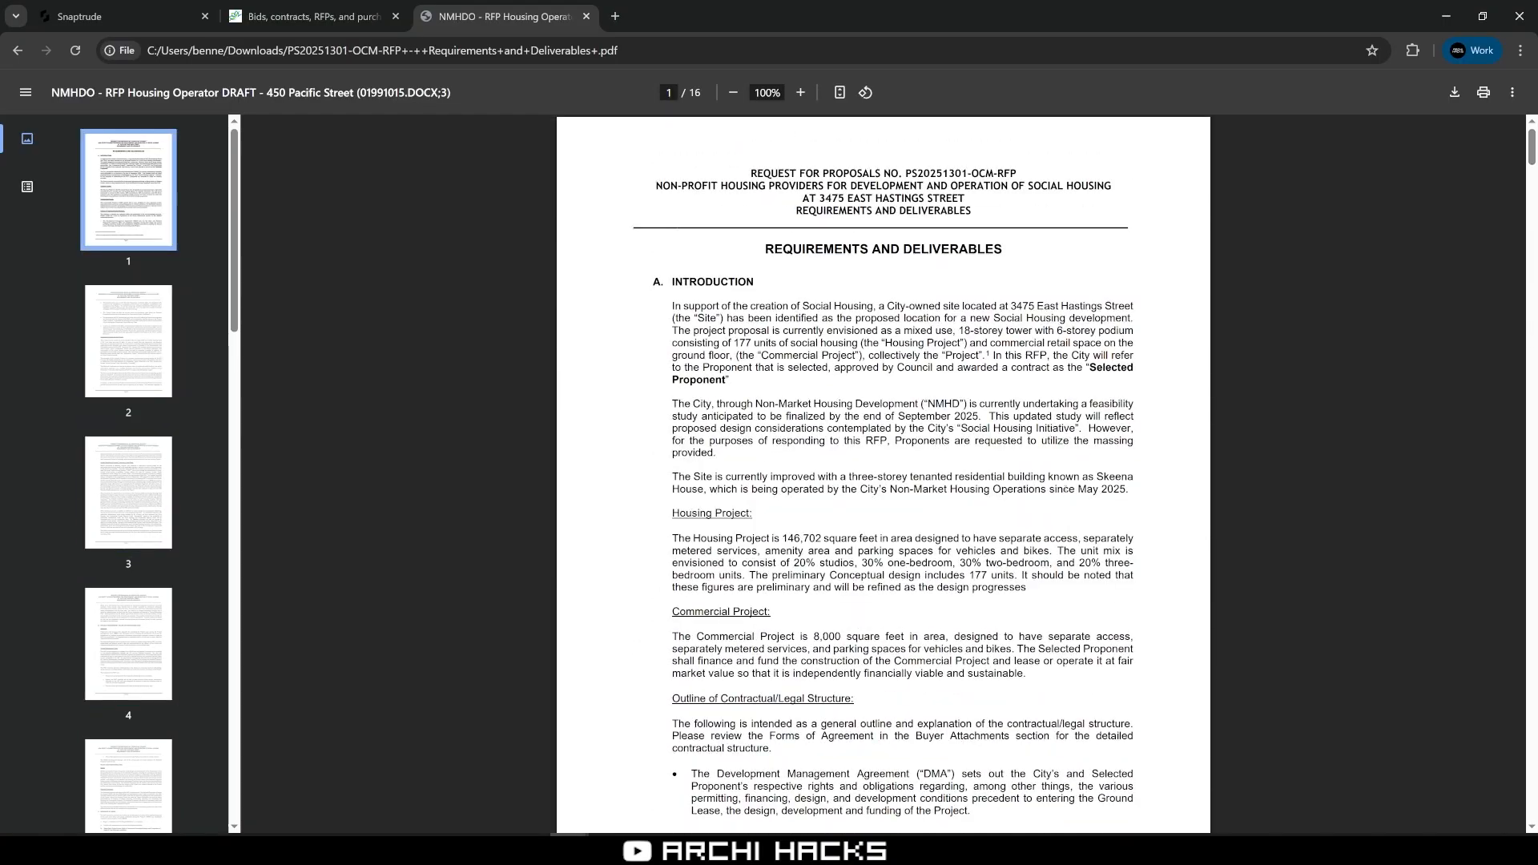
click(118, 16)
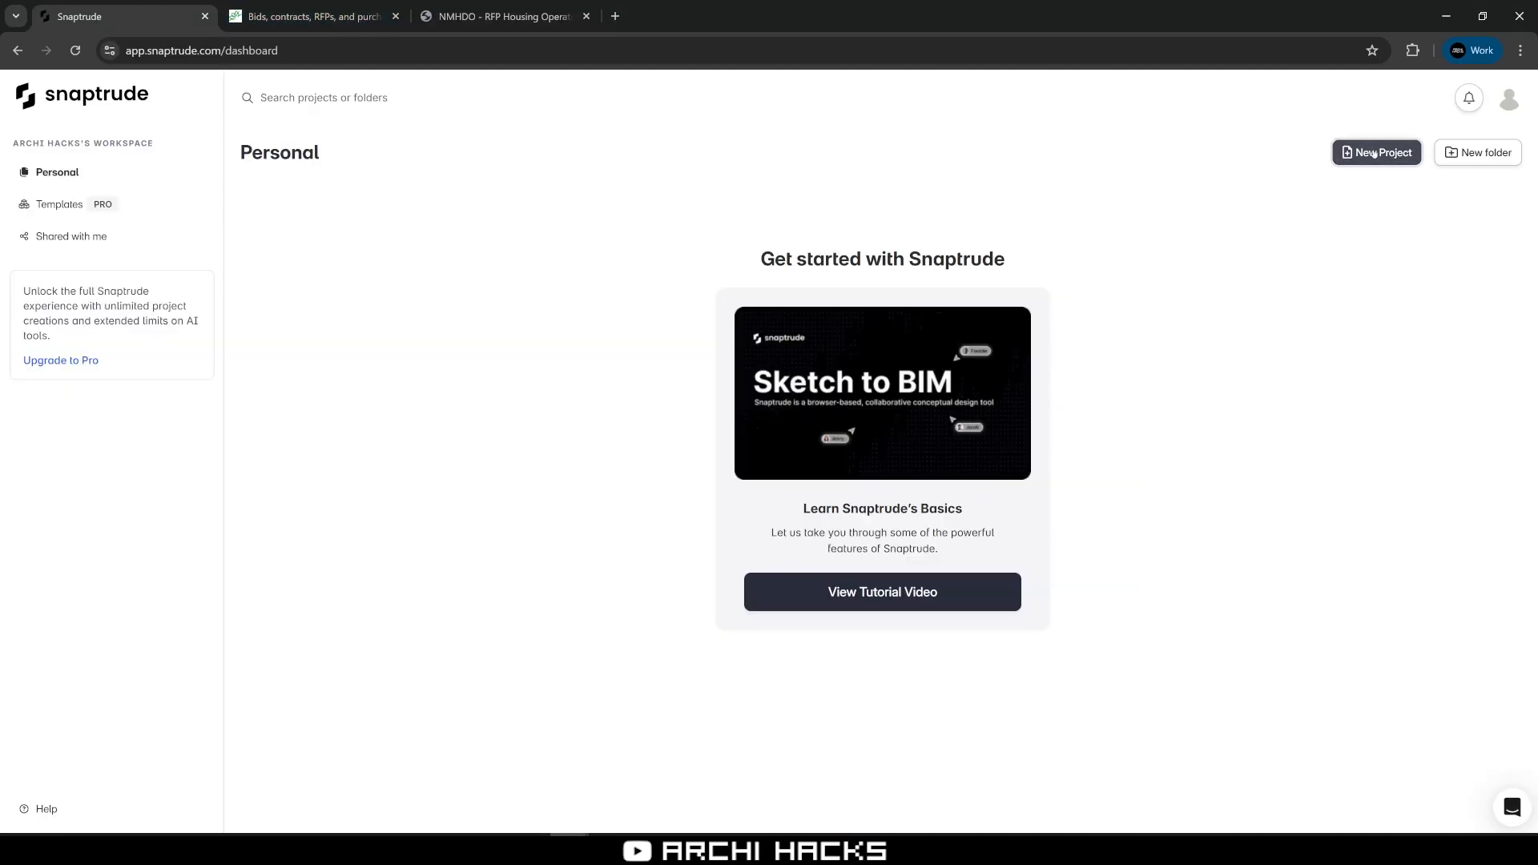
click(1377, 153)
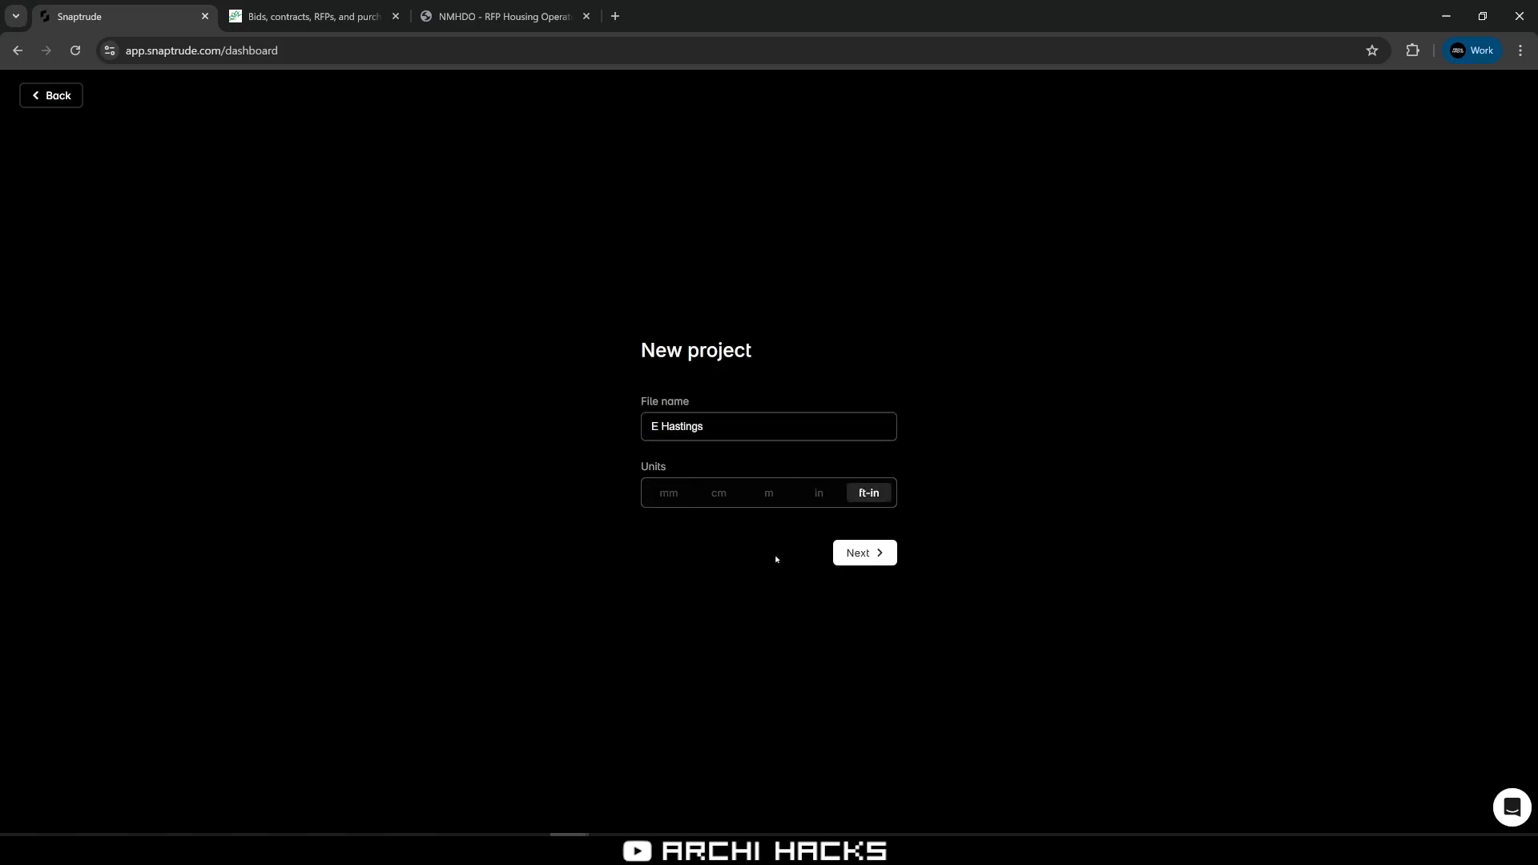
click(862, 552)
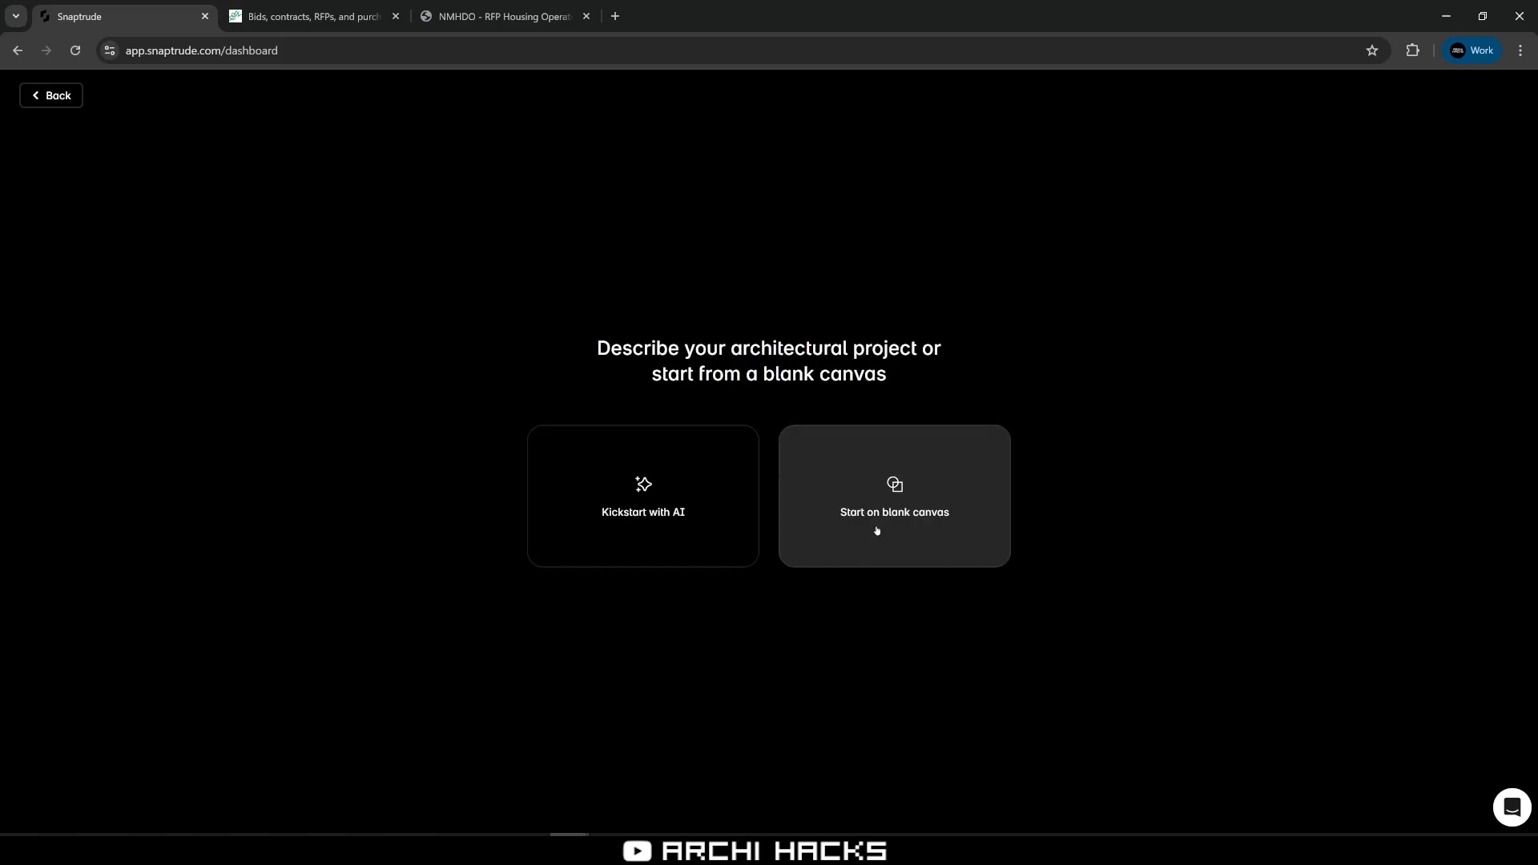
click(891, 495)
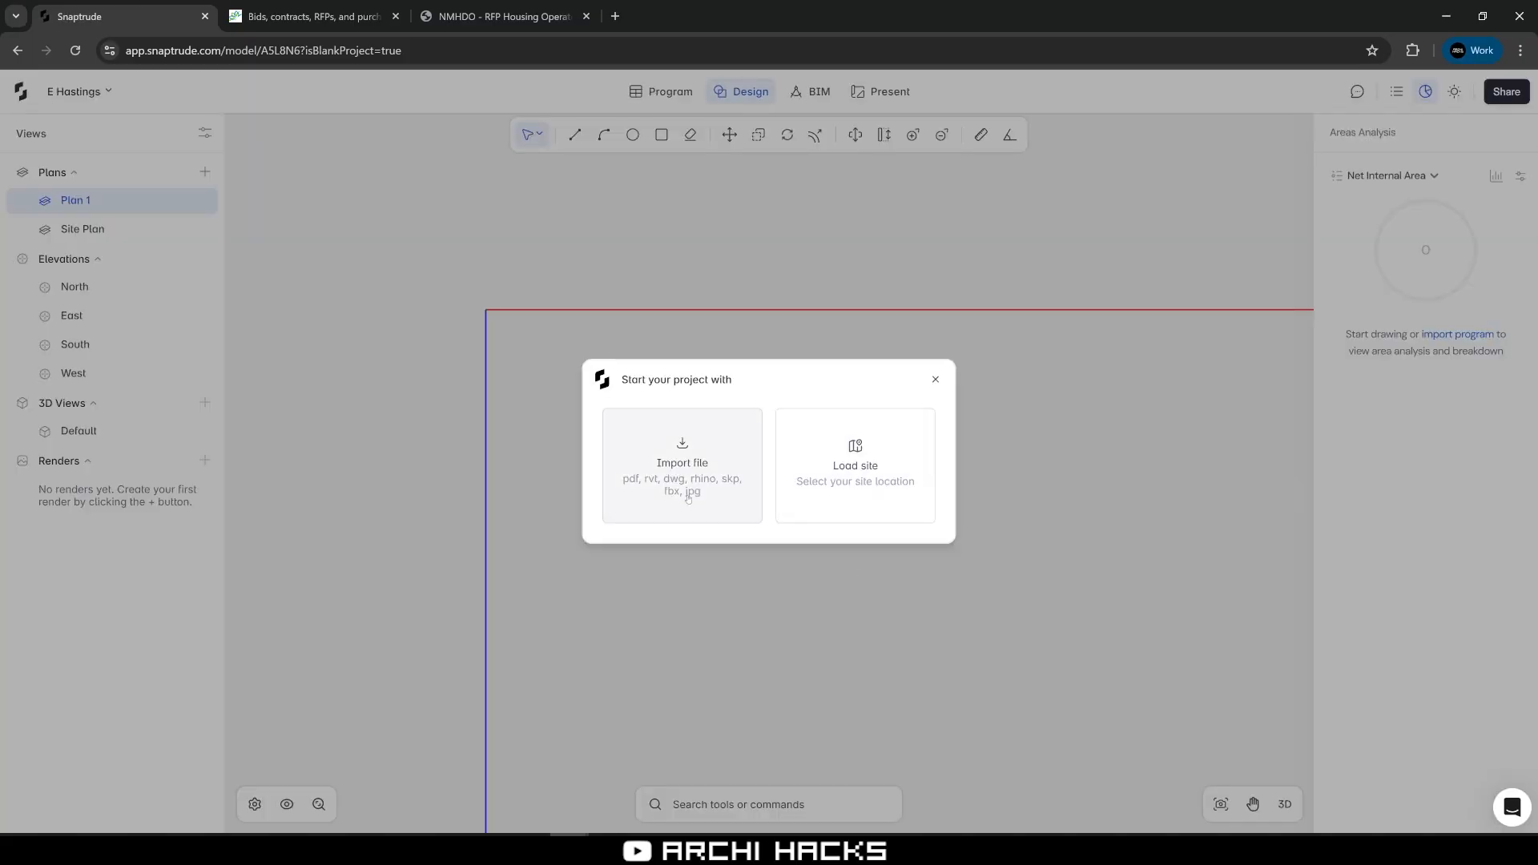
Confirm the address in the RFP, then import 3475 East Hastings Street with surrounding buildings.
click(853, 463)
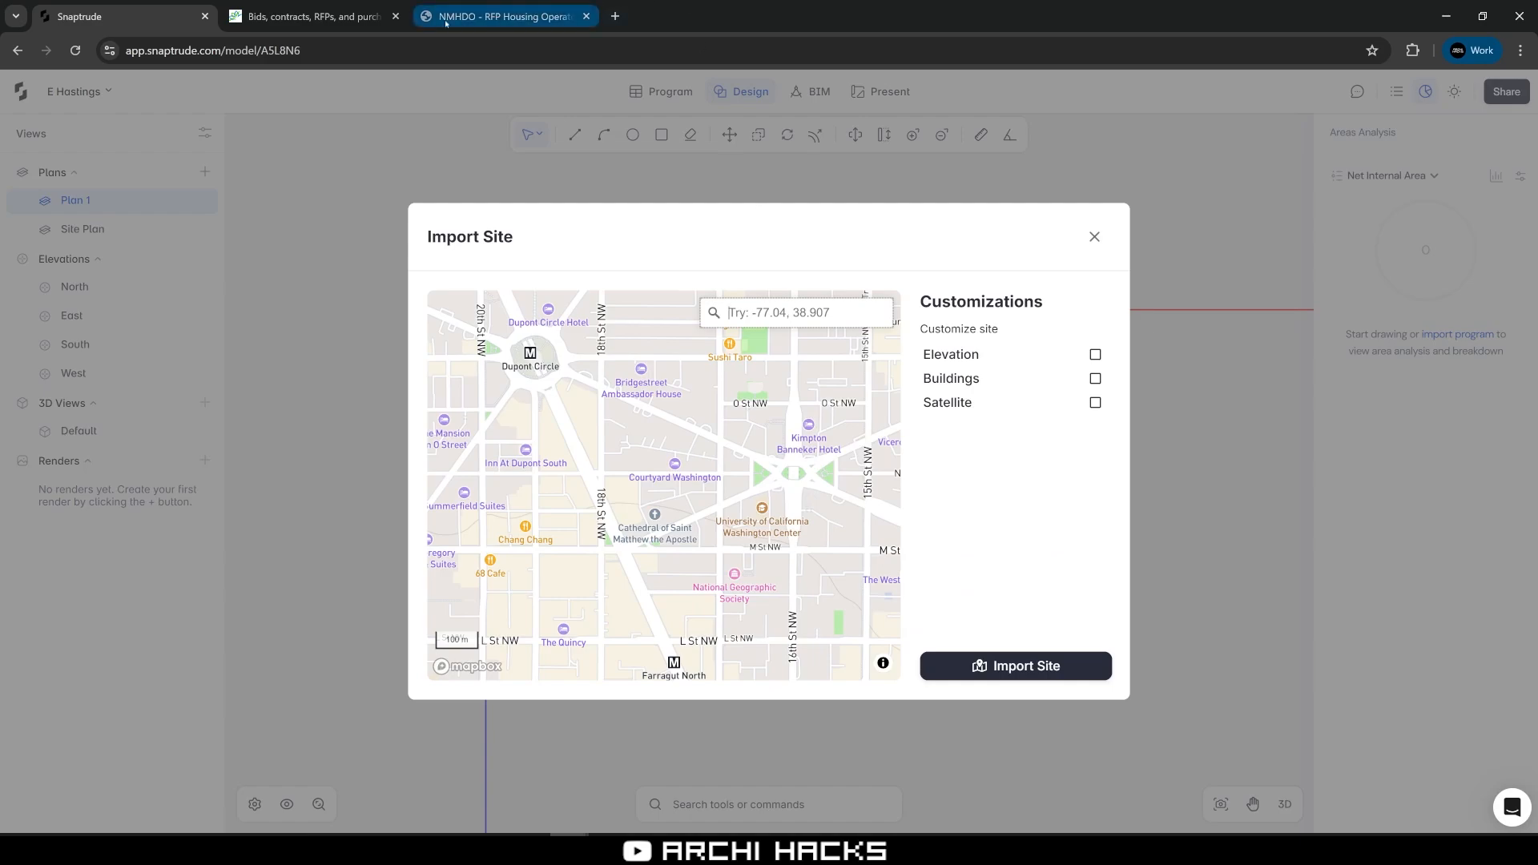
click(502, 17)
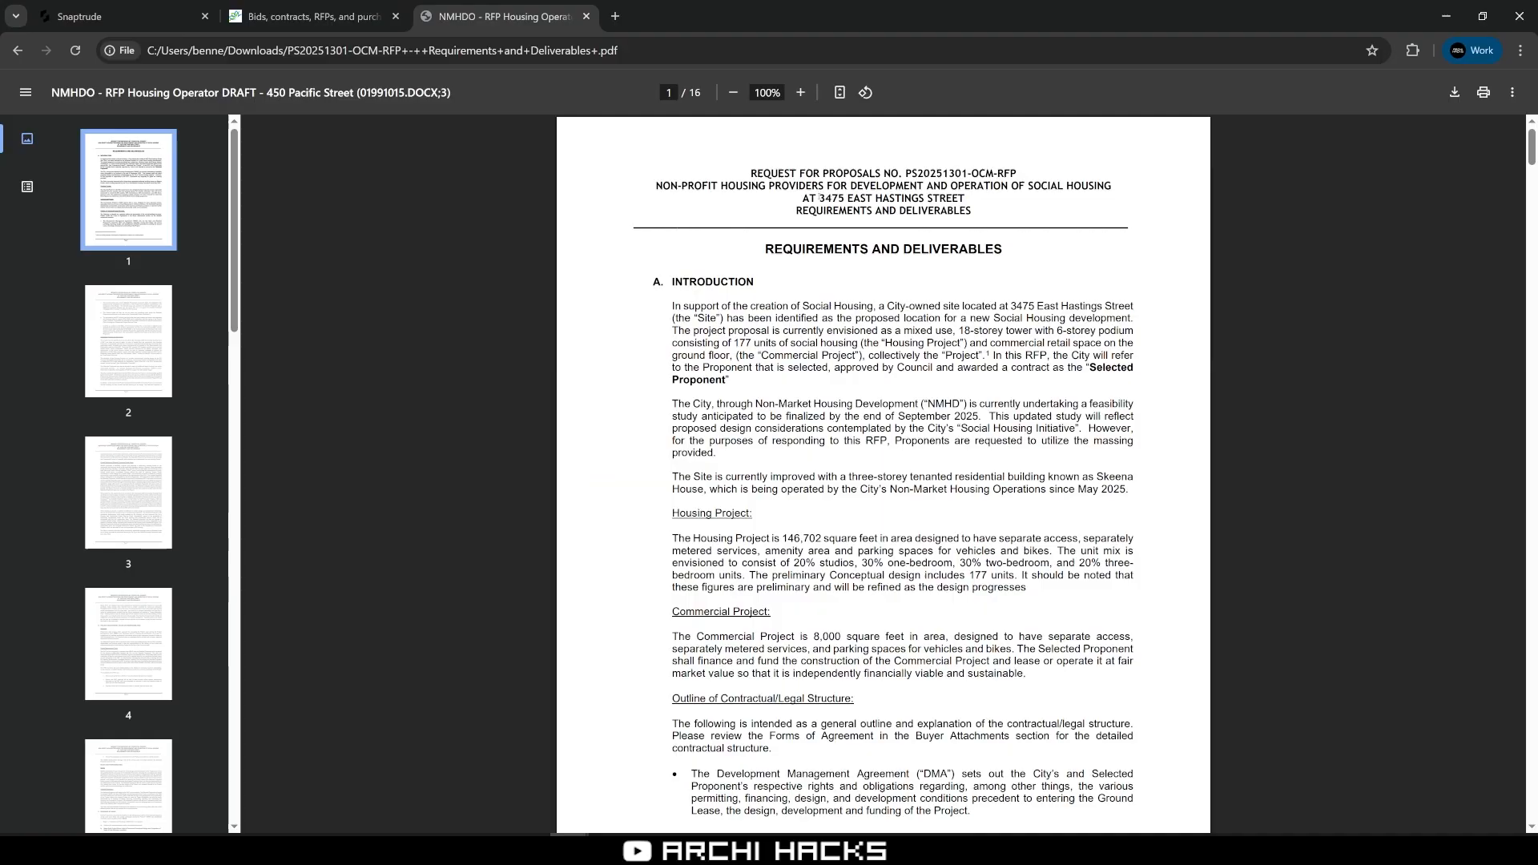
click(309, 17)
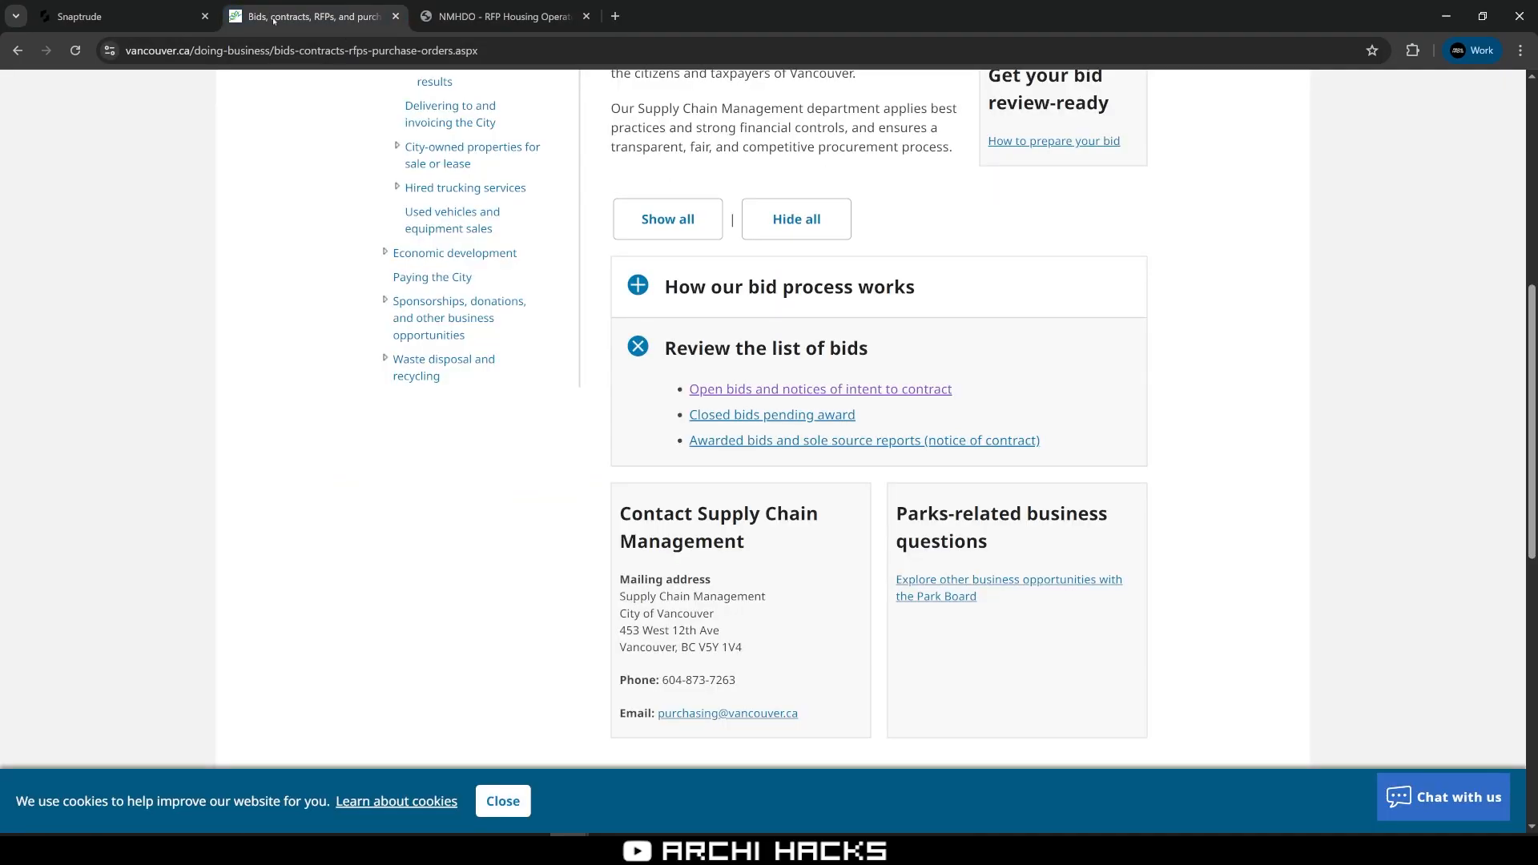
click(123, 16)
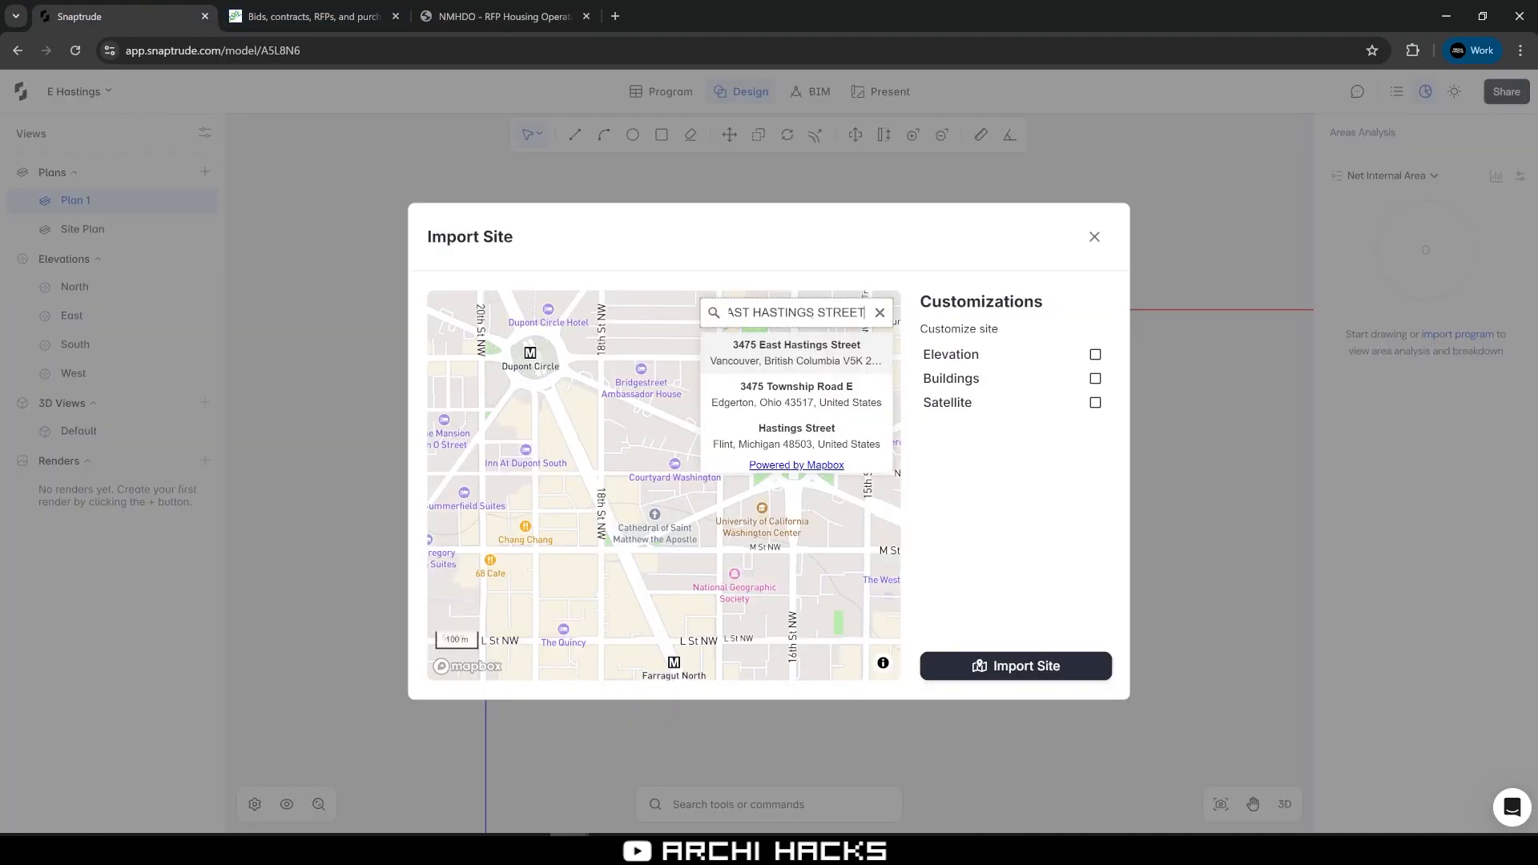
click(794, 353)
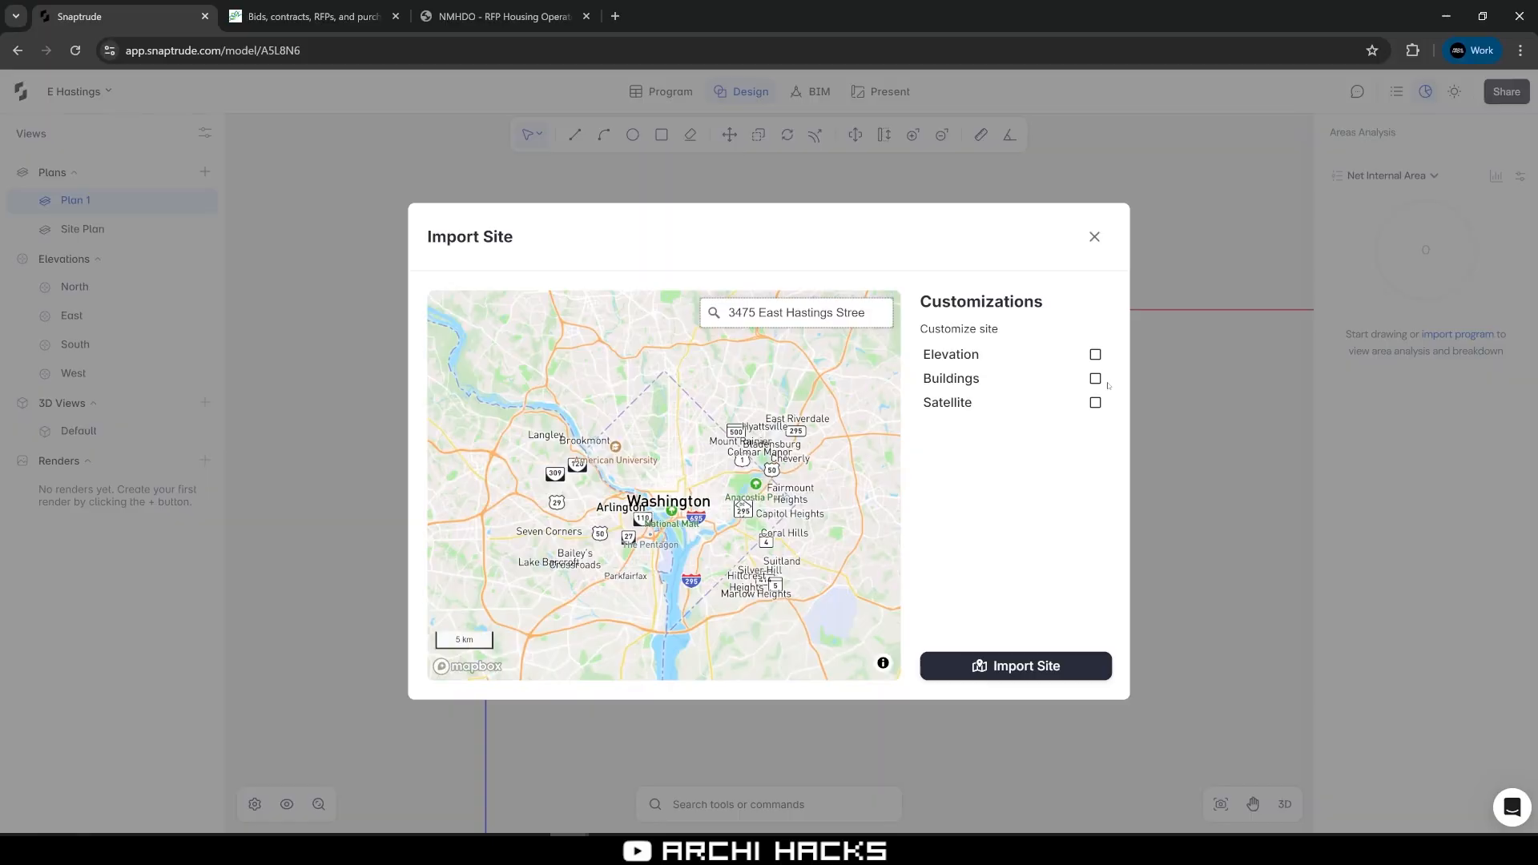
click(1095, 379)
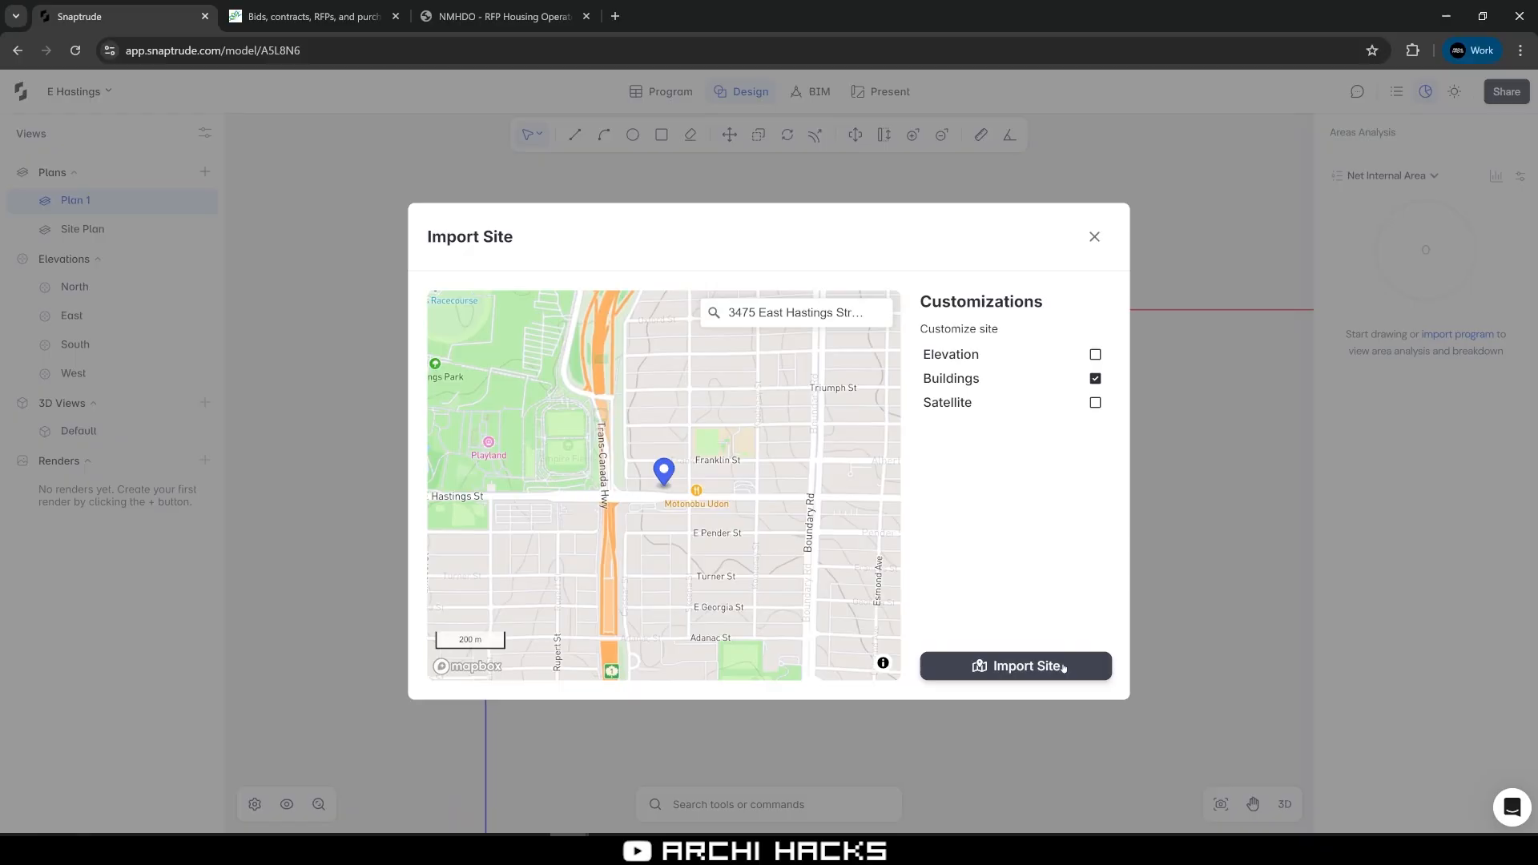
click(1015, 665)
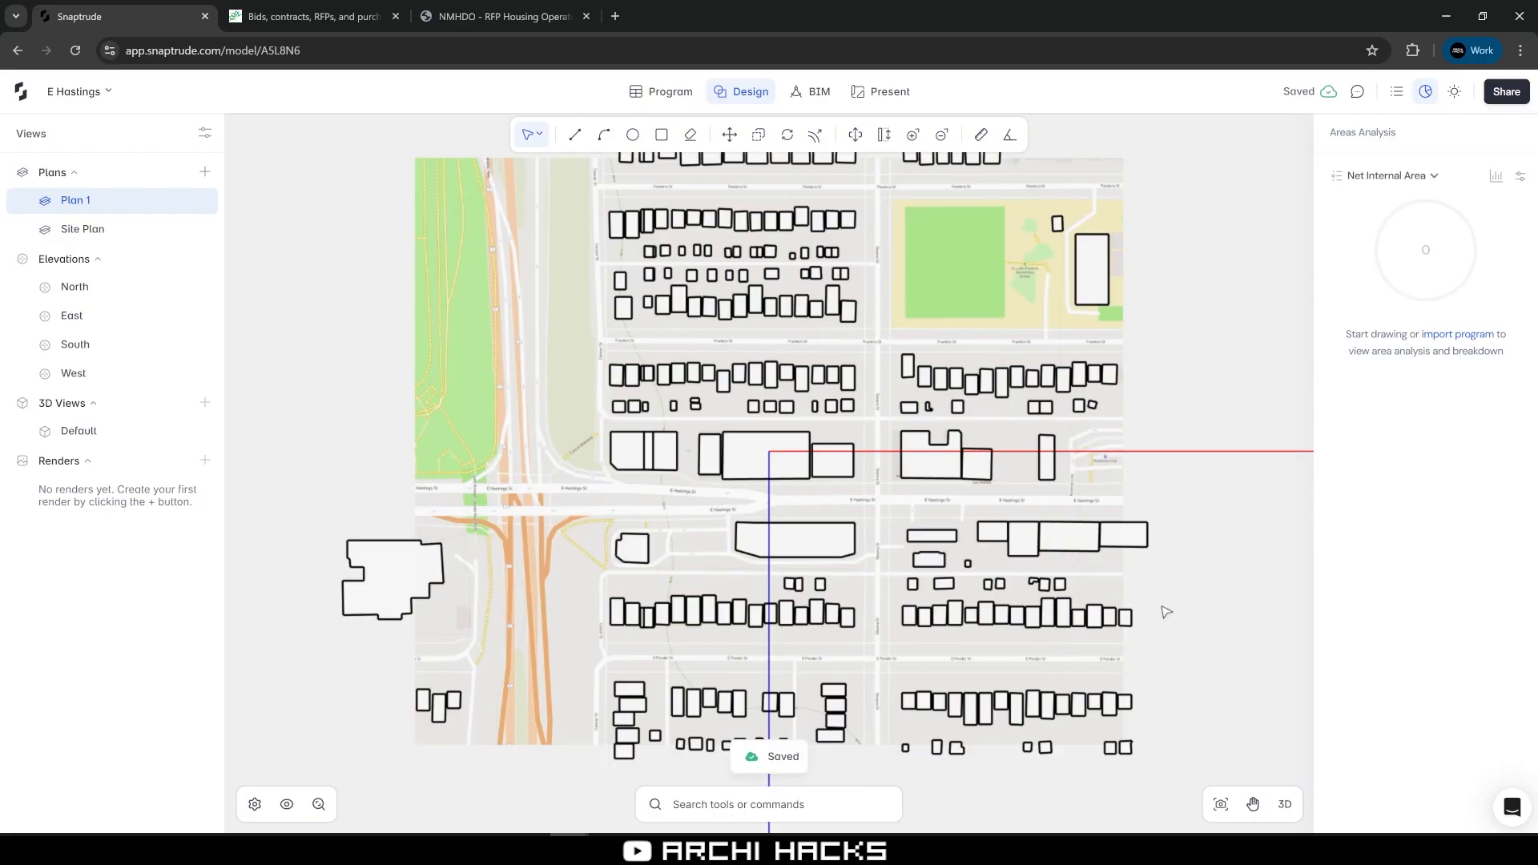
mouse_move(1285, 804)
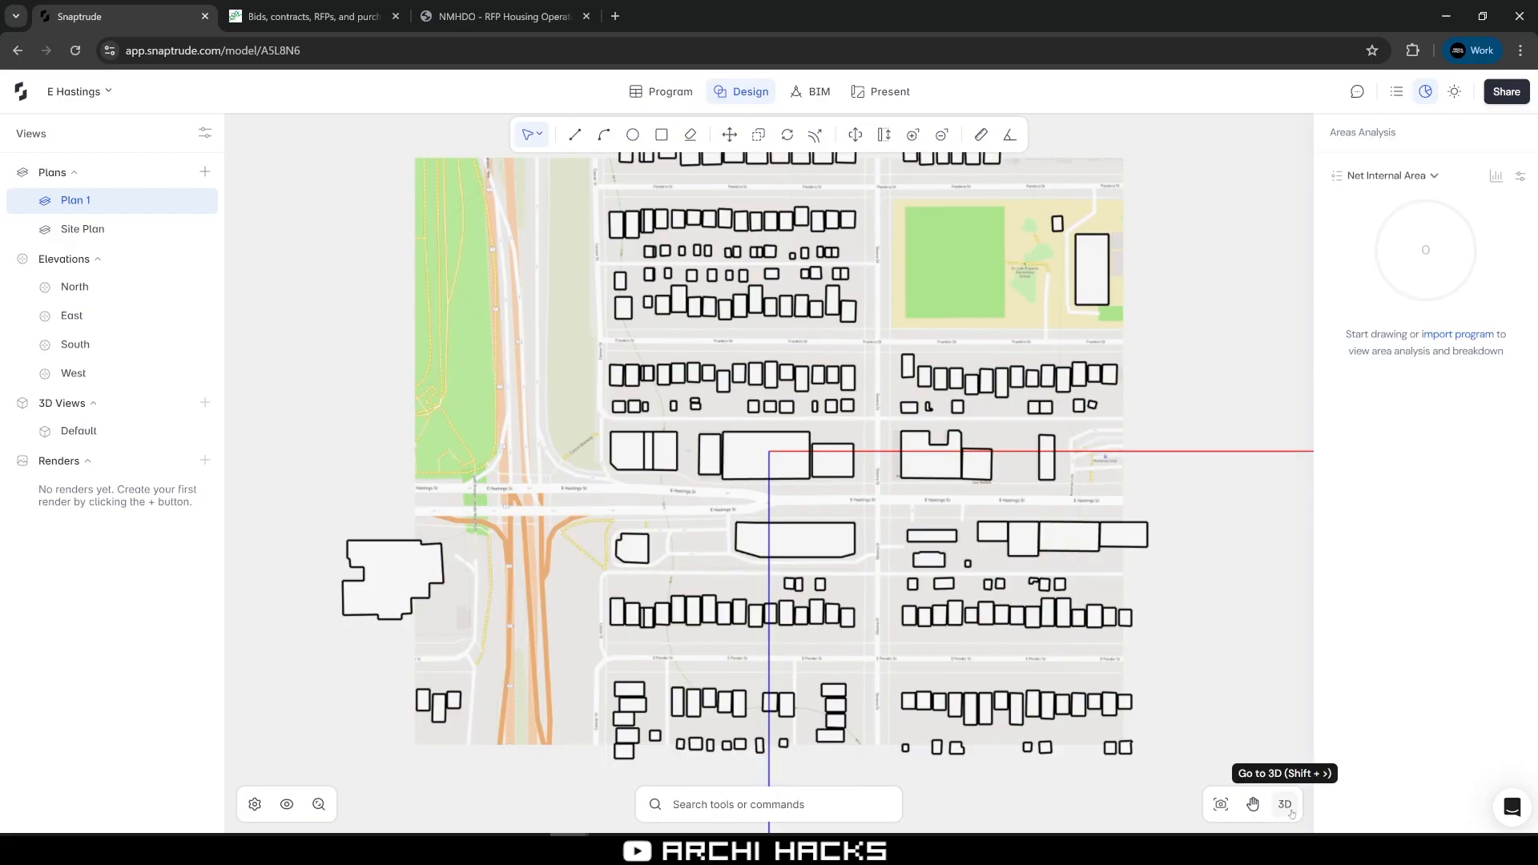
Switch from plan to the Default 3D view of the imported neighbourhood.
click(1284, 804)
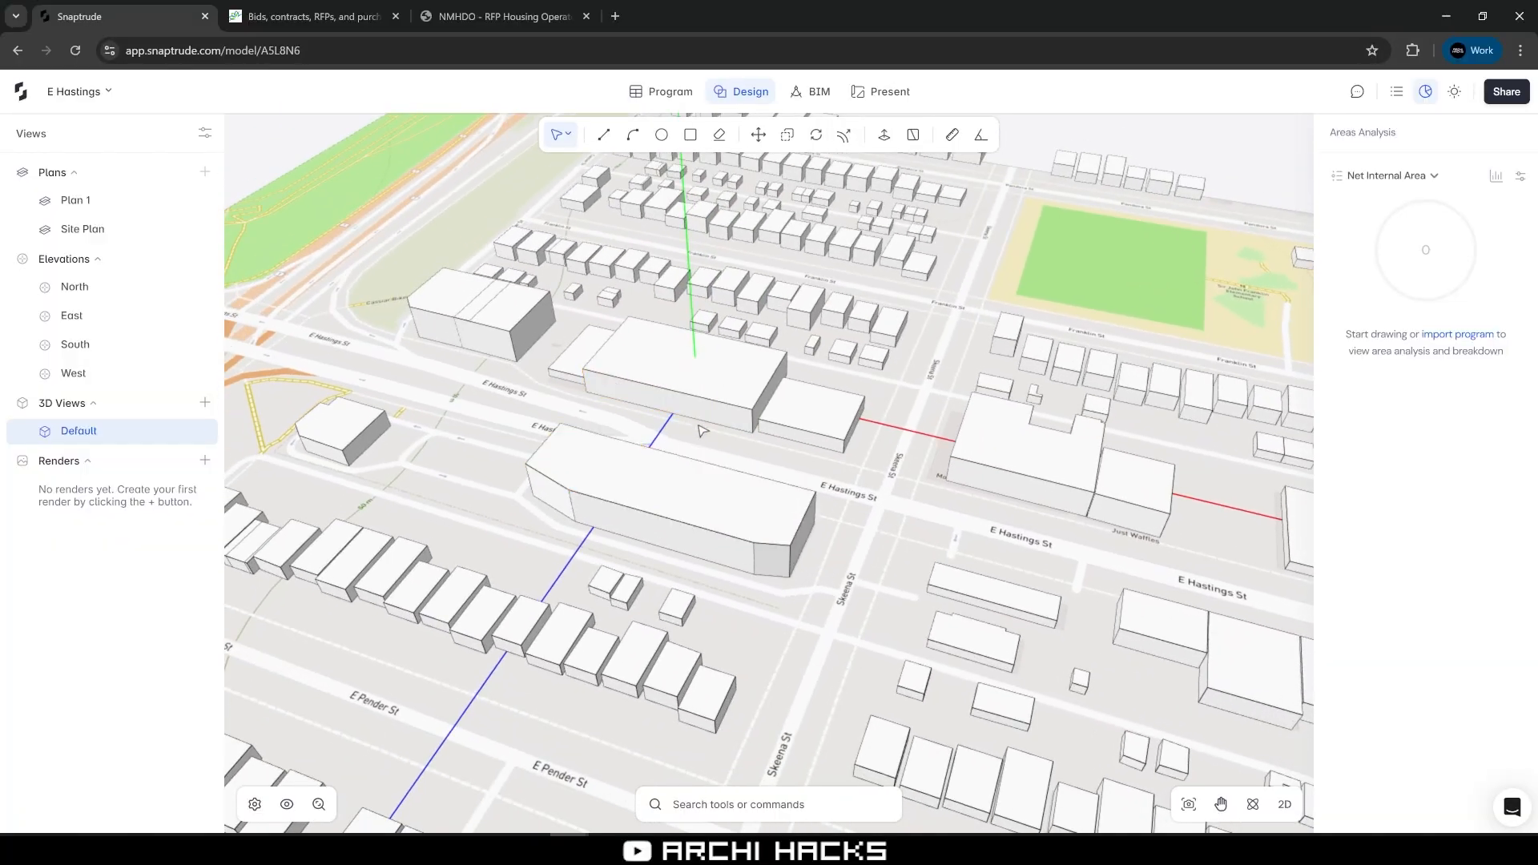
mouse_move(518, 175)
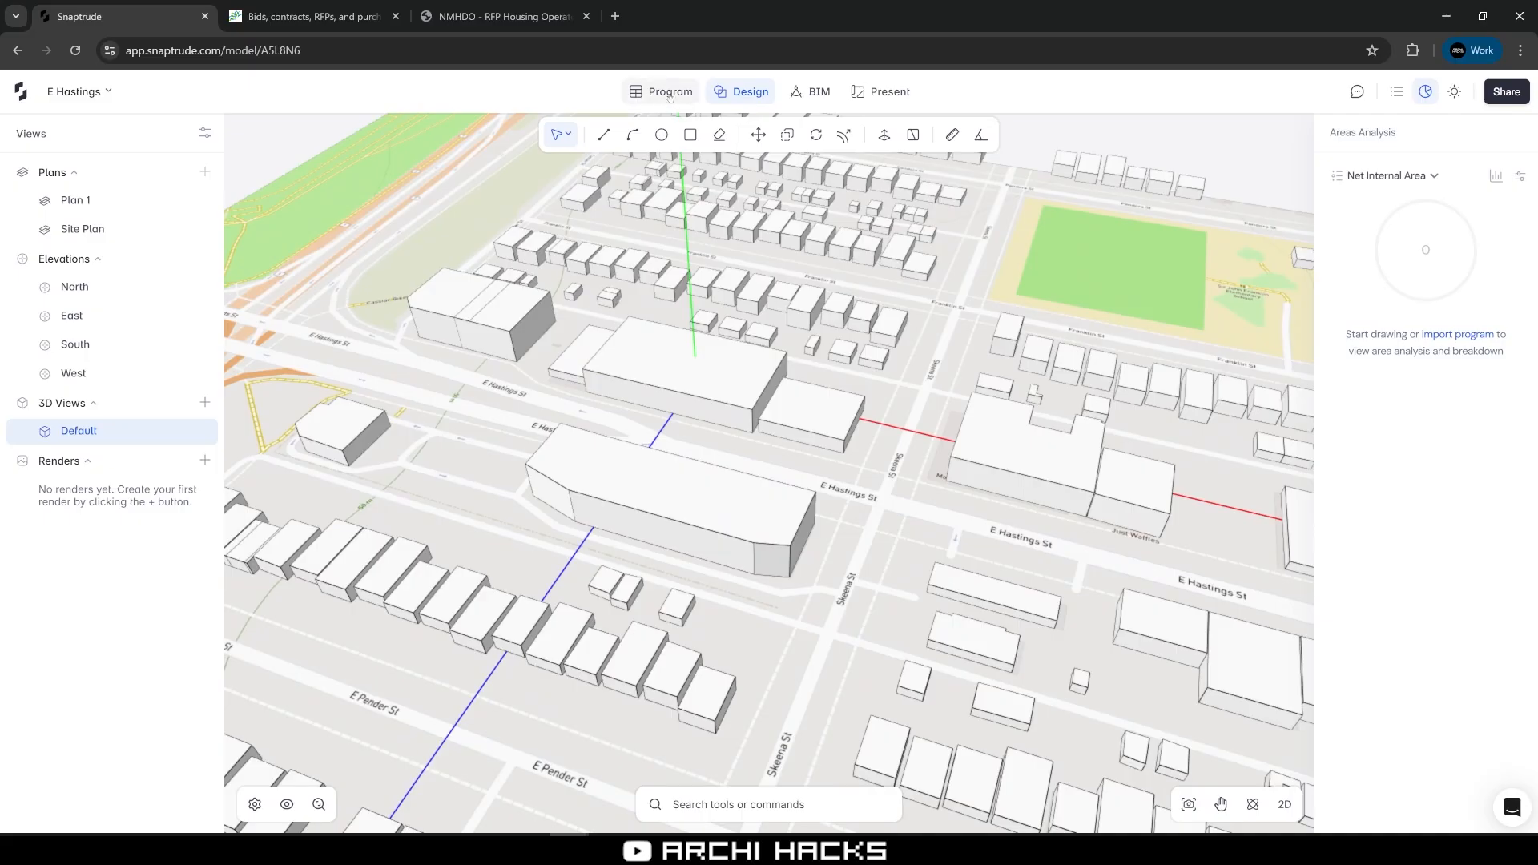
Open the Program workspace, review the RFP, and attach the RFP PDF to the brief.
click(669, 91)
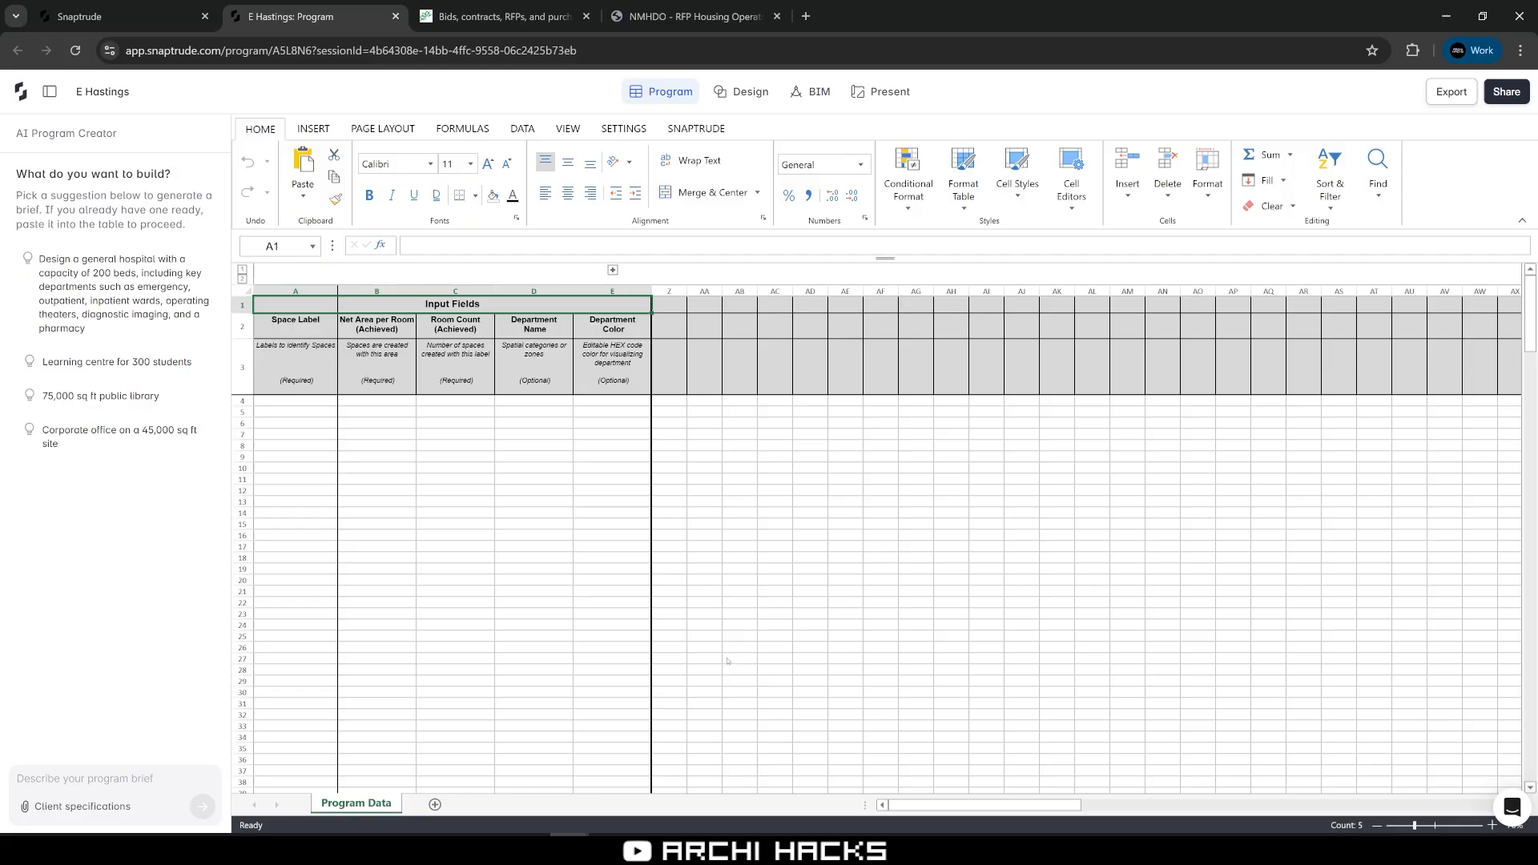
mouse_move(418, 517)
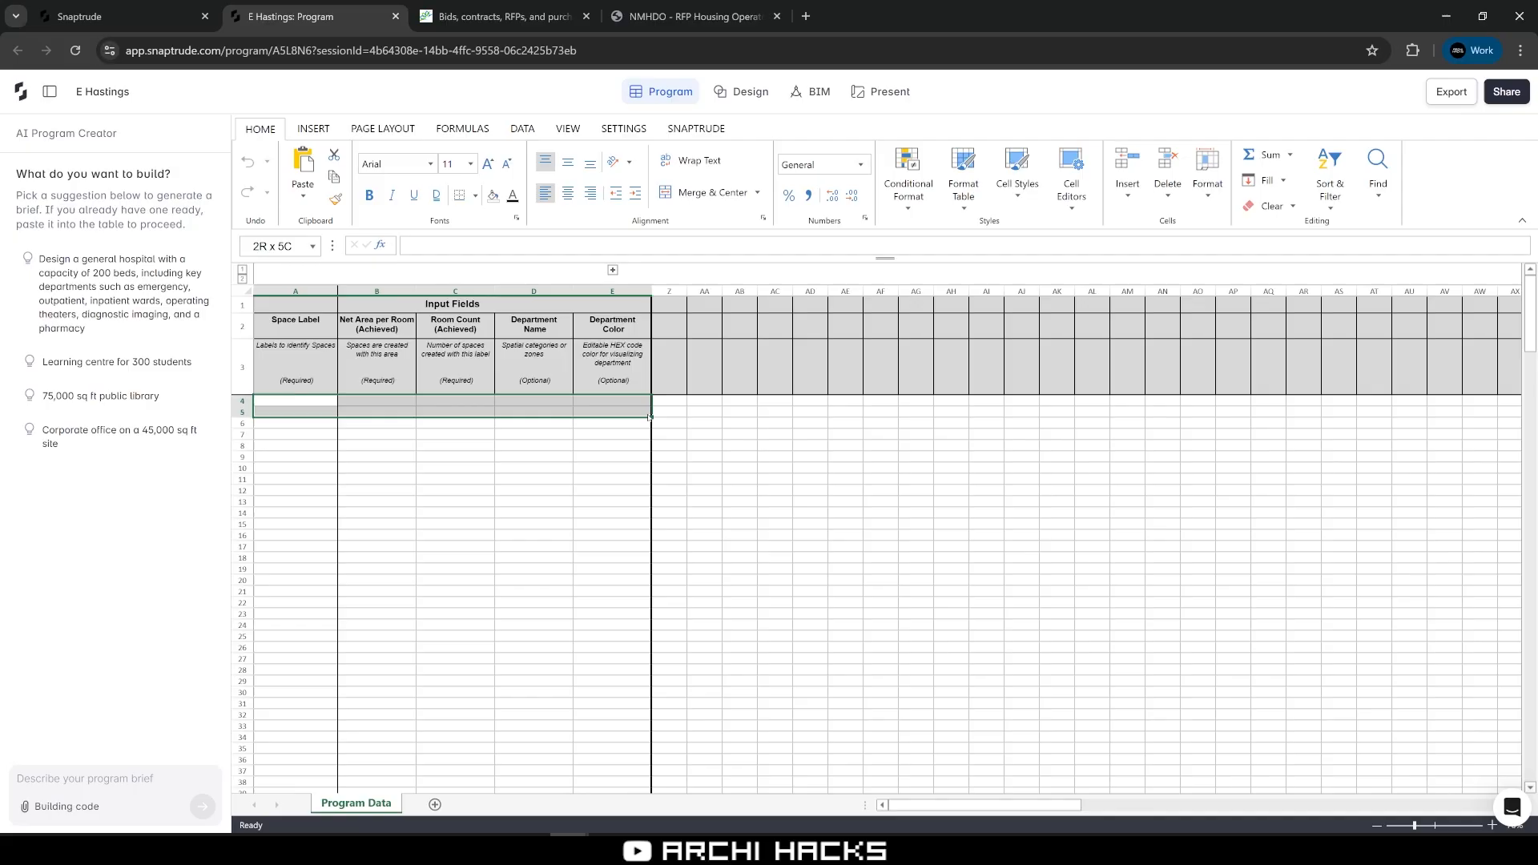
click(612, 455)
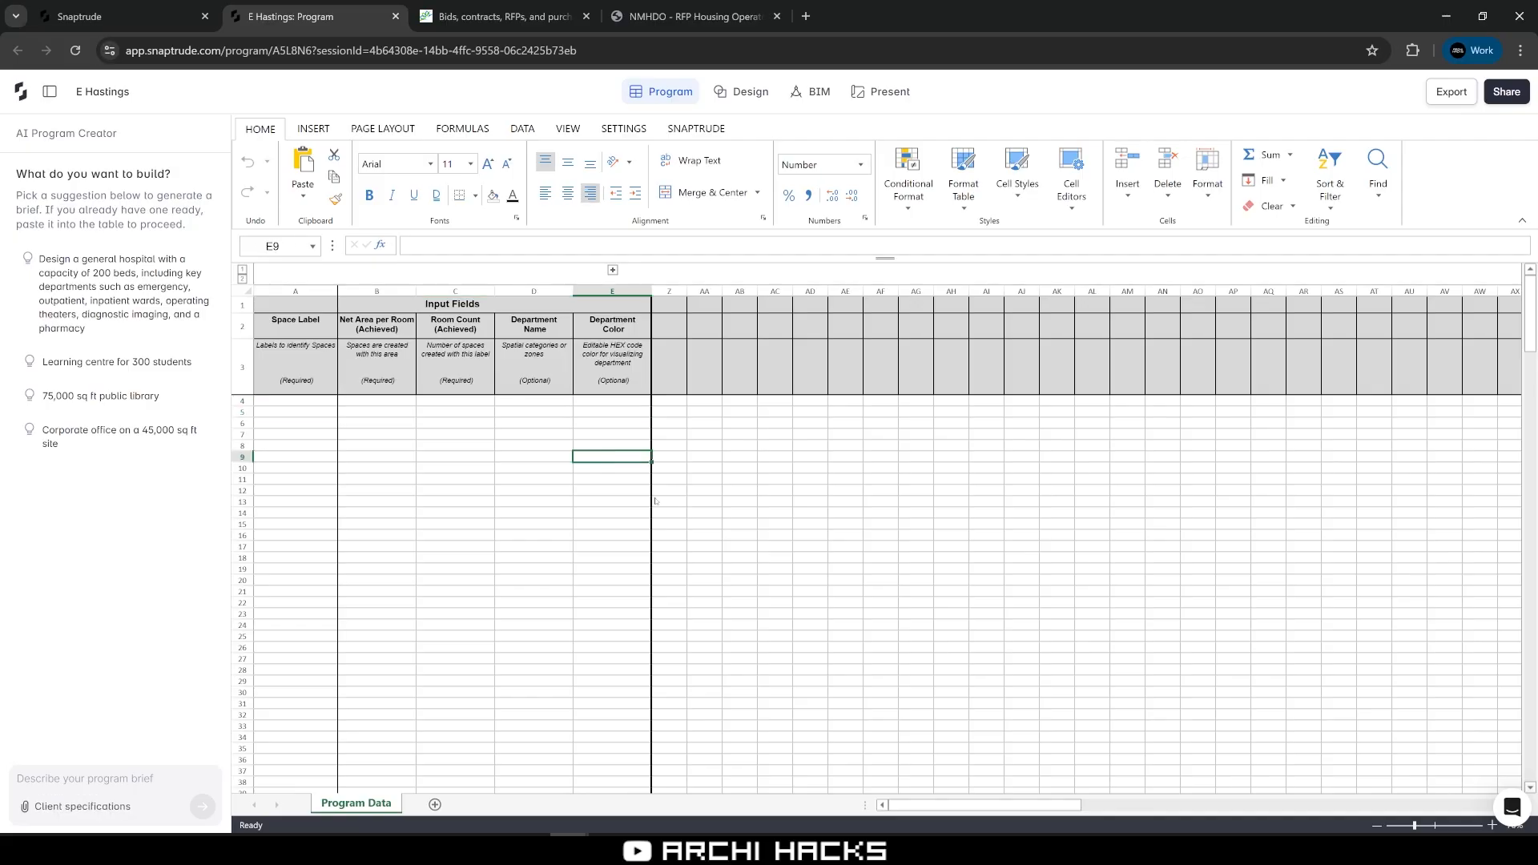
click(495, 16)
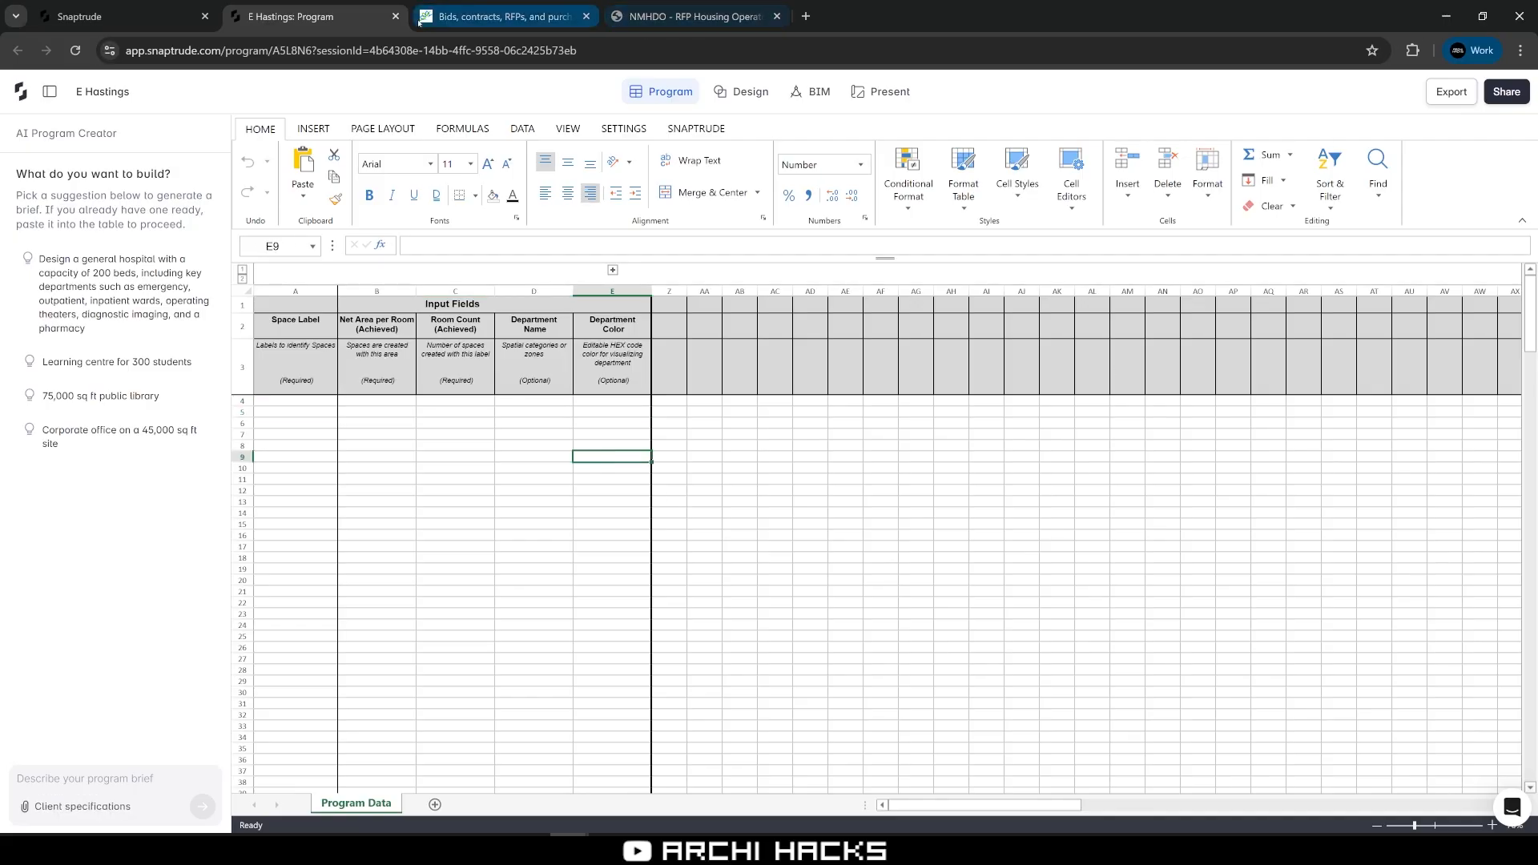
click(691, 16)
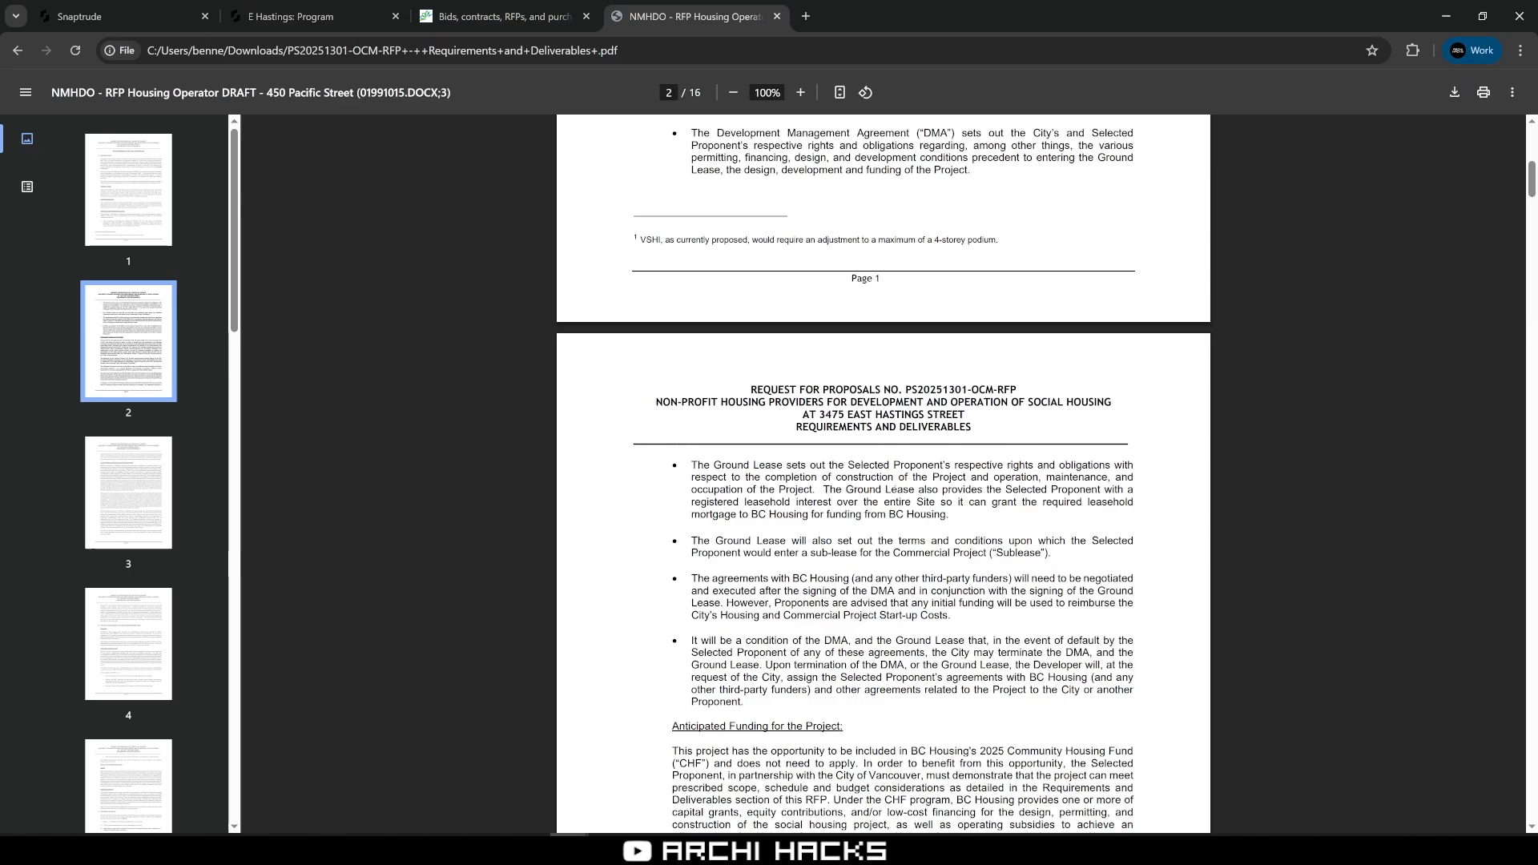
scroll(down, 3)
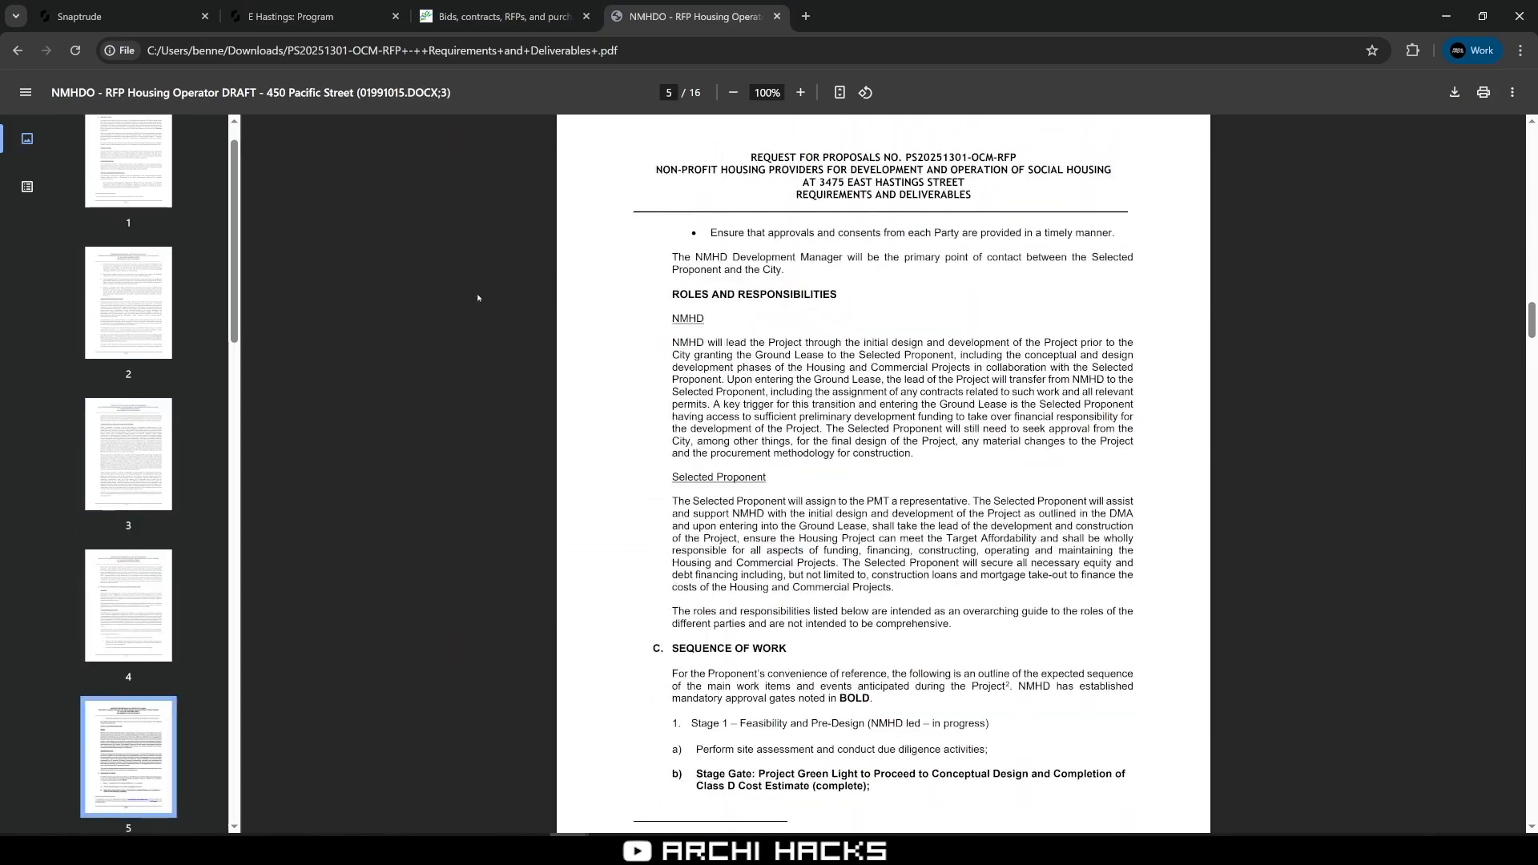
click(293, 16)
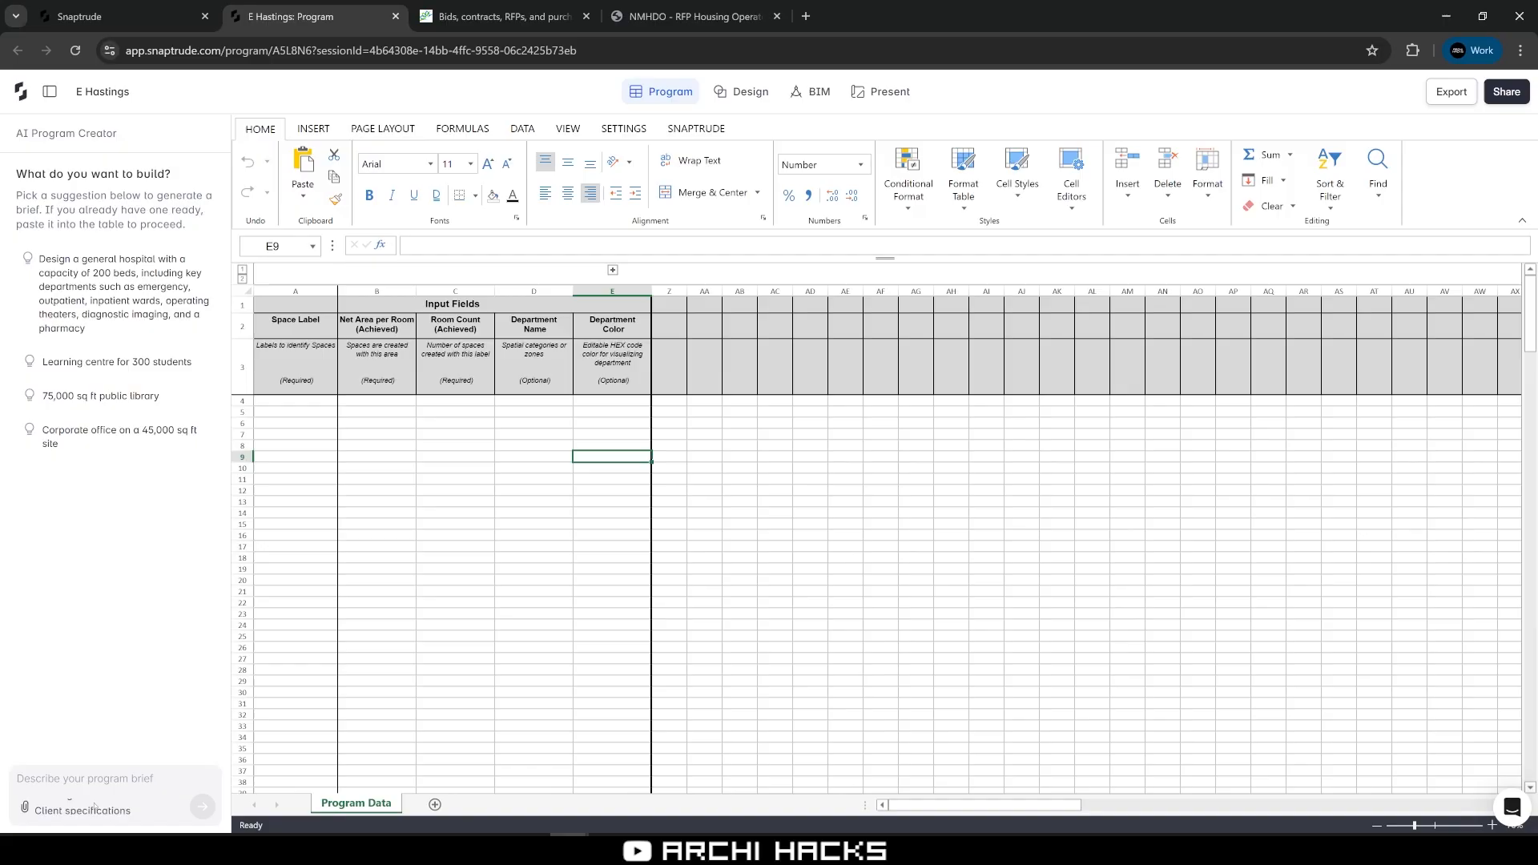
click(27, 806)
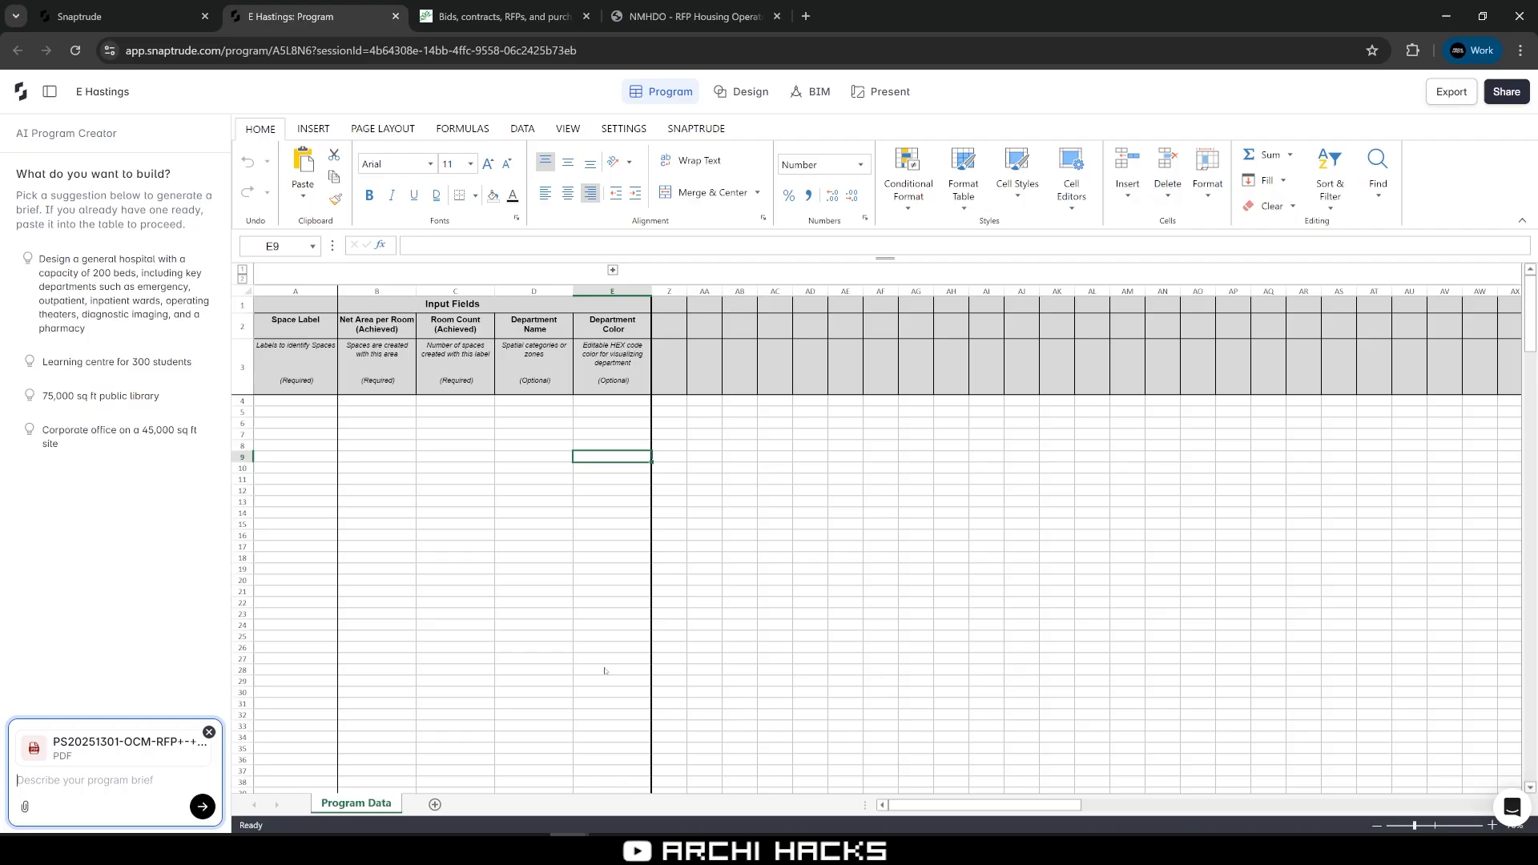
Send an RFP-based prompt to generate the program and verify 177 units in the PDF.
text(Reference the attached RFP requirements and create a)
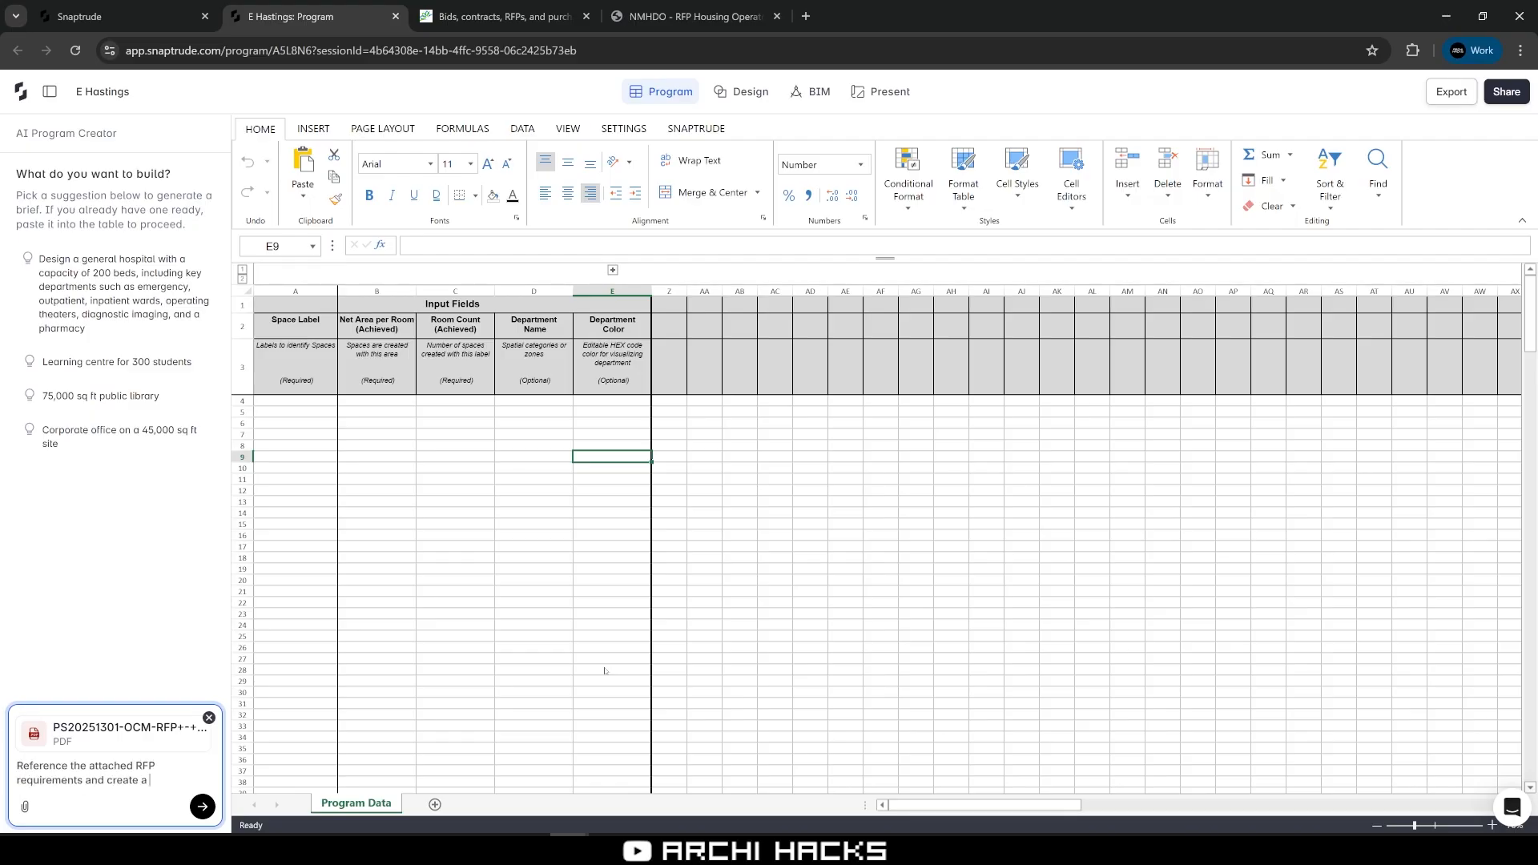
click(202, 806)
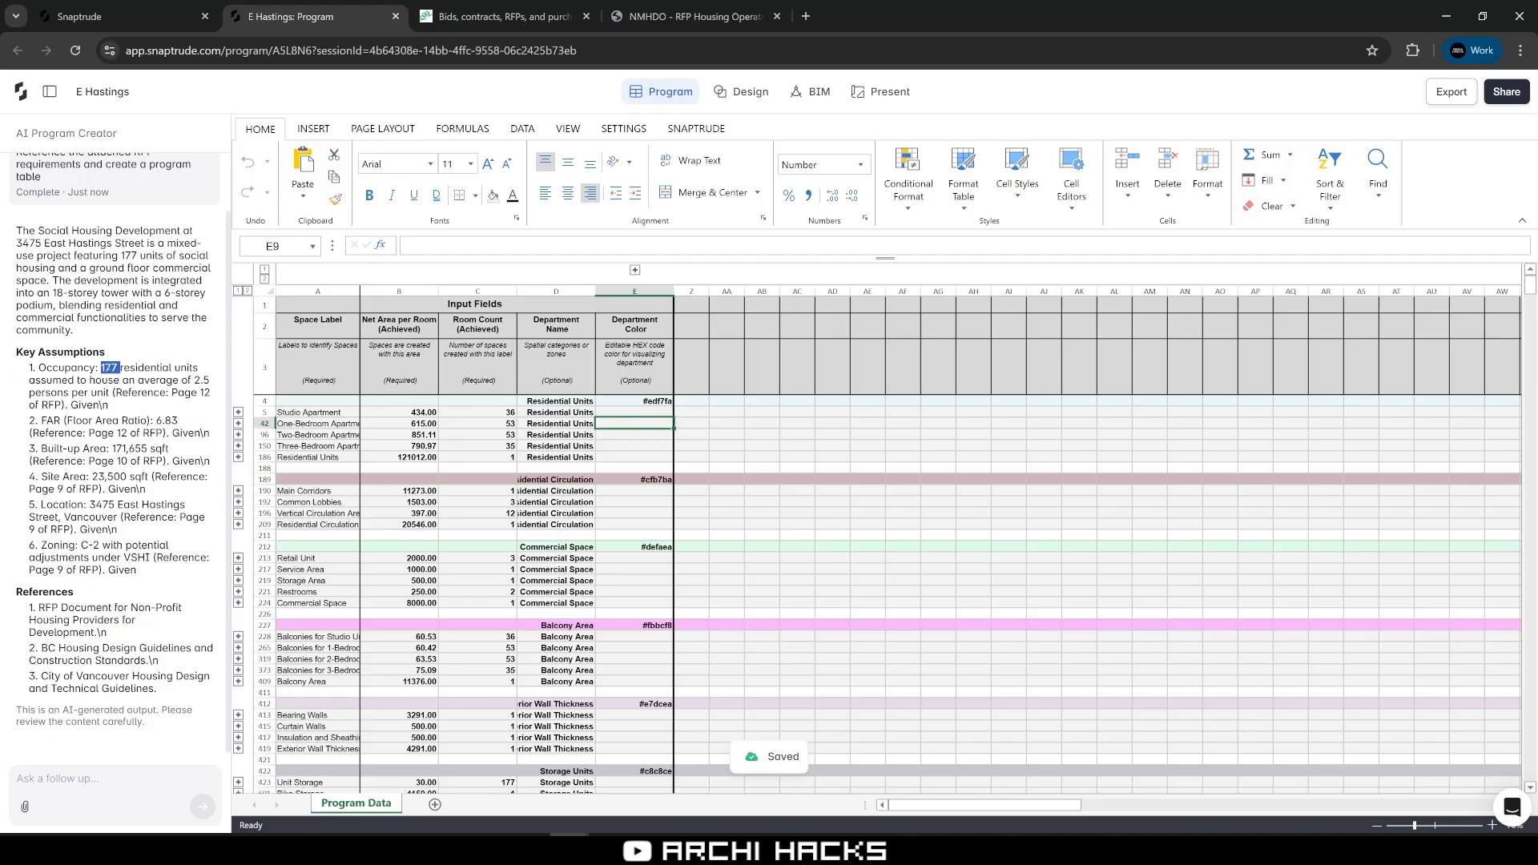
click(691, 16)
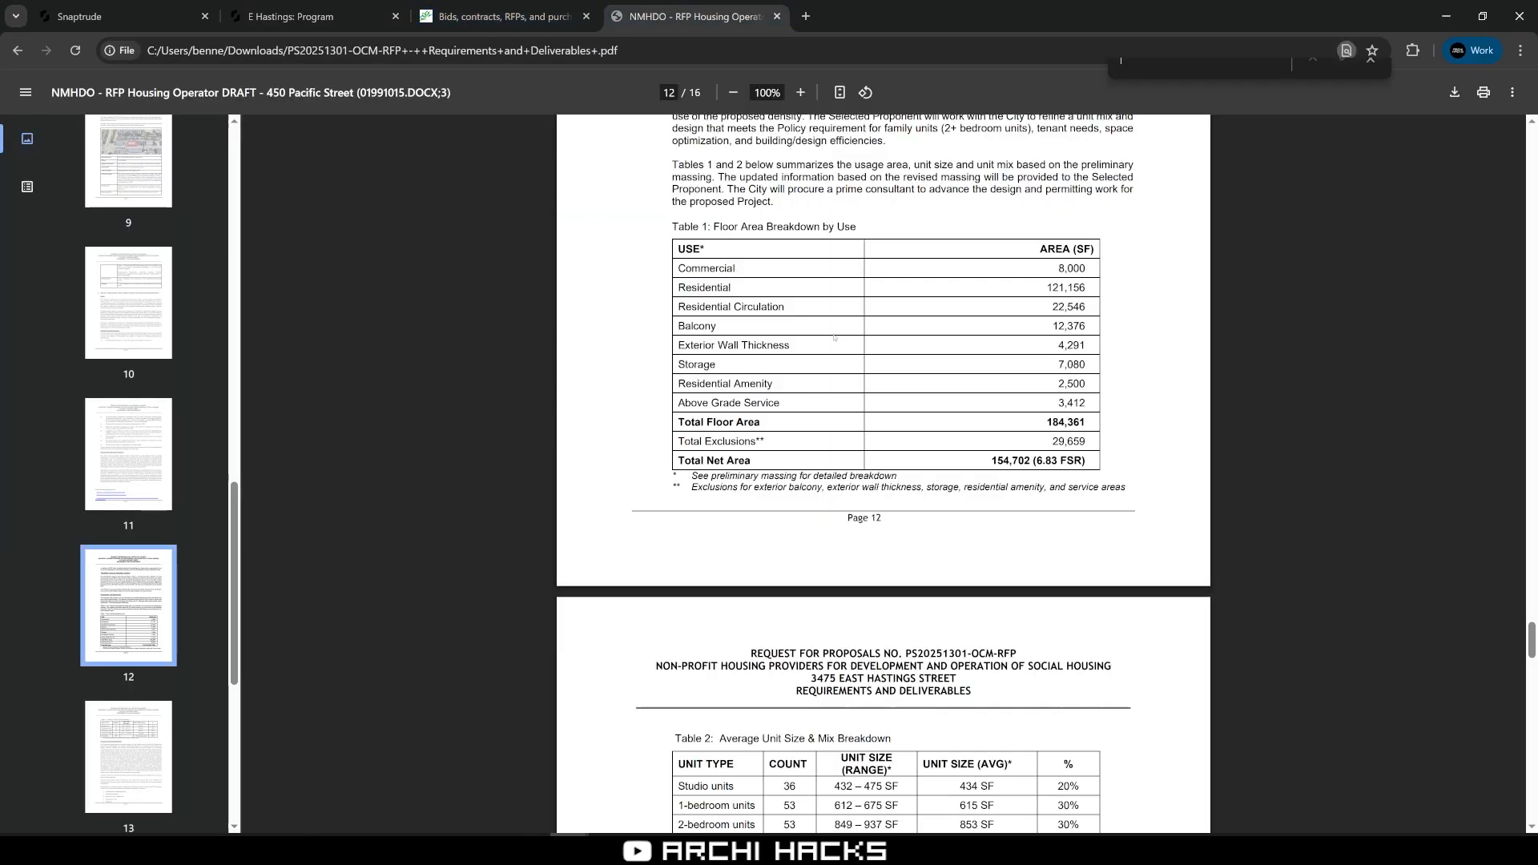
text(177)
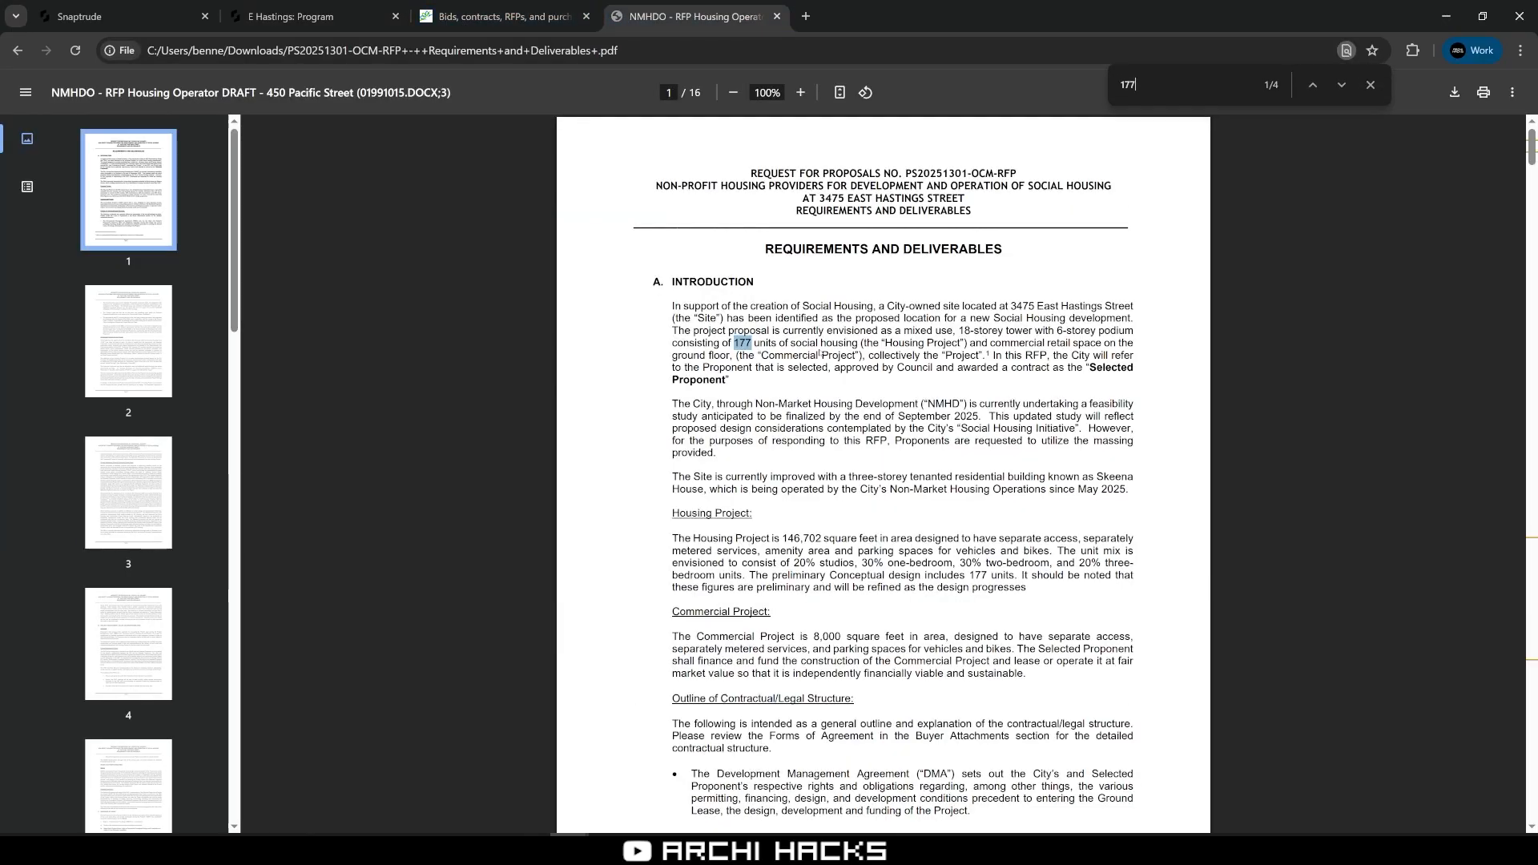
click(288, 16)
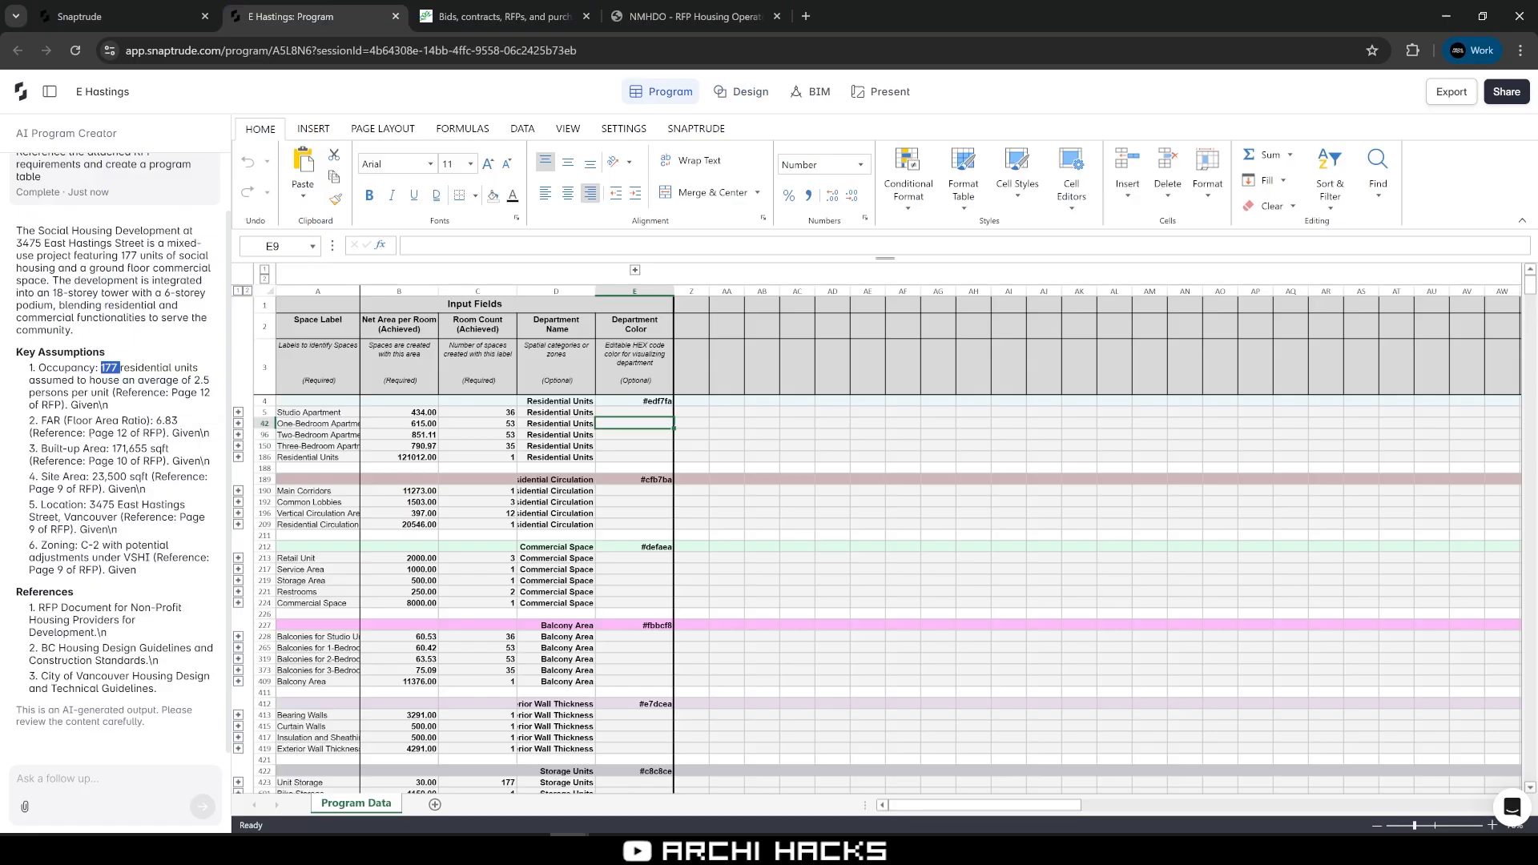
Check the 6.83 FAR against the RFP and review the generated table.
double_click(165, 421)
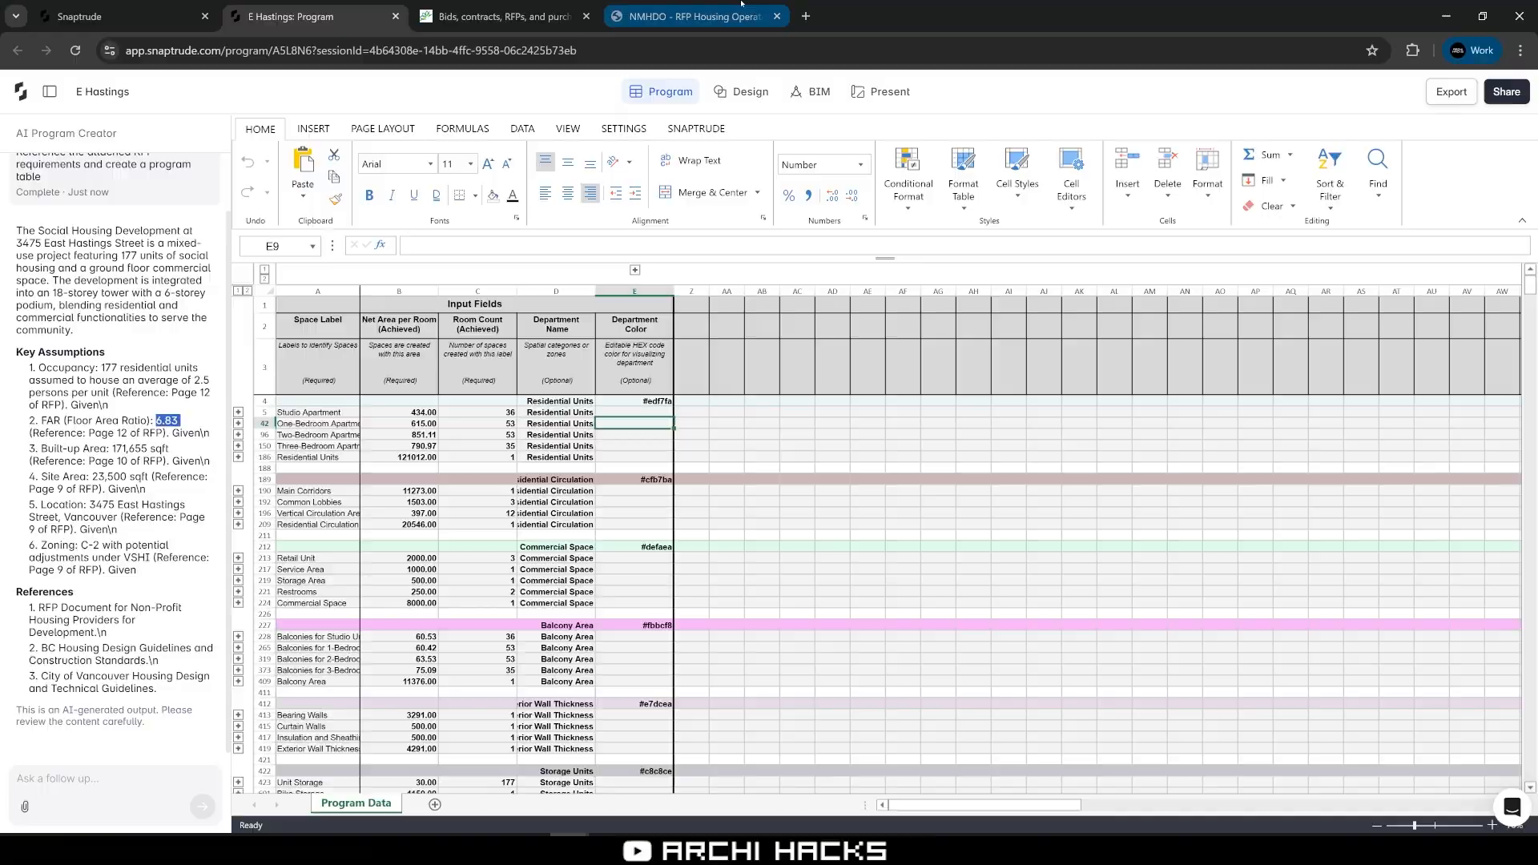
click(686, 16)
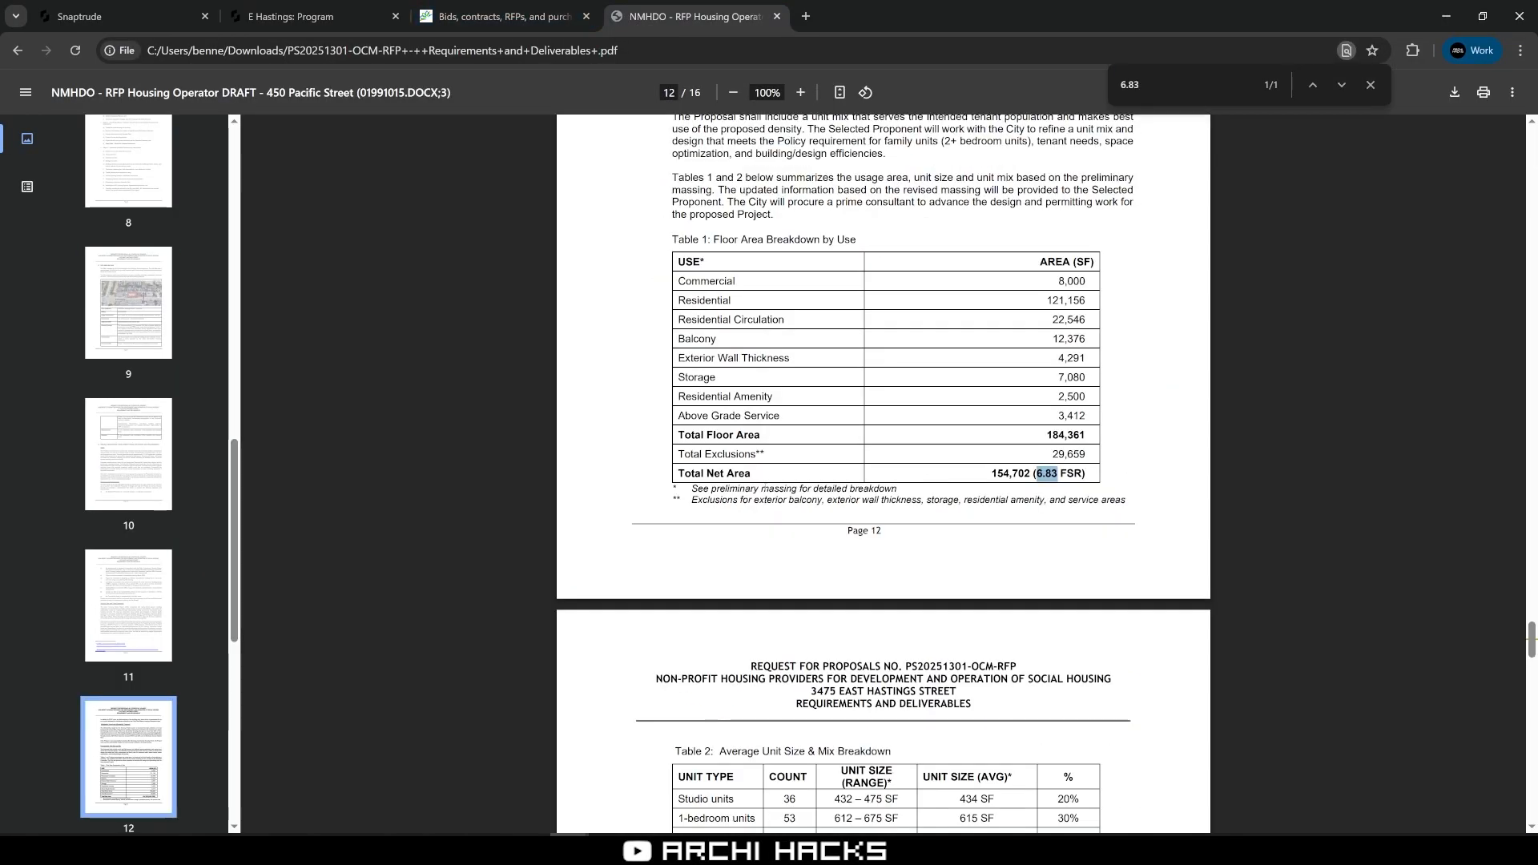
click(117, 16)
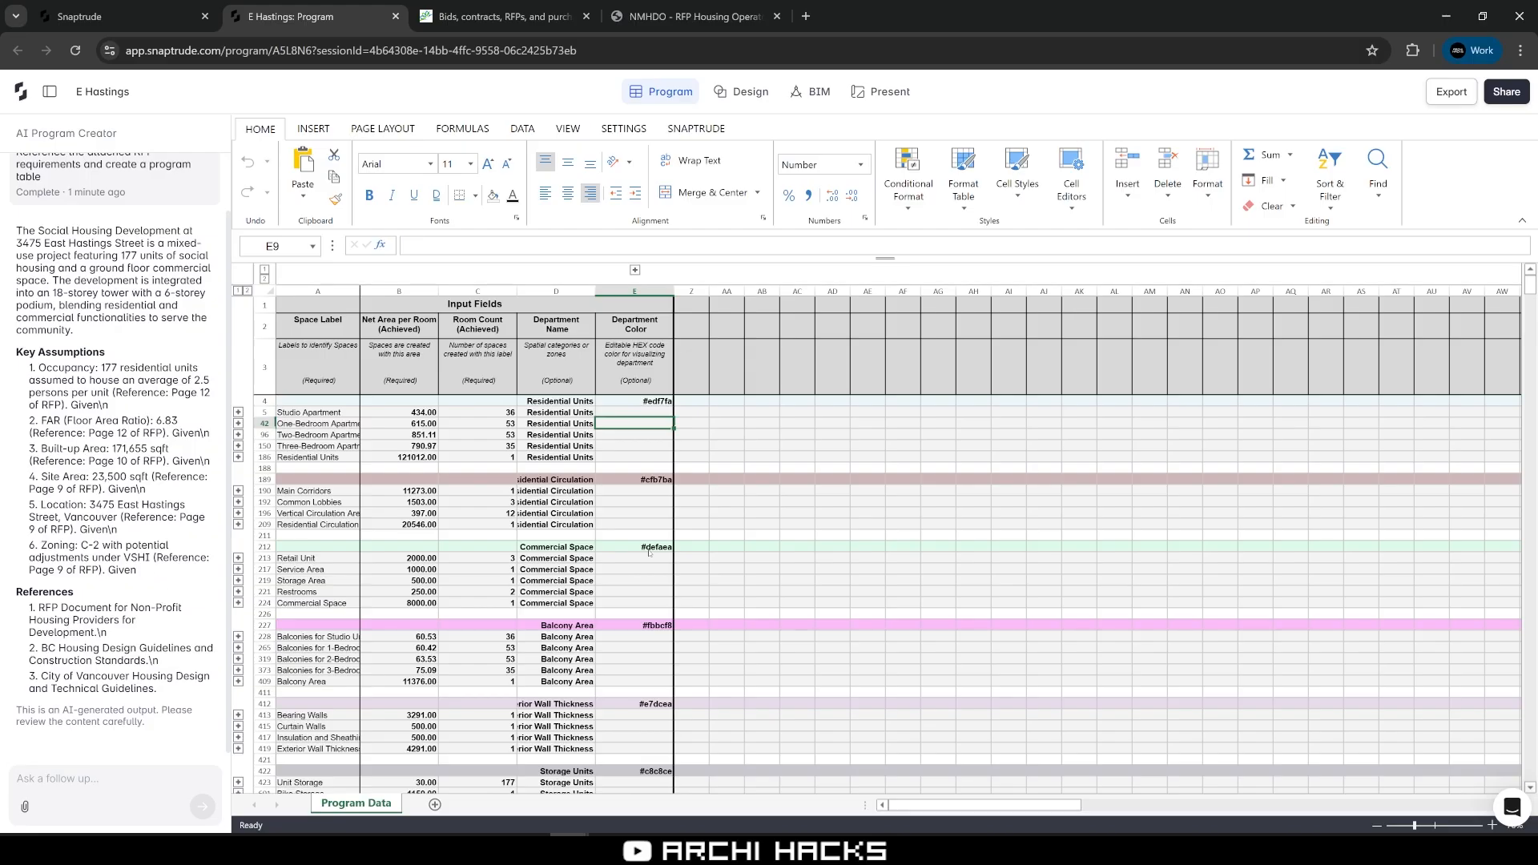
scroll(down, 3)
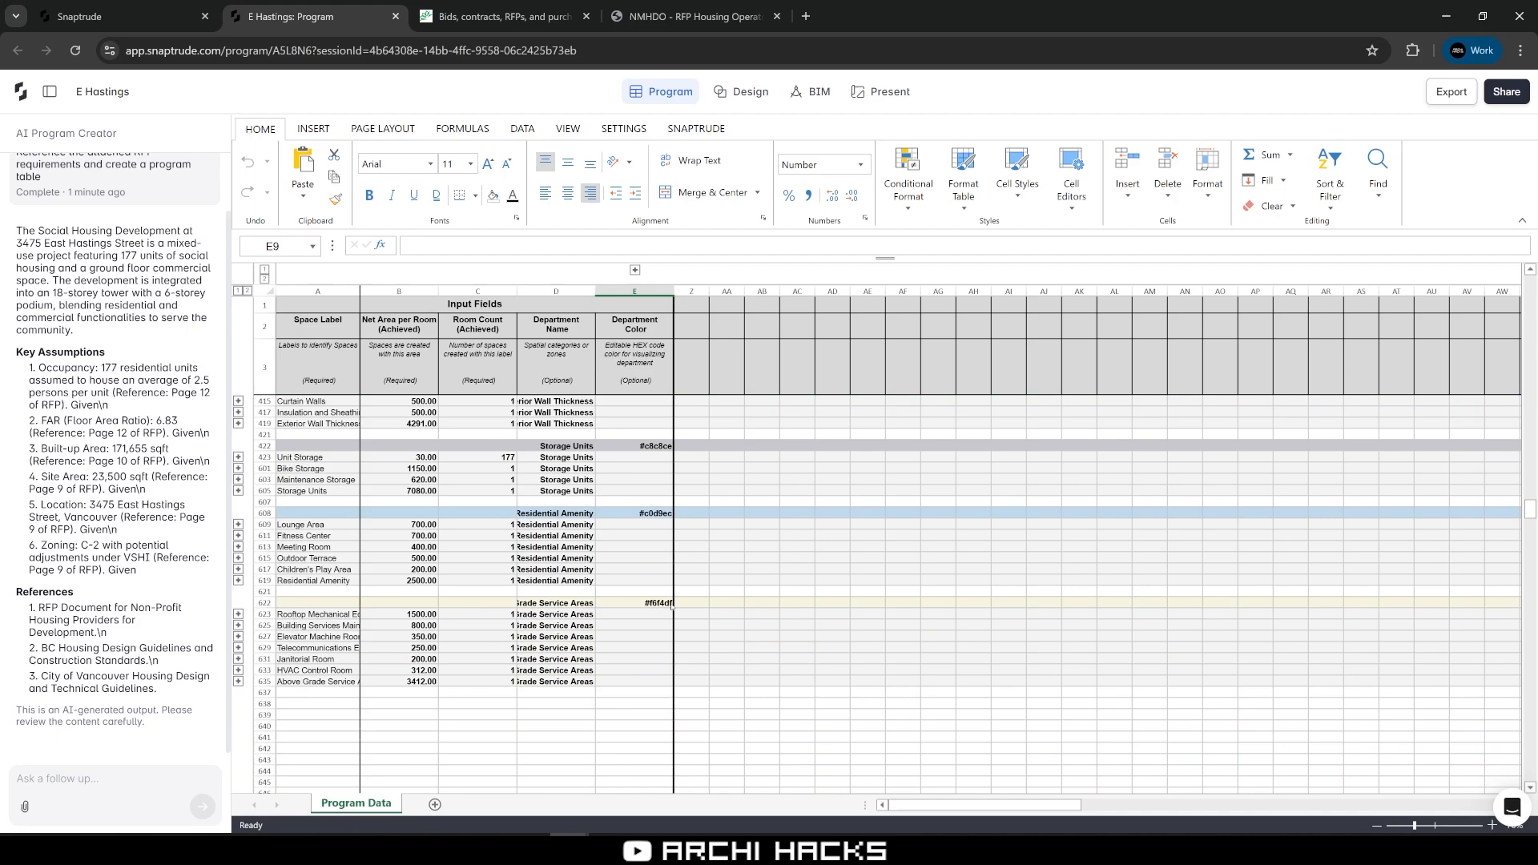
scroll(up, 3)
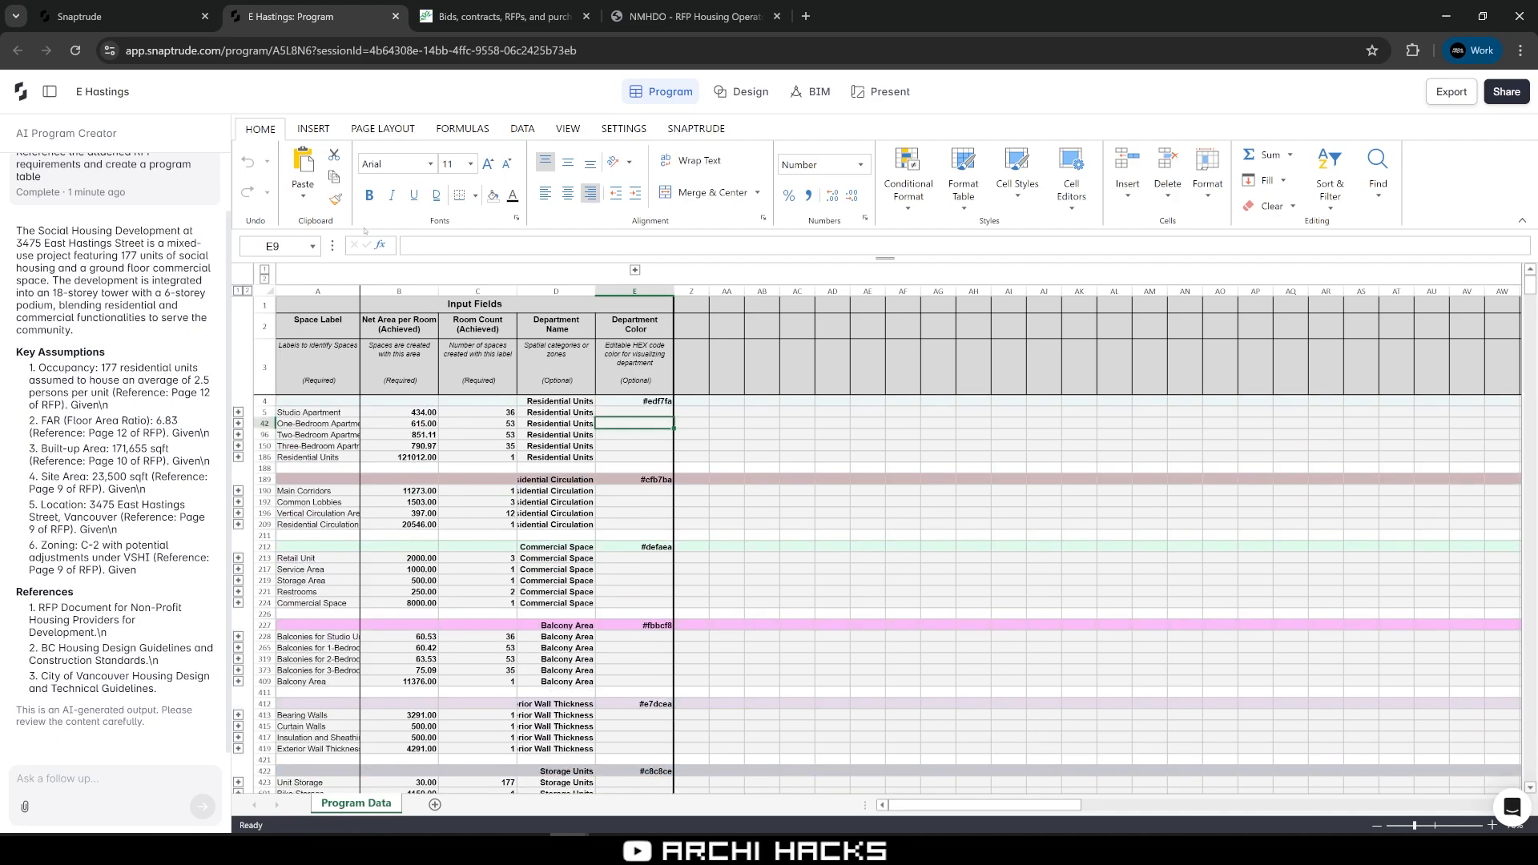
Open the Design tab showing Plan 1's space blocks and the 3475 East Hastings lot.
click(748, 92)
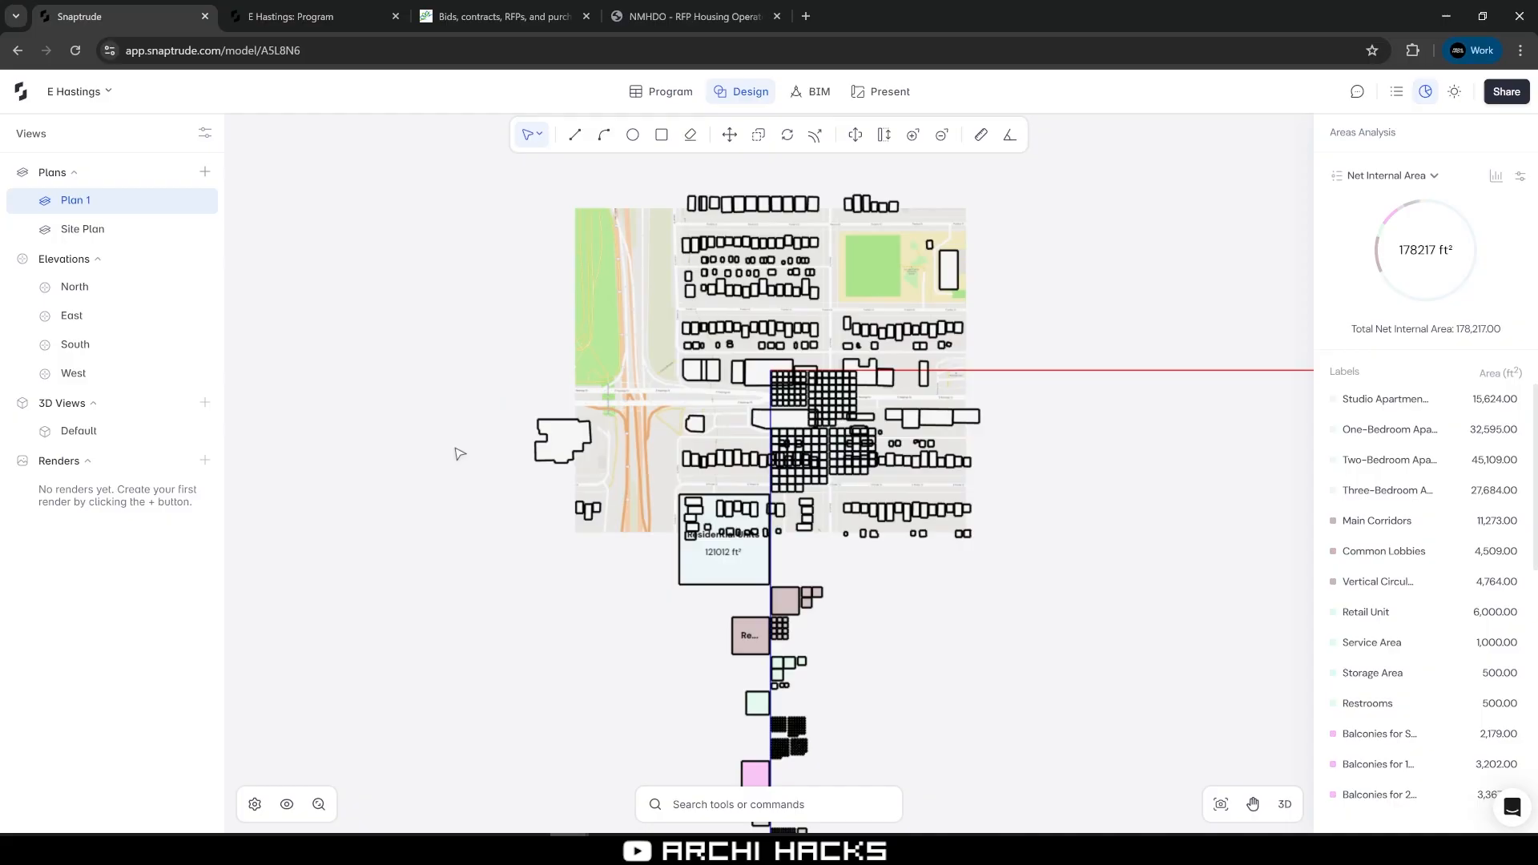
click(1389, 459)
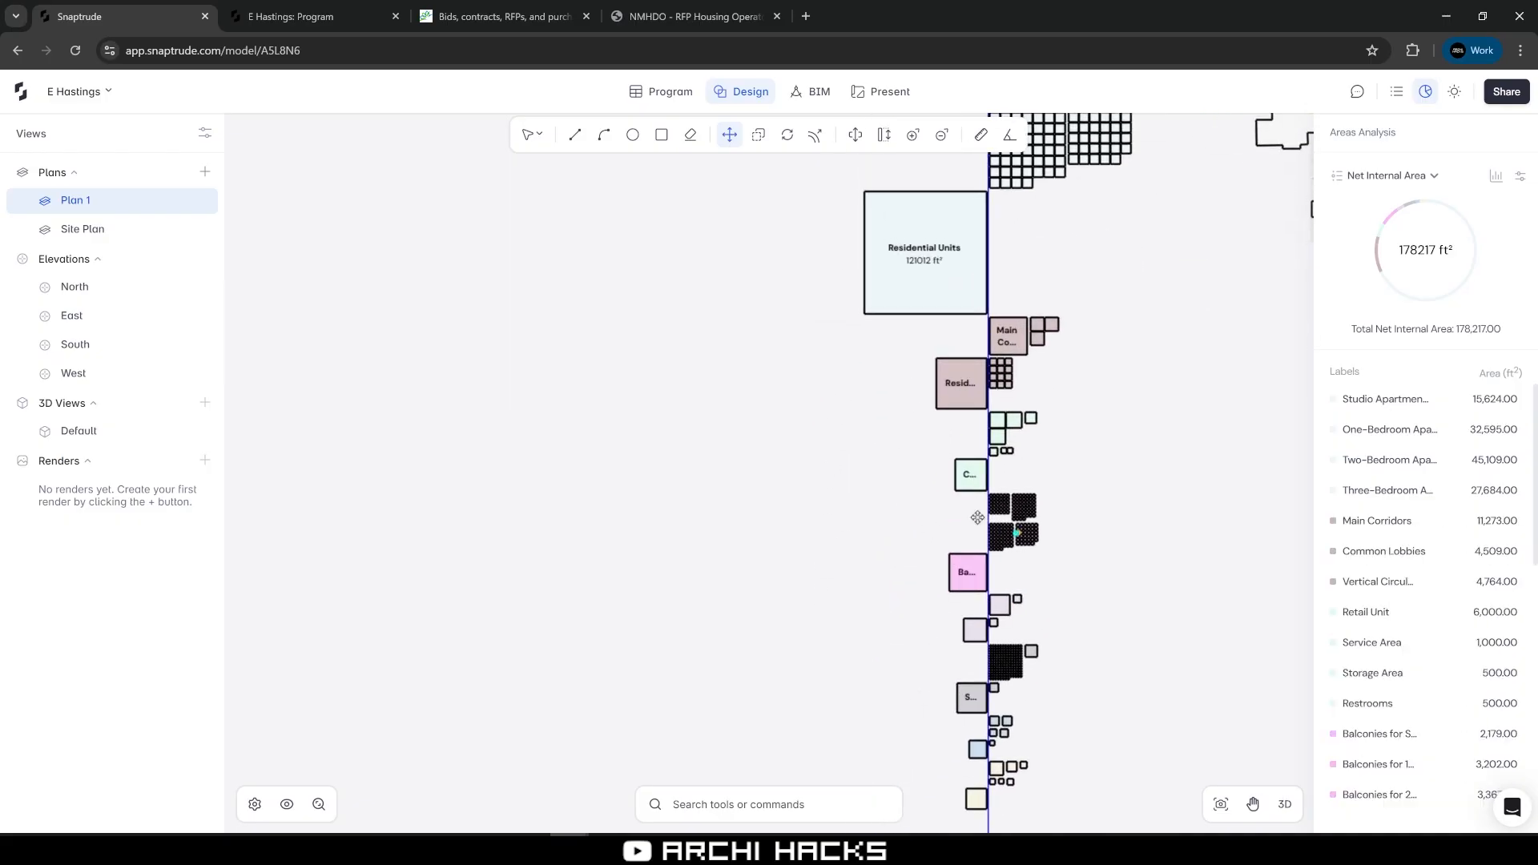
mouse_move(841, 410)
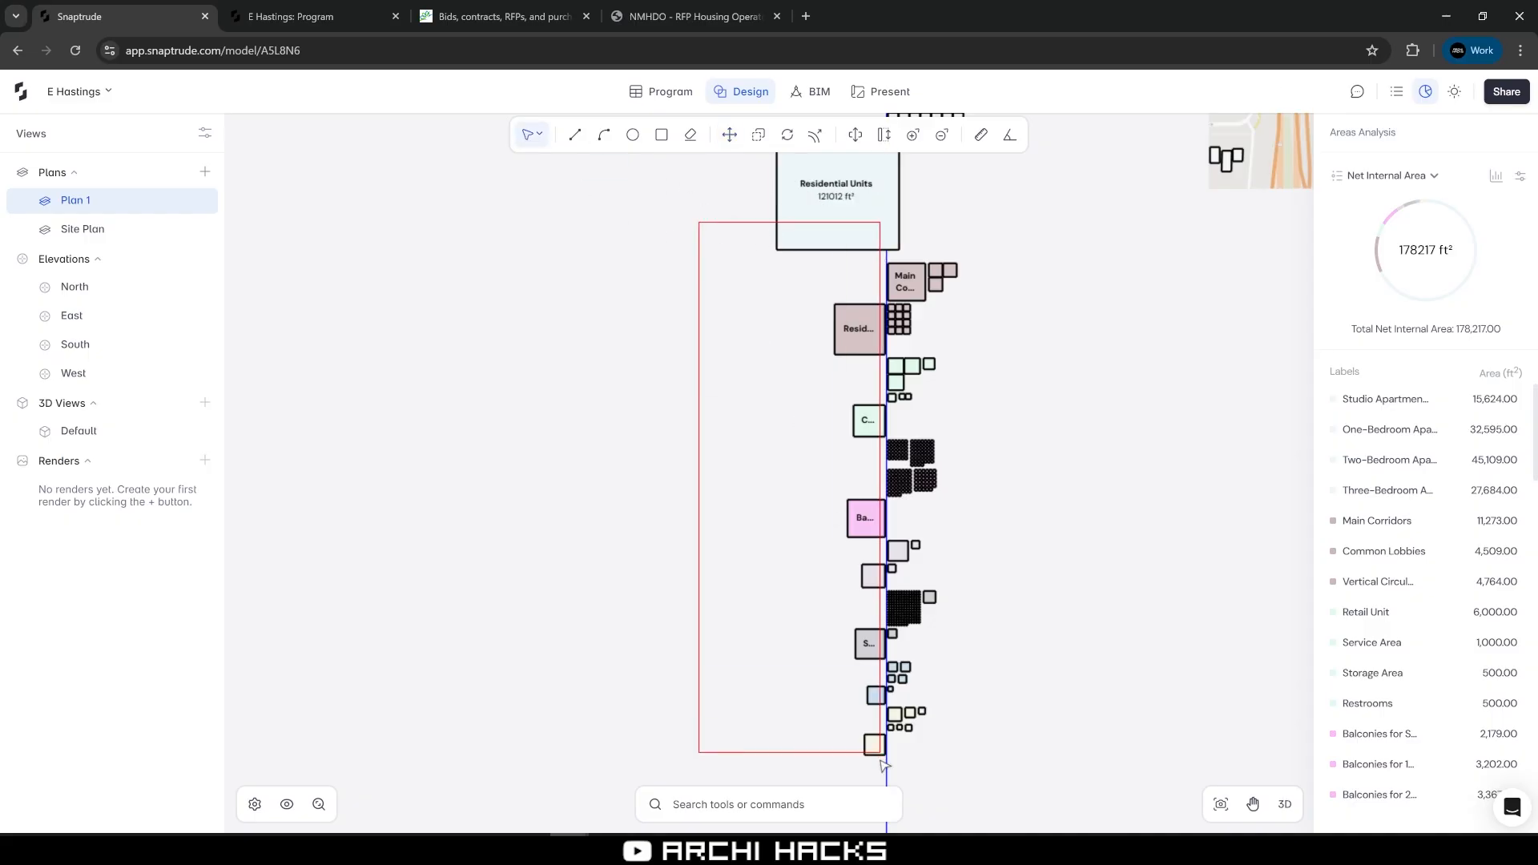
click(829, 485)
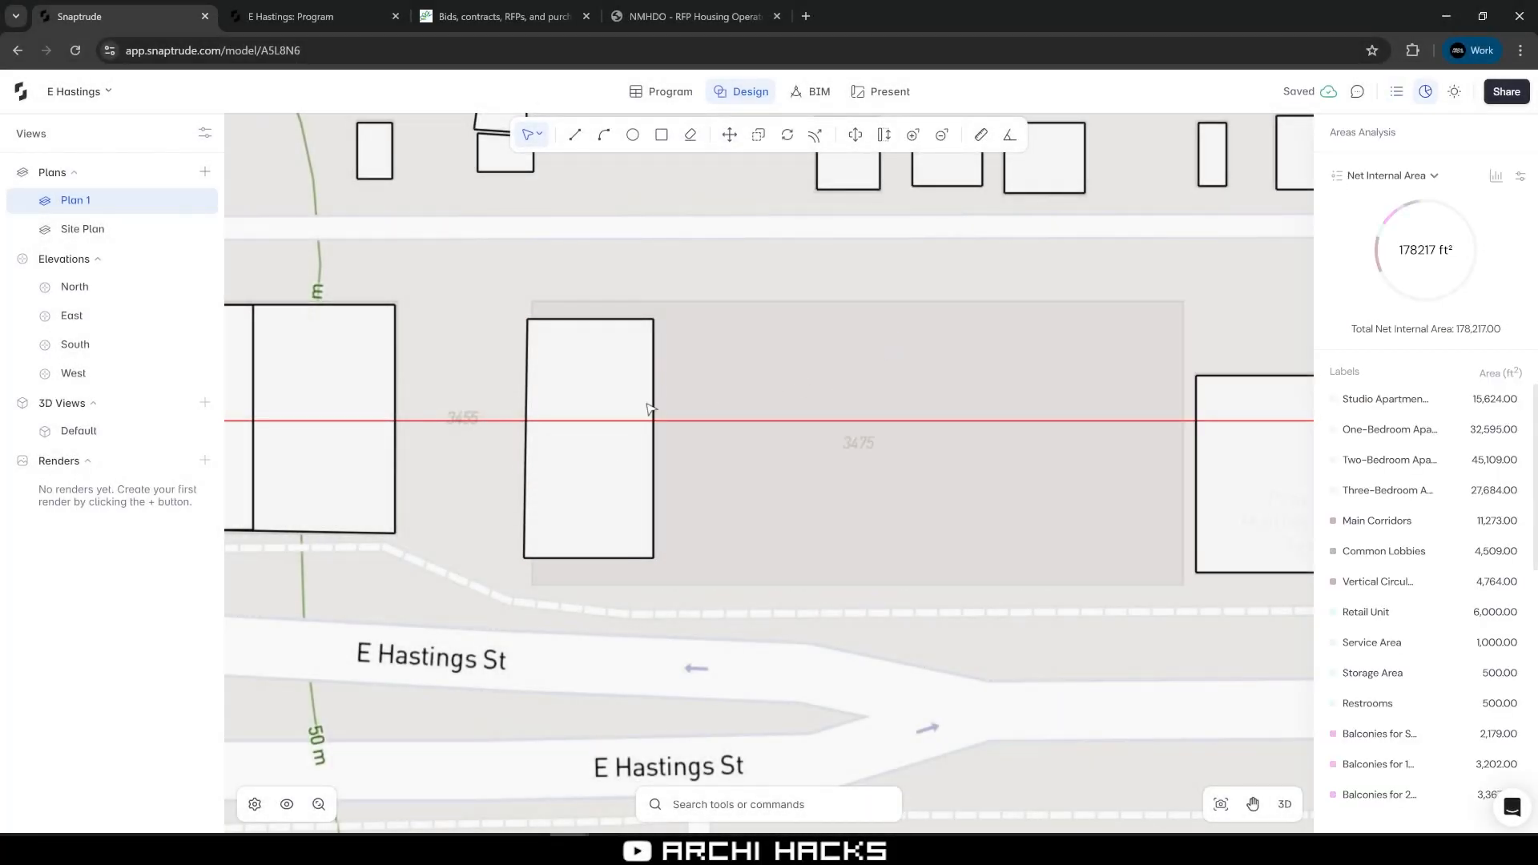
Draw a 102 by 233 ft rectangle over the lot, labelled Site, height 0.
click(576, 135)
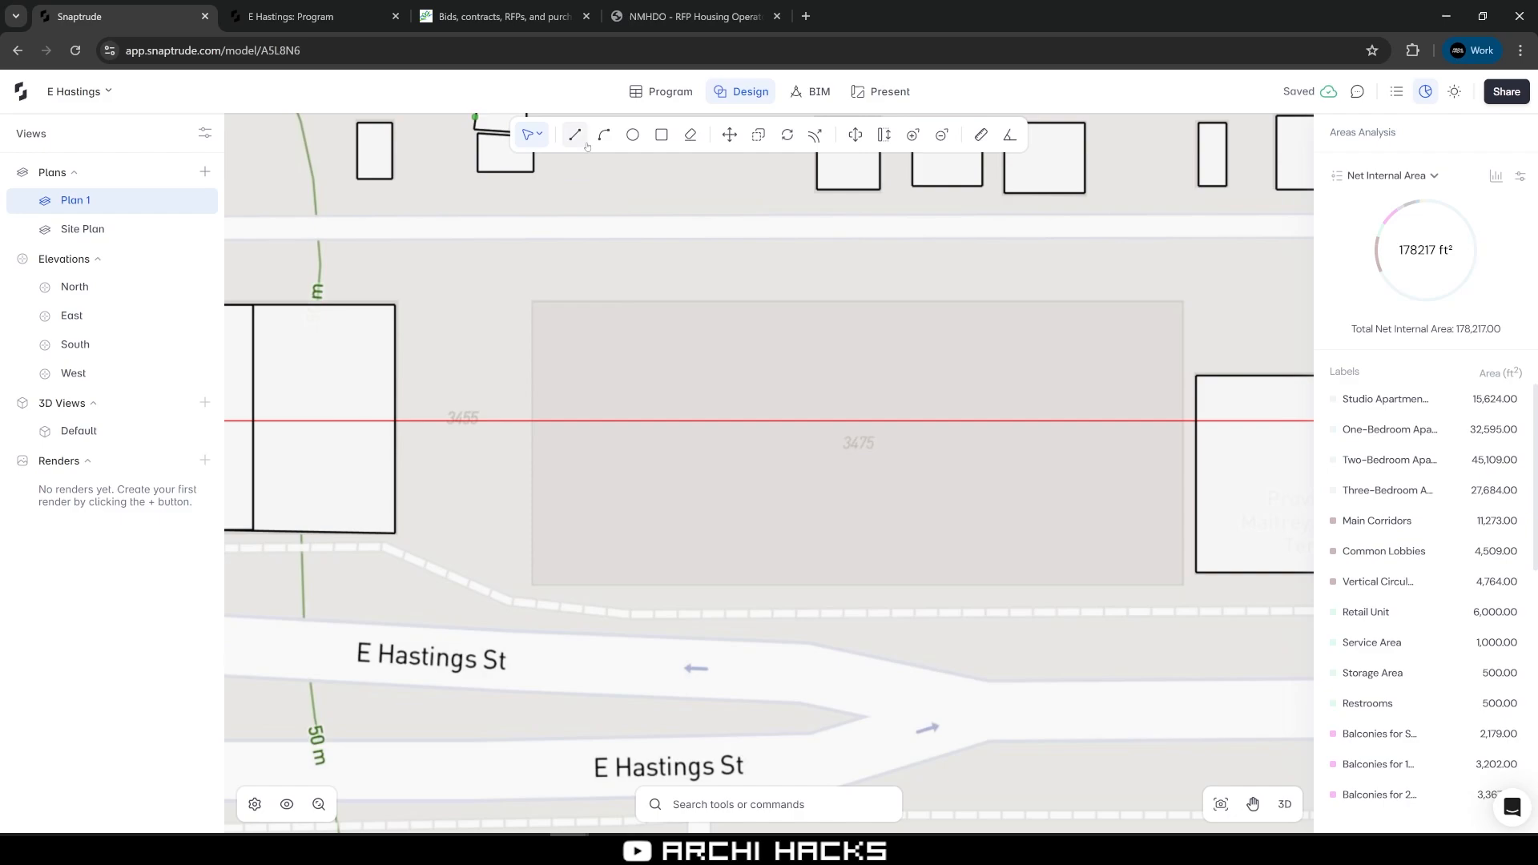
click(661, 134)
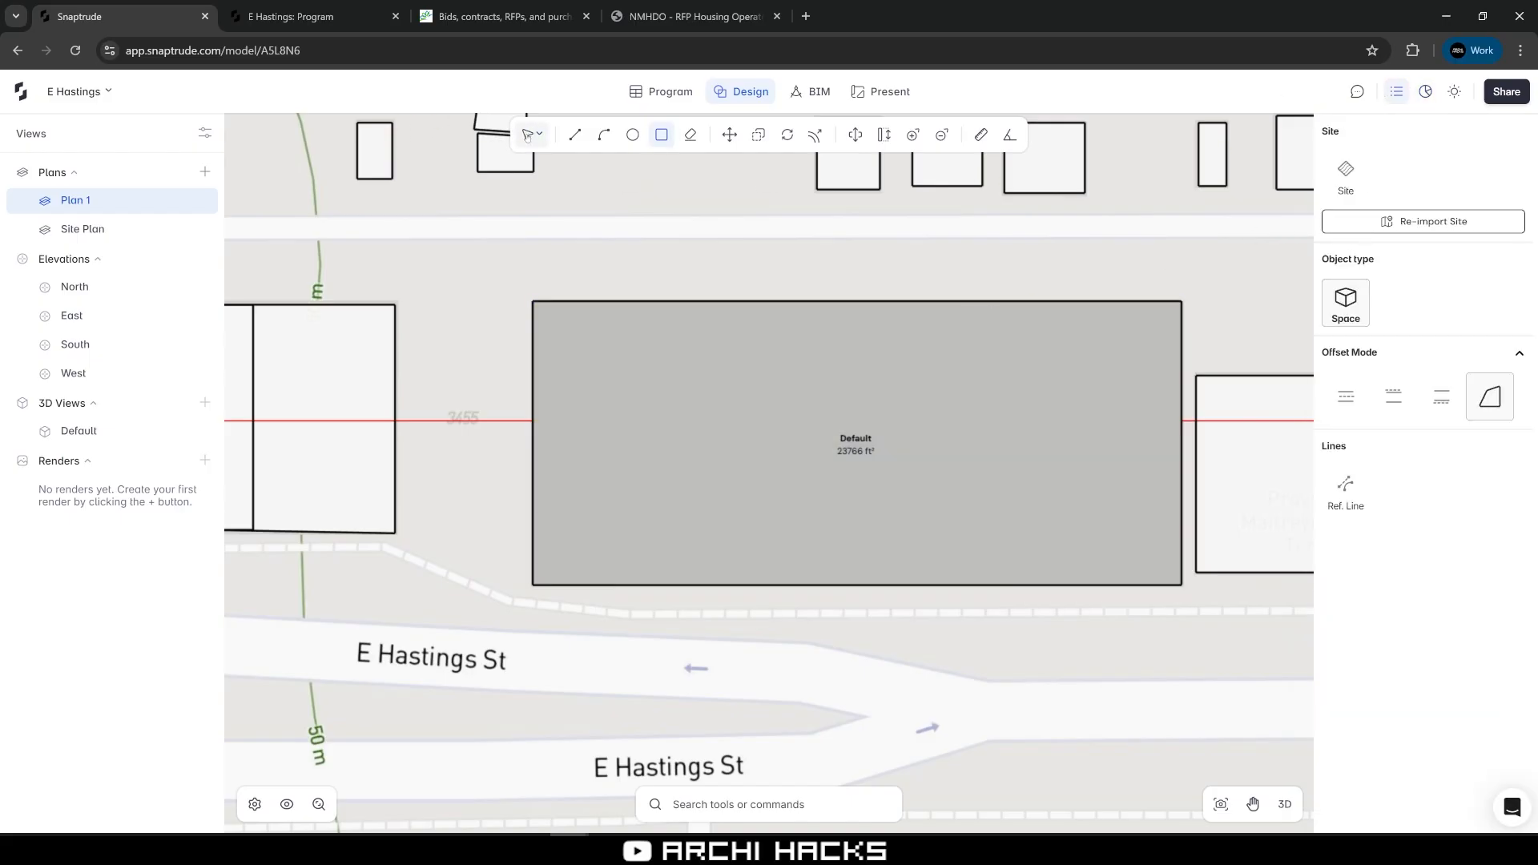
click(854, 441)
text(Site)
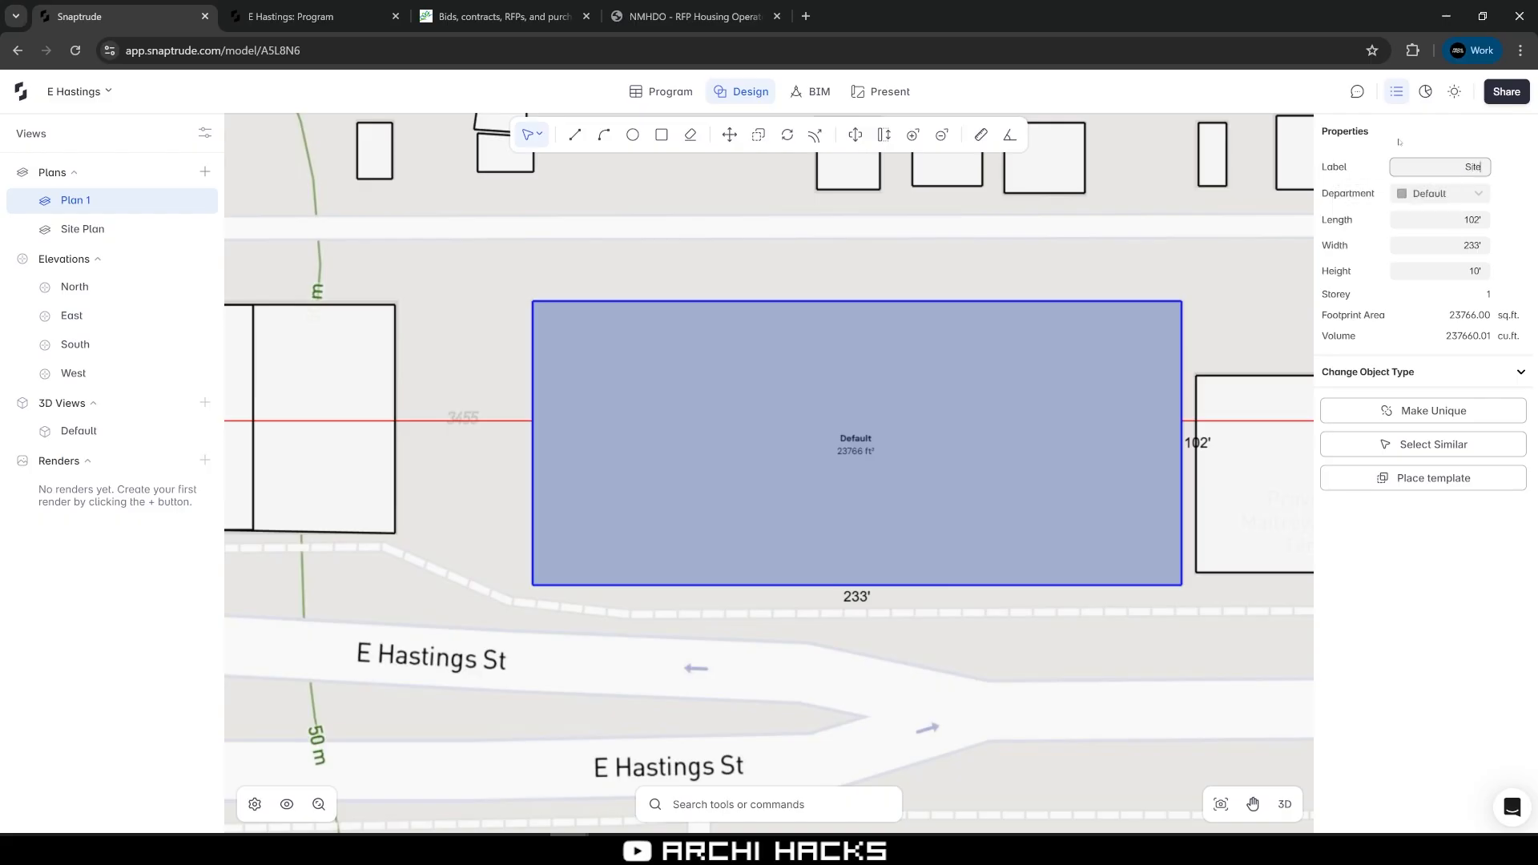
click(78, 431)
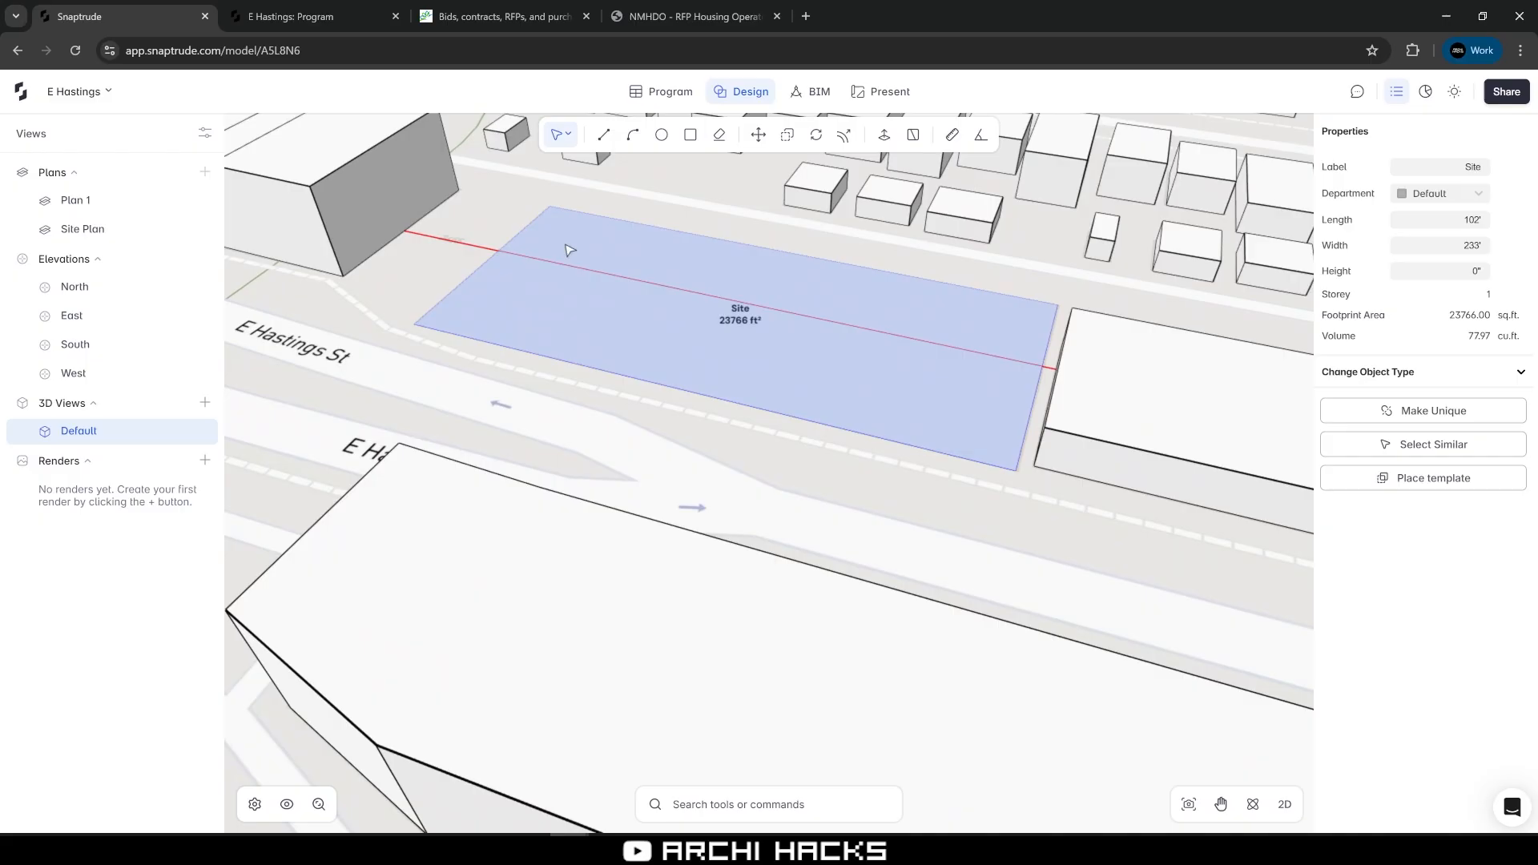
mouse_move(812, 278)
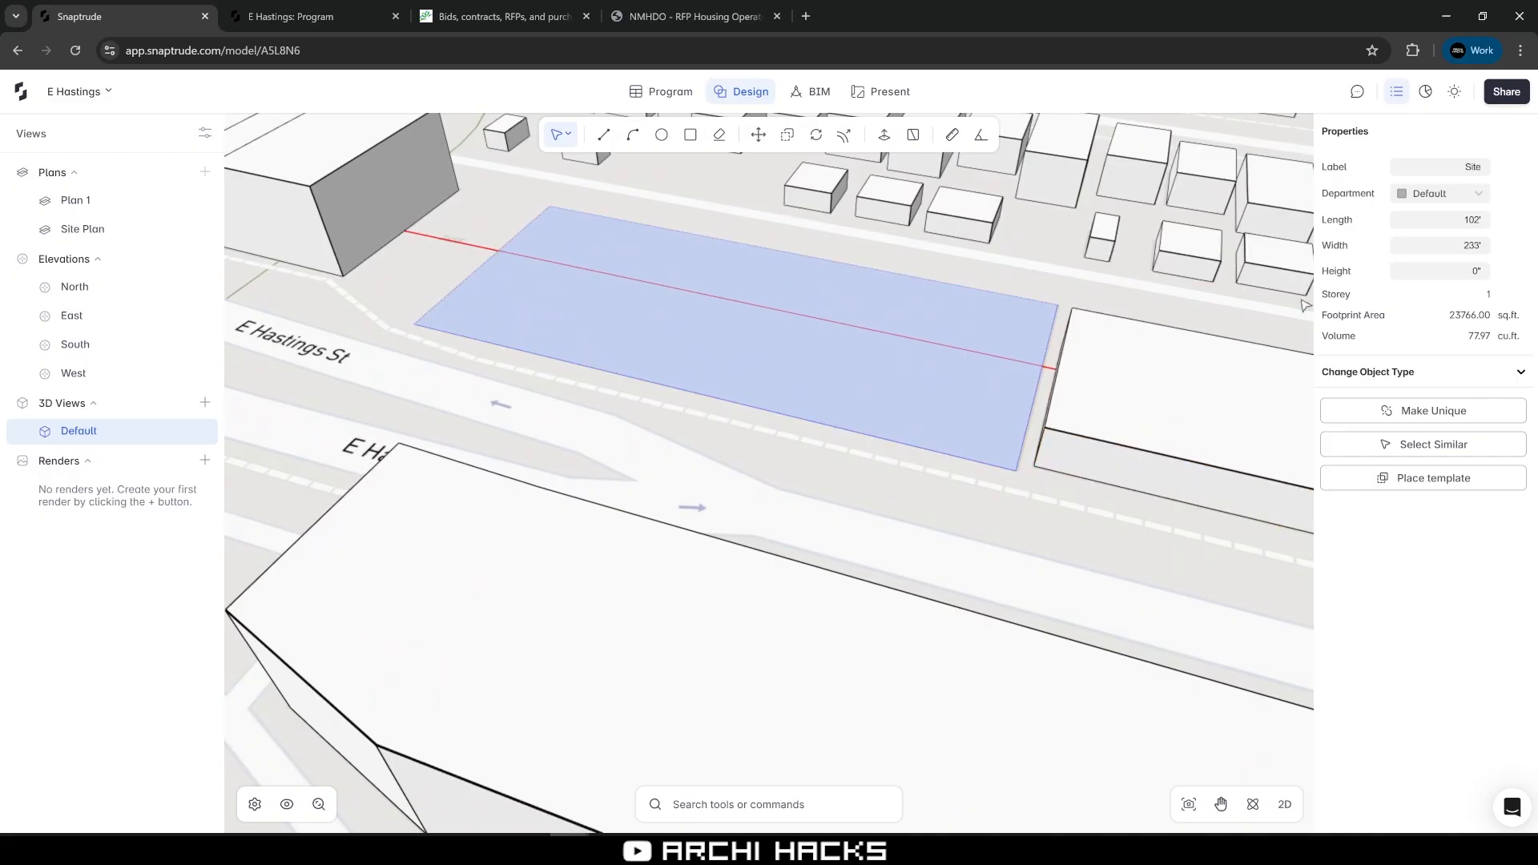
mouse_move(948, 410)
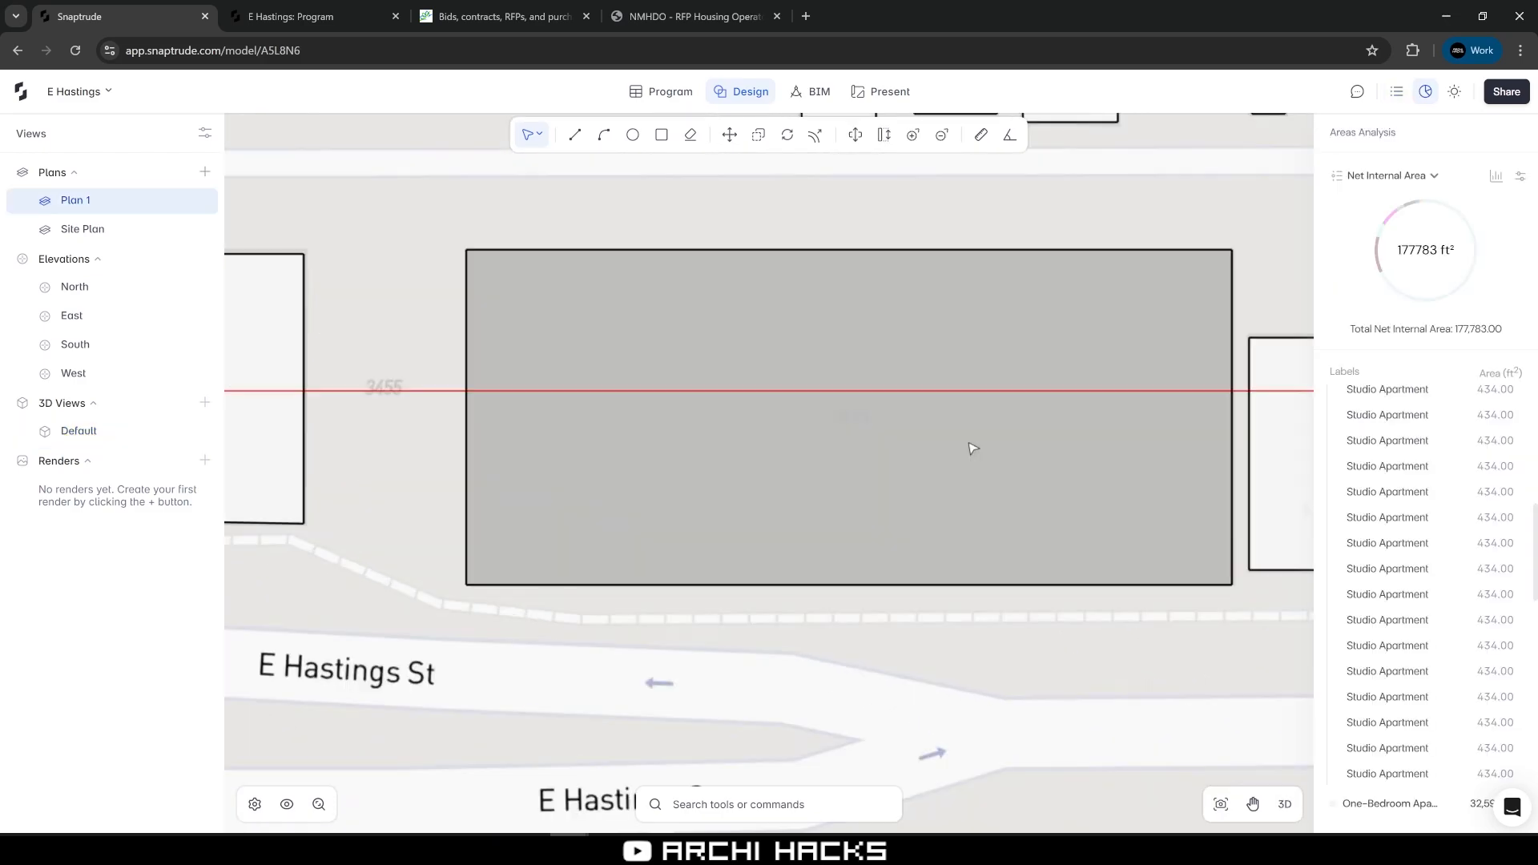
mouse_move(661, 135)
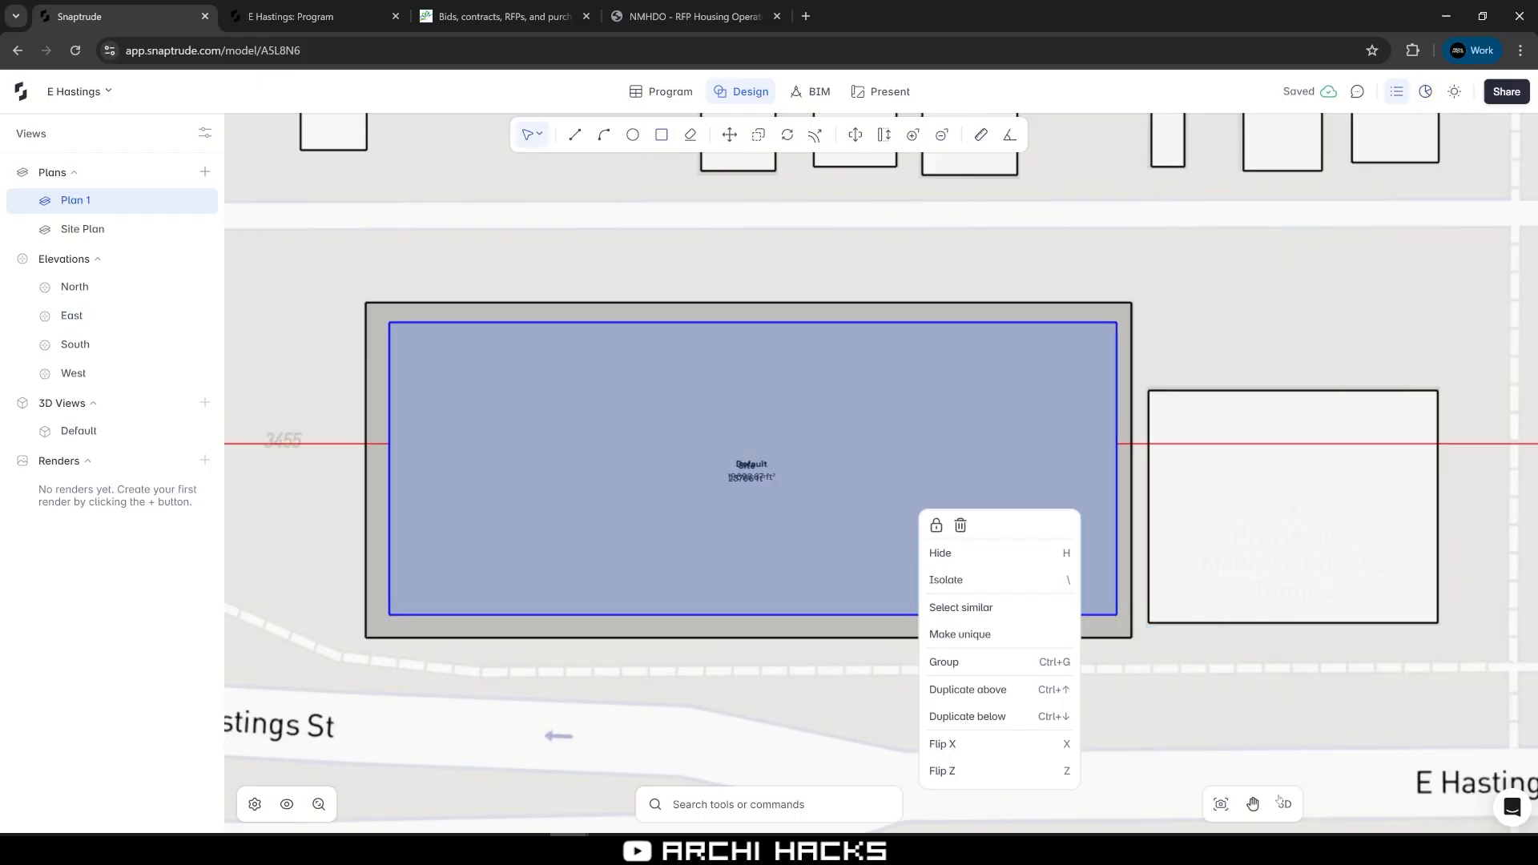
Inspect the 10 ft tall, 89 by 221 ft inset Default space in 3D, then return to plan.
click(78, 431)
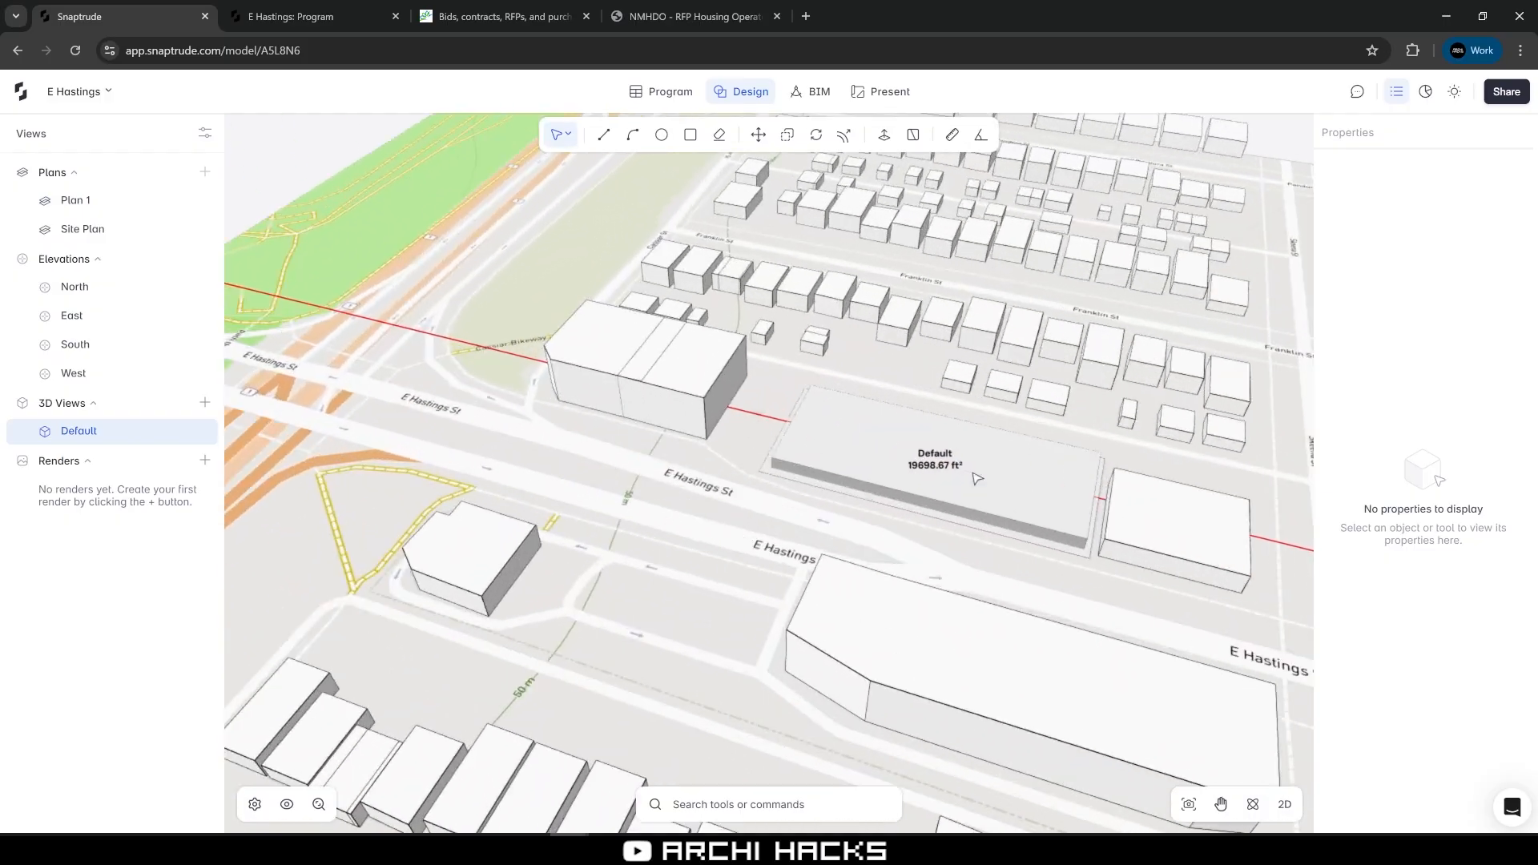
click(932, 461)
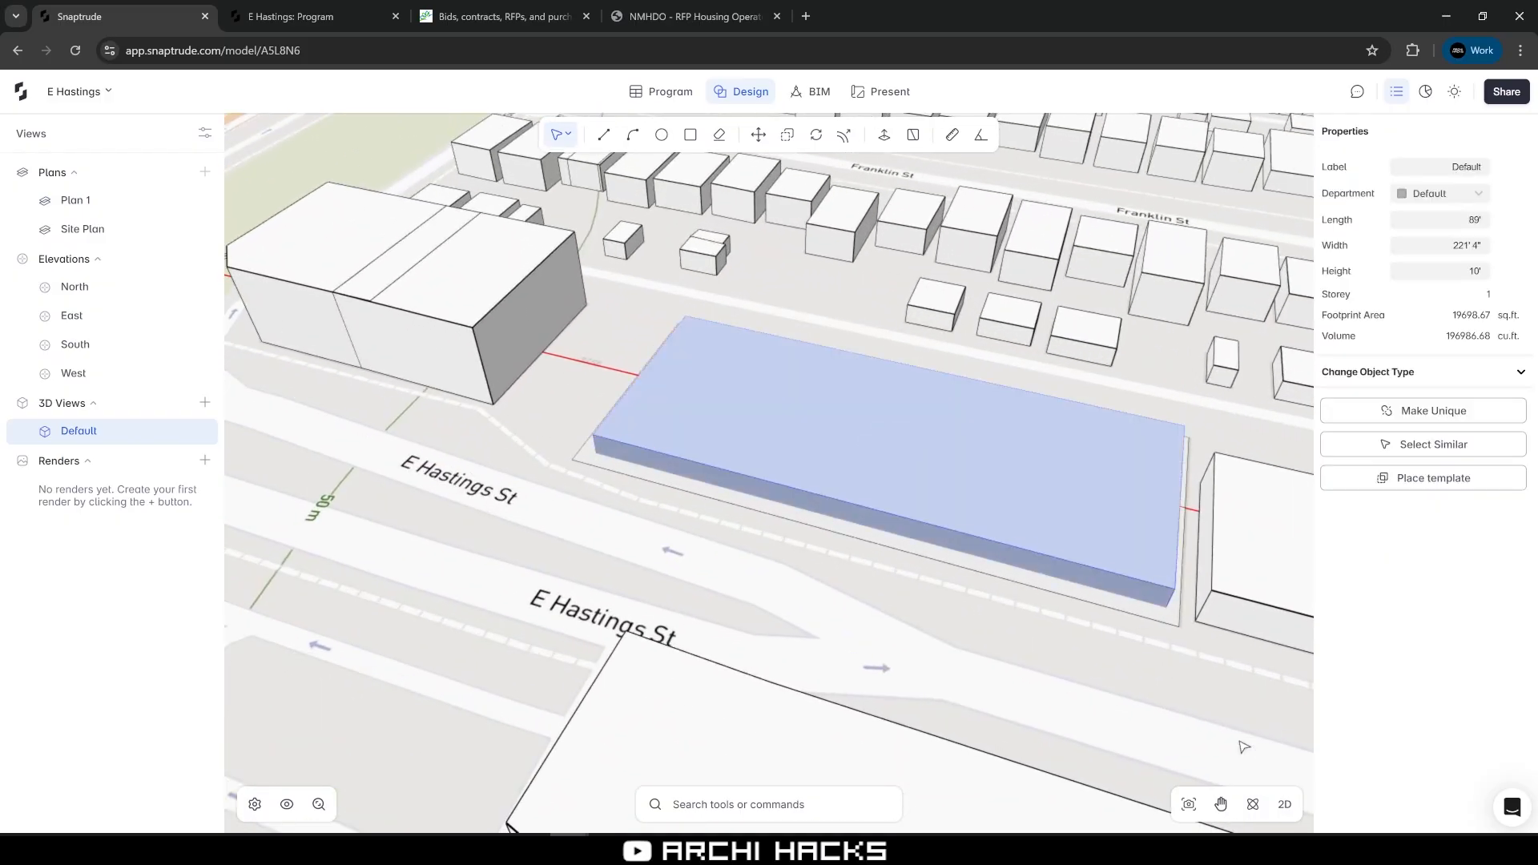
mouse_move(1284, 804)
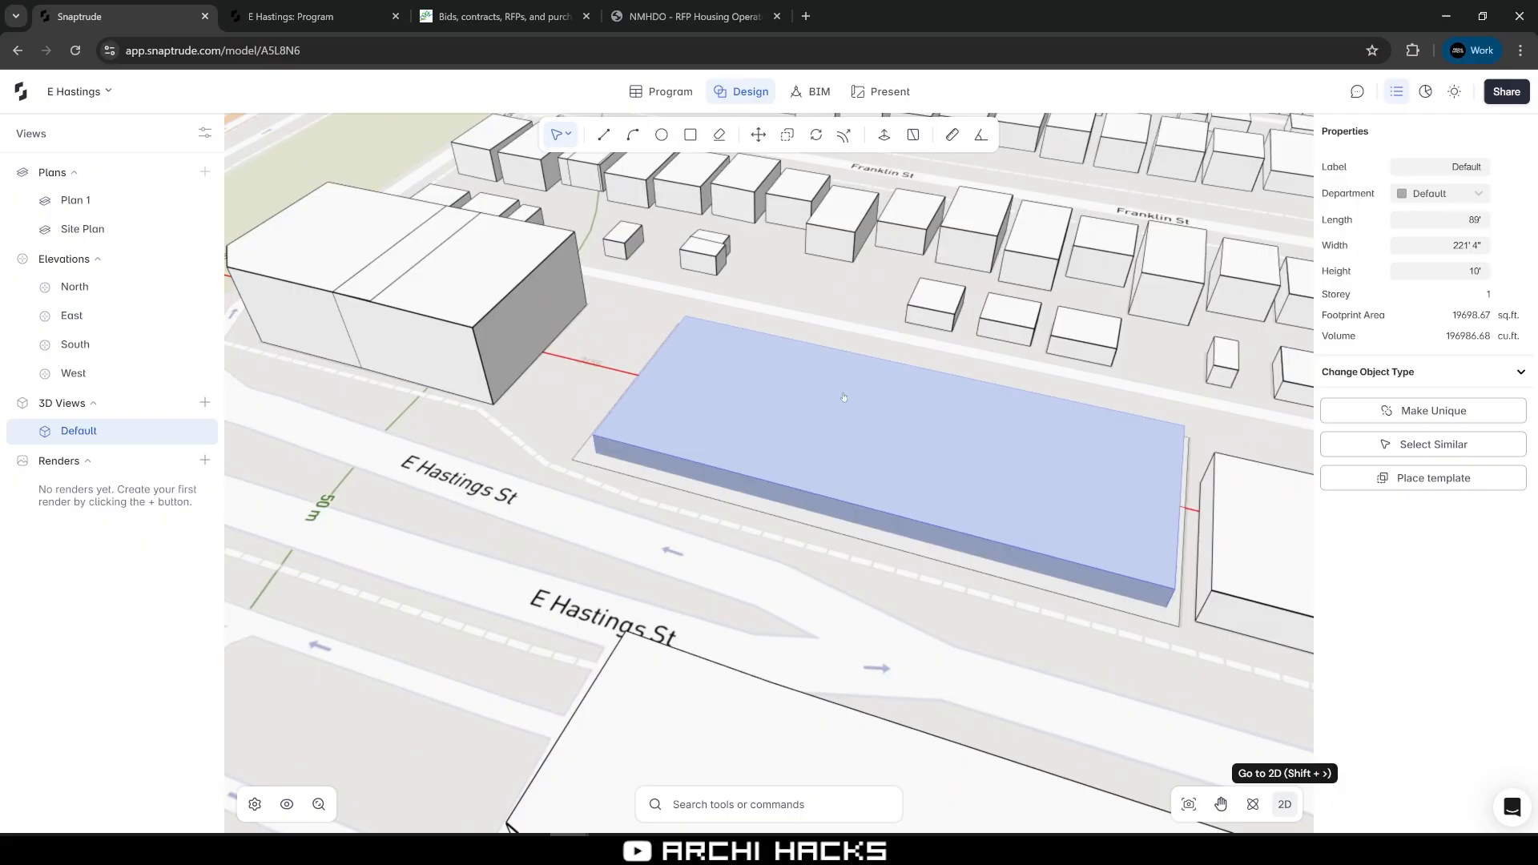
click(1284, 804)
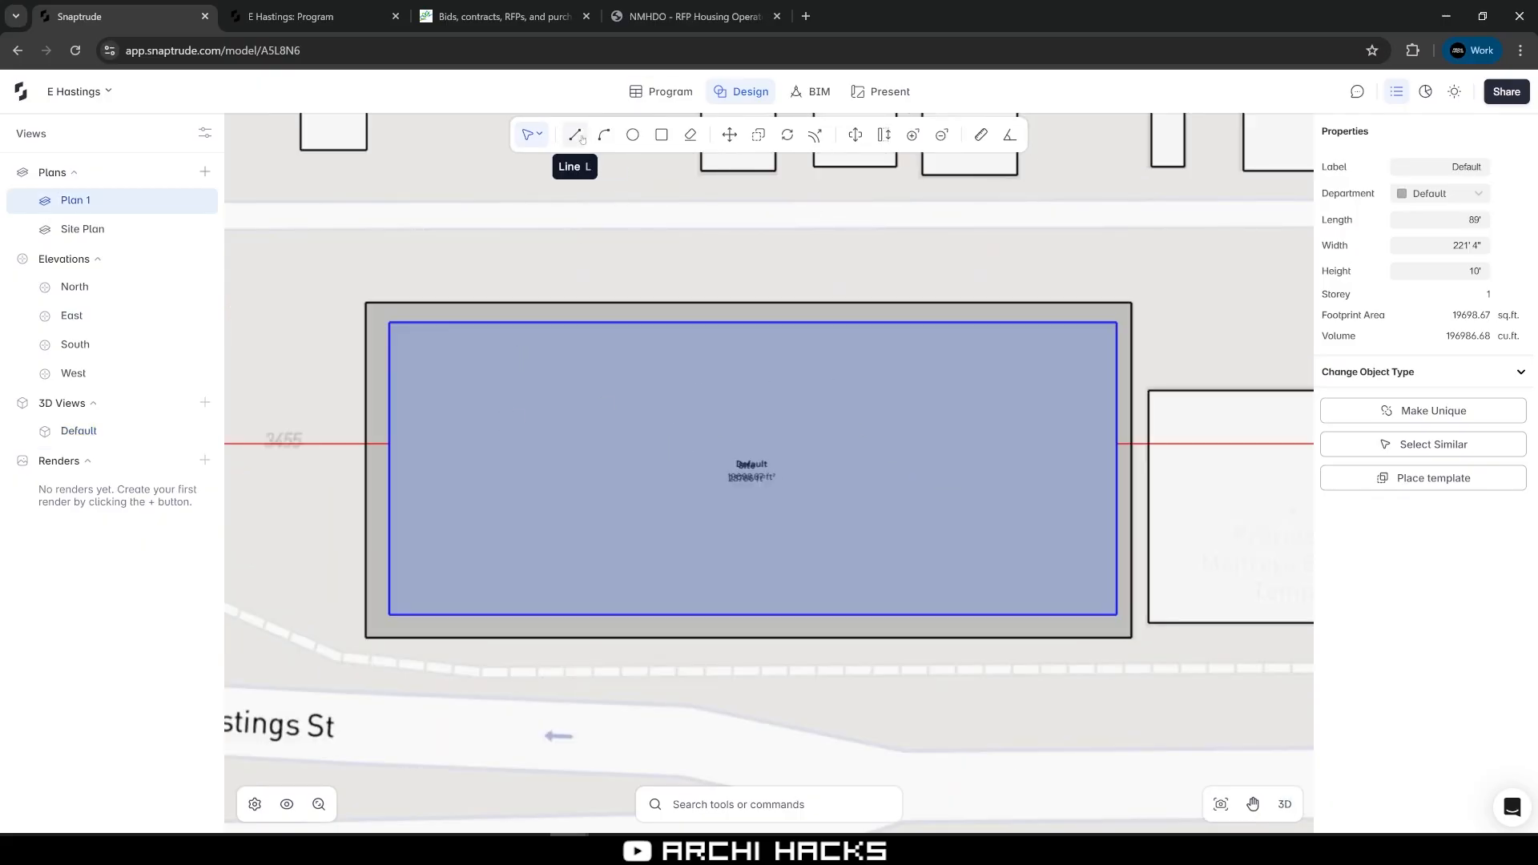
Split the inset space and set the thin Site strip's length to 6.
click(576, 135)
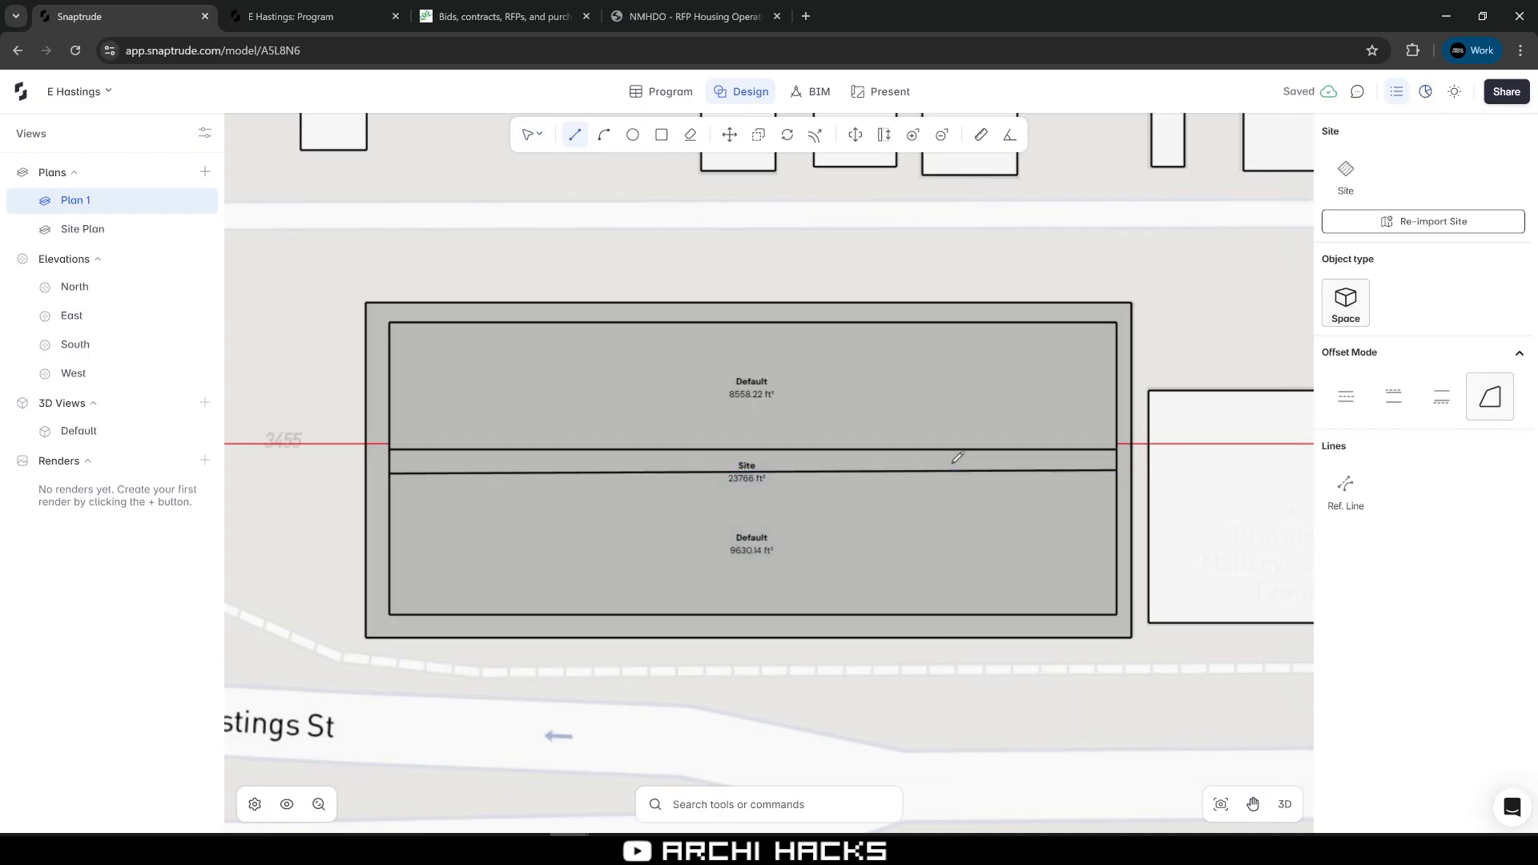
click(746, 460)
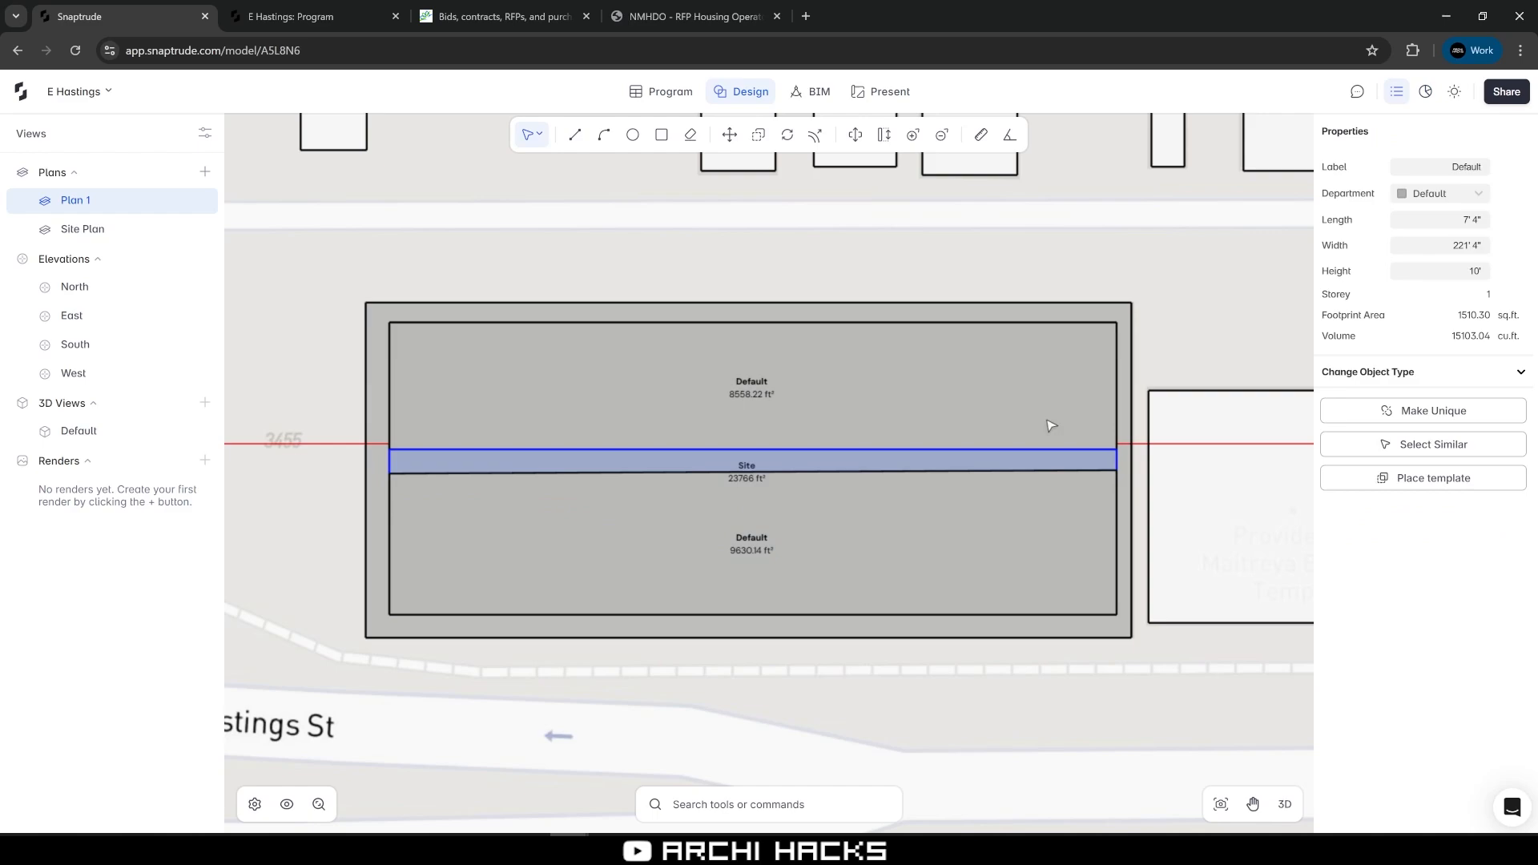
click(1438, 219)
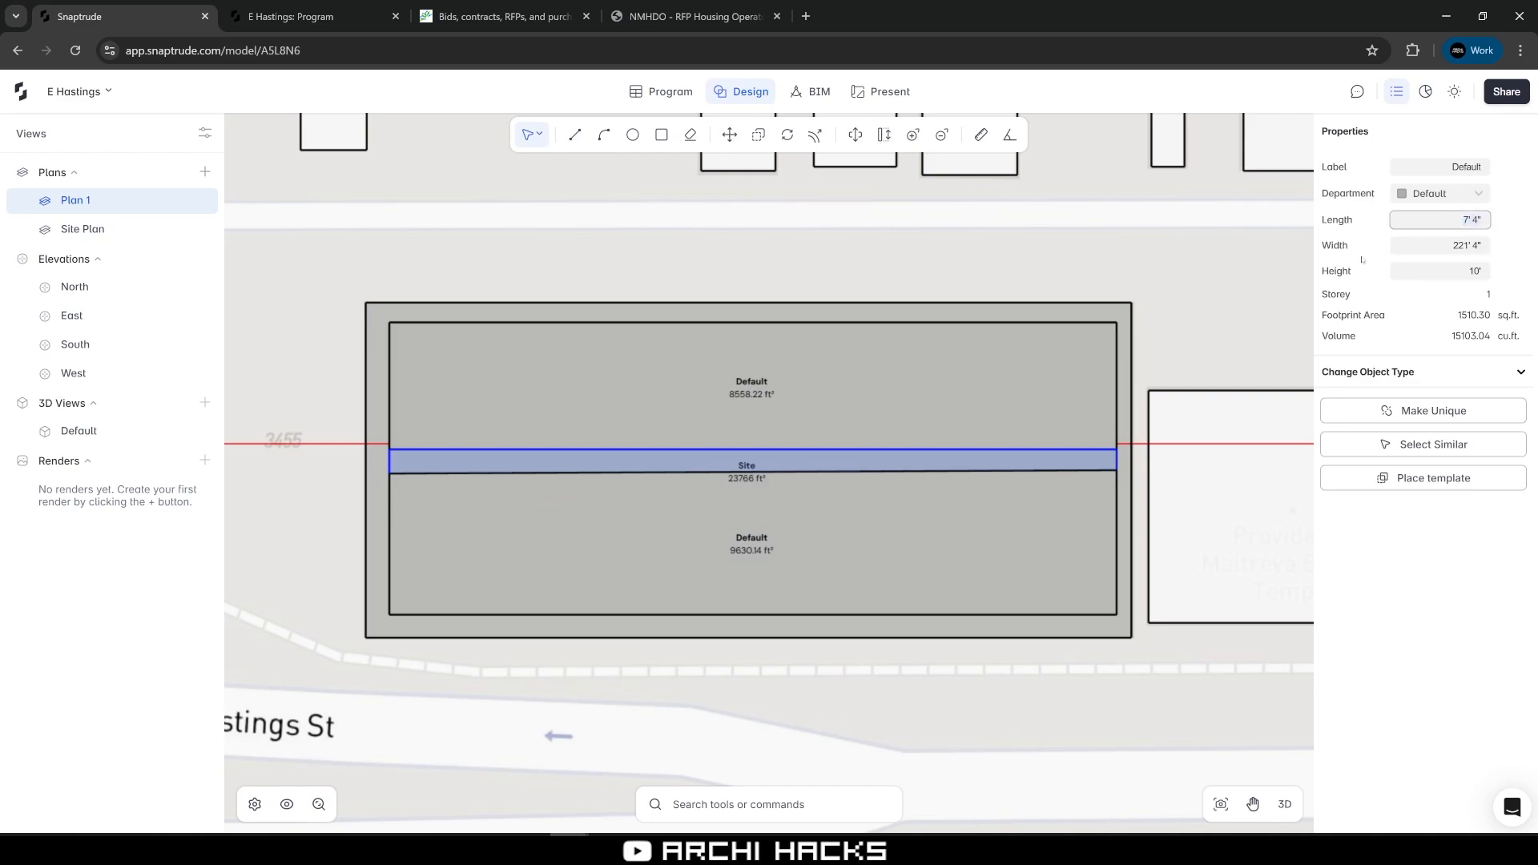
text(6)
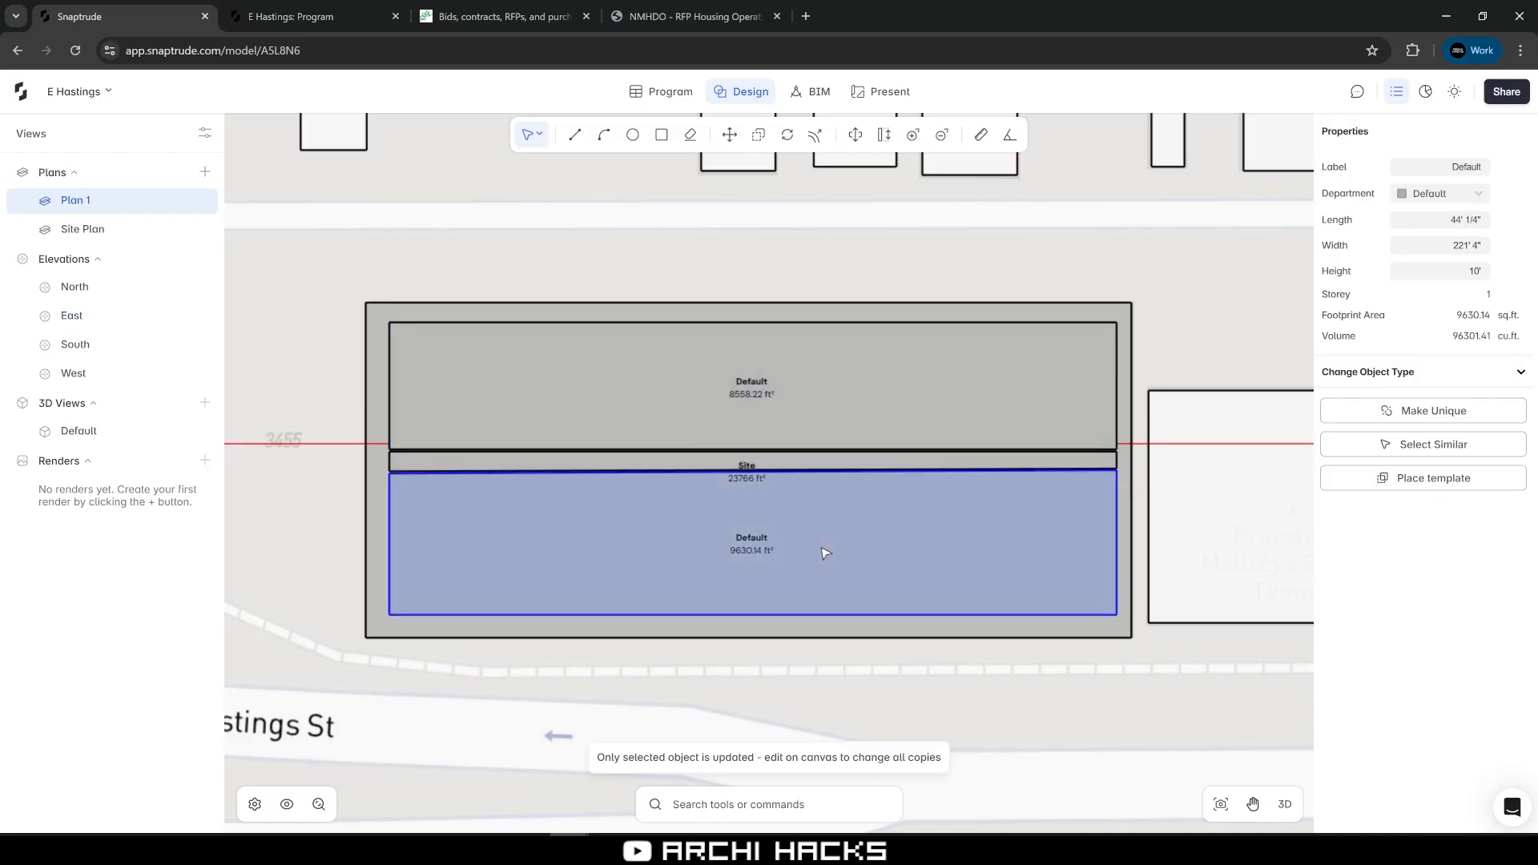
Assign the mass a Residential department and review the net internal area analysis.
click(1438, 193)
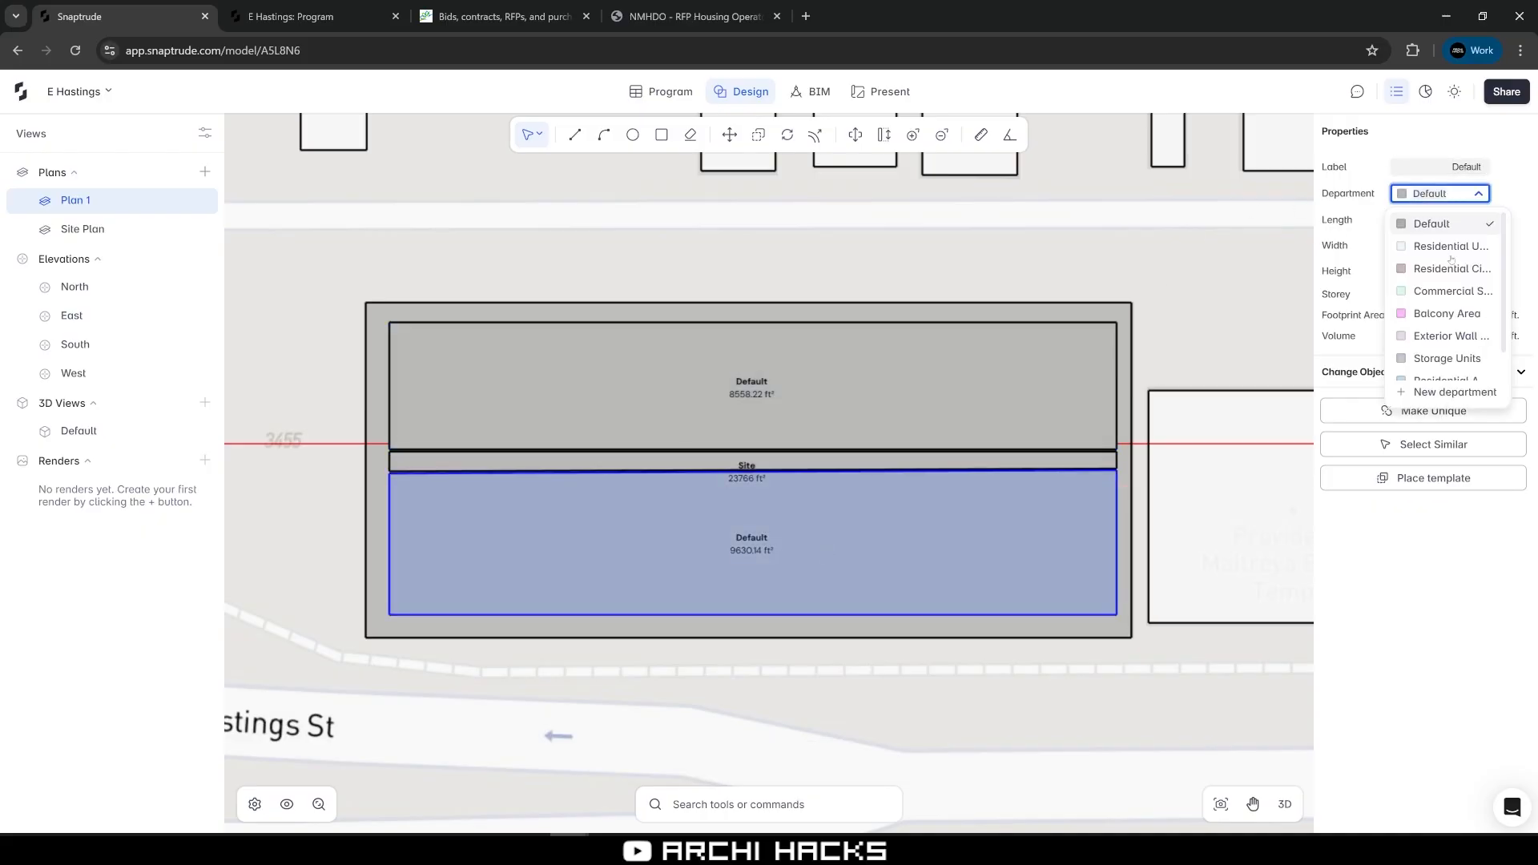
click(1431, 224)
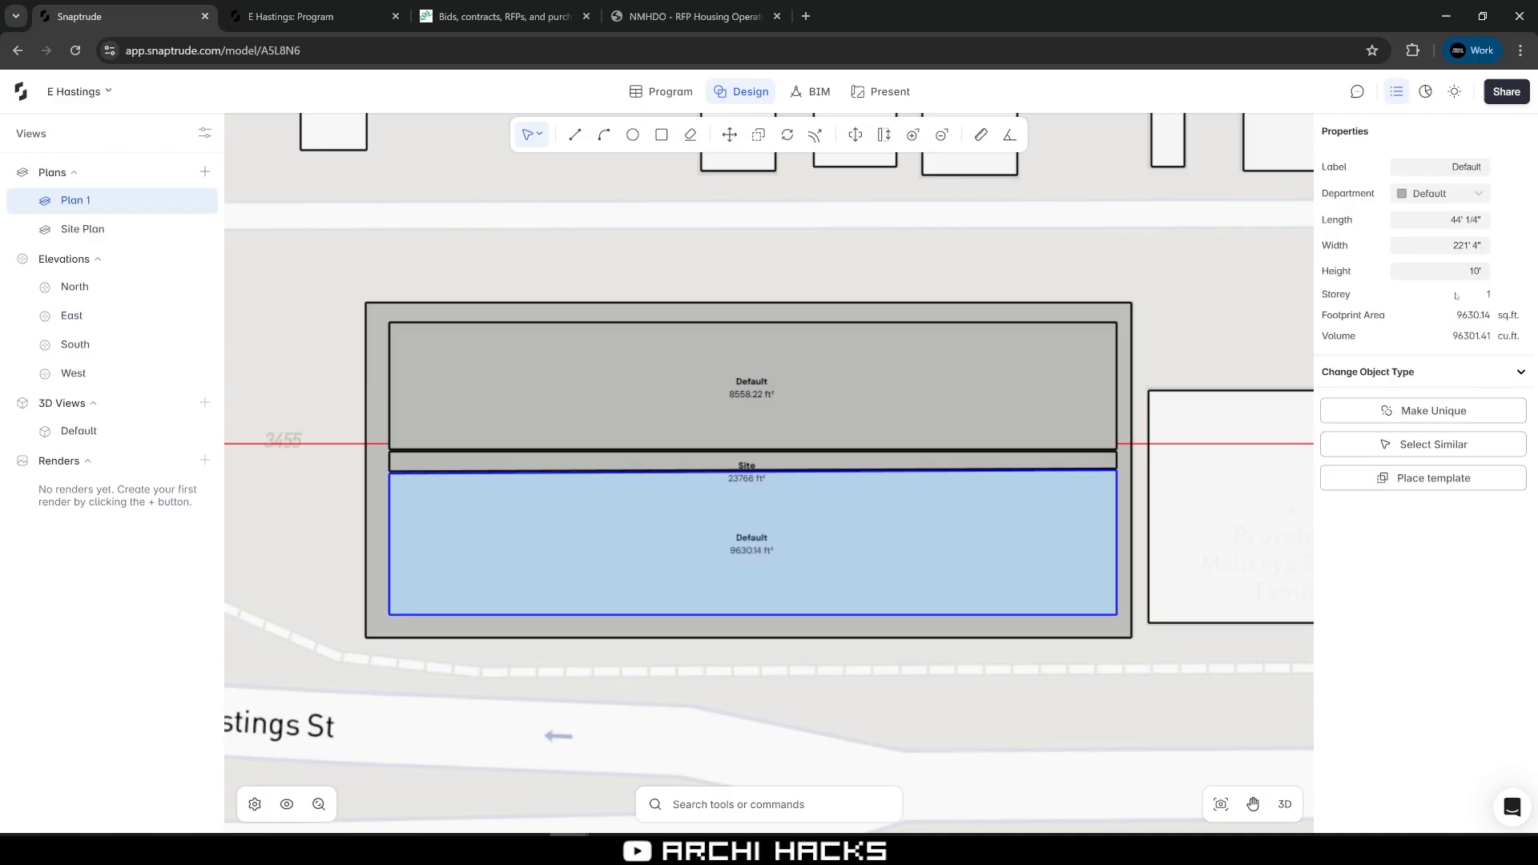
click(1439, 193)
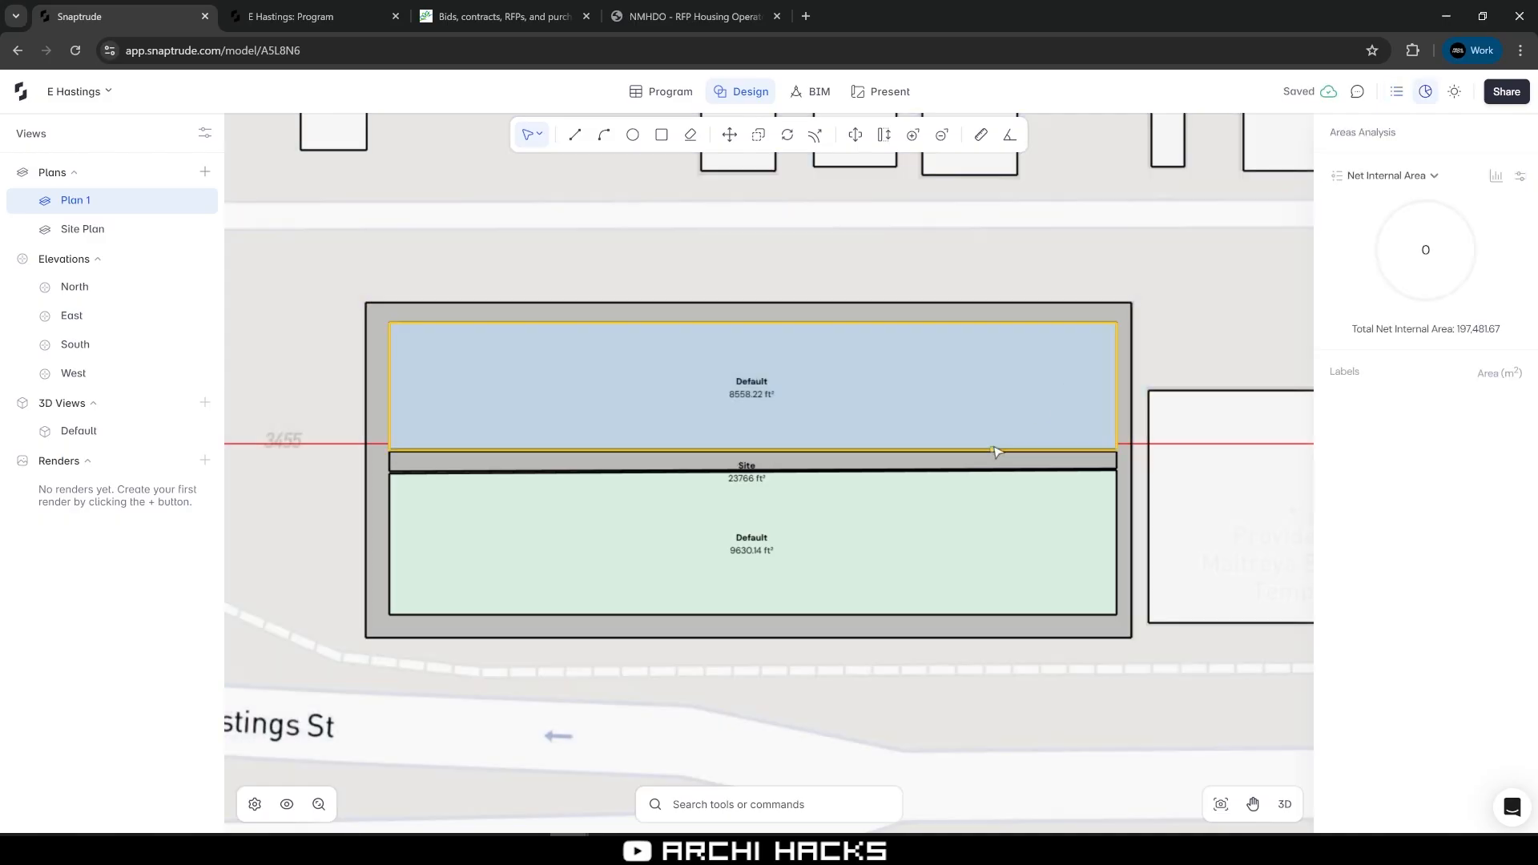
click(750, 387)
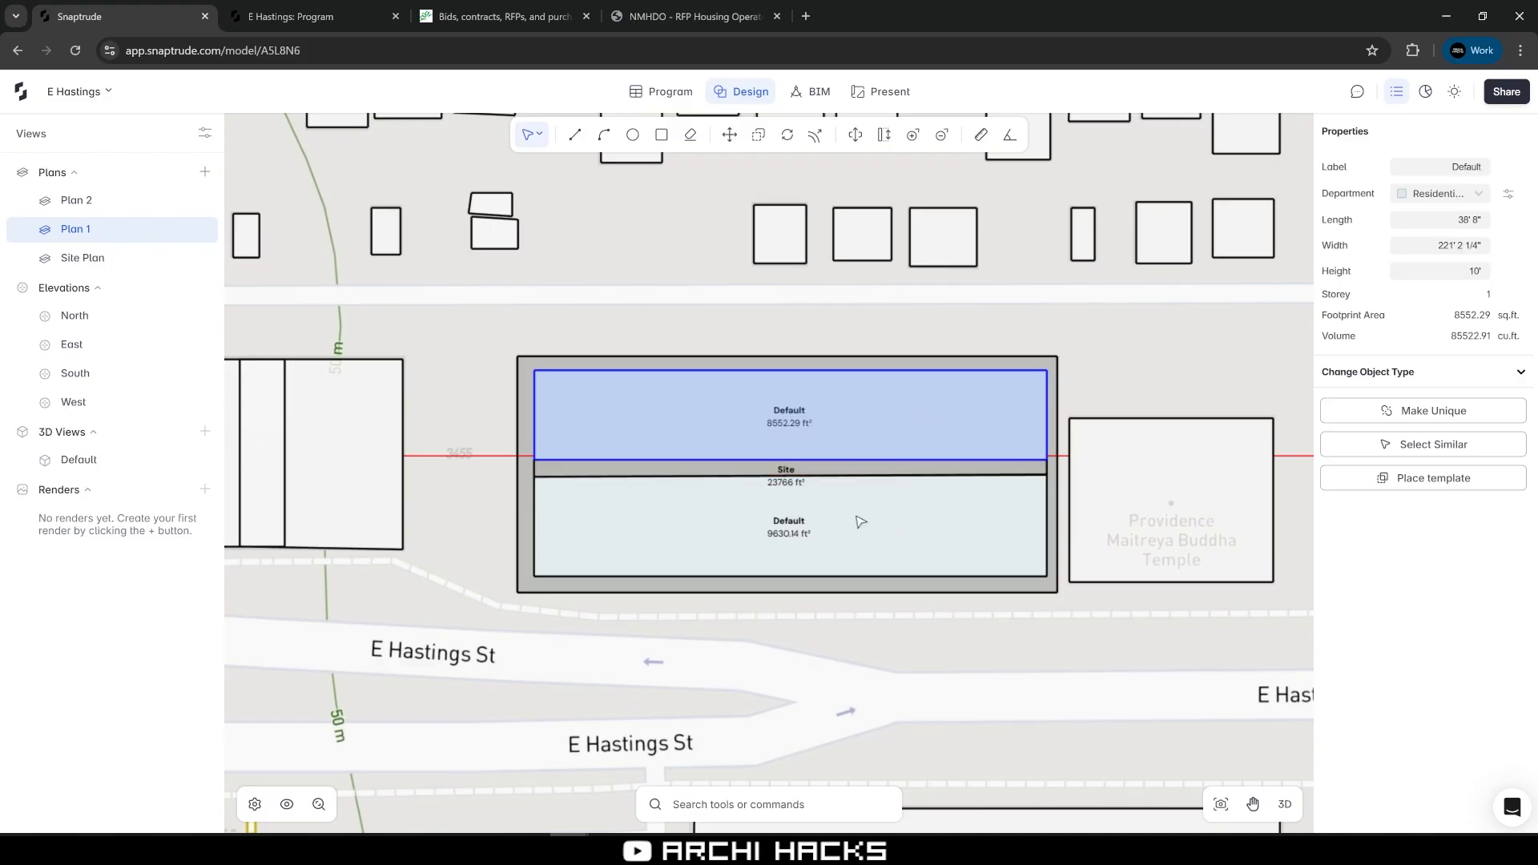
mouse_move(865, 432)
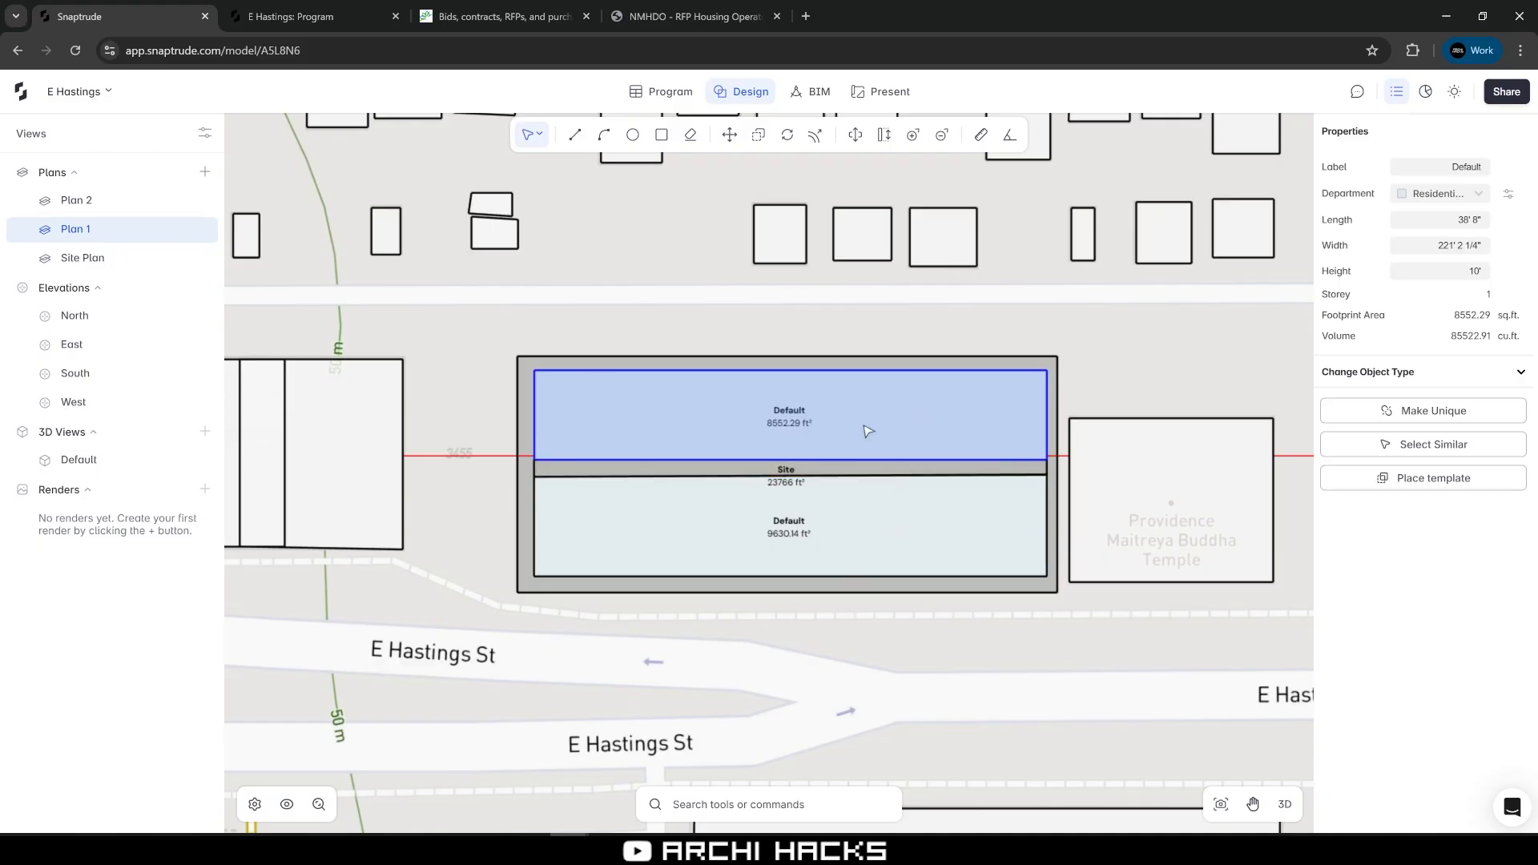
Duplicate the 8,552 ft² Residential Units mass to the storey above and view Plan 2.
right_click(866, 432)
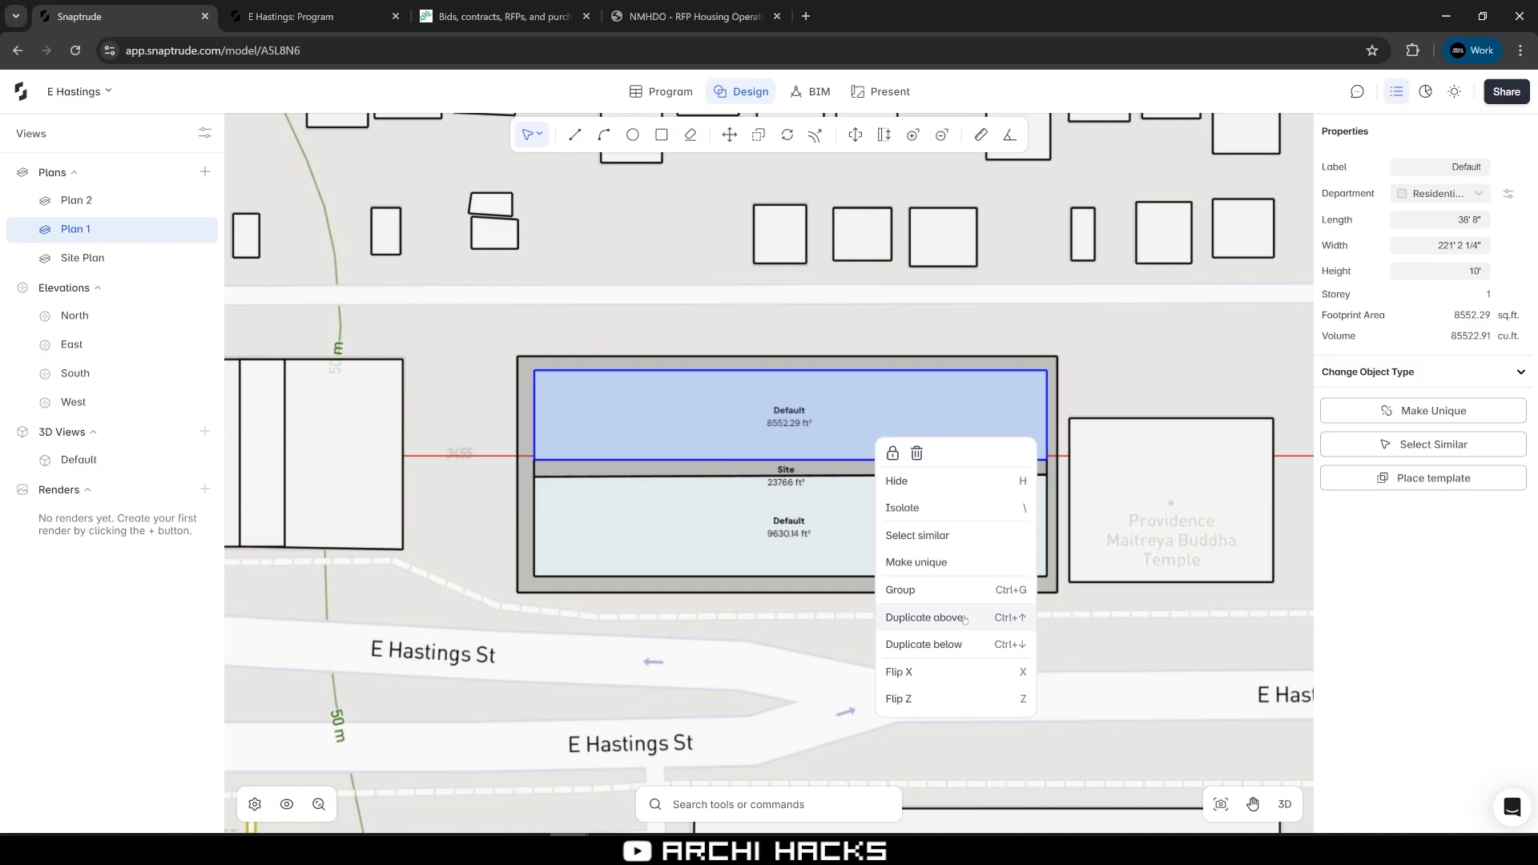
click(975, 569)
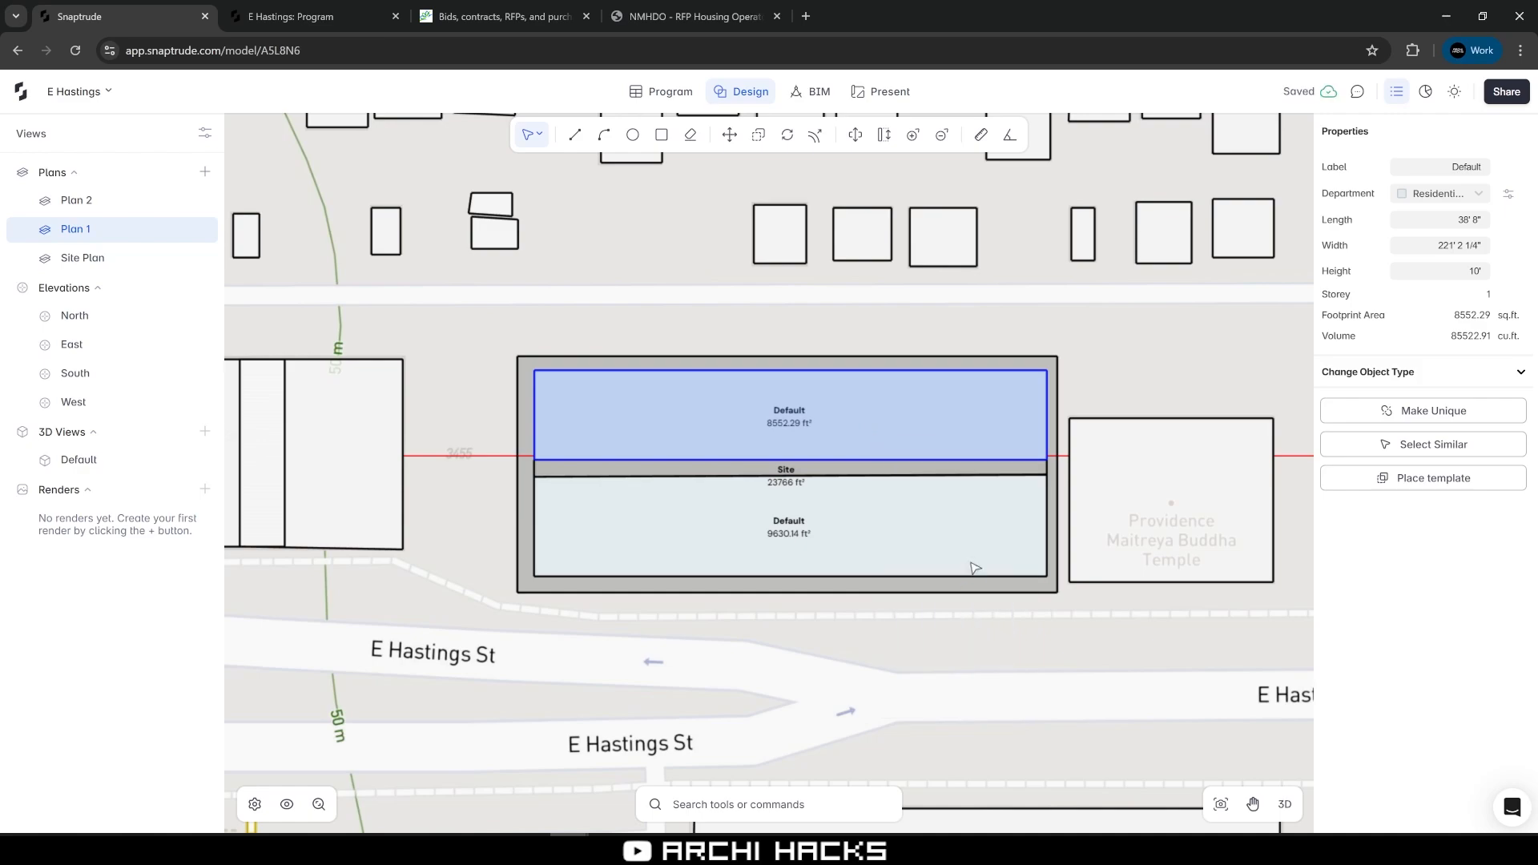
click(76, 200)
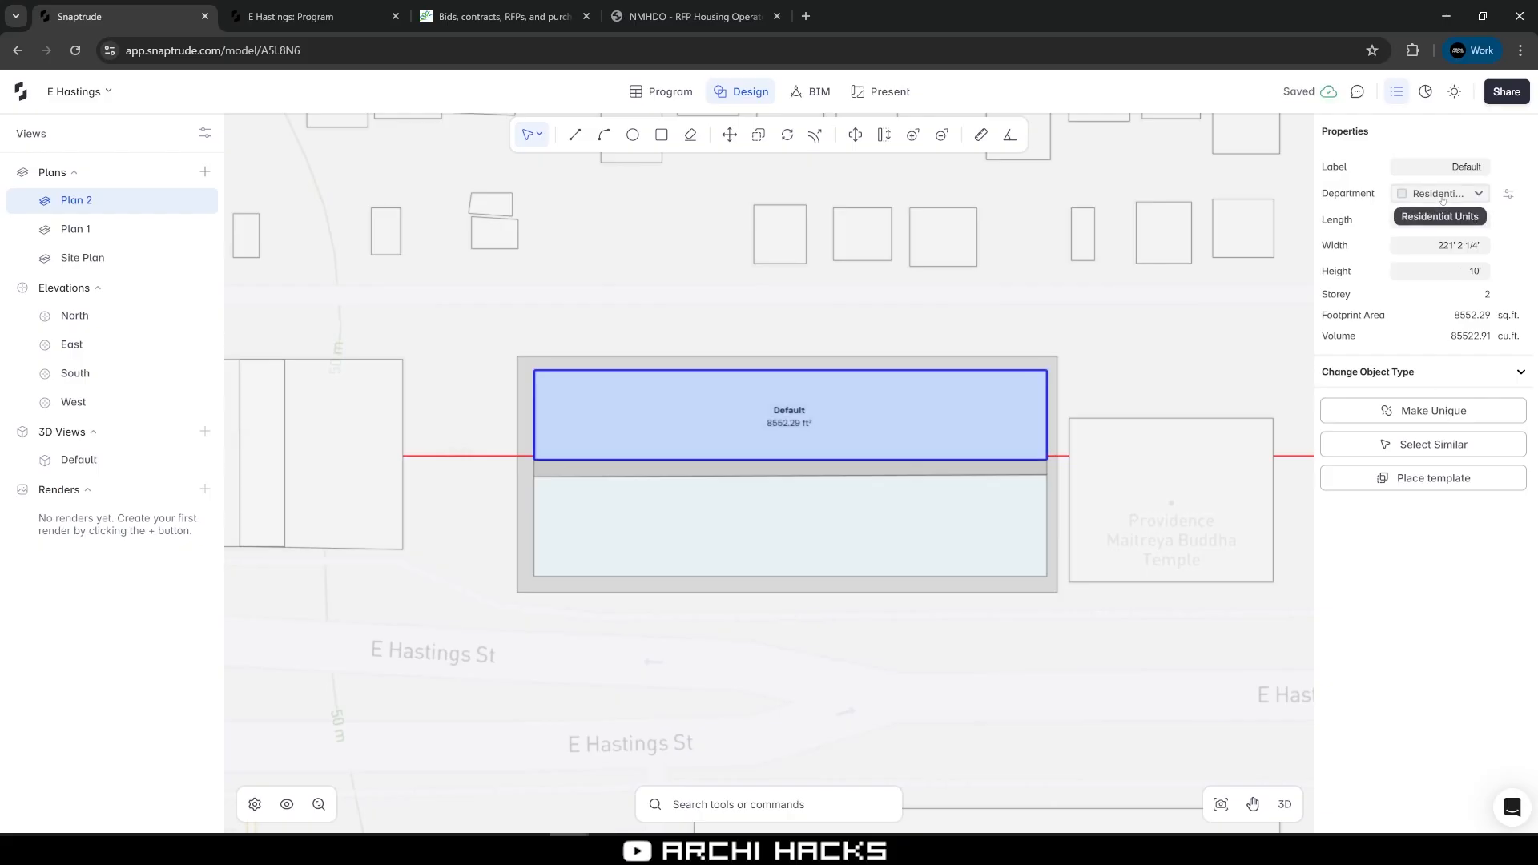
click(1439, 193)
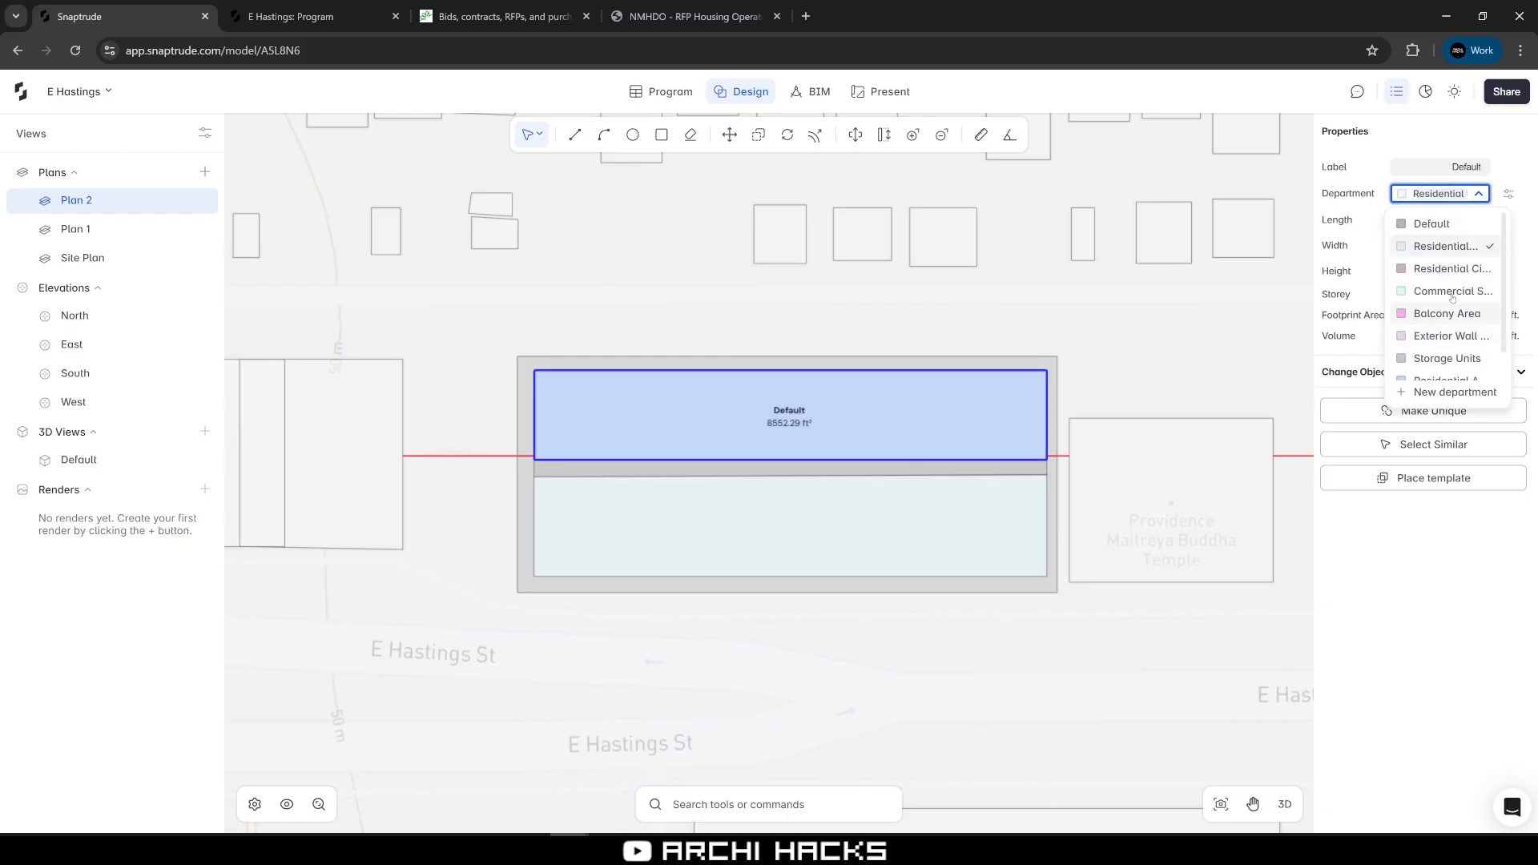
mouse_move(1454, 269)
text(38' 8")
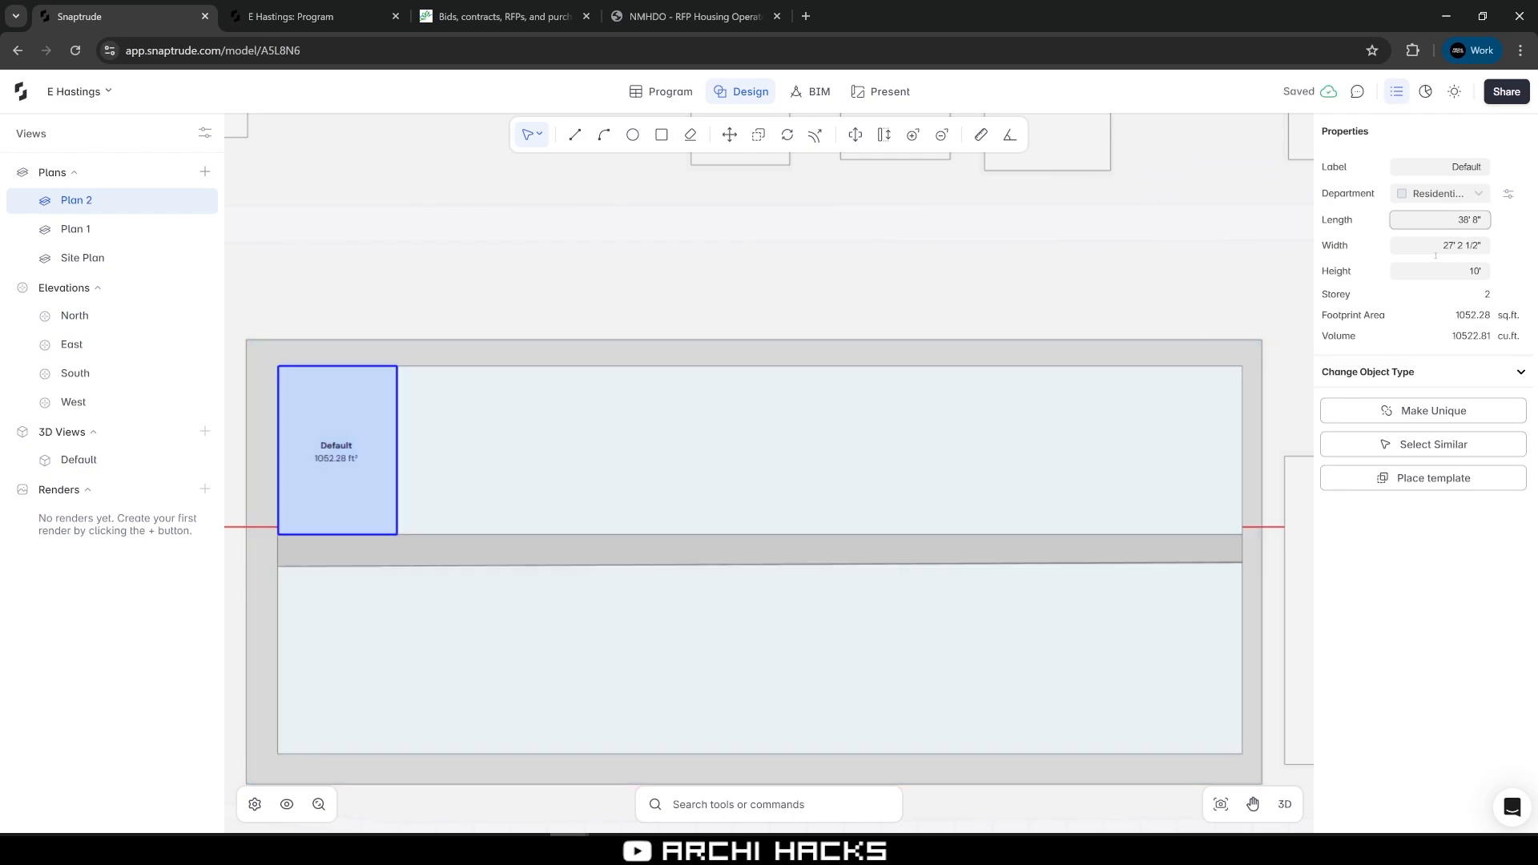
Resize the Plan 2 unit to 27' wide and label it Three Bedroom Unit.
click(1439, 245)
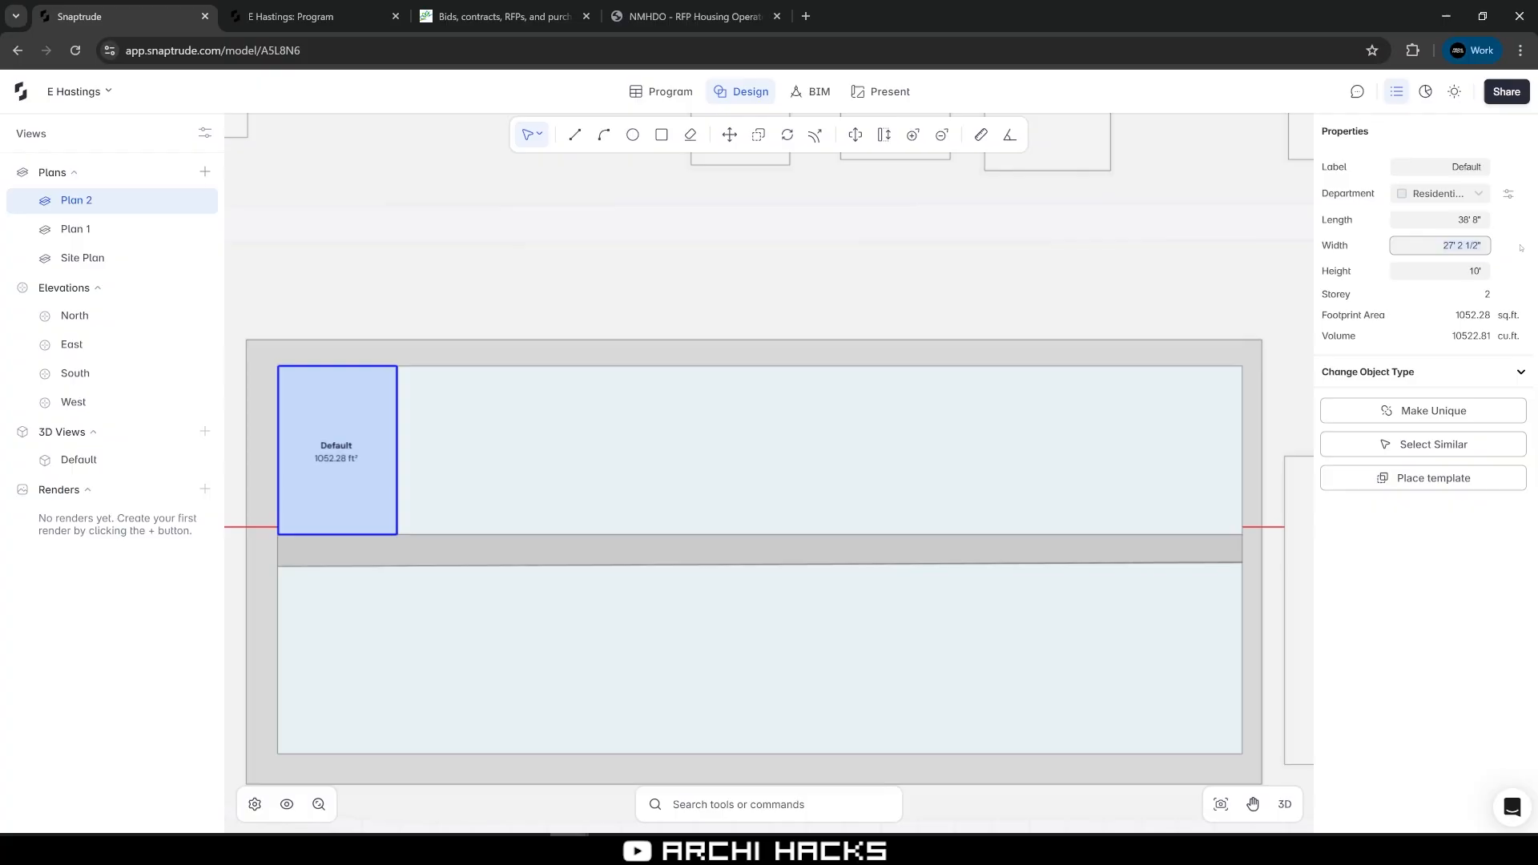
click(1424, 91)
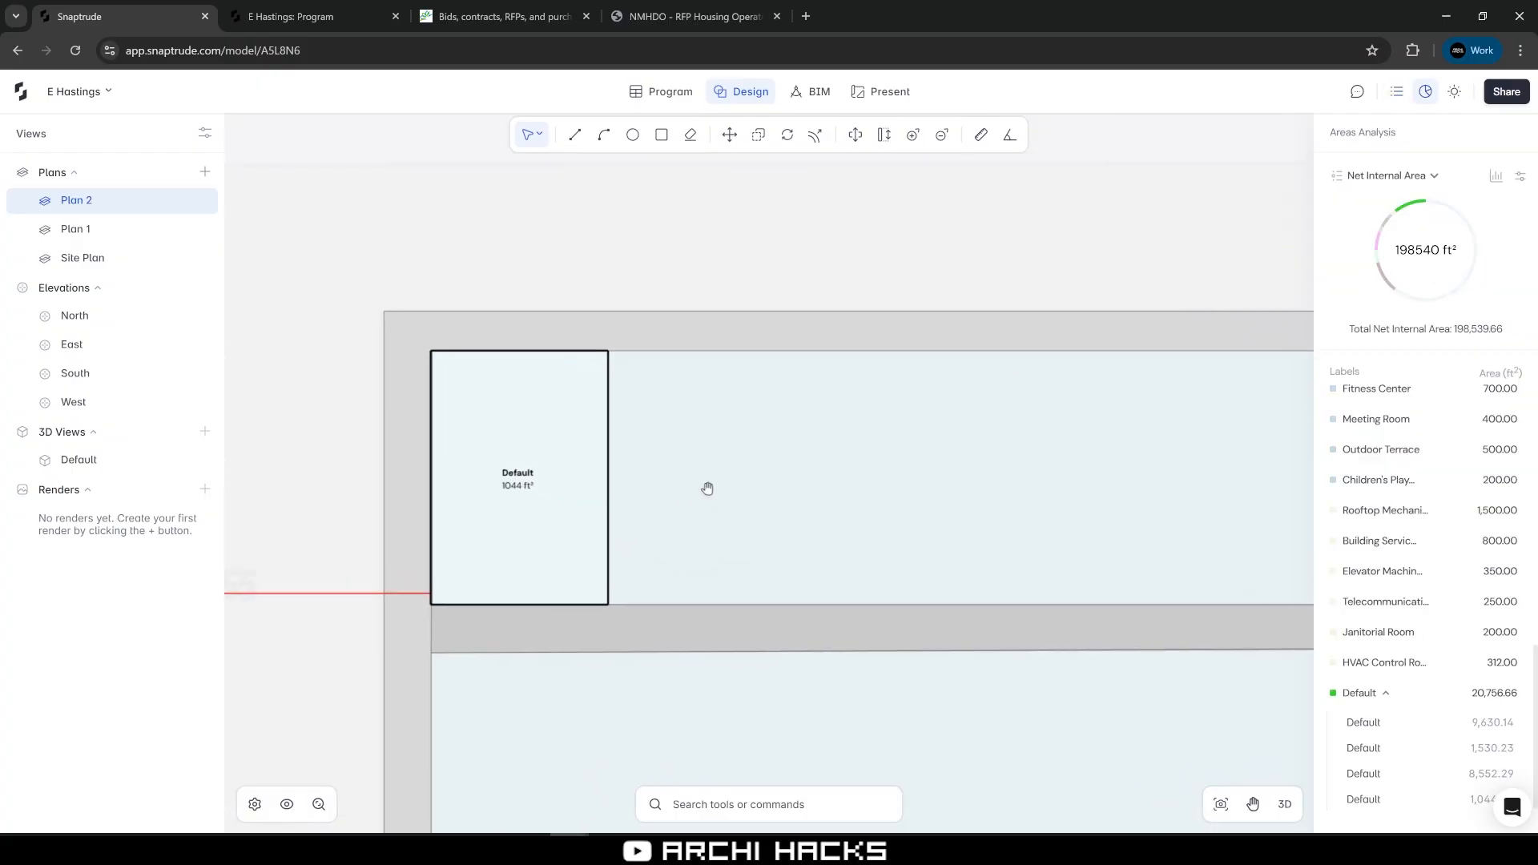
click(518, 477)
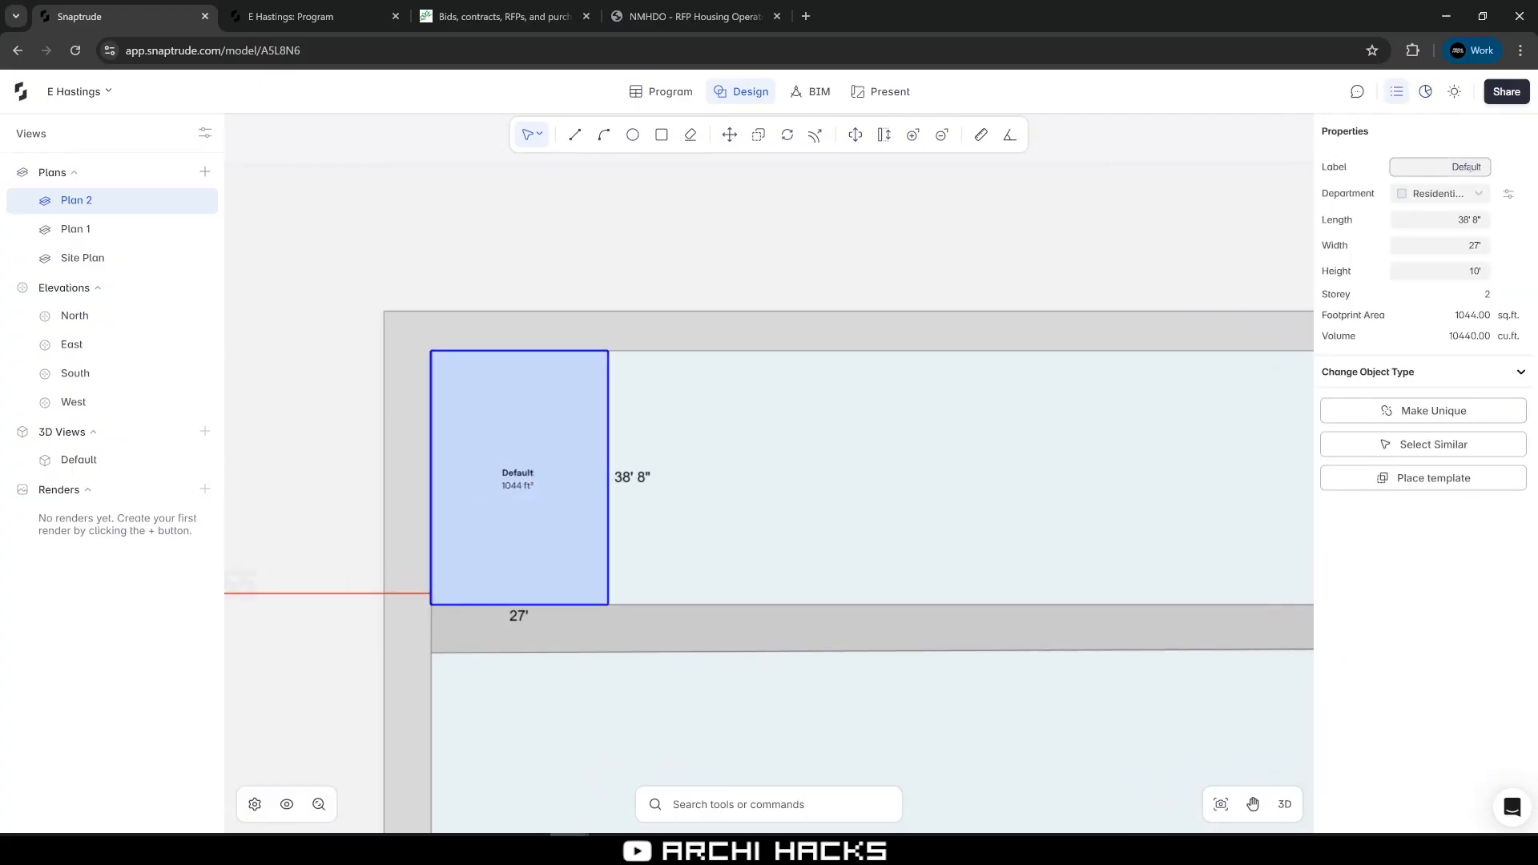
click(1436, 166)
text(Three Bedroo)
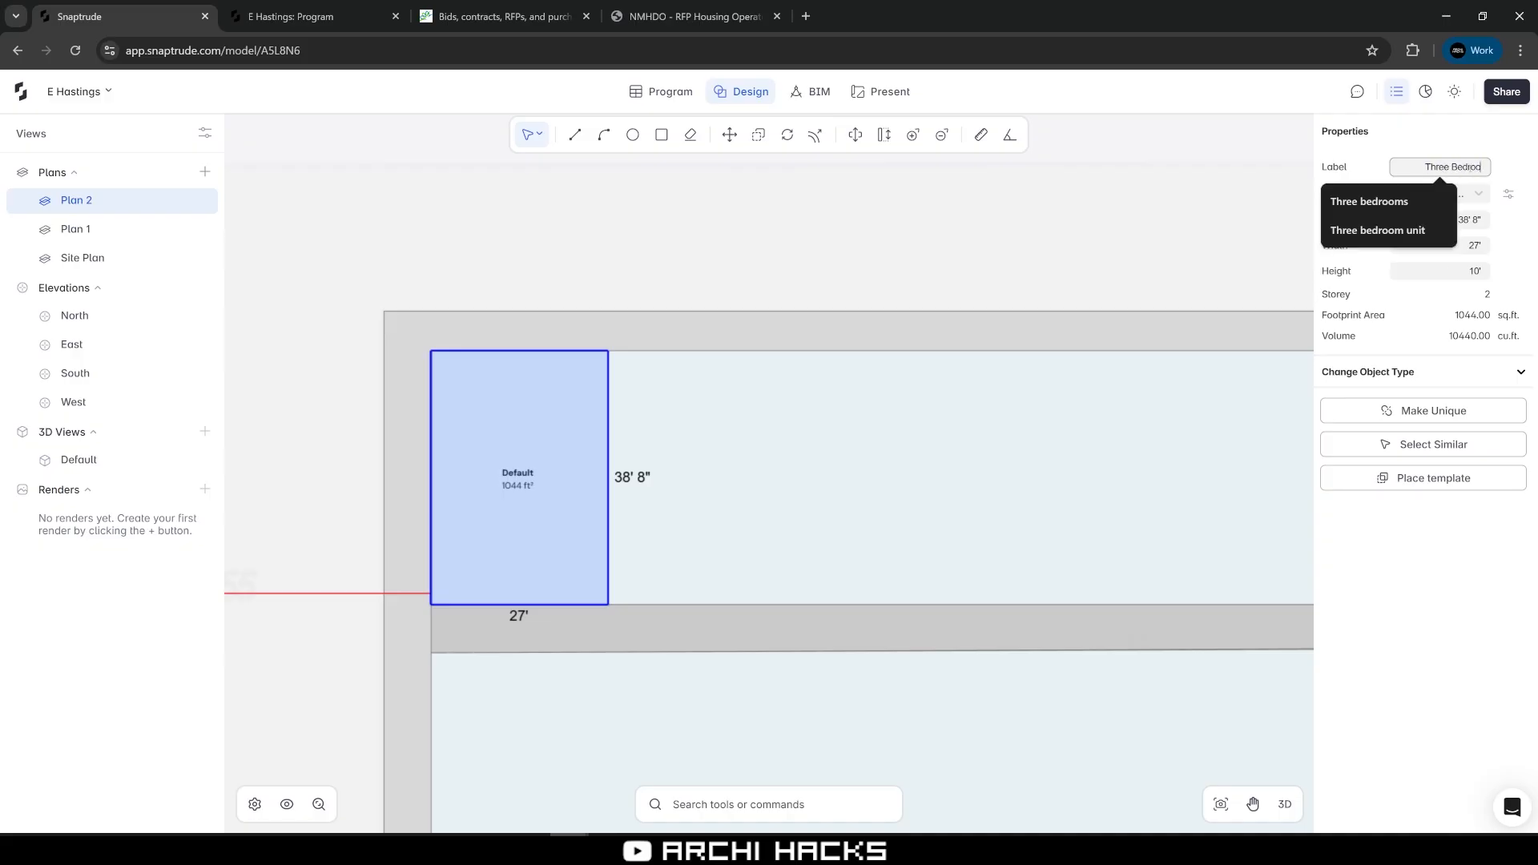
click(1377, 230)
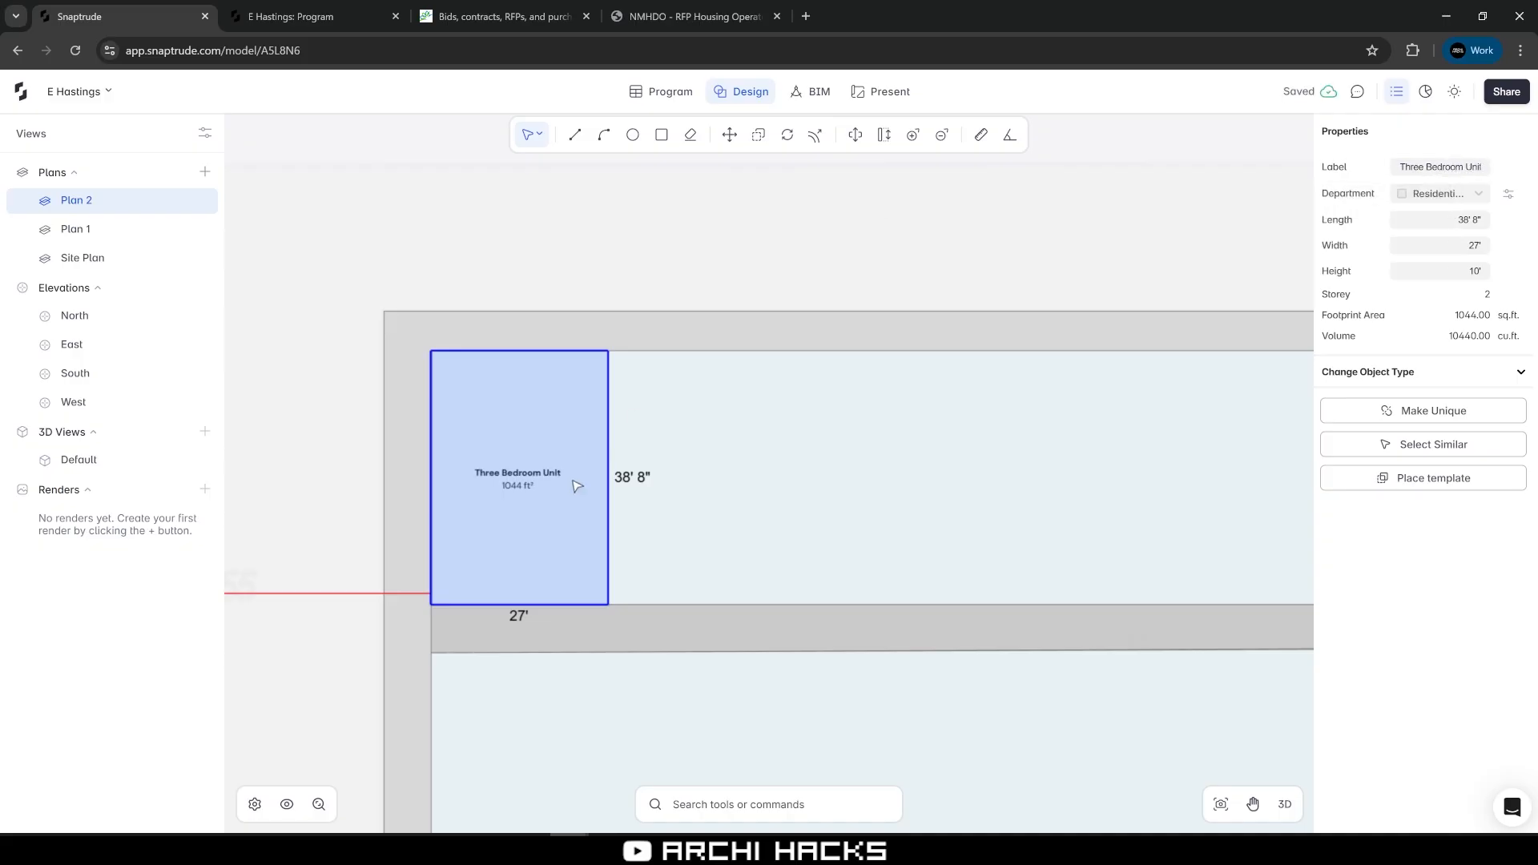
mouse_move(762, 333)
text(27)
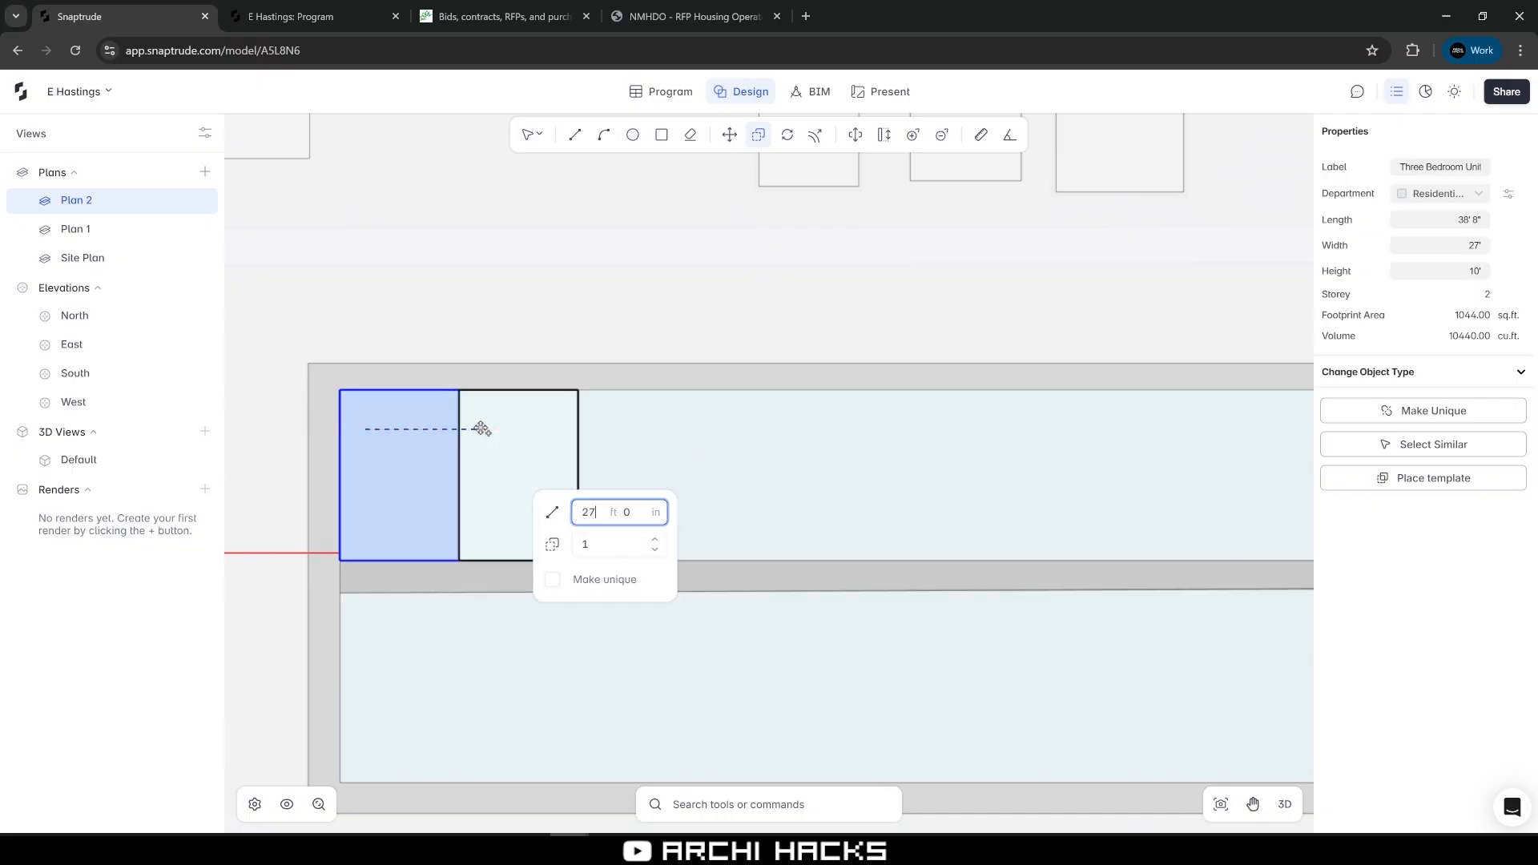
Copy the Three Bedroom Unit seven times along the strip at 27 ft spacing.
key(Return)
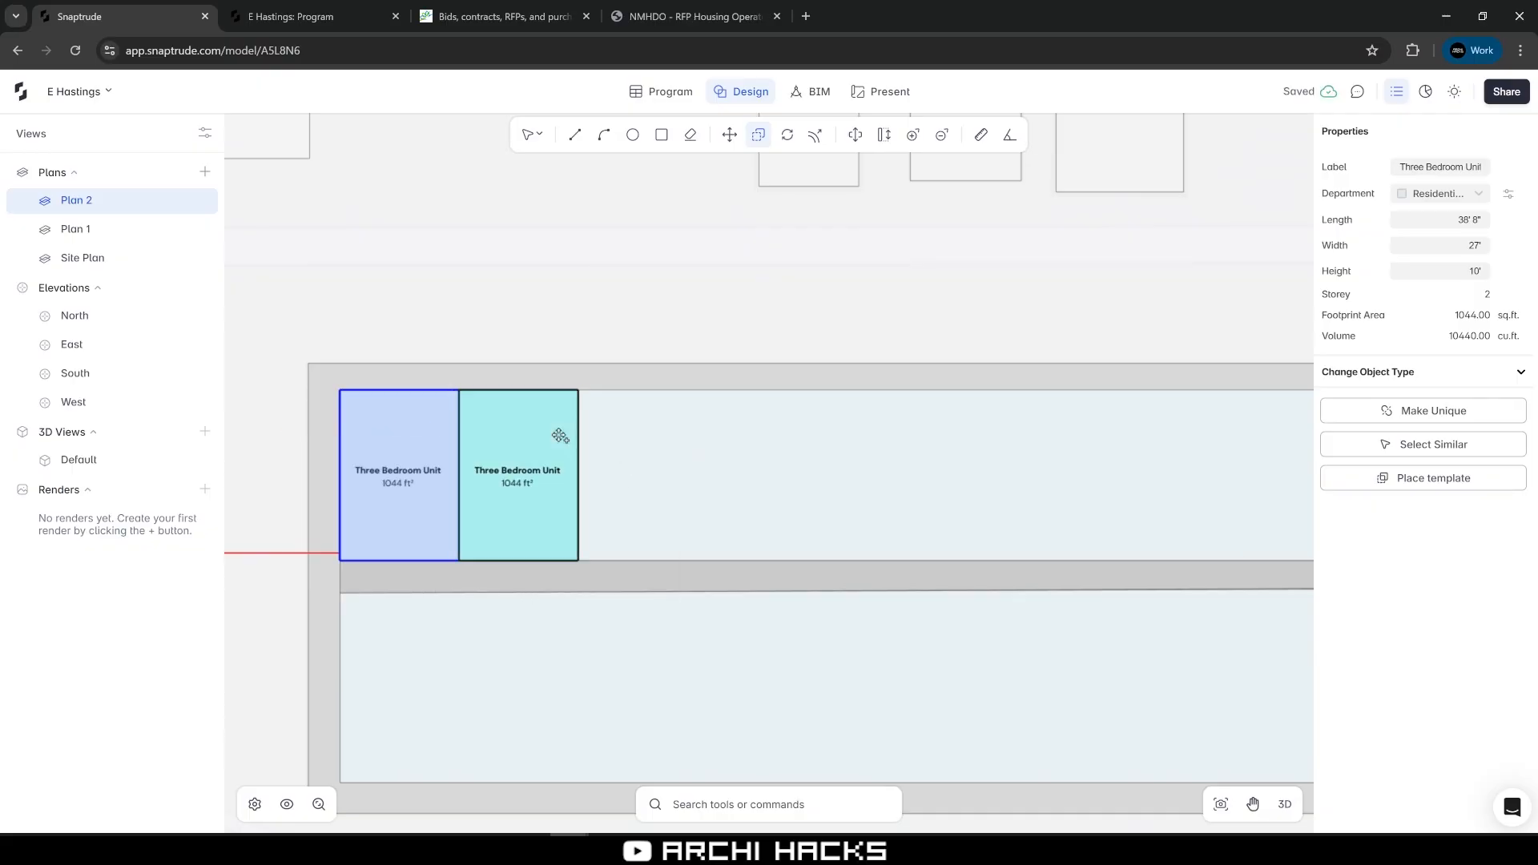
click(517, 476)
text(7)
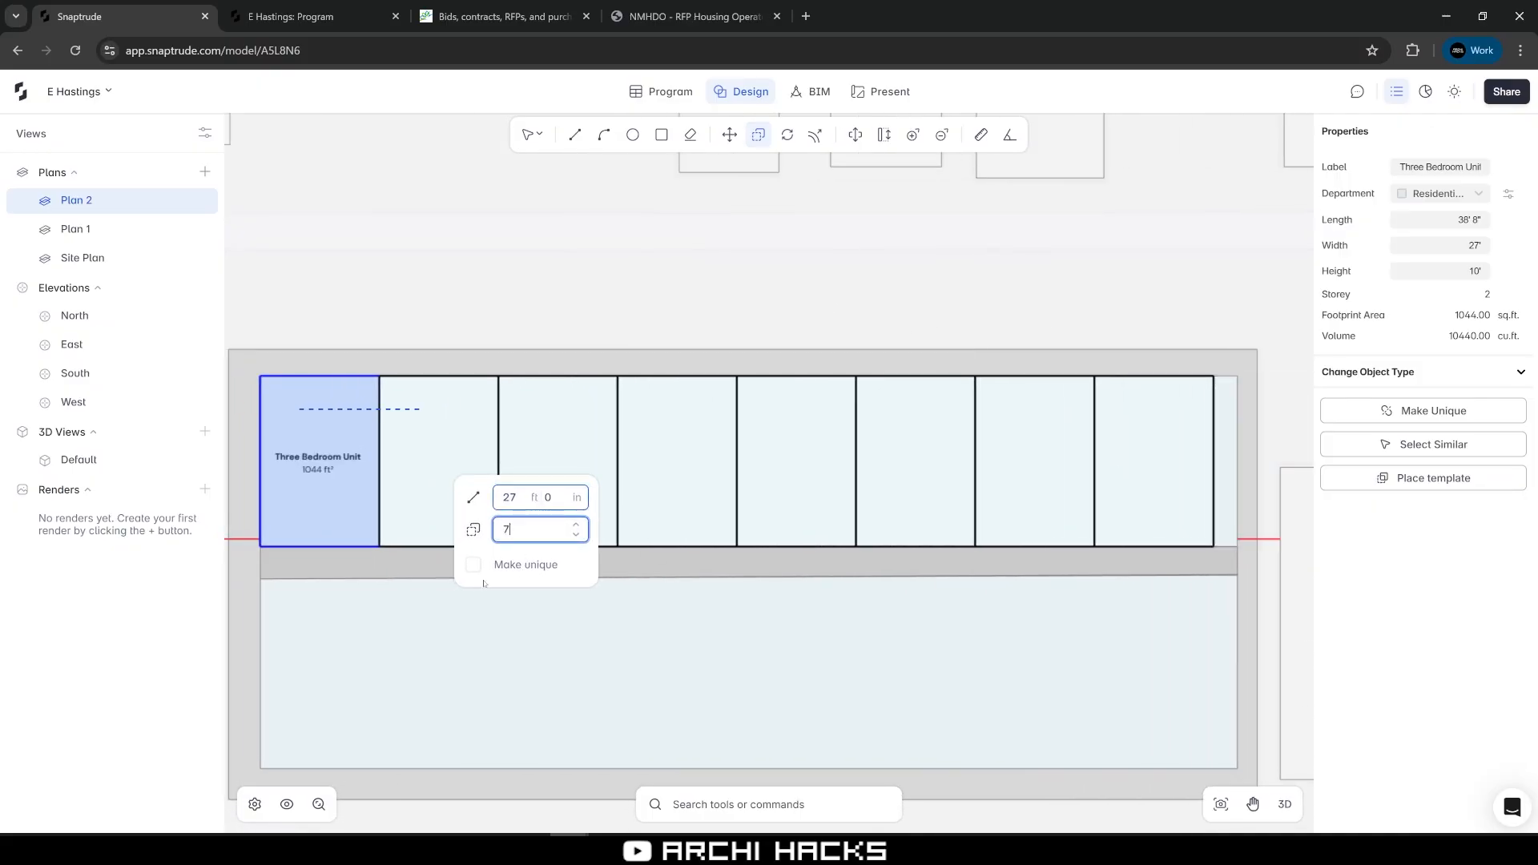
key(Return)
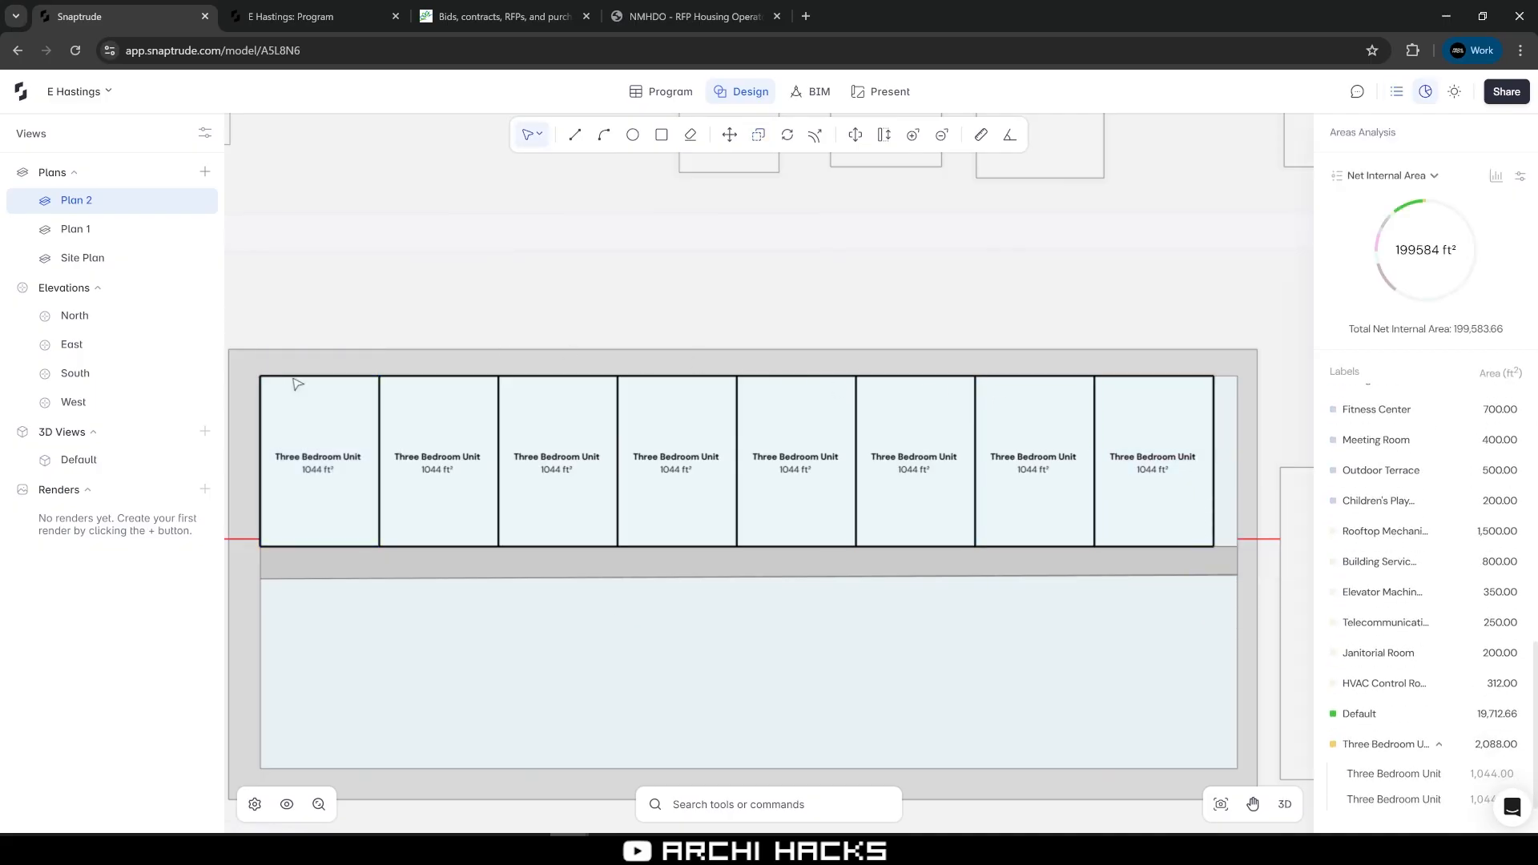
Extend the eight units to the mass edge, making each 1,206.52 ft².
click(317, 461)
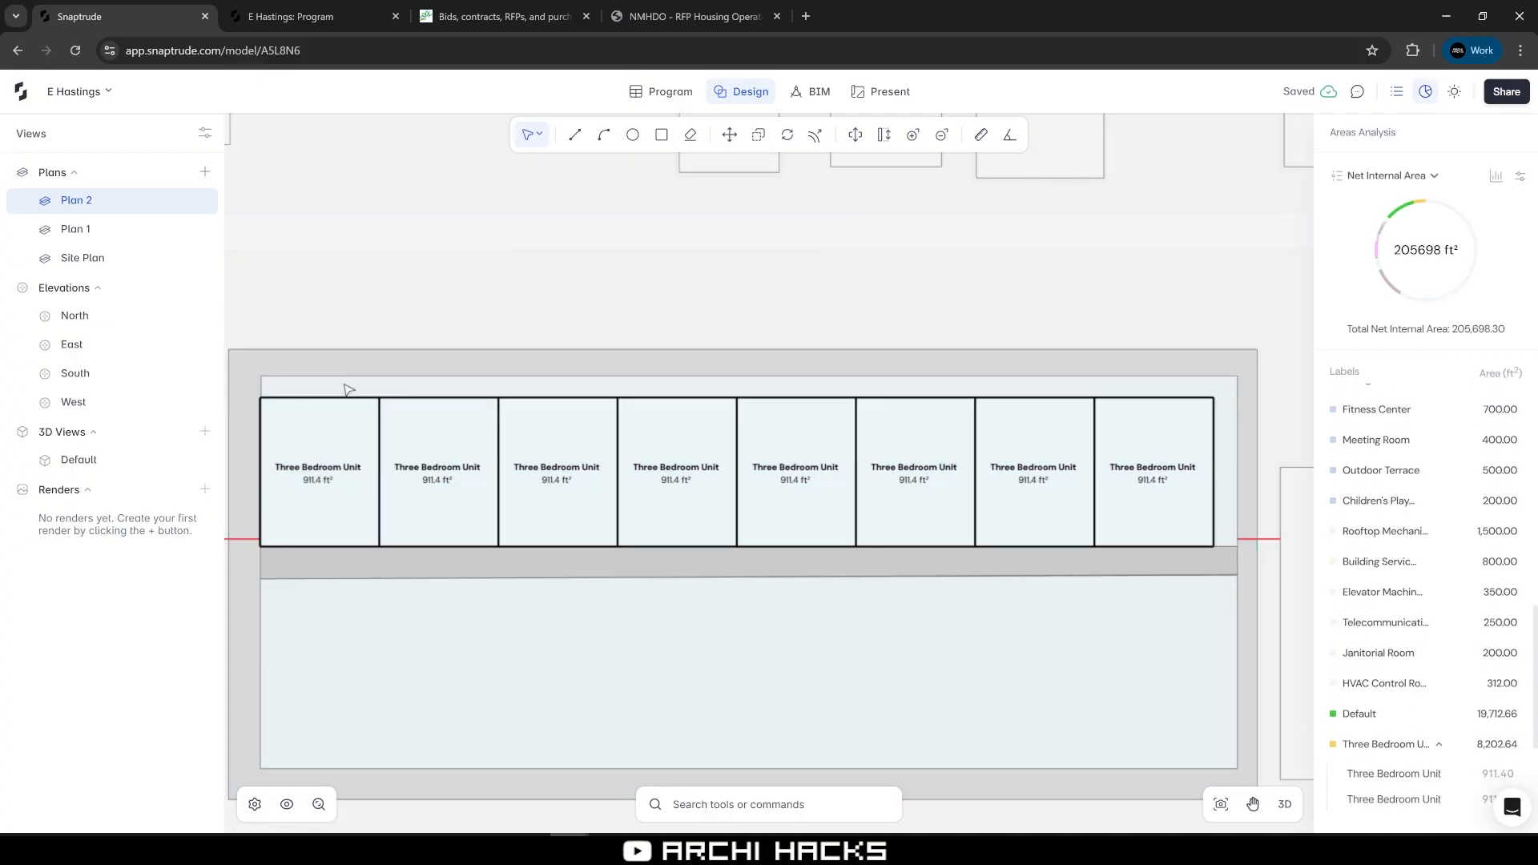
click(318, 469)
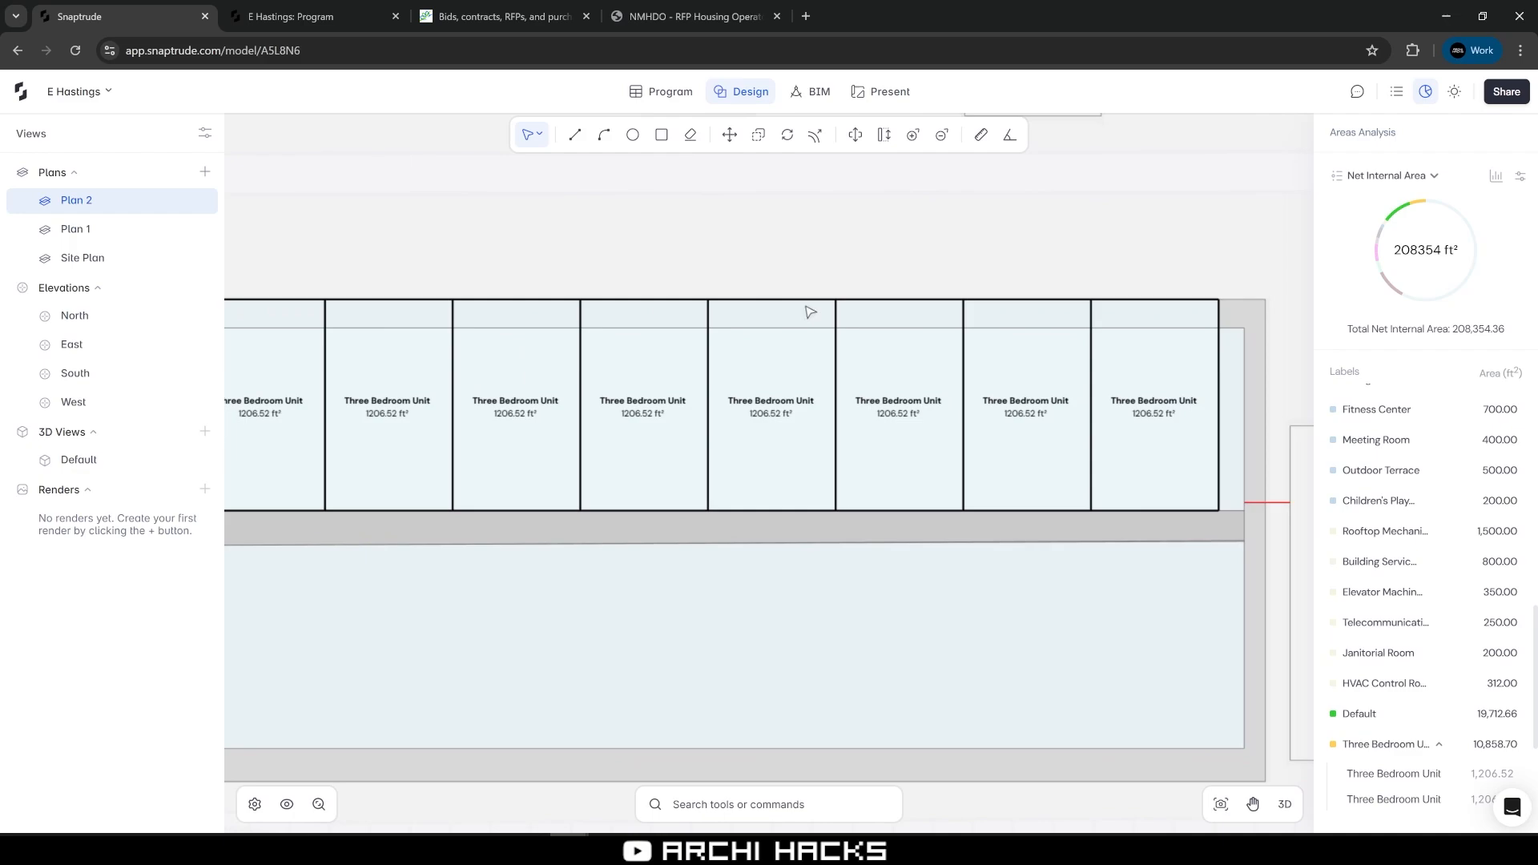
click(895, 407)
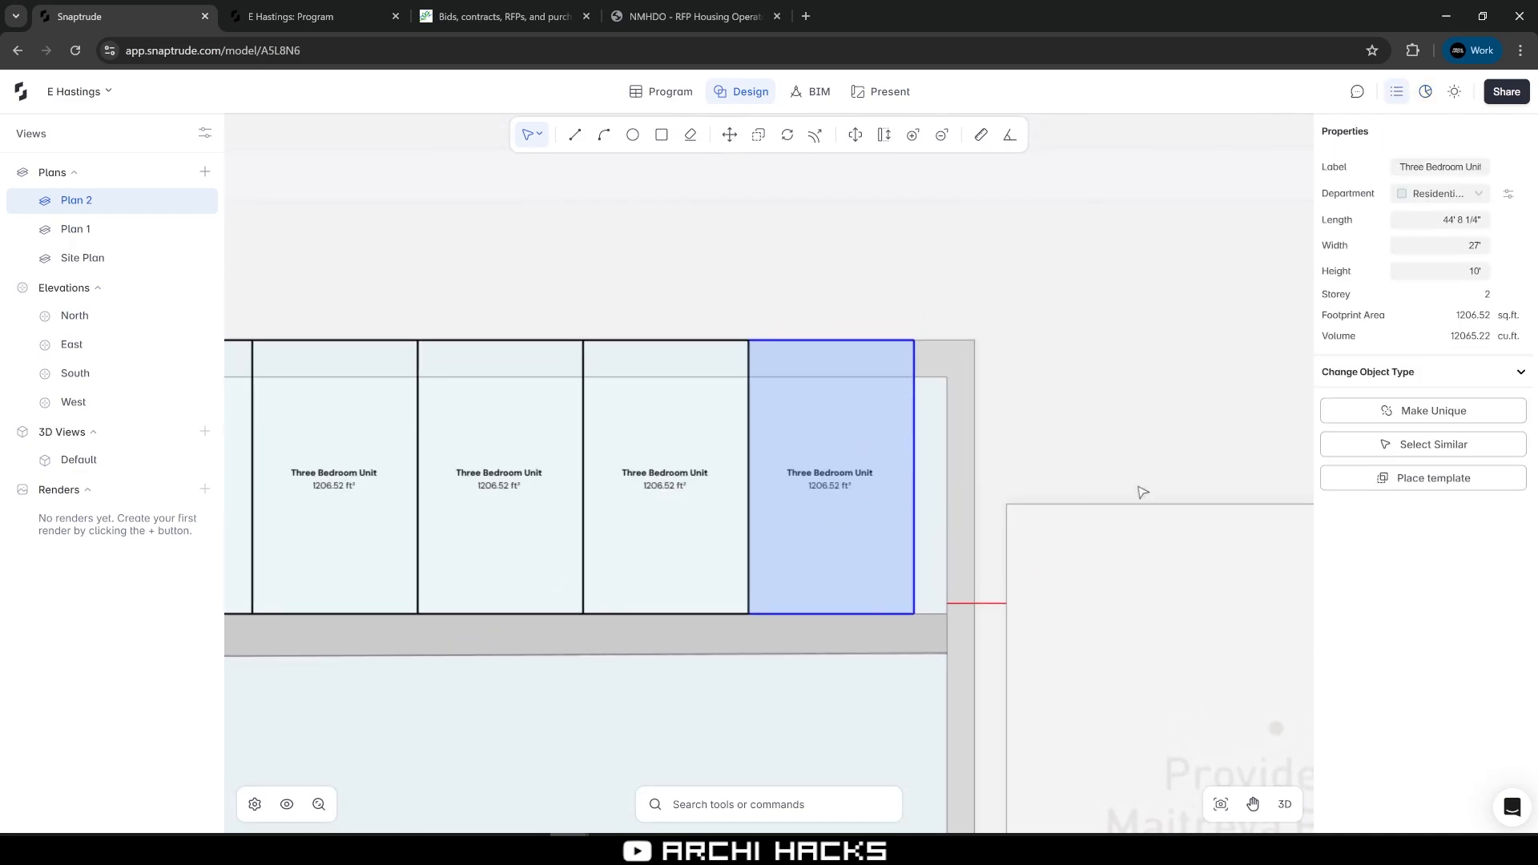
mouse_move(922, 505)
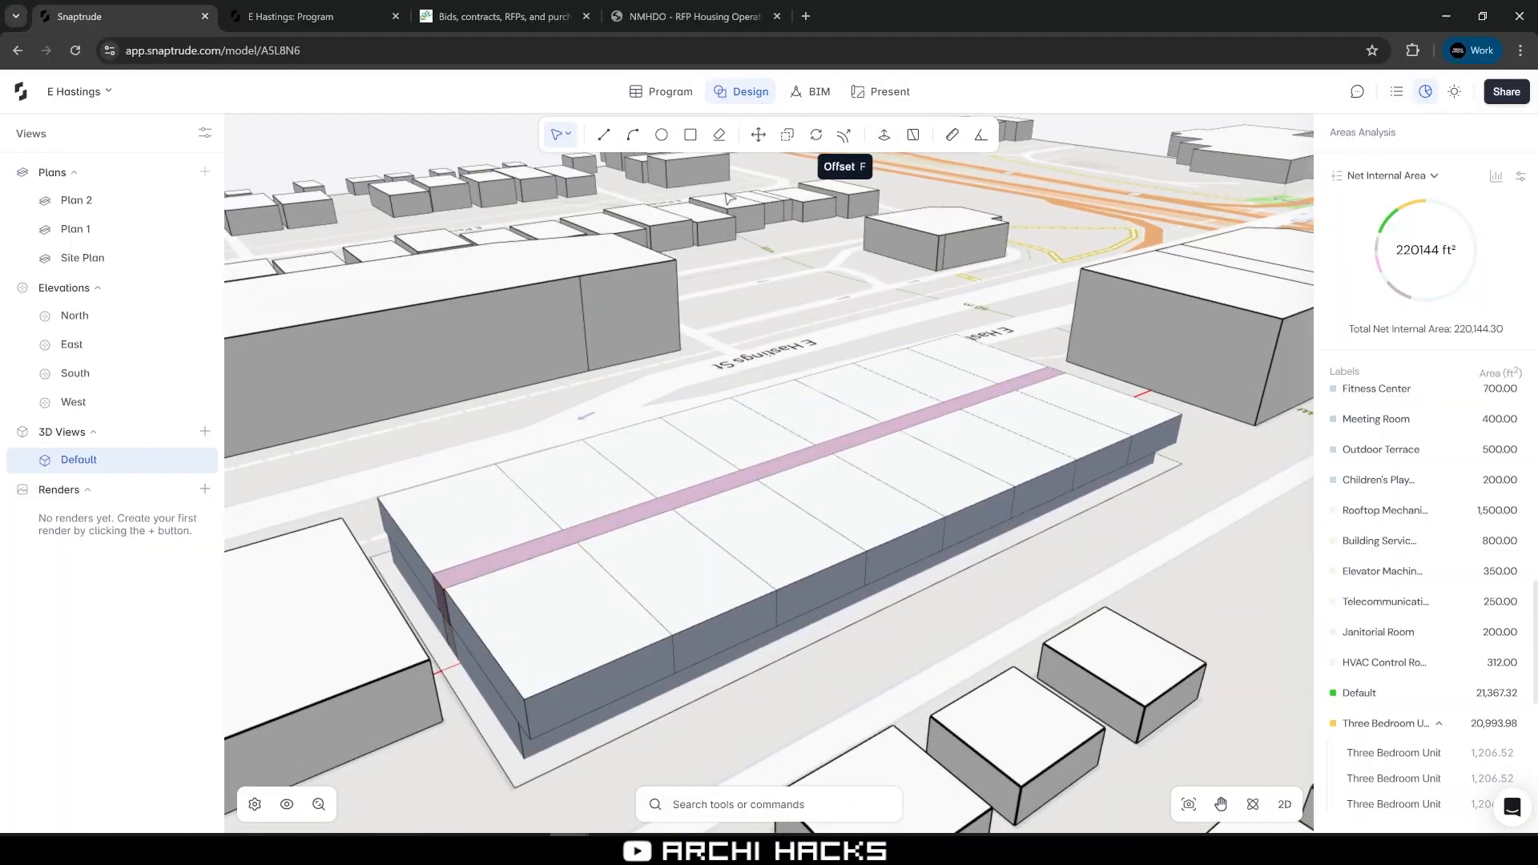
Select the corner Three Bedroom Unit in the 3D massing to inspect its properties.
click(894, 554)
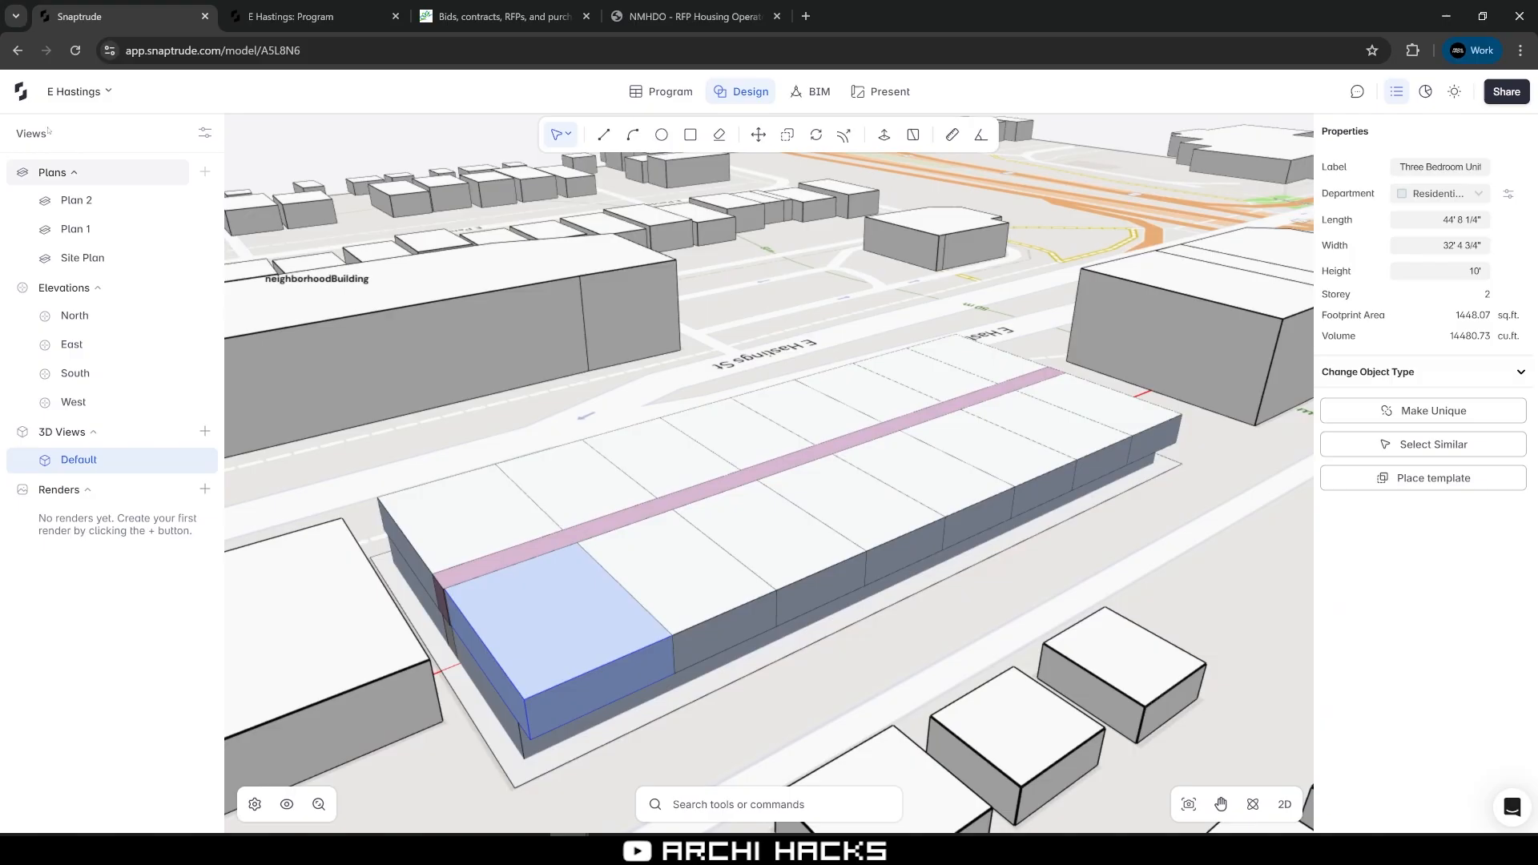
click(77, 200)
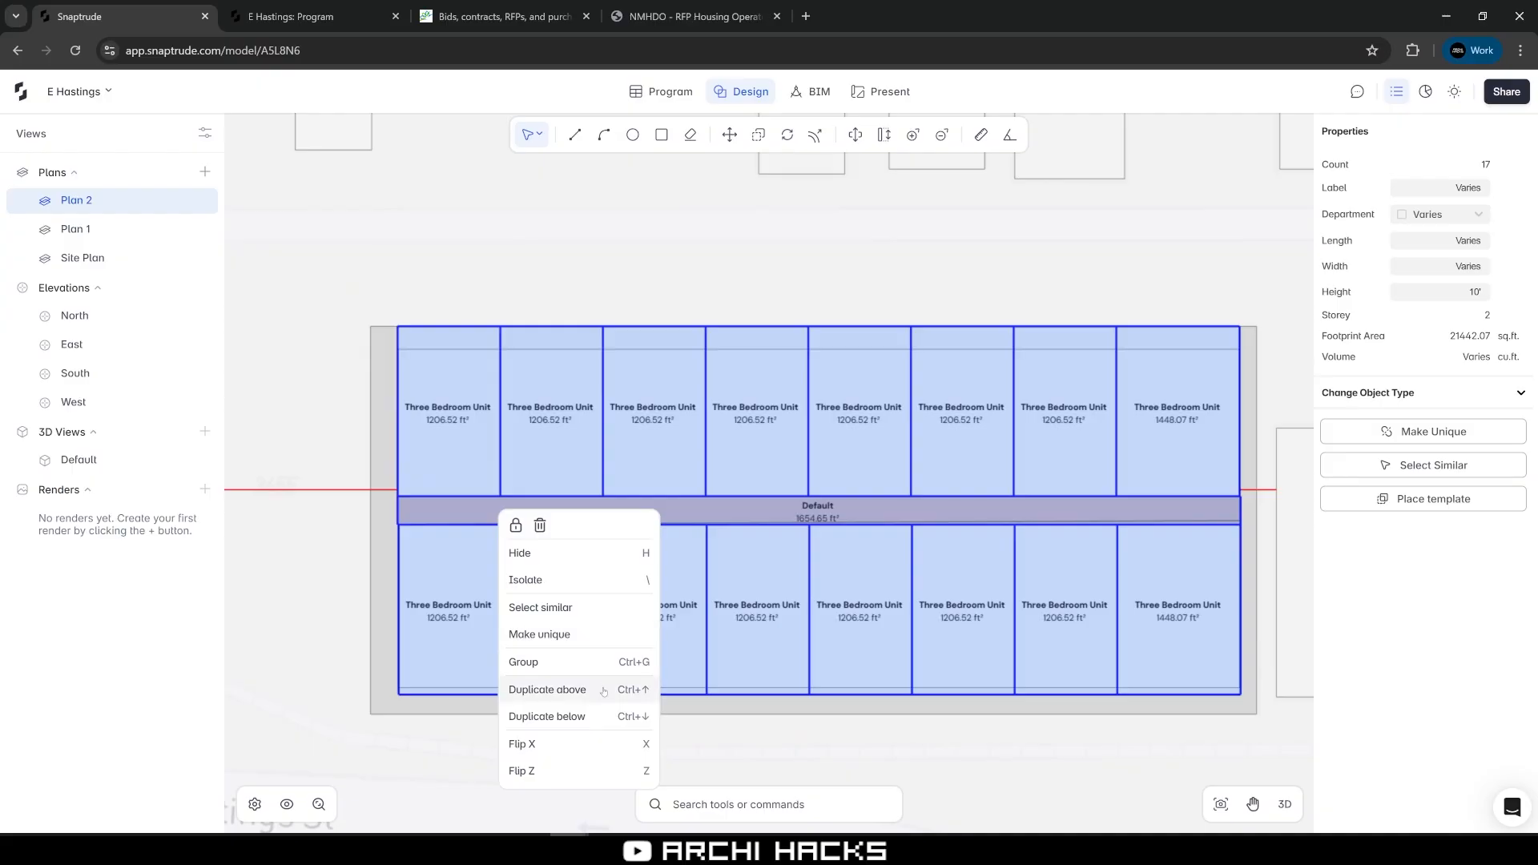
Duplicate the Plan 2 unit floor upward to create Plans 3 through 6.
click(547, 690)
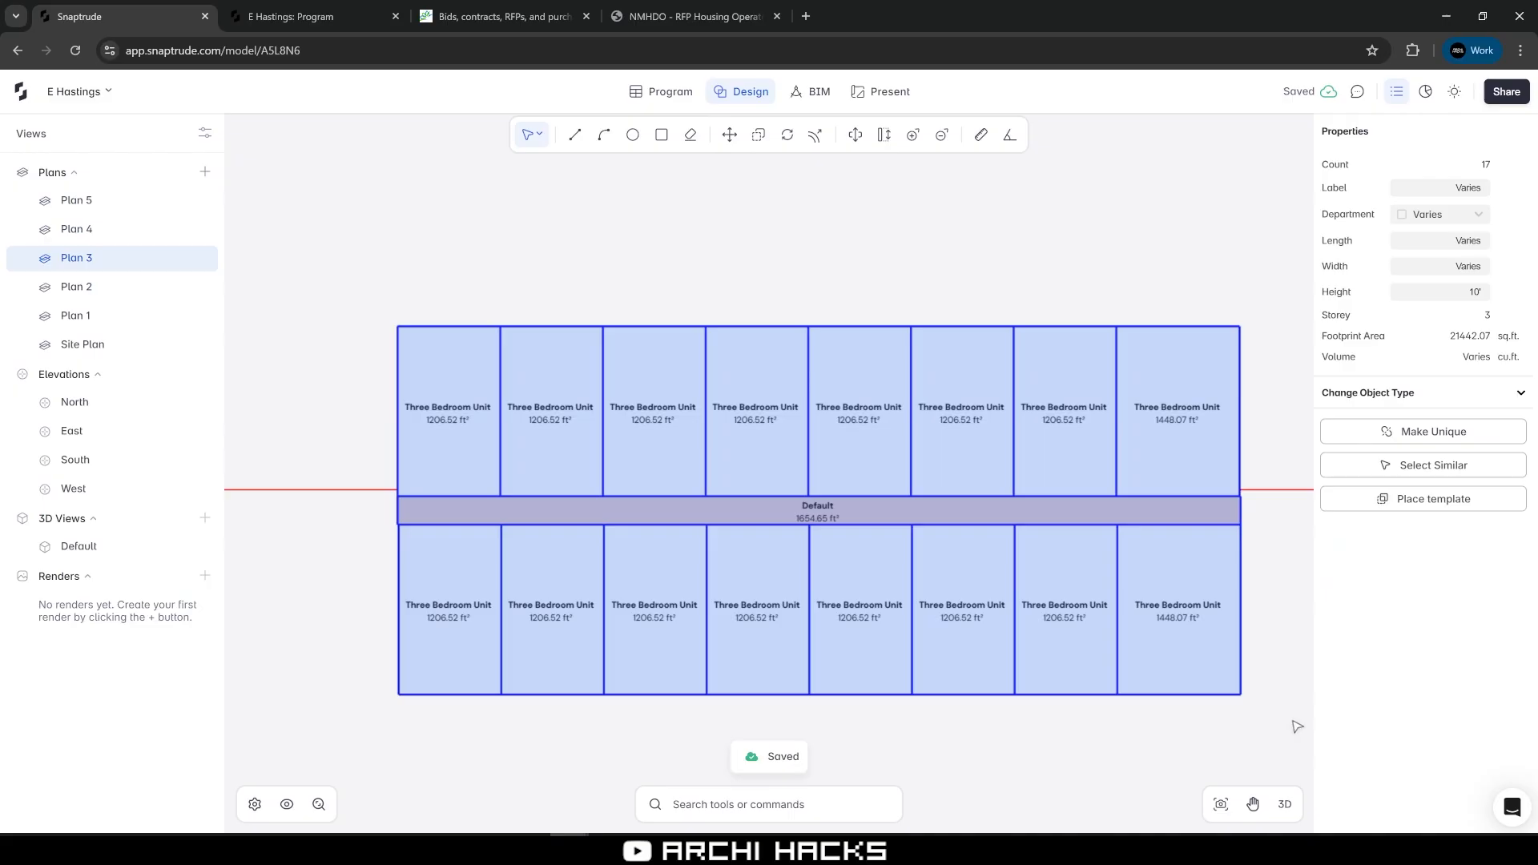
click(205, 171)
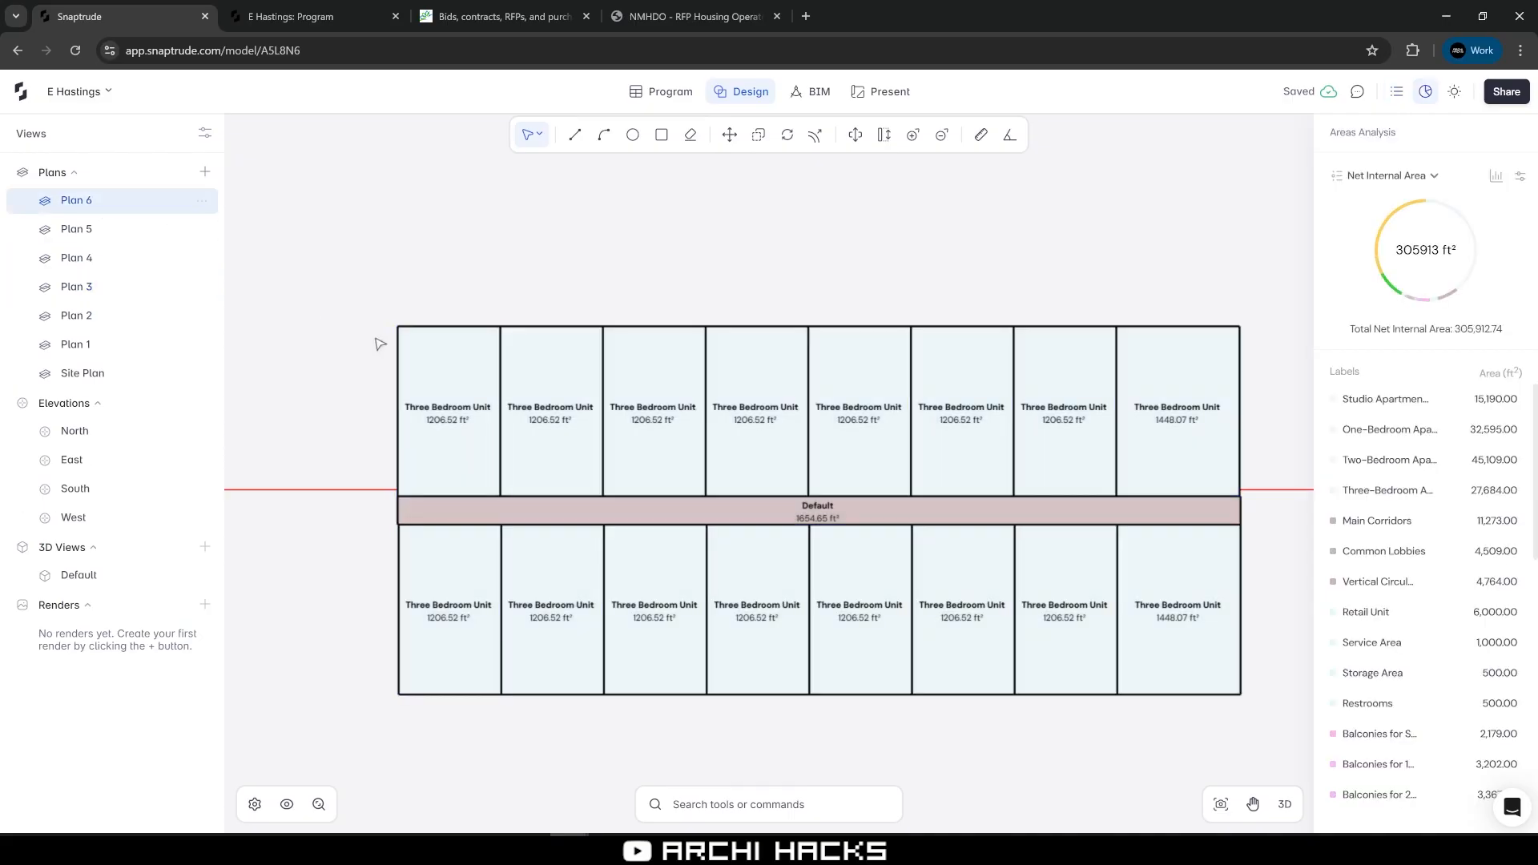
click(79, 575)
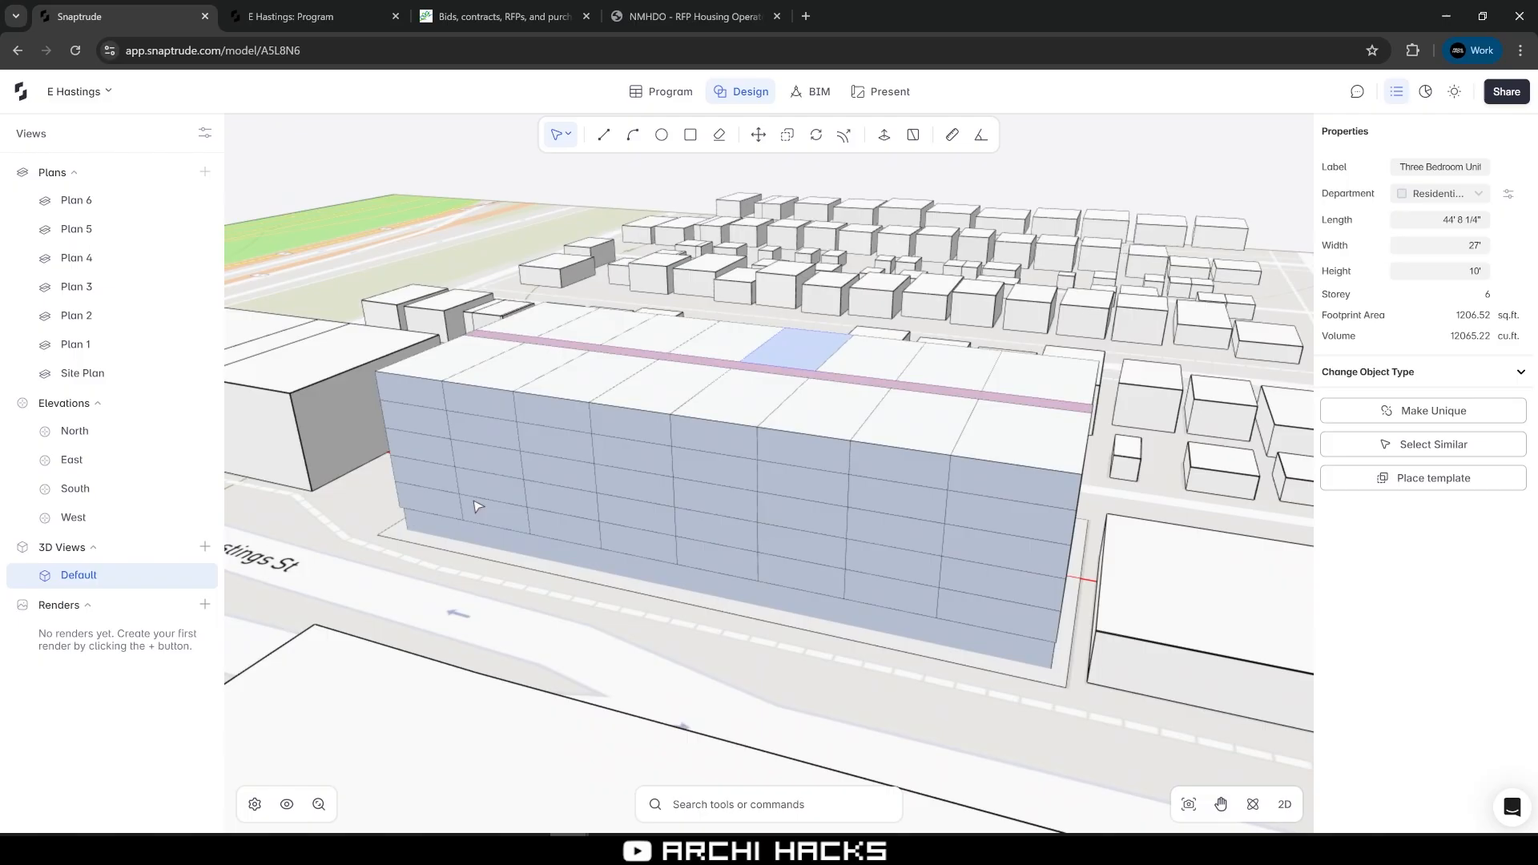
Make the selected facade units unique and recess them into the block.
click(546, 446)
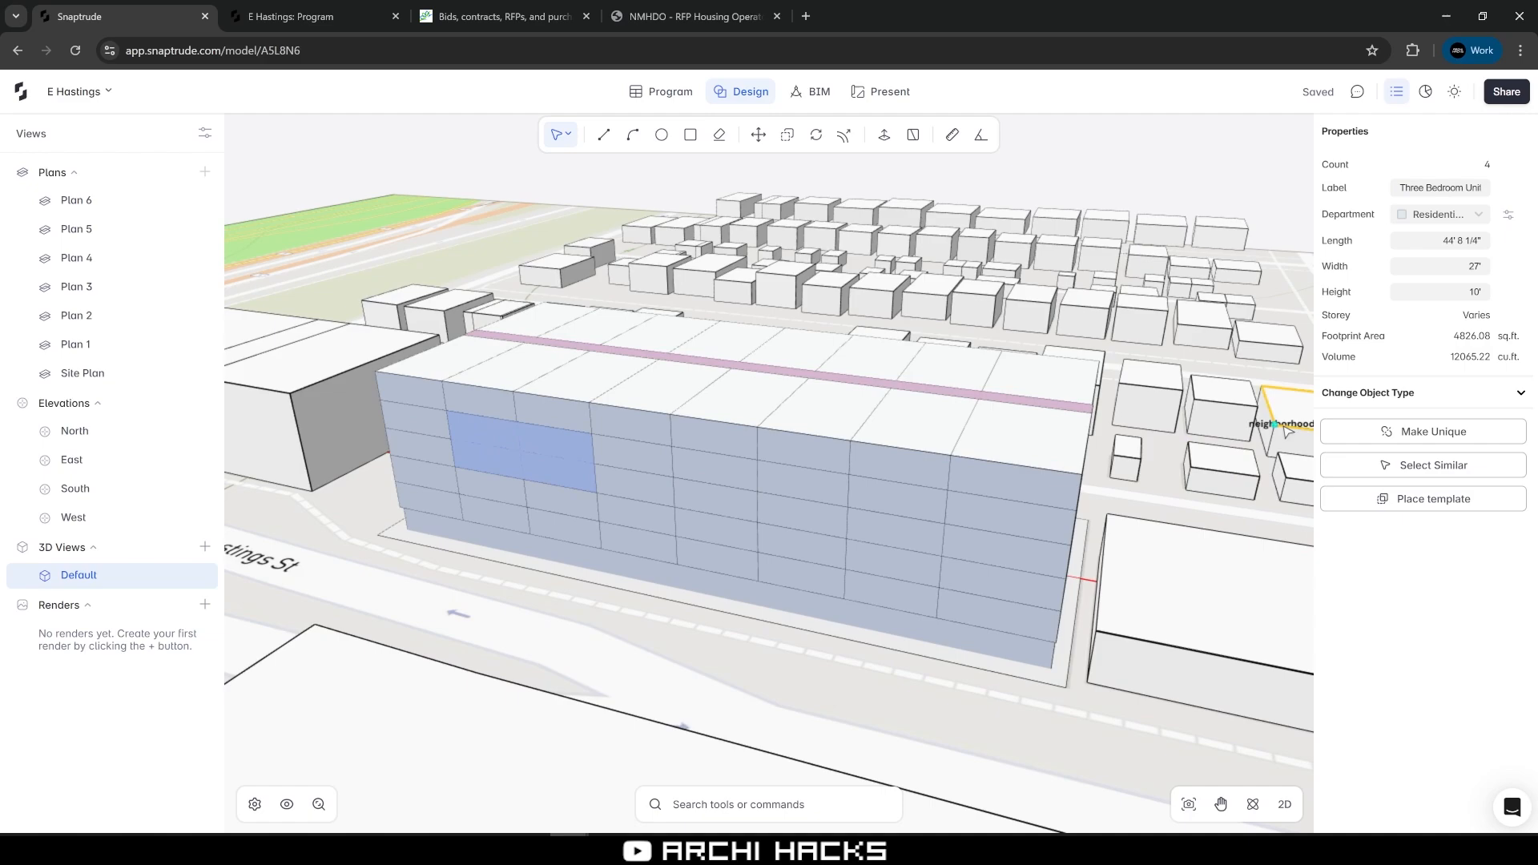
click(1420, 432)
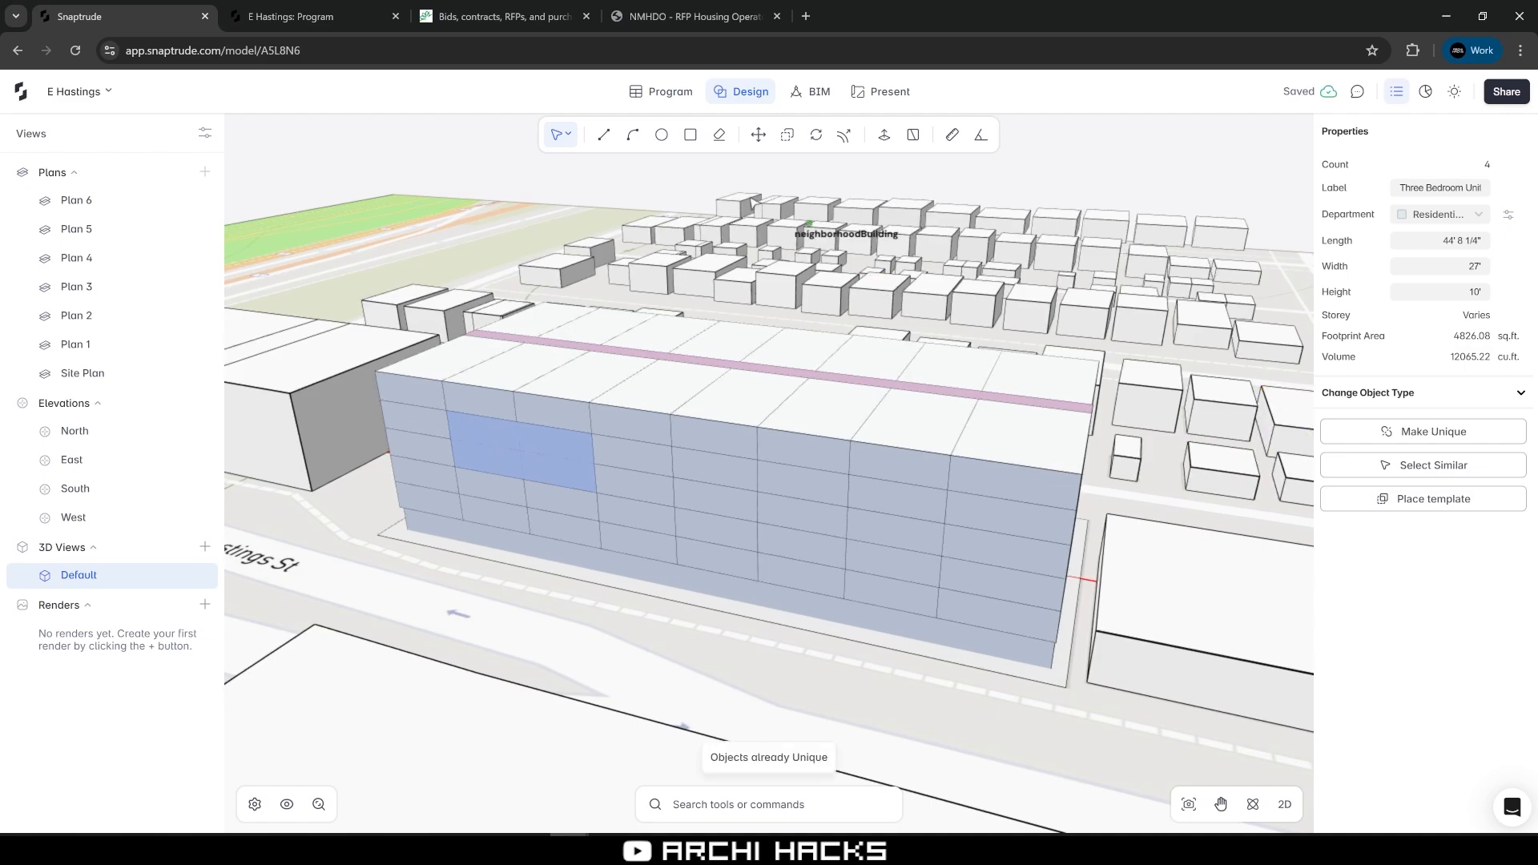
mouse_move(883, 134)
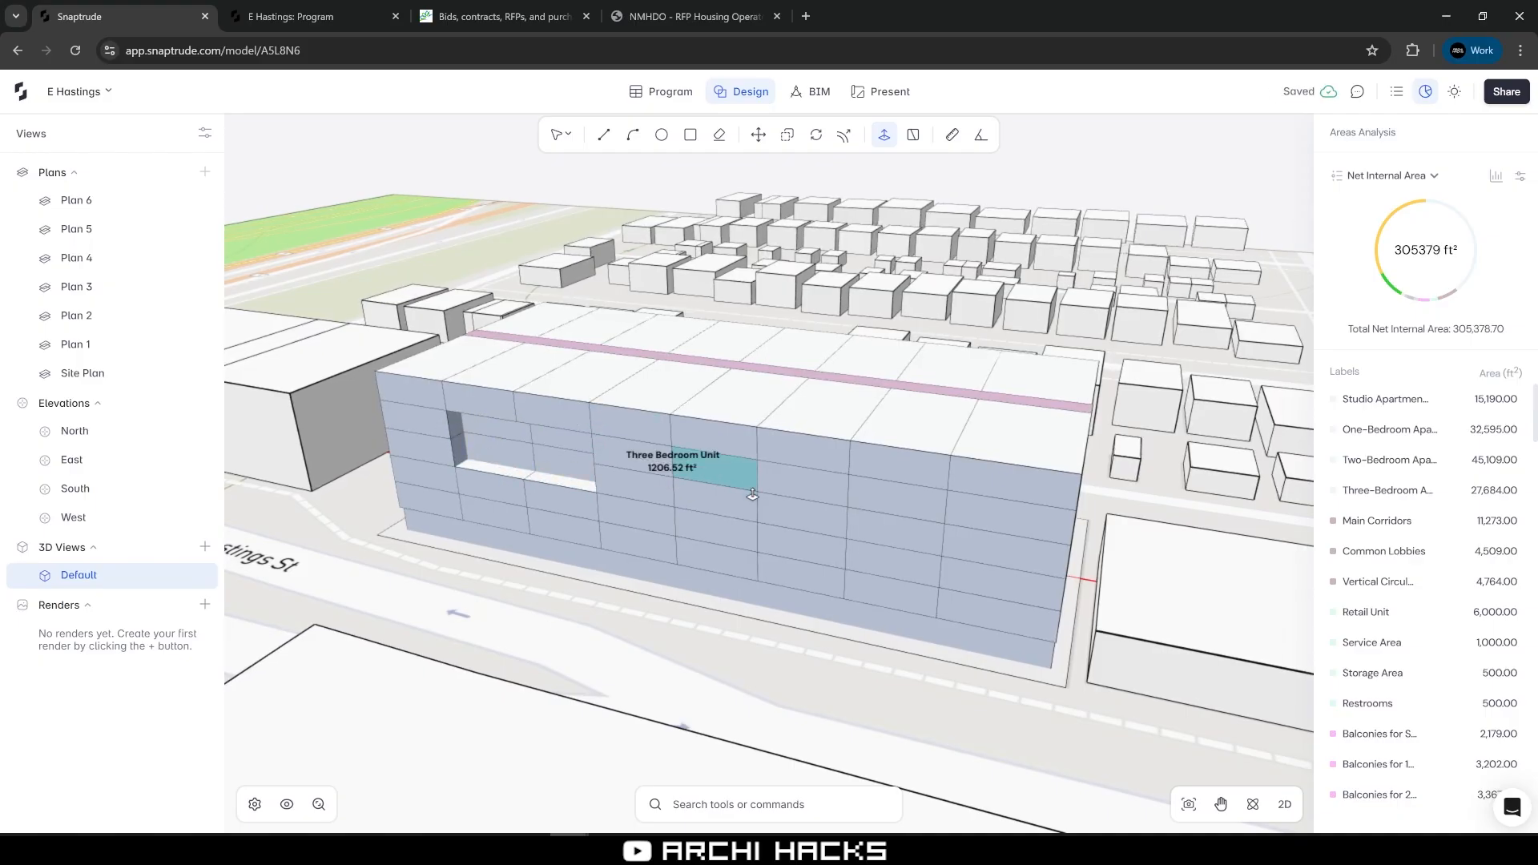
click(696, 490)
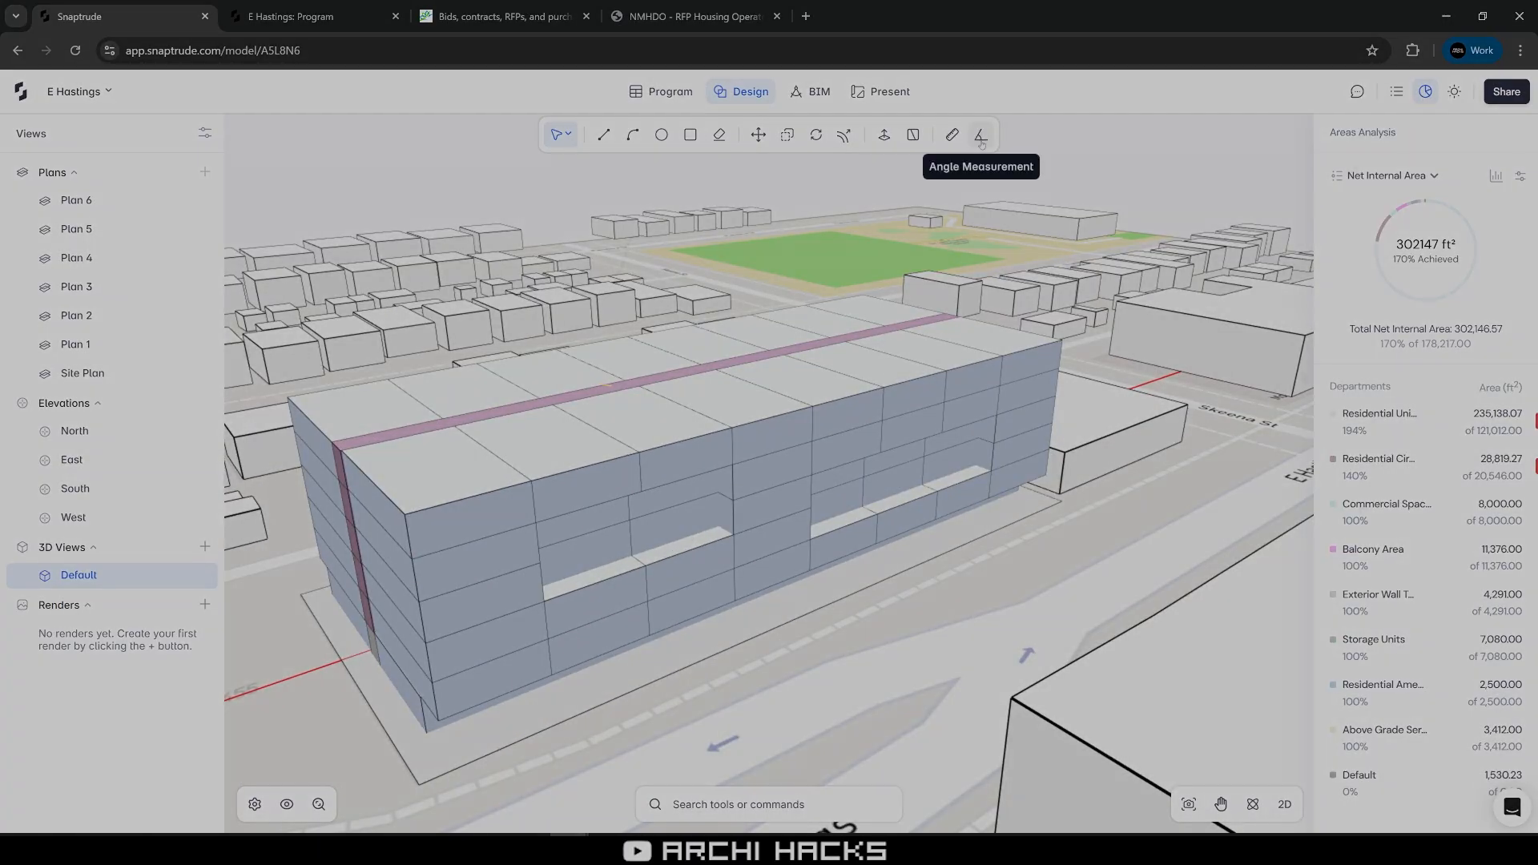
Switch the six-storey block into the BIM workspace.
click(817, 91)
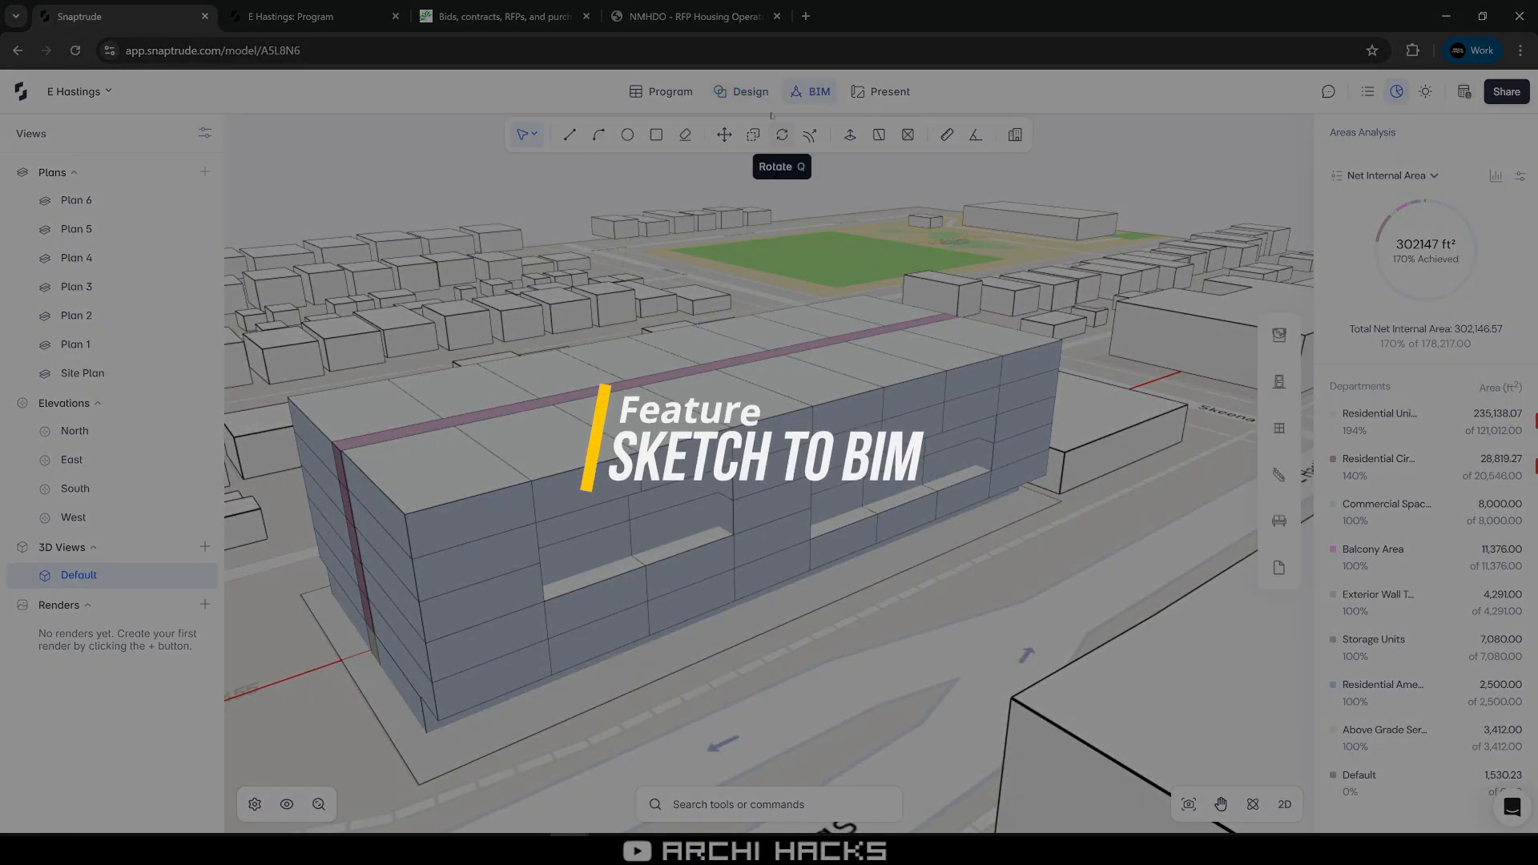
mouse_move(1258, 302)
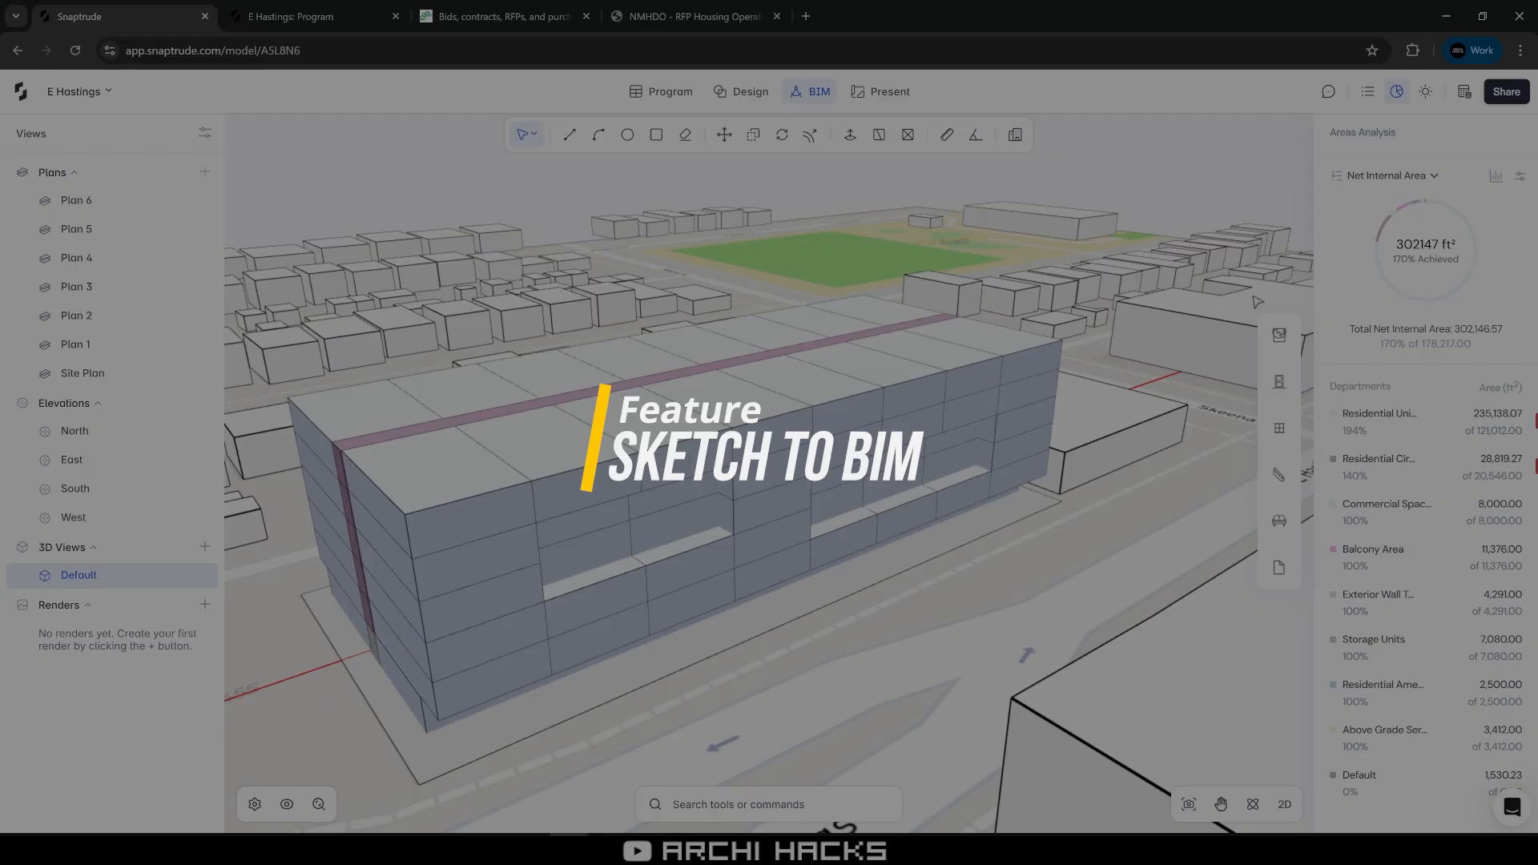
mouse_move(1278, 335)
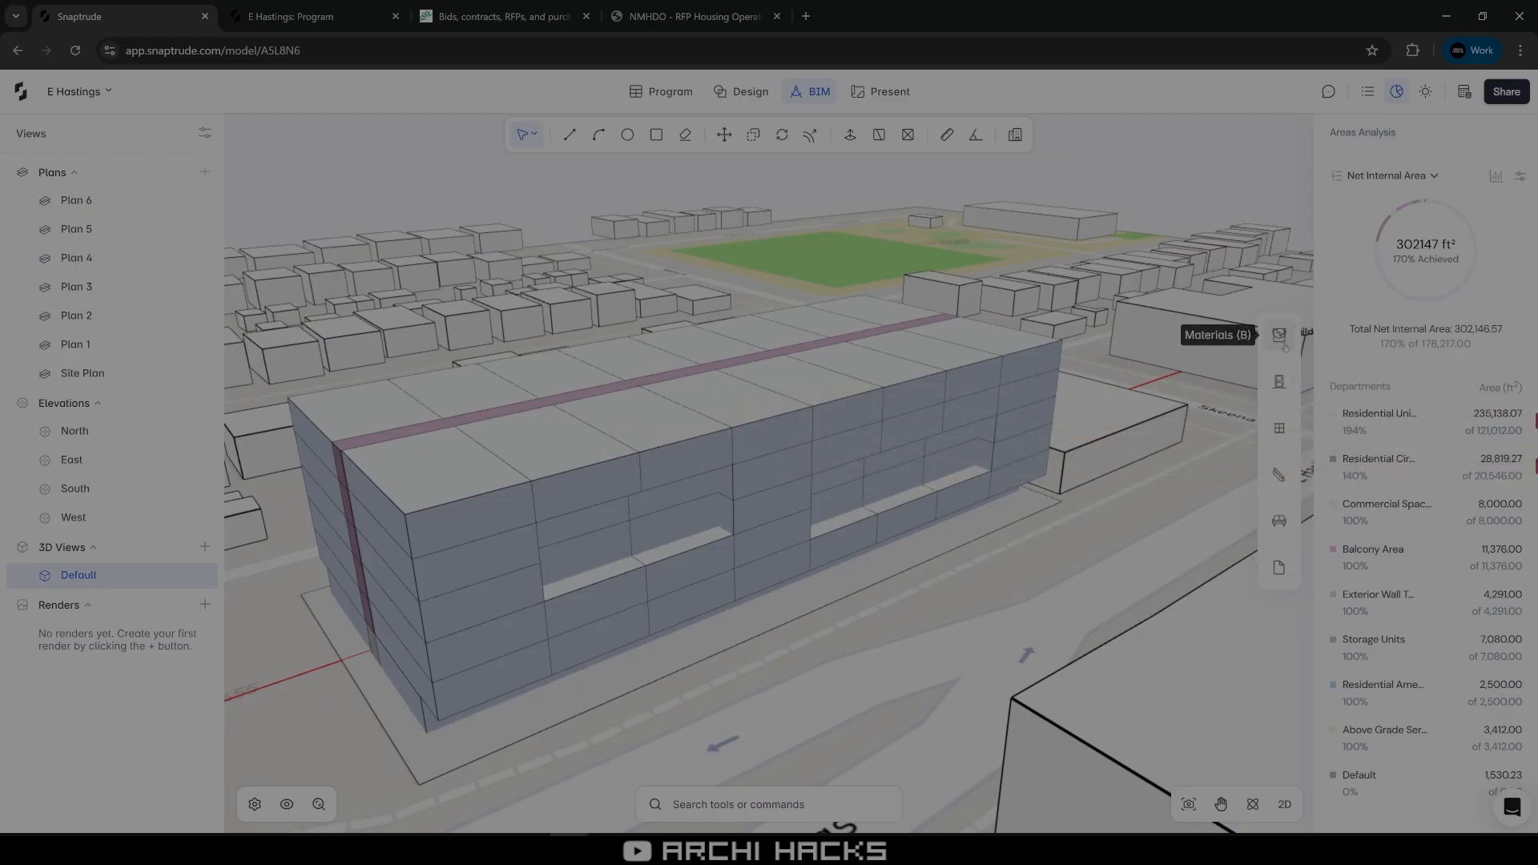
click(1378, 413)
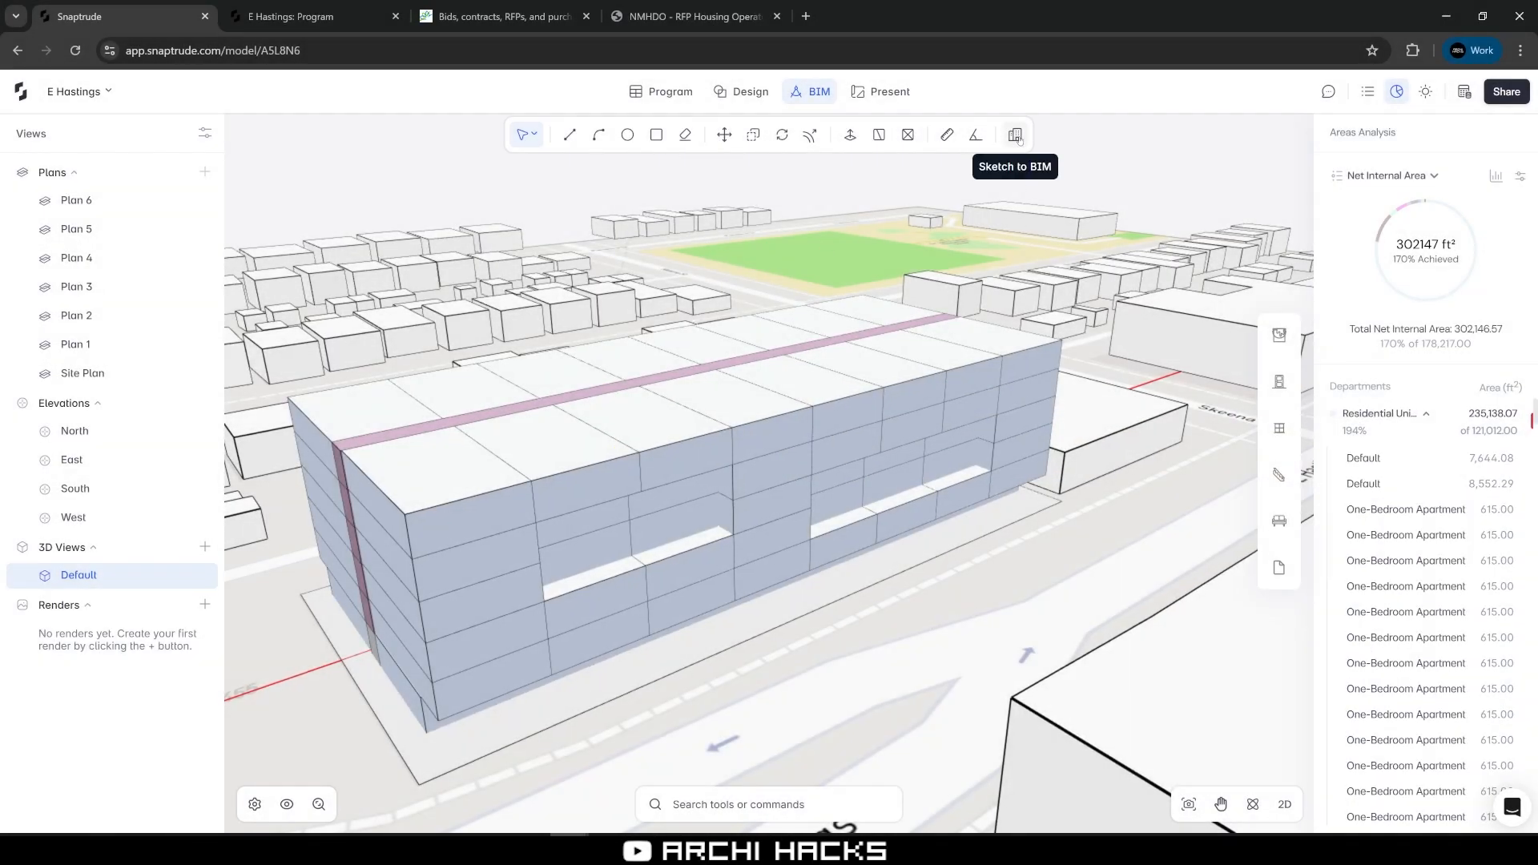
Review Sketch to BIM wall, slab, roof, flooring and ceiling settings and run the conversion.
click(1015, 134)
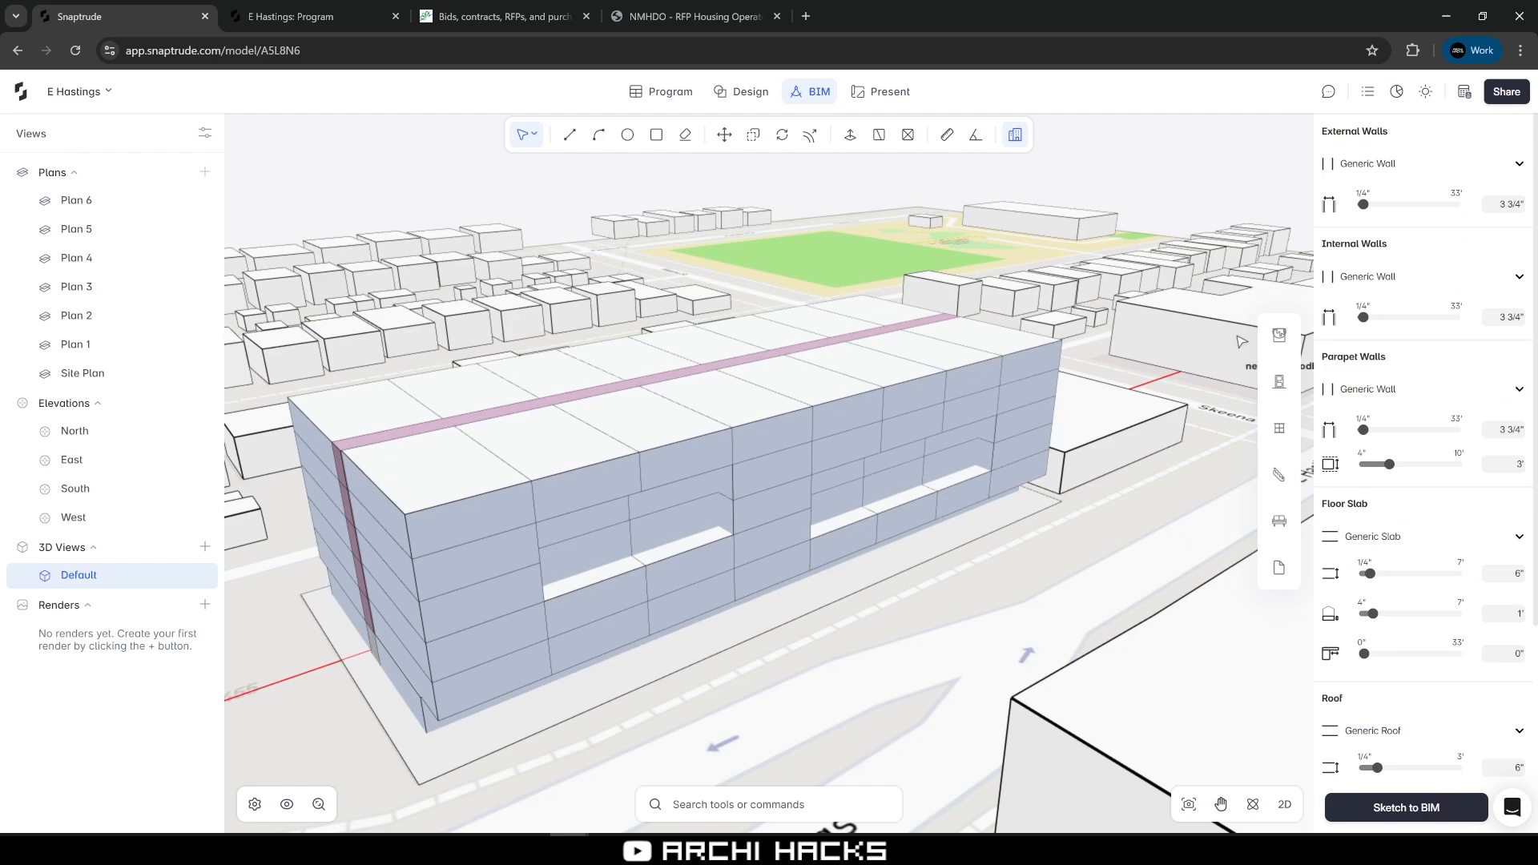
scroll(down, 3)
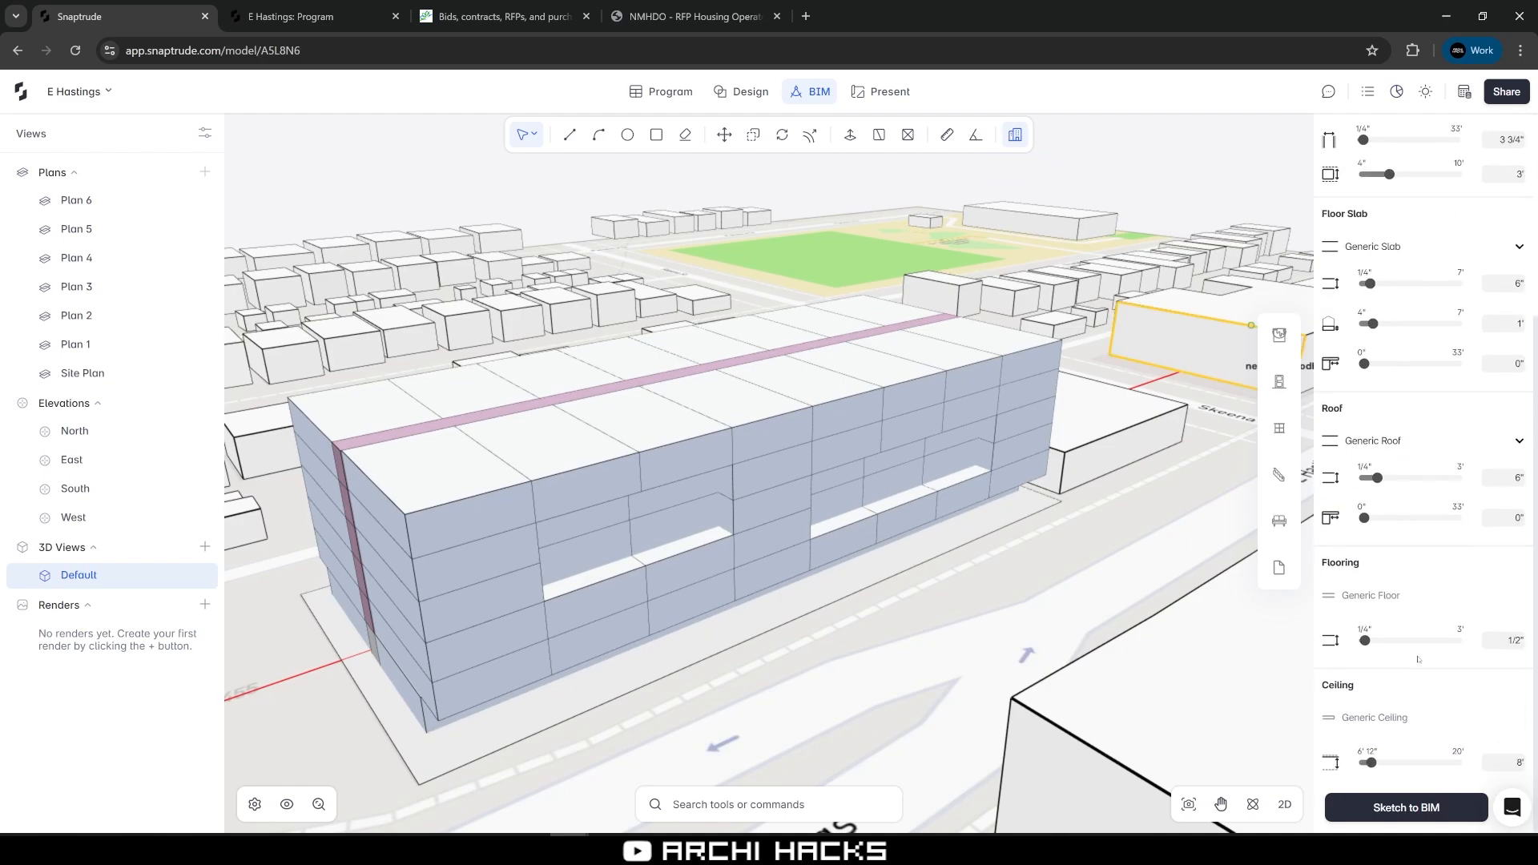
scroll(up, 3)
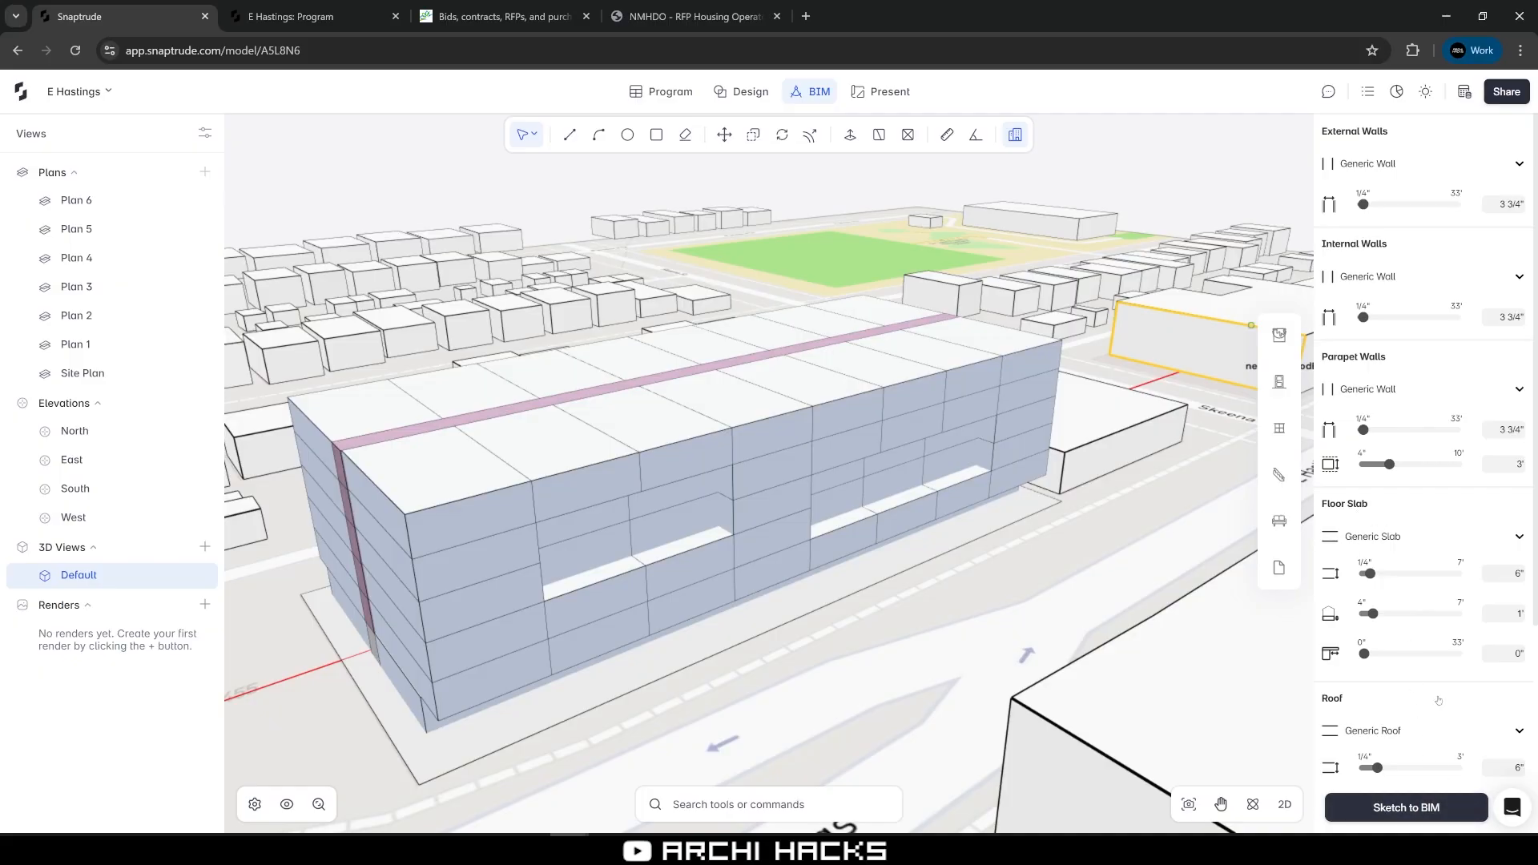
click(1404, 807)
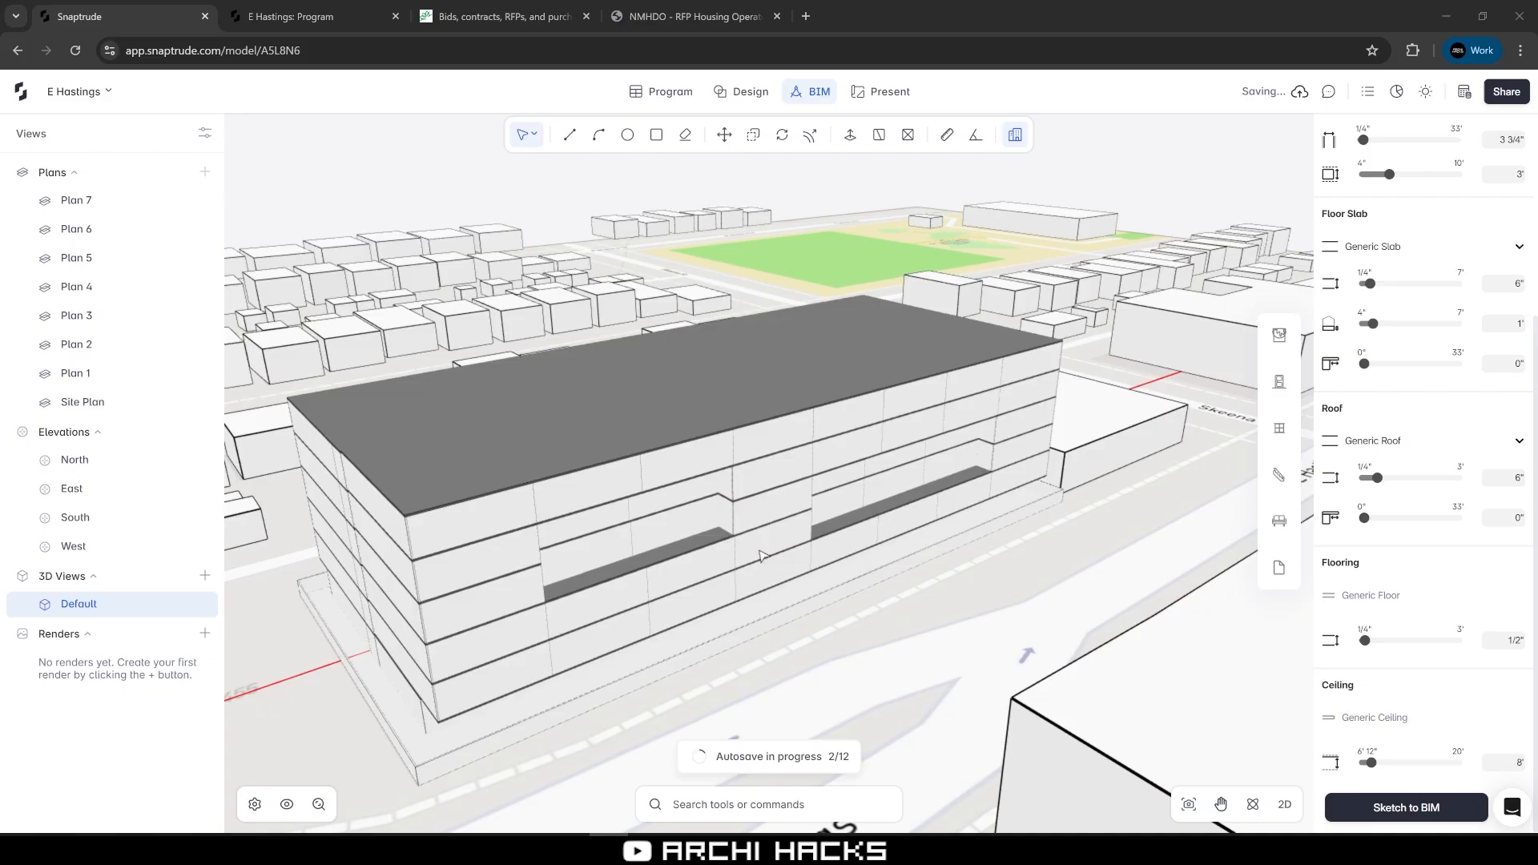
mouse_move(862, 537)
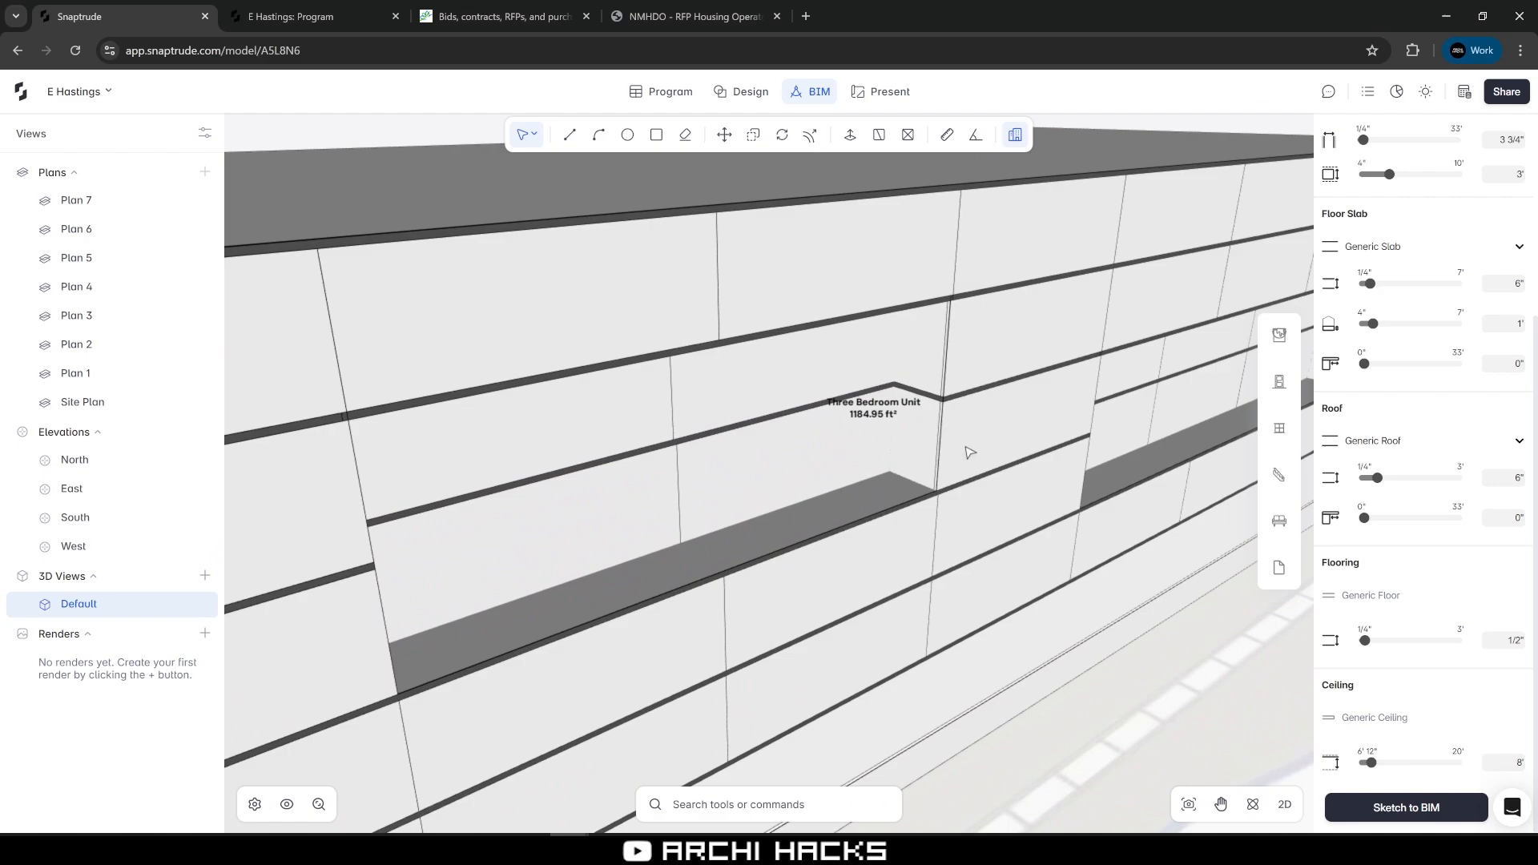
Open the E Hastings RFP project on Plan 1 with its area totals.
click(840, 462)
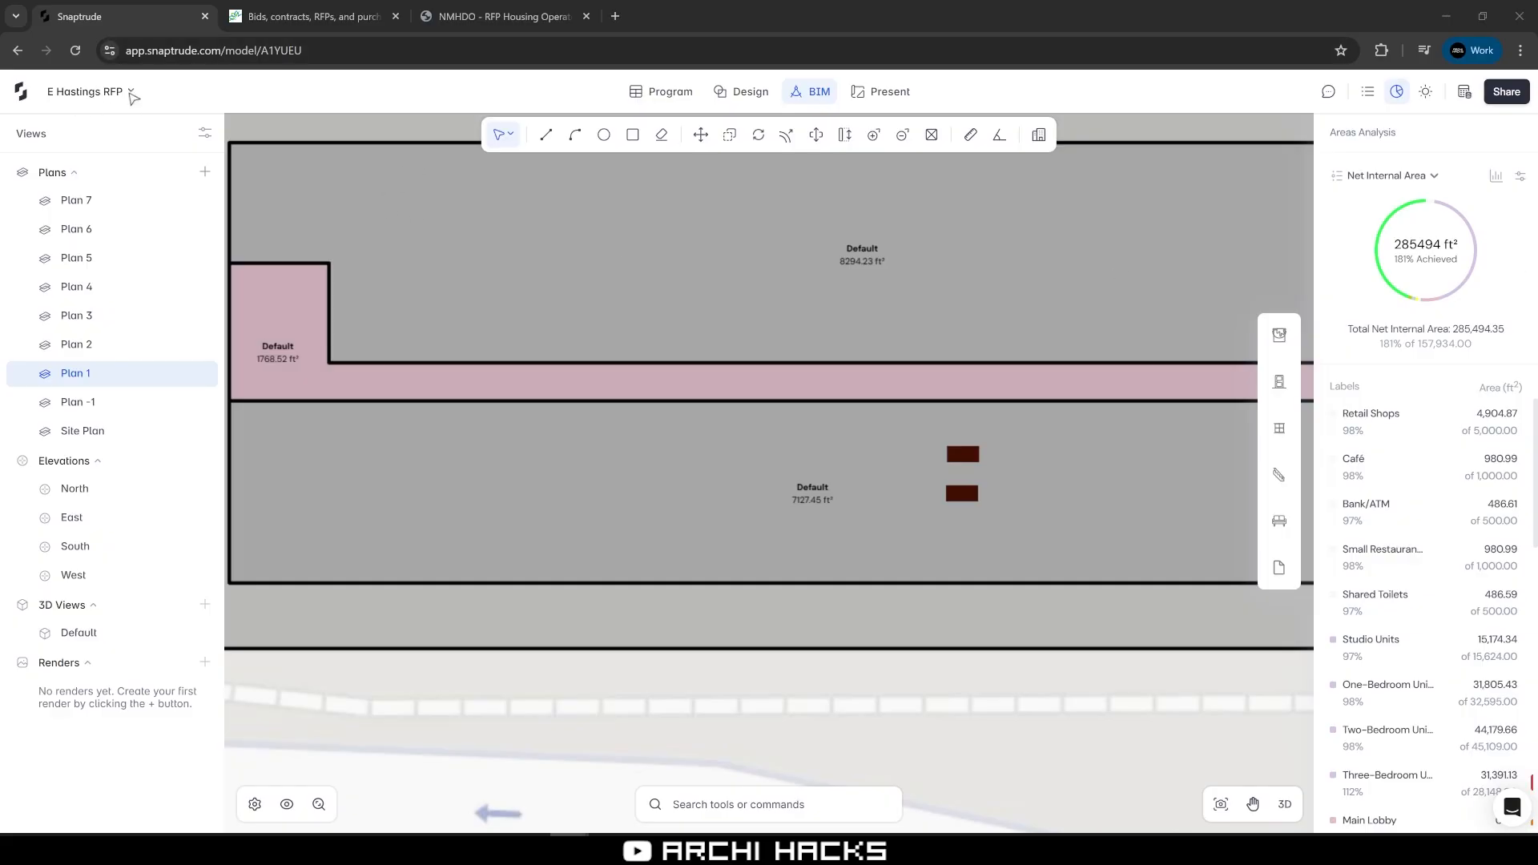
Export the E Hastings RFP model as a Revit Model (.rvt) file.
click(86, 92)
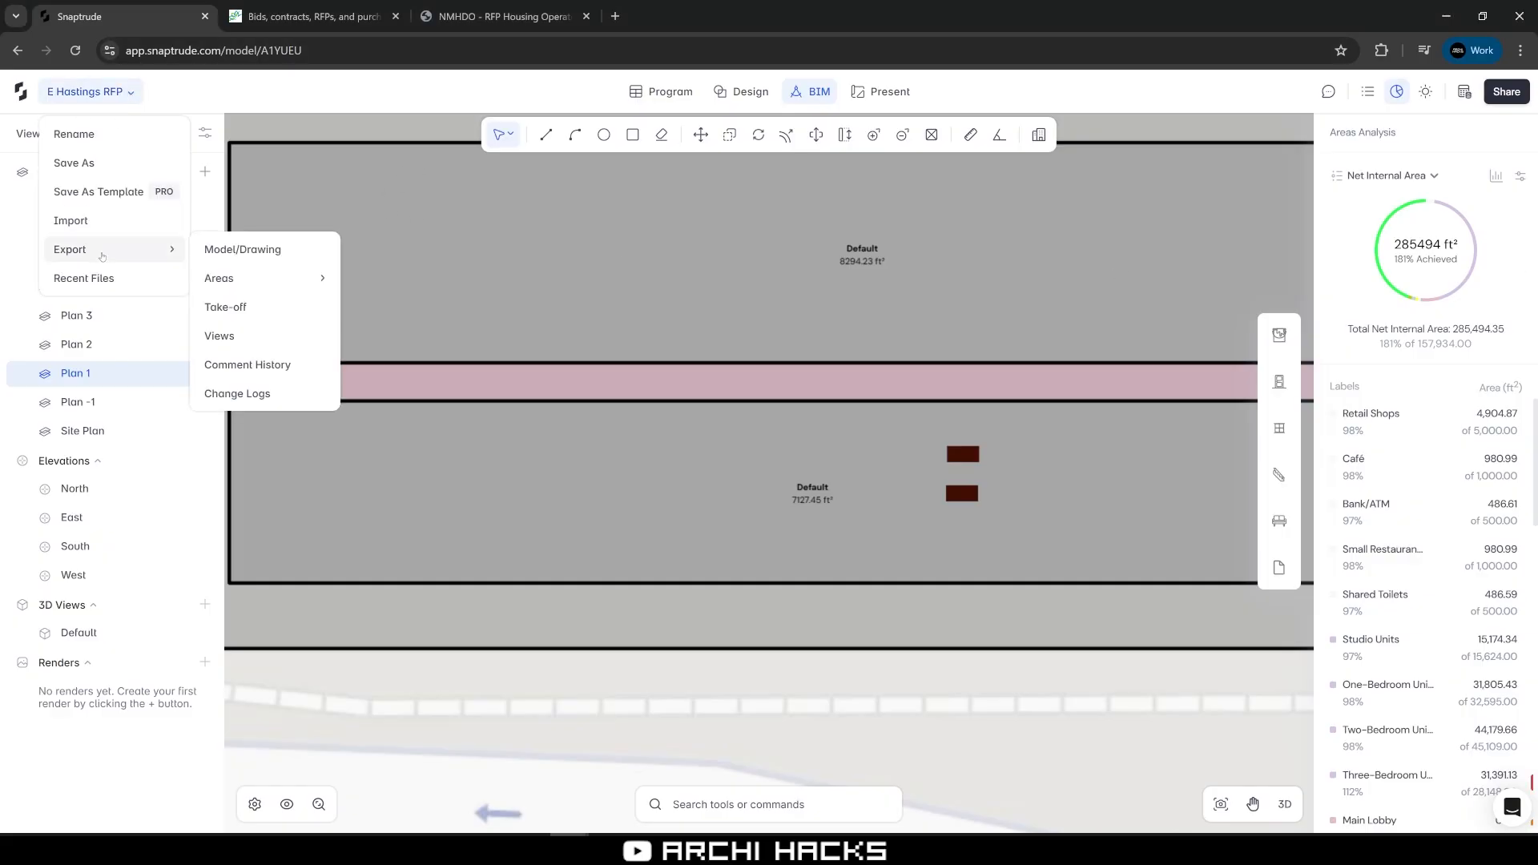
mouse_move(141, 252)
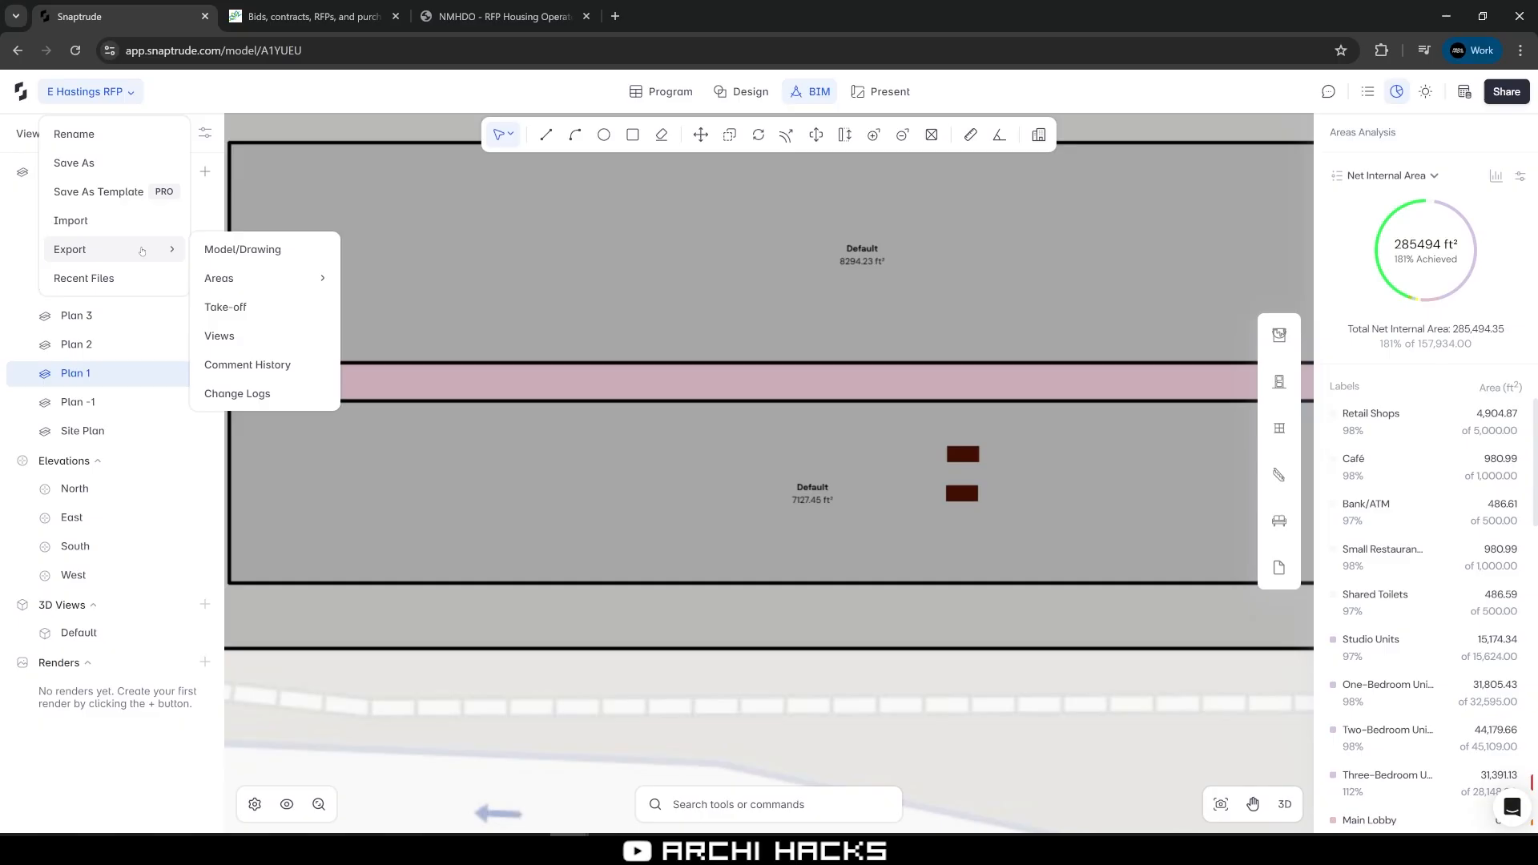
click(242, 249)
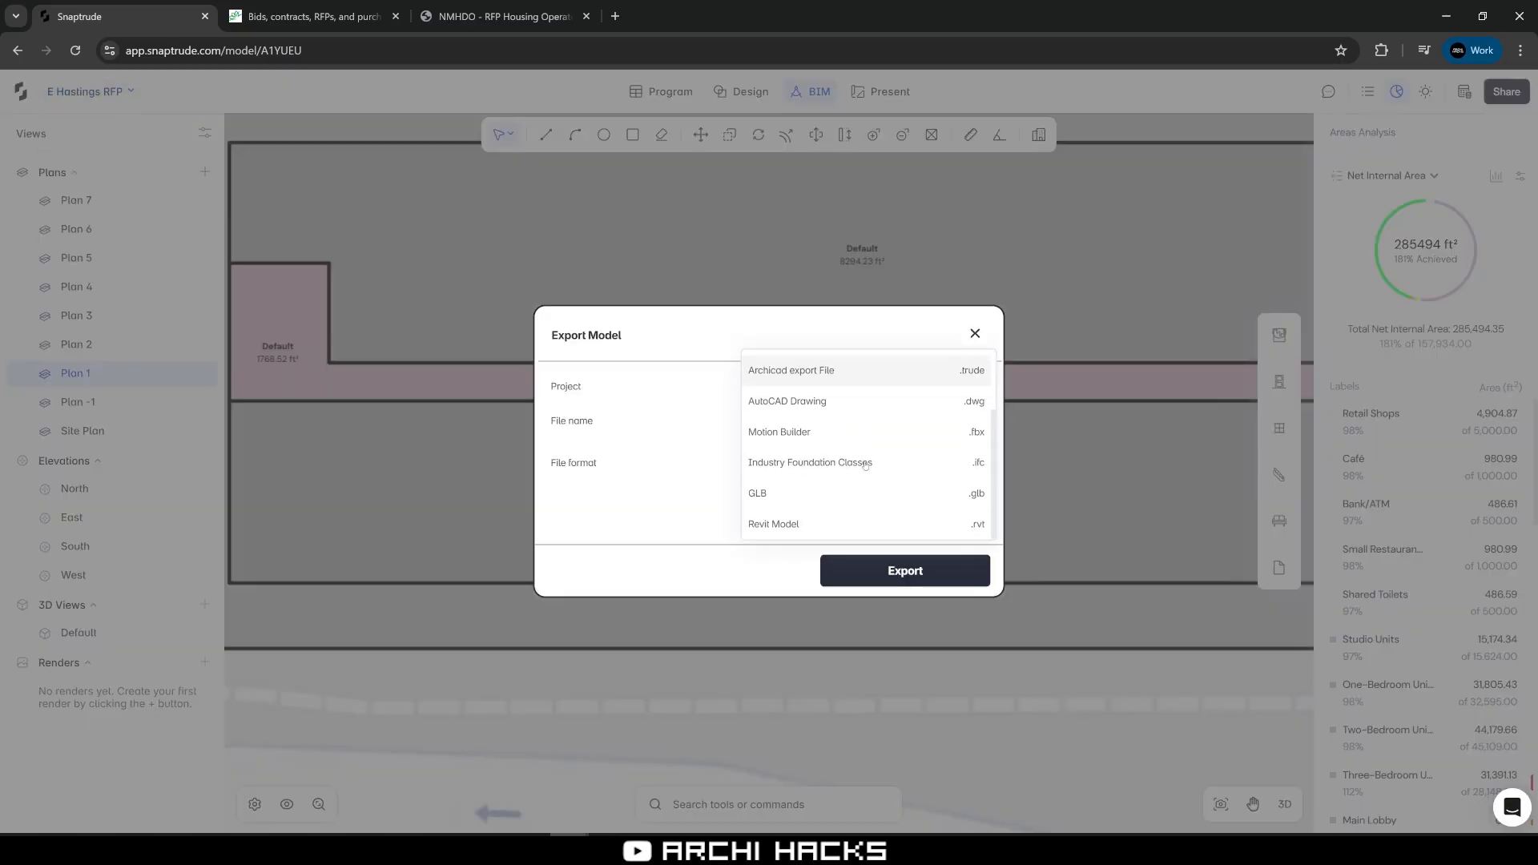
mouse_move(835, 494)
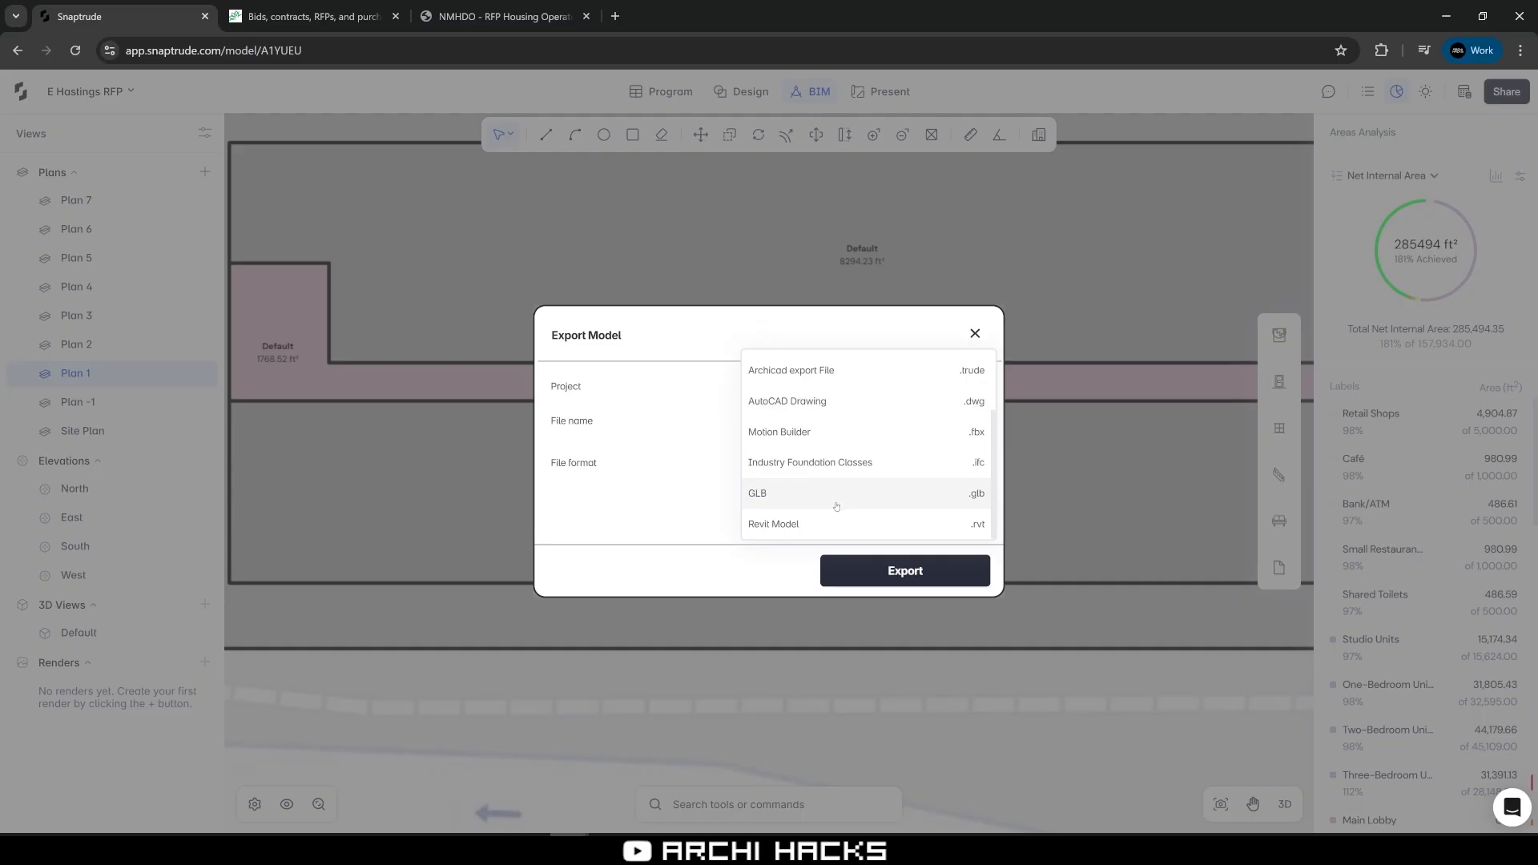
click(773, 523)
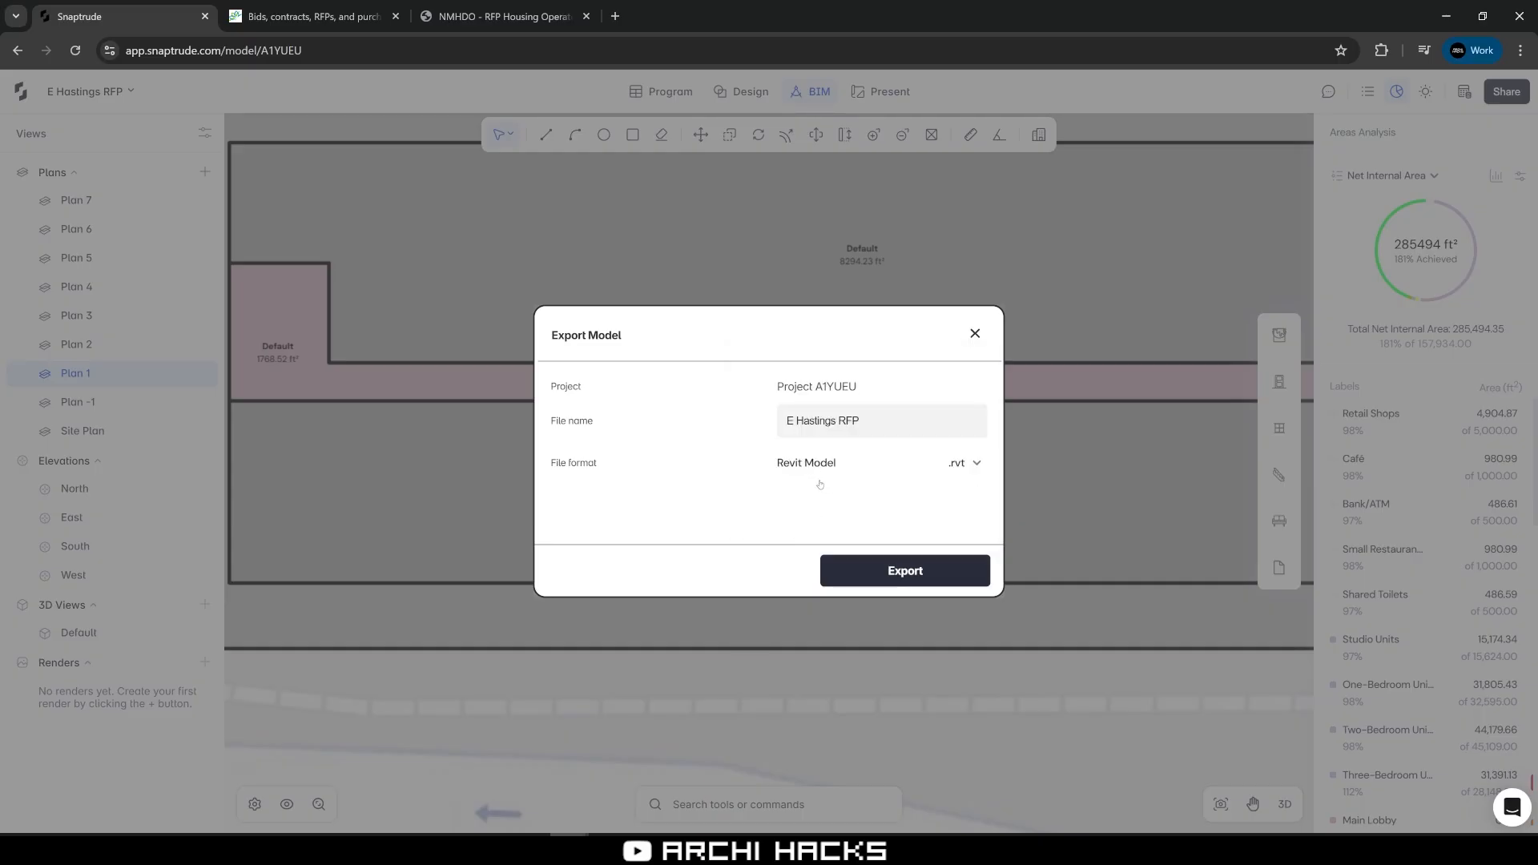
mouse_move(1132, 554)
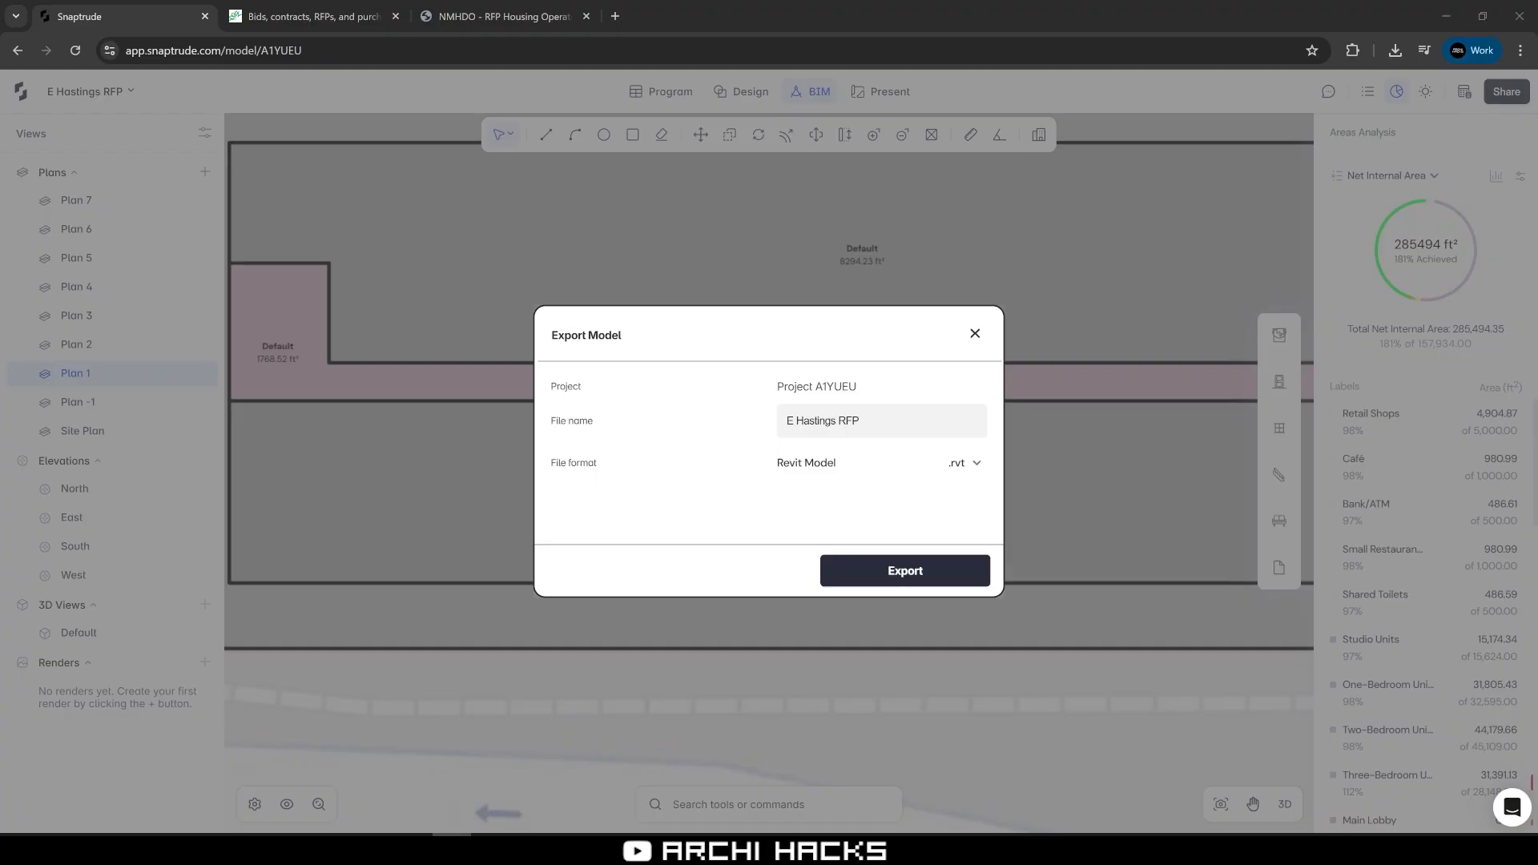
click(903, 569)
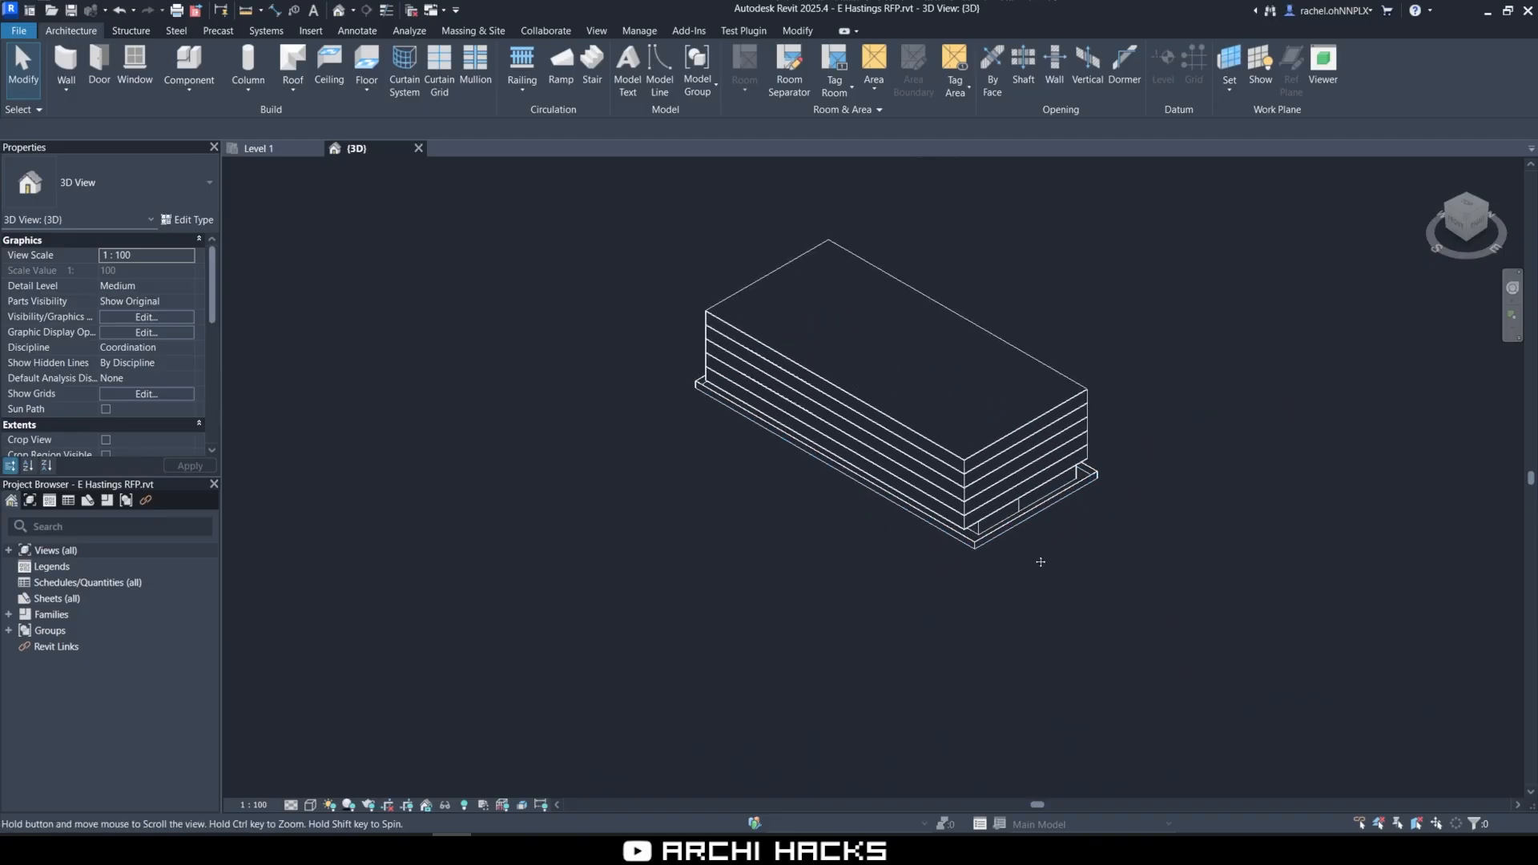
In Revit, select the imported building, open floor plan 3, then select floor plan 0.
click(902, 588)
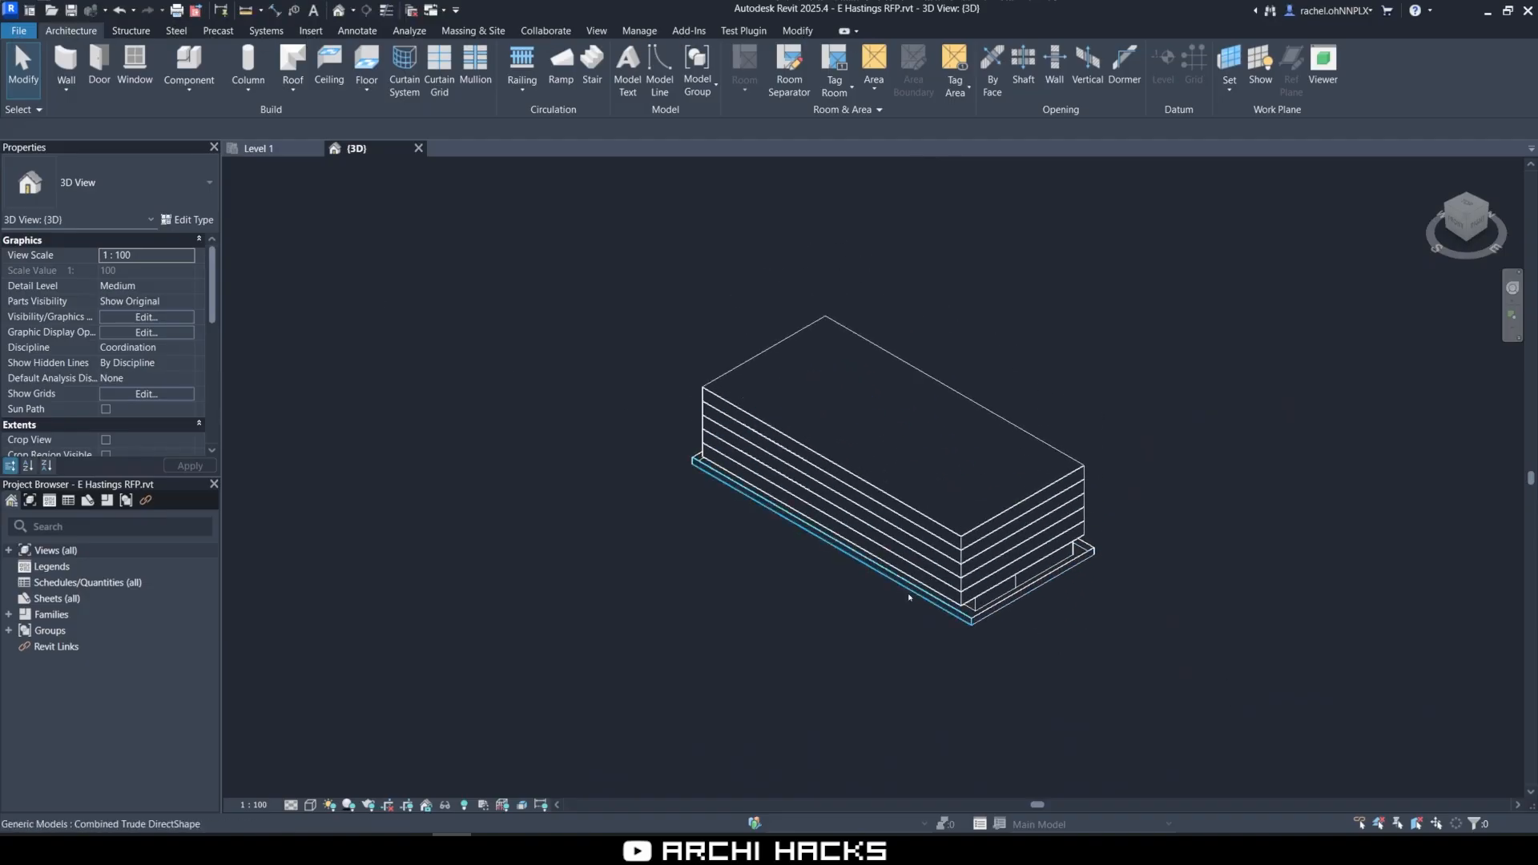
click(576, 276)
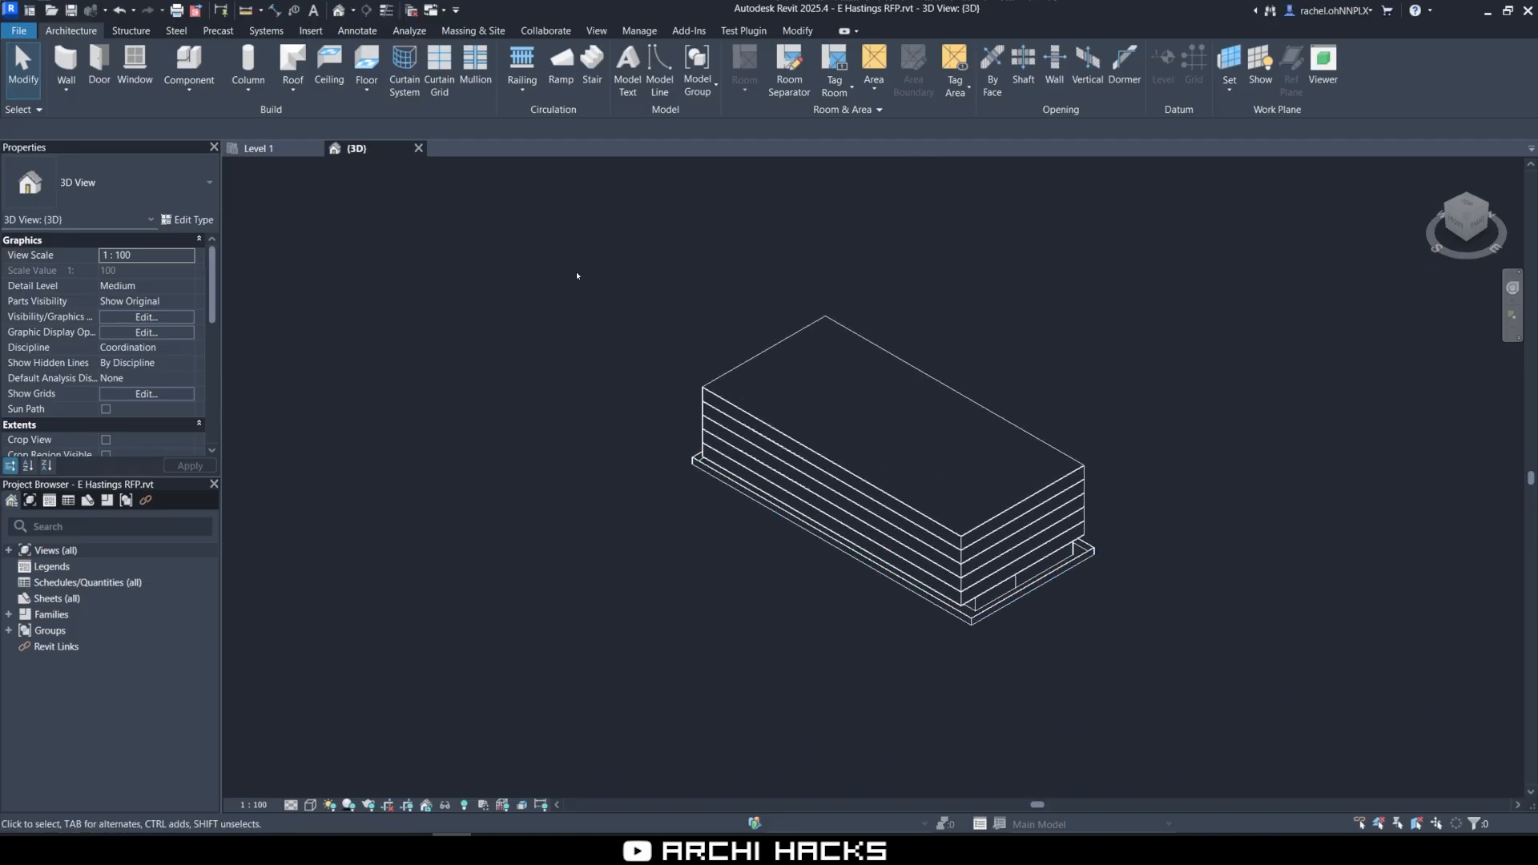
mouse_move(596, 270)
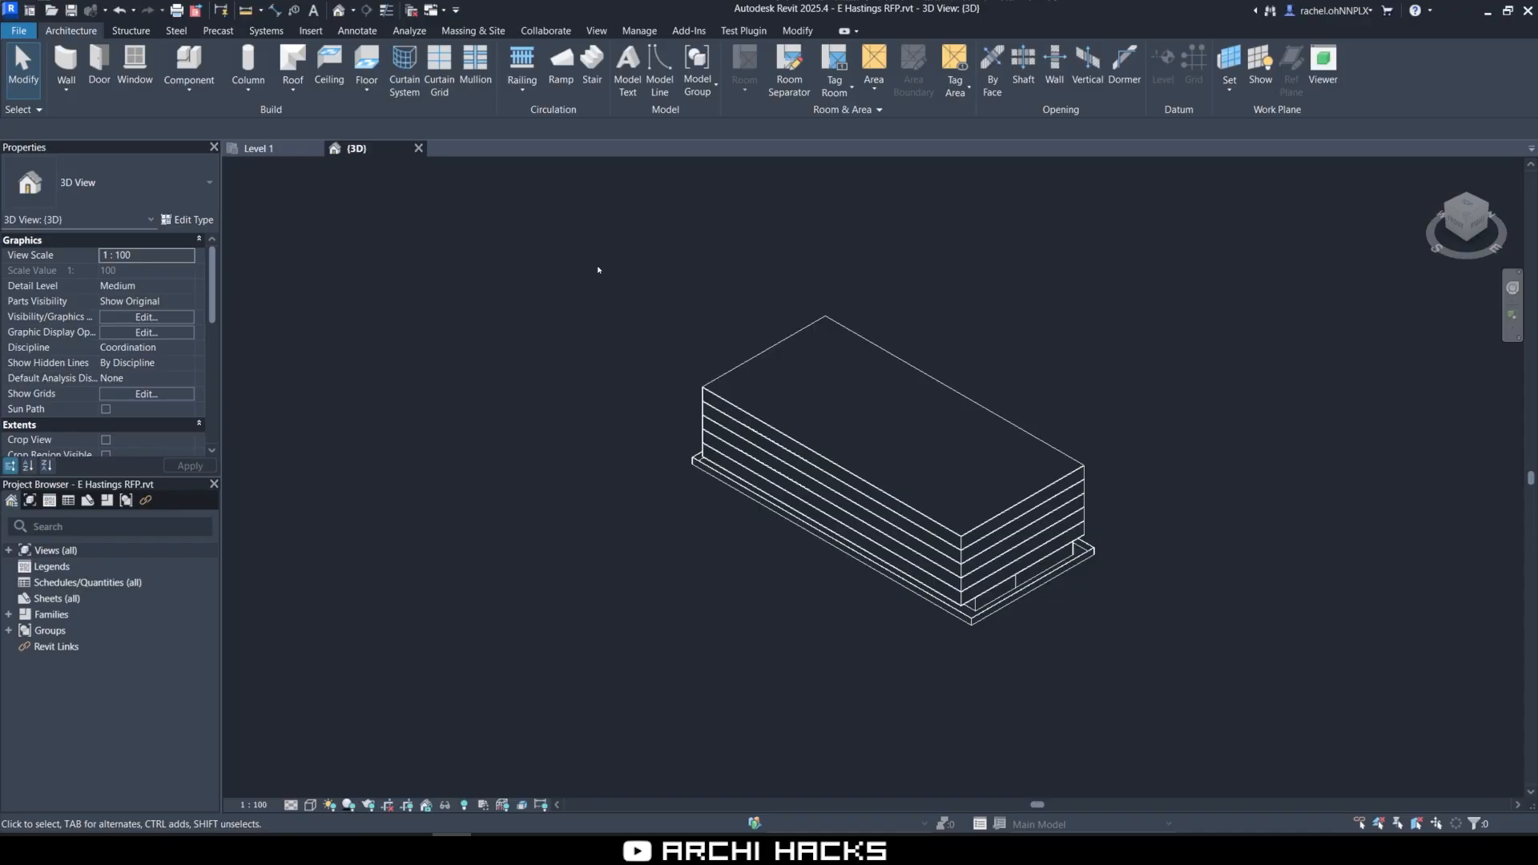
mouse_move(658, 555)
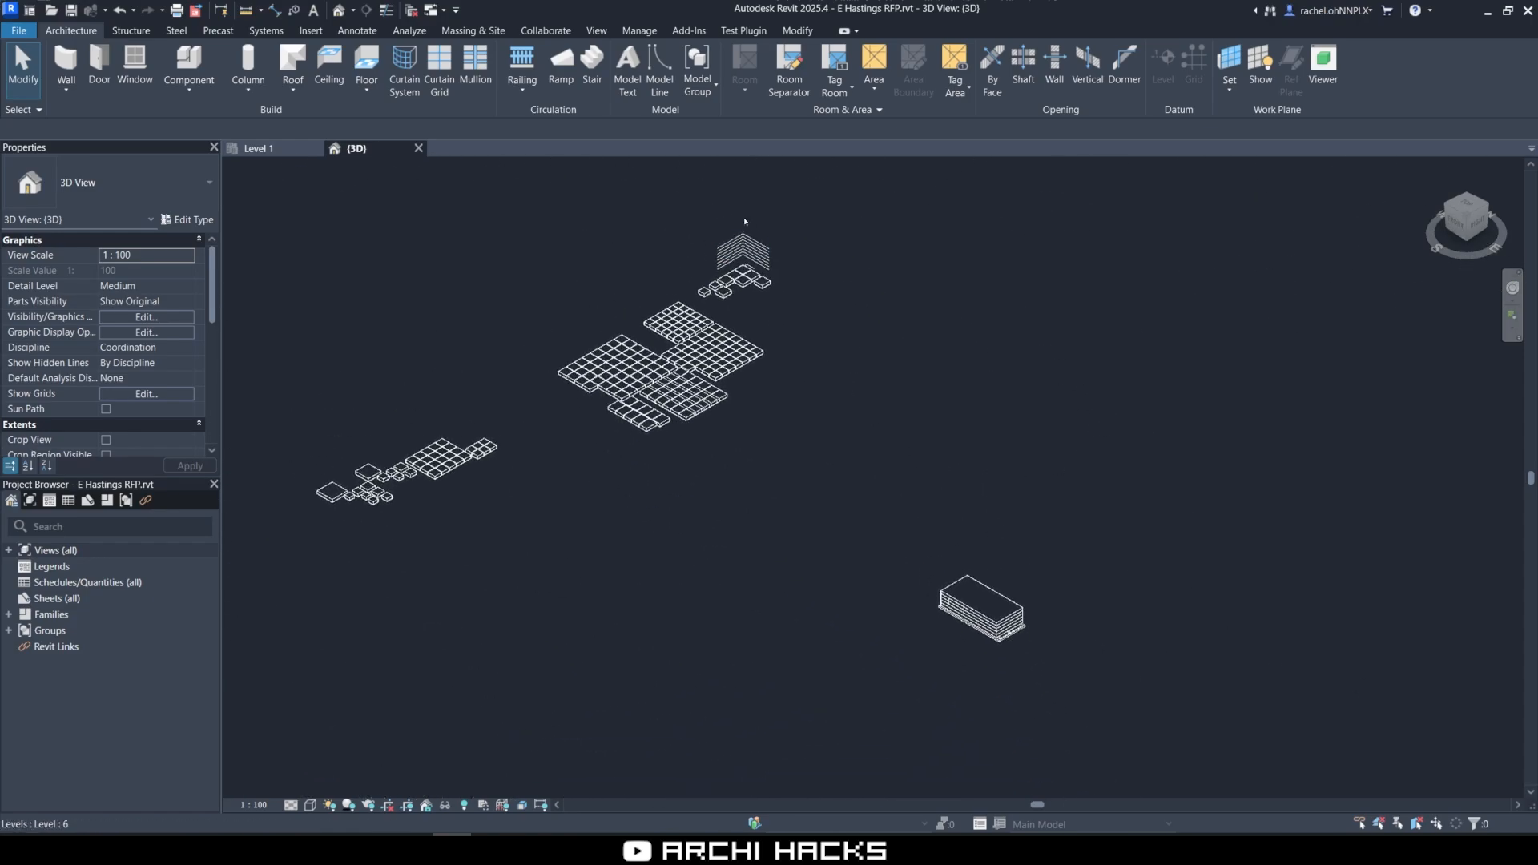
mouse_move(929, 251)
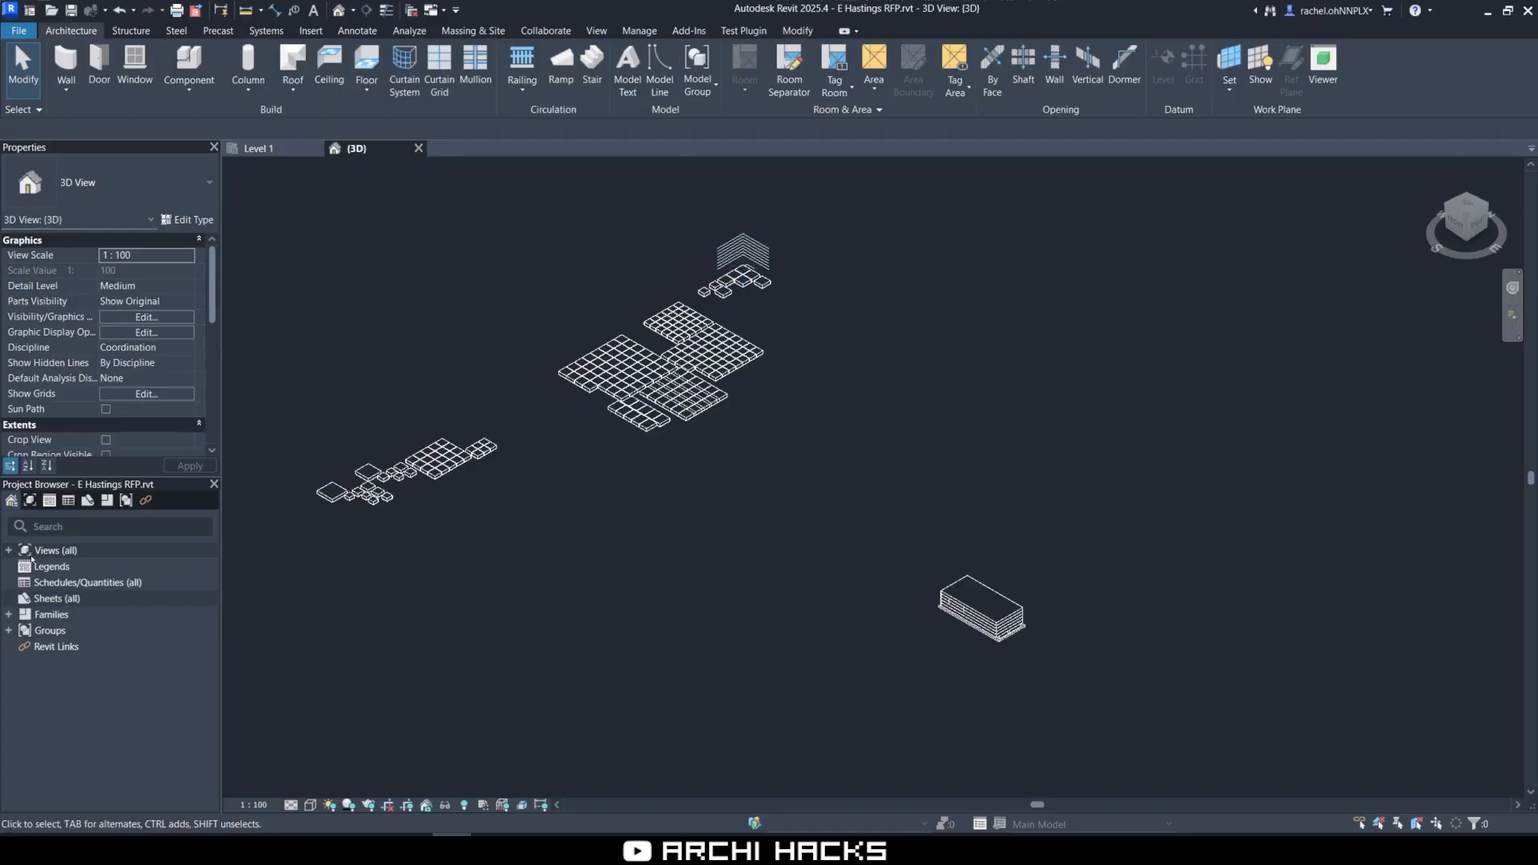
click(56, 549)
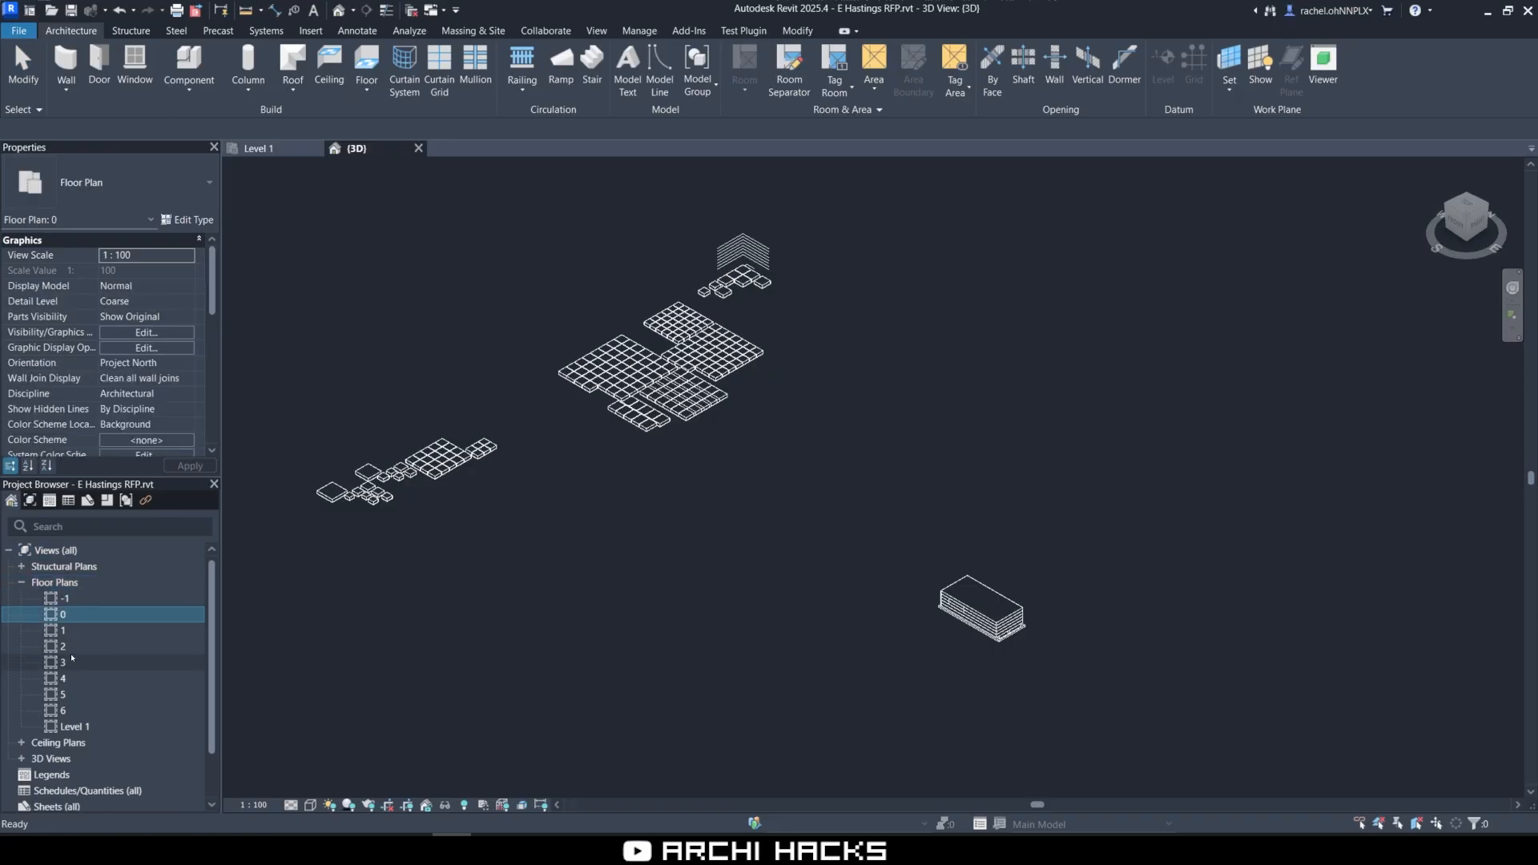
double_click(63, 663)
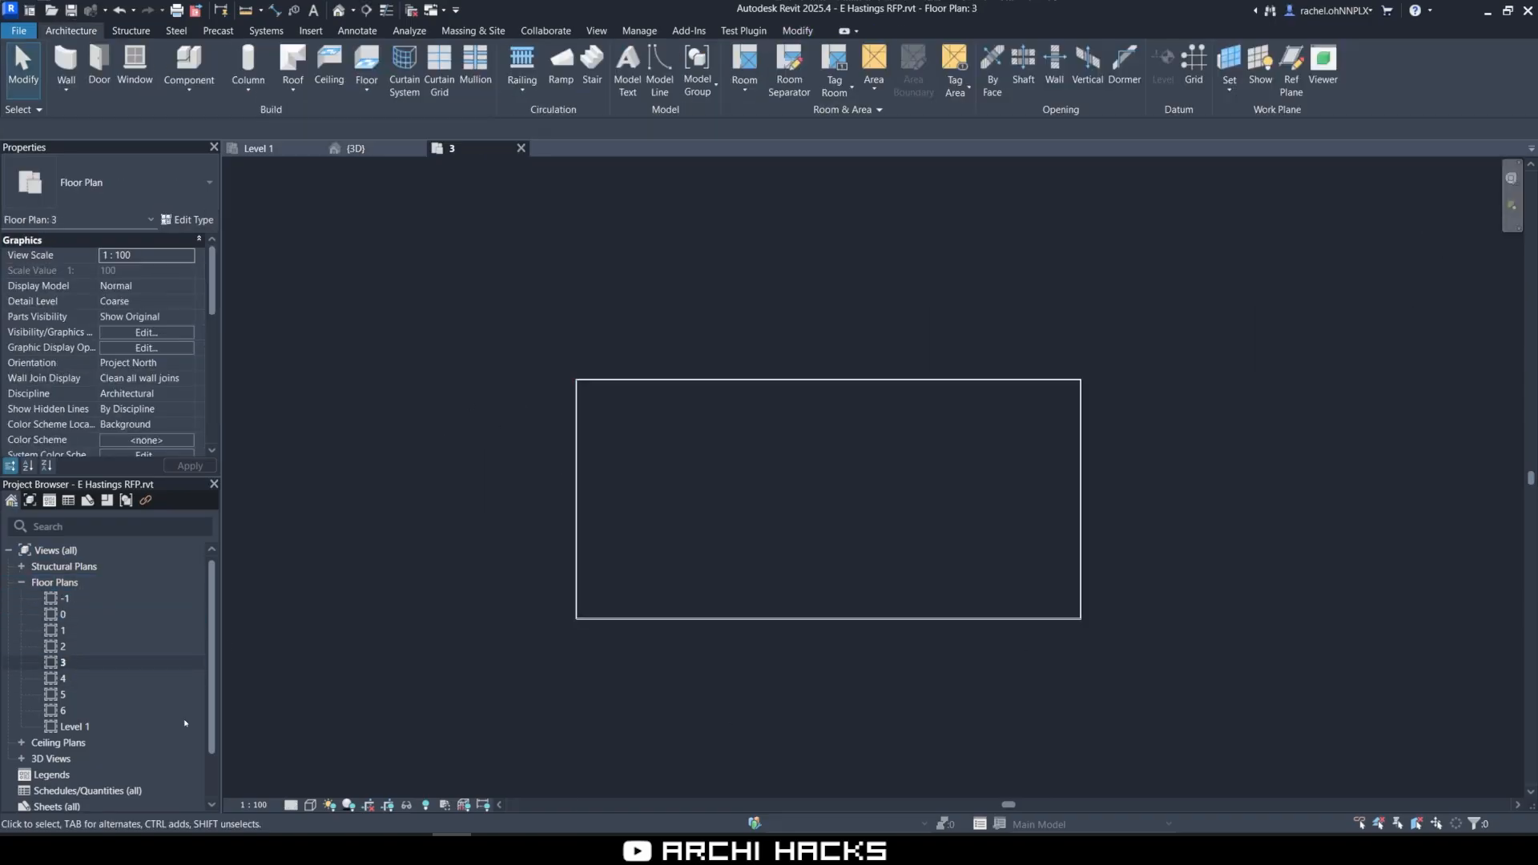
click(62, 614)
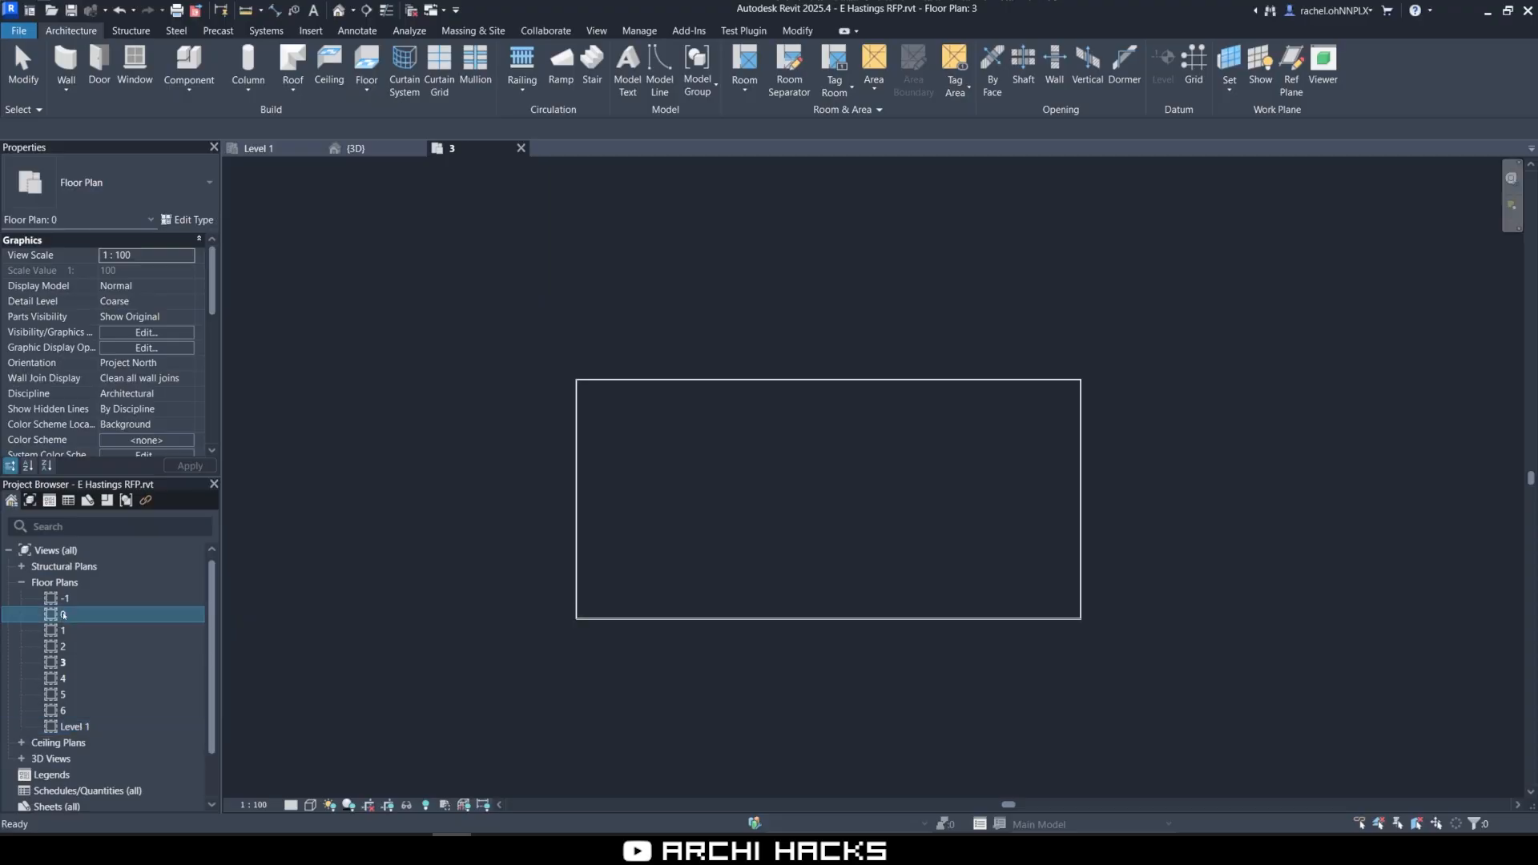
click(598, 525)
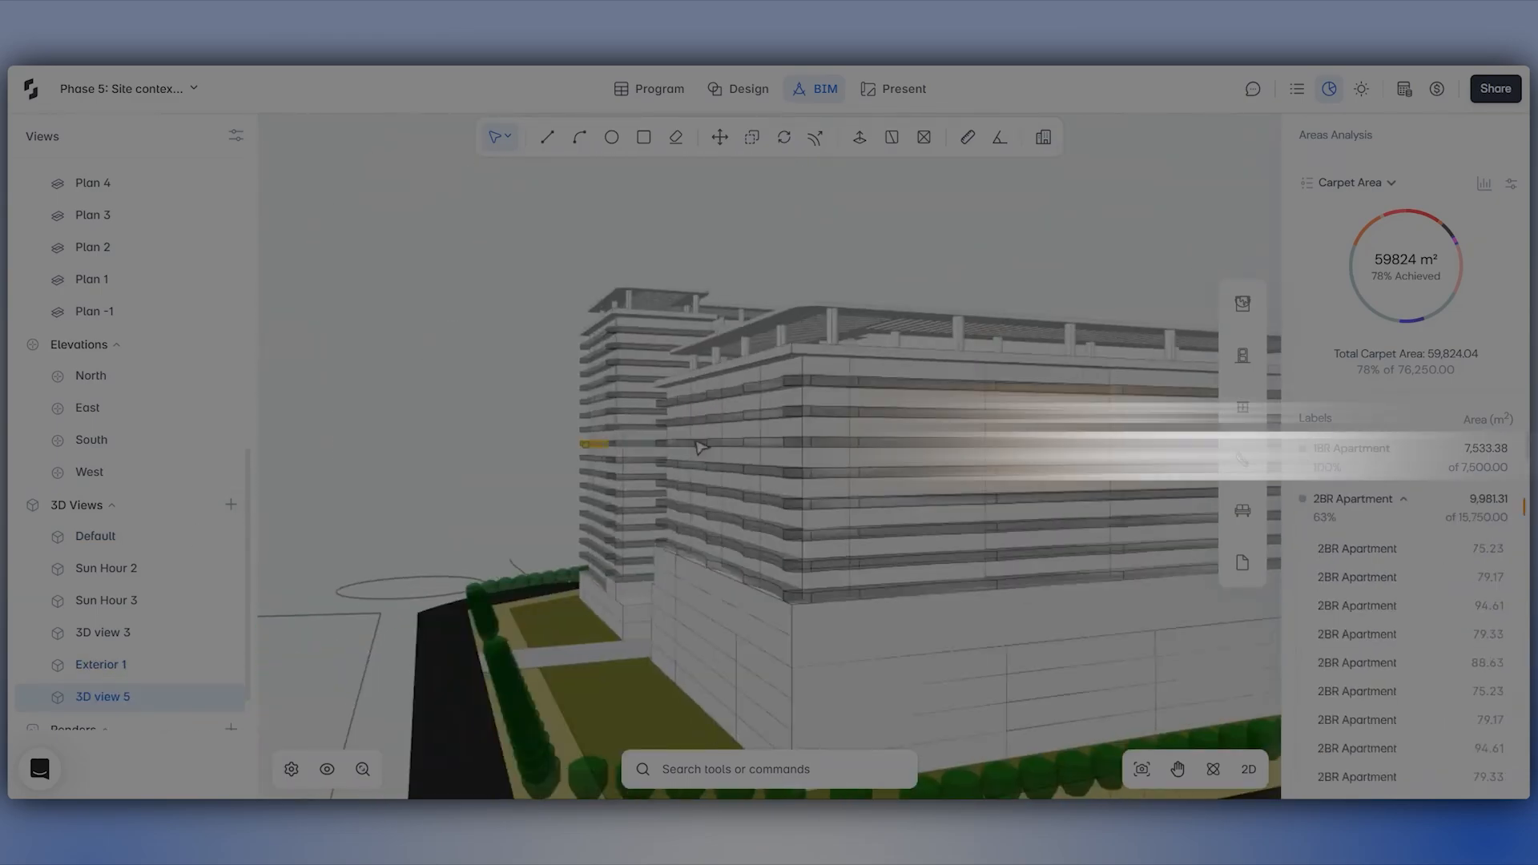
Start an AI render prompting a realistic multistorey building with apartments and a retail zone.
click(102, 728)
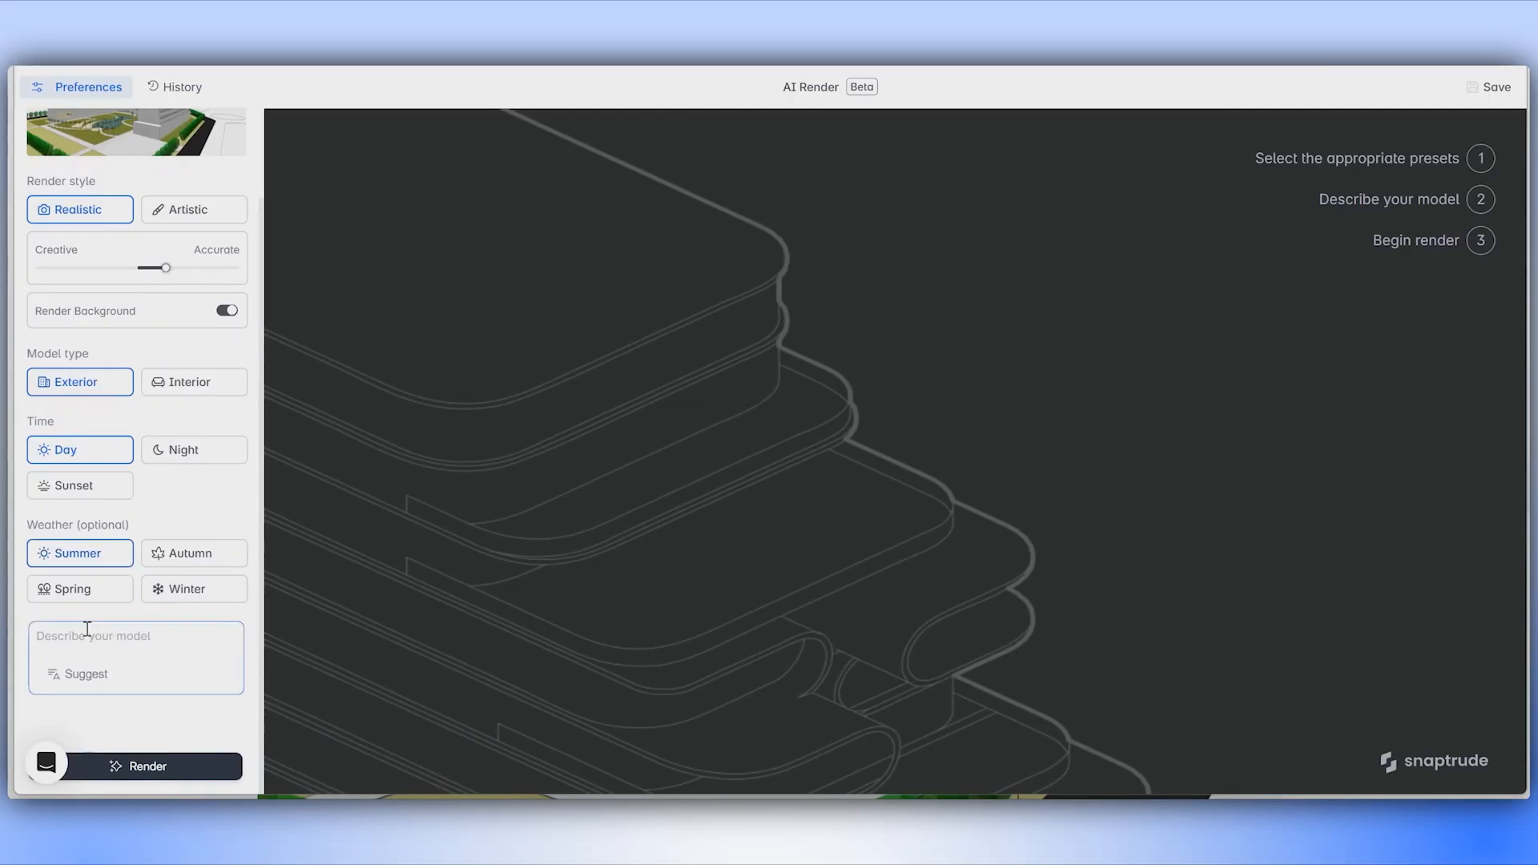
click(136, 652)
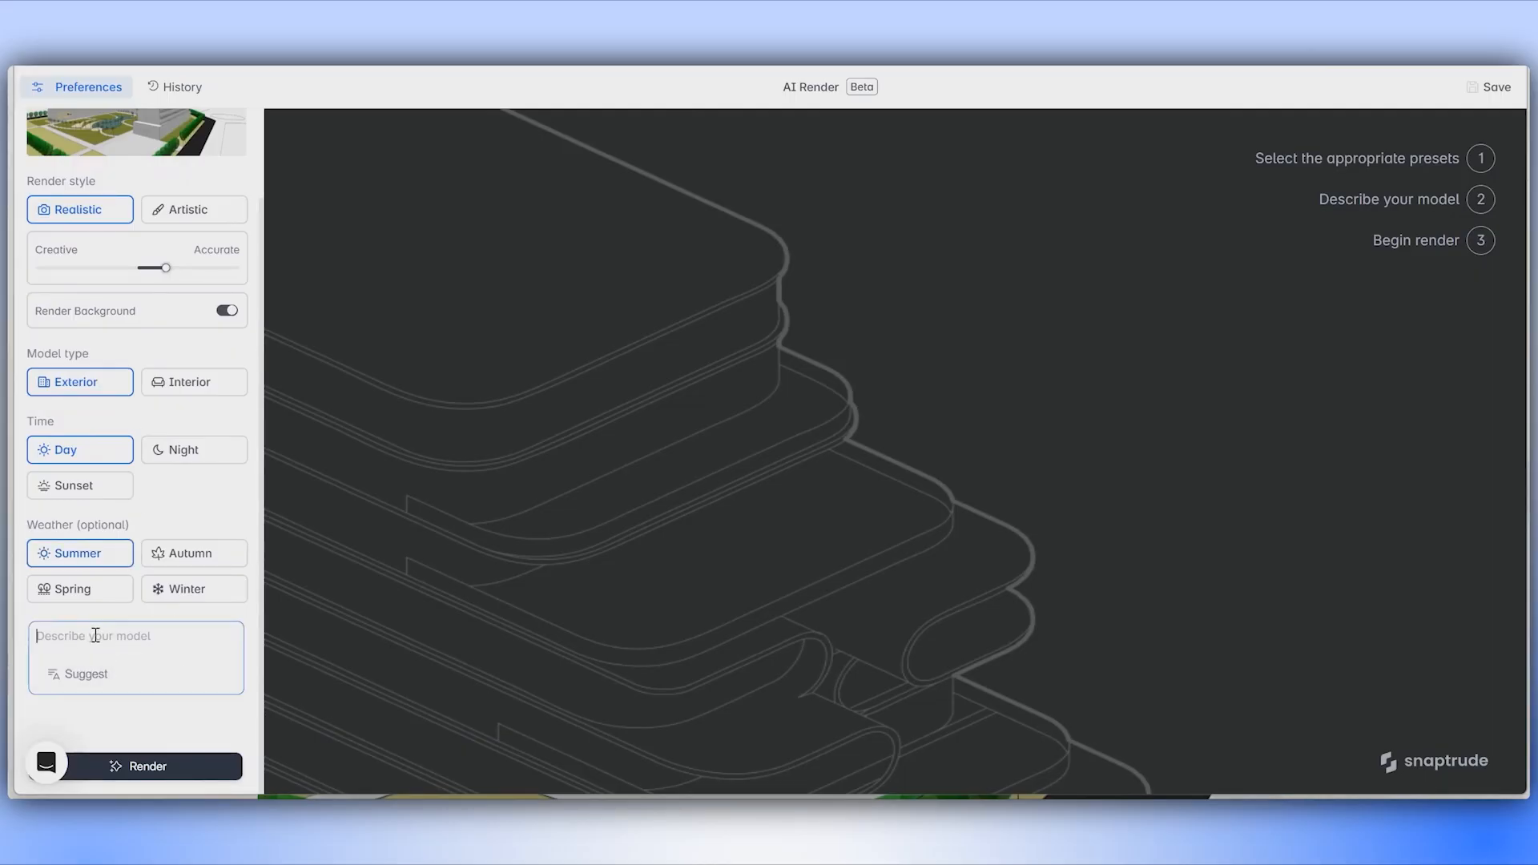
text(Create a realistic image of a multistorey building having apartments and retail zone. The facade has curved glass balconies and white textured walls.)
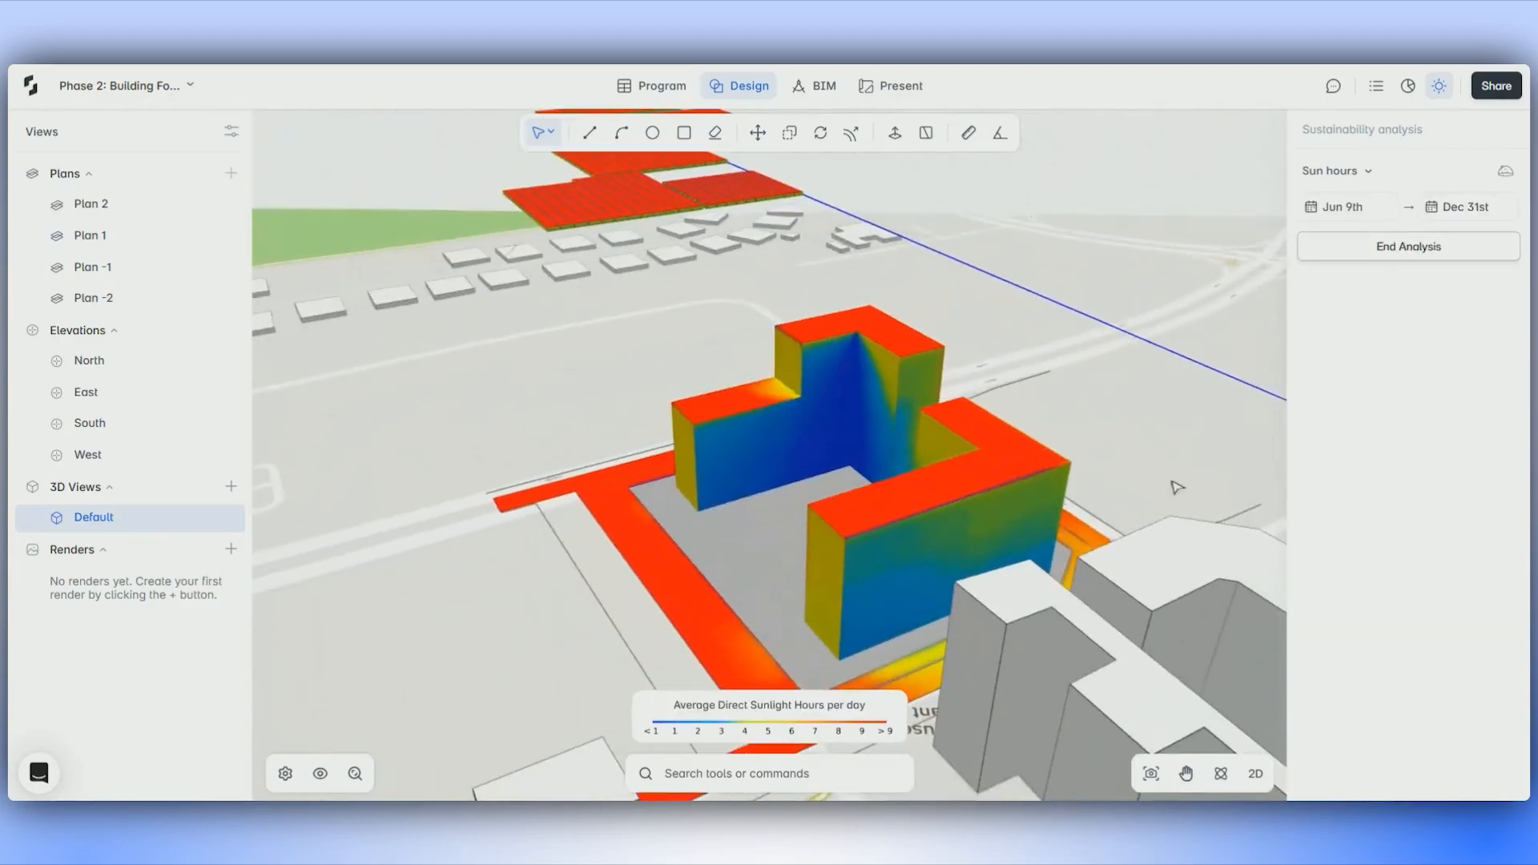
End the sun hours analysis and bring up the Phase 5 project's presentation sheets.
click(1333, 171)
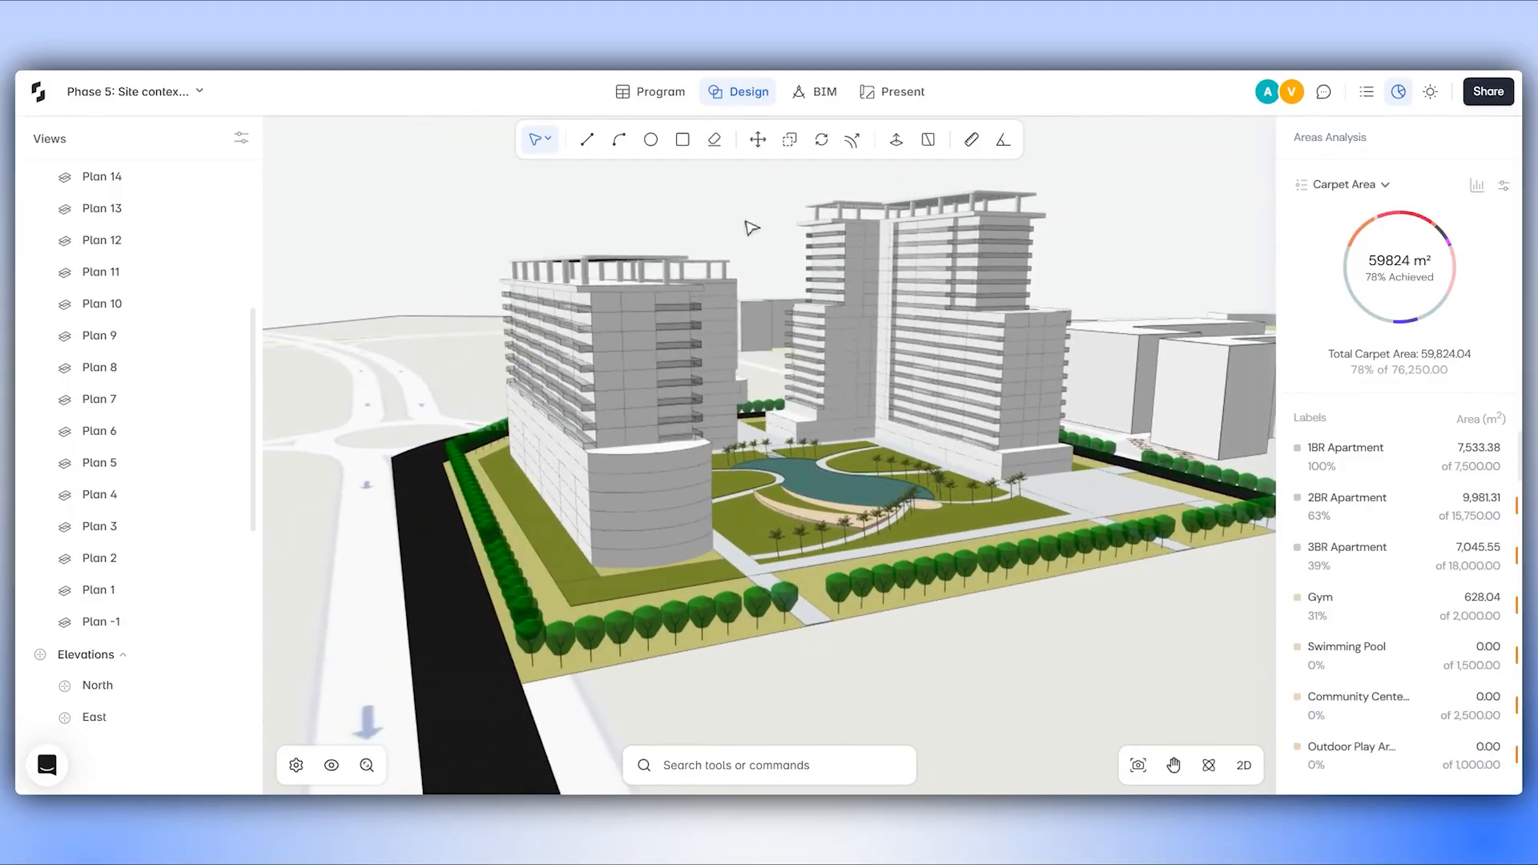
click(892, 91)
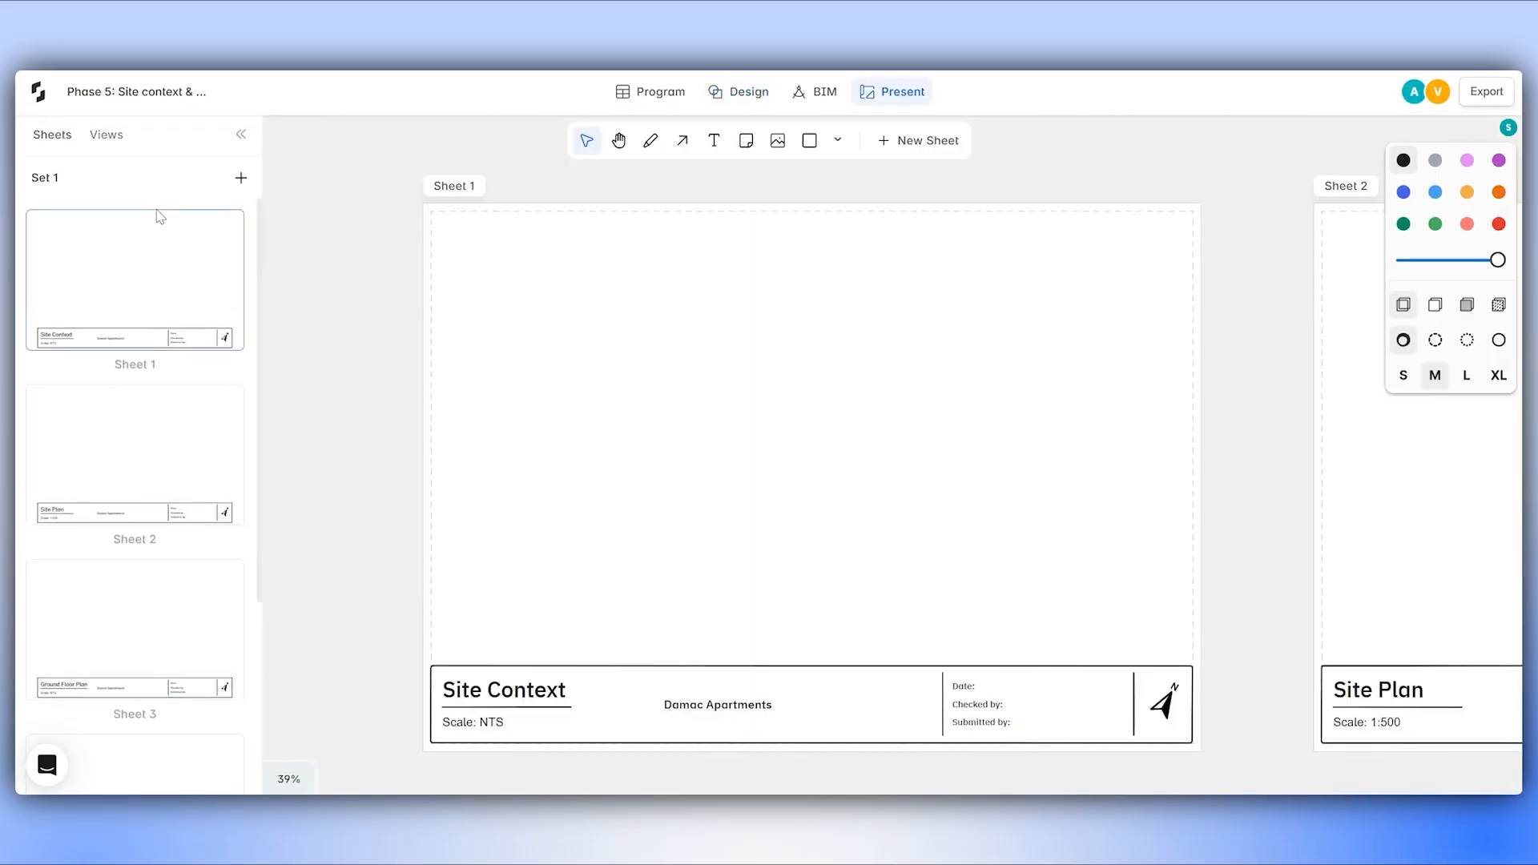
Place the Site Plan view on Sheet 1 and change its title-block scale to 1:1000.
click(105, 134)
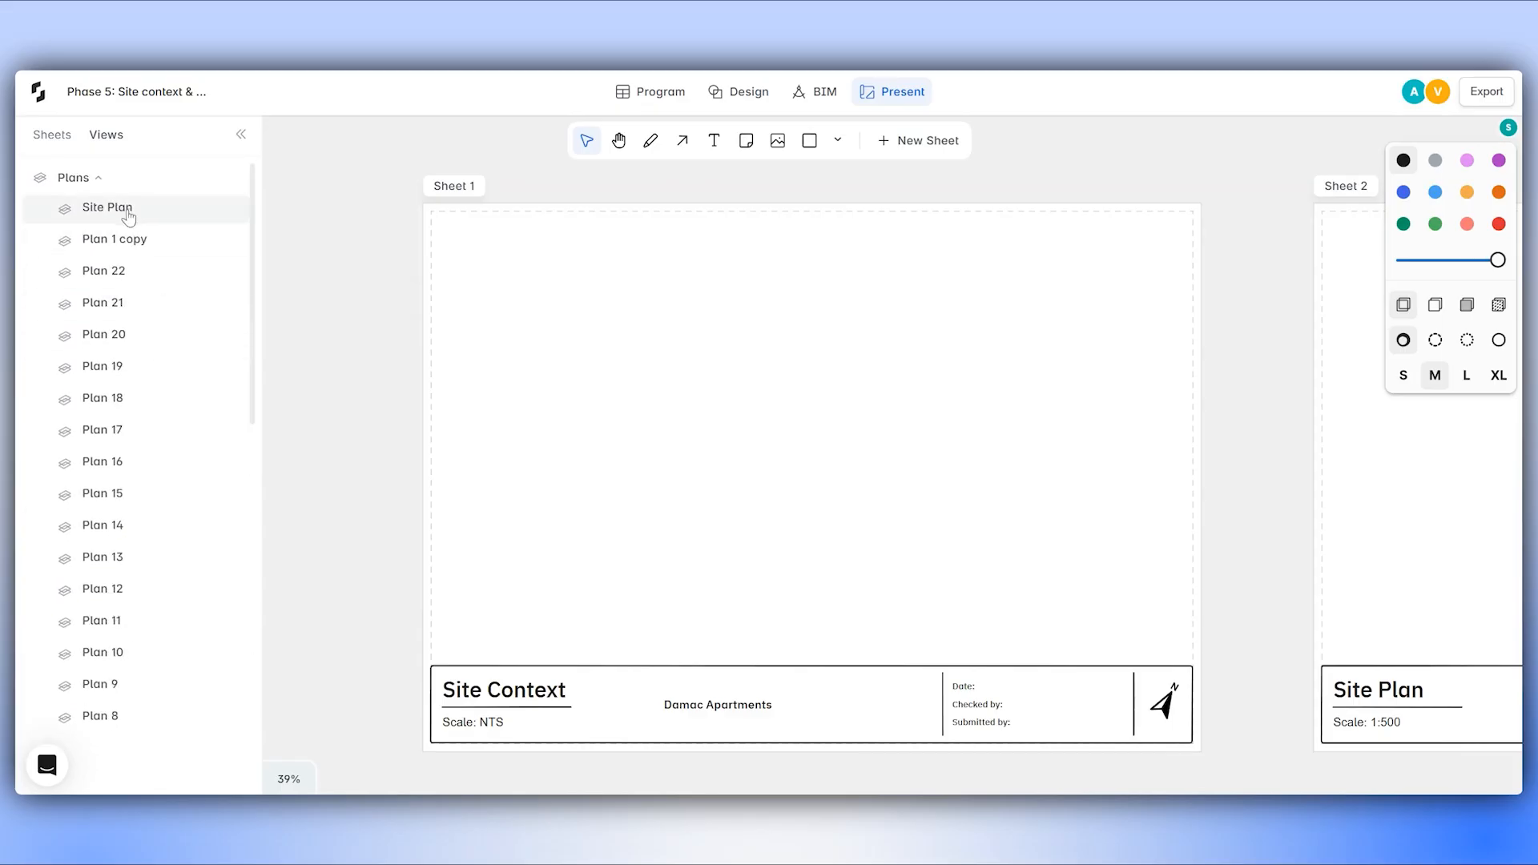
click(106, 207)
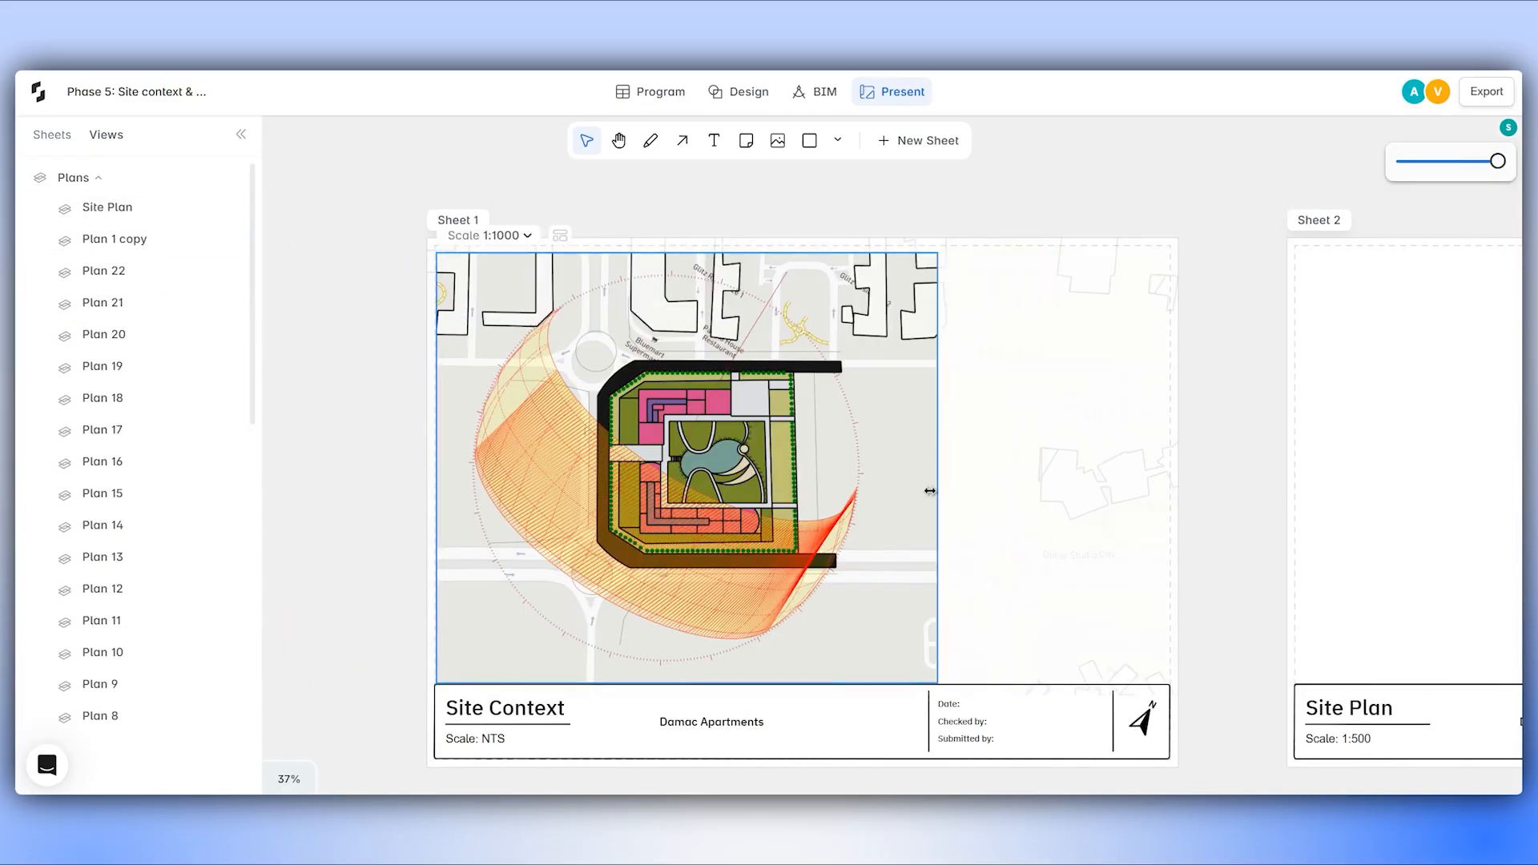
click(487, 235)
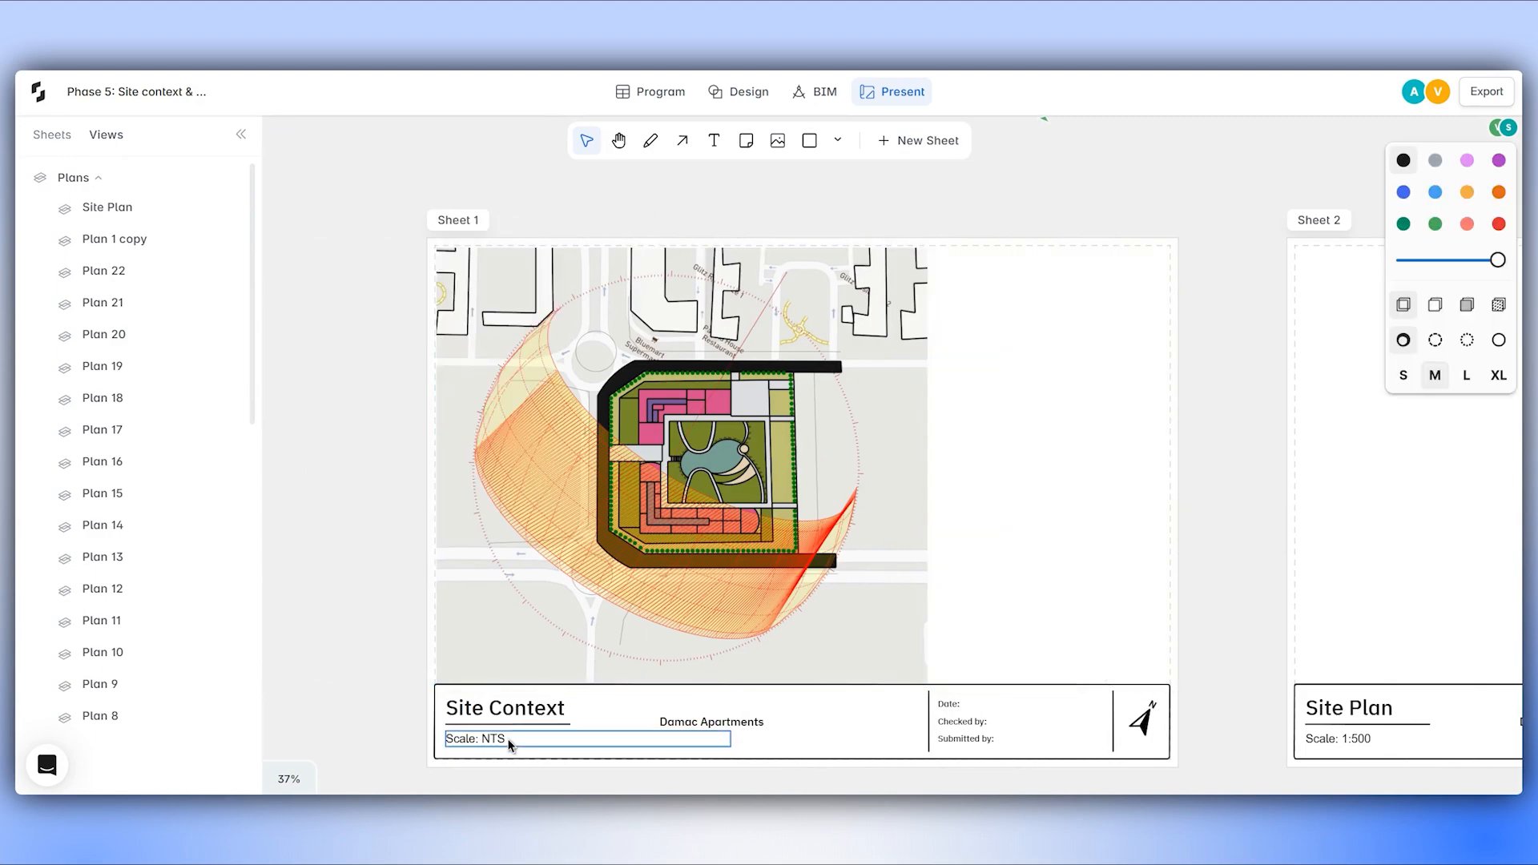
text(110)
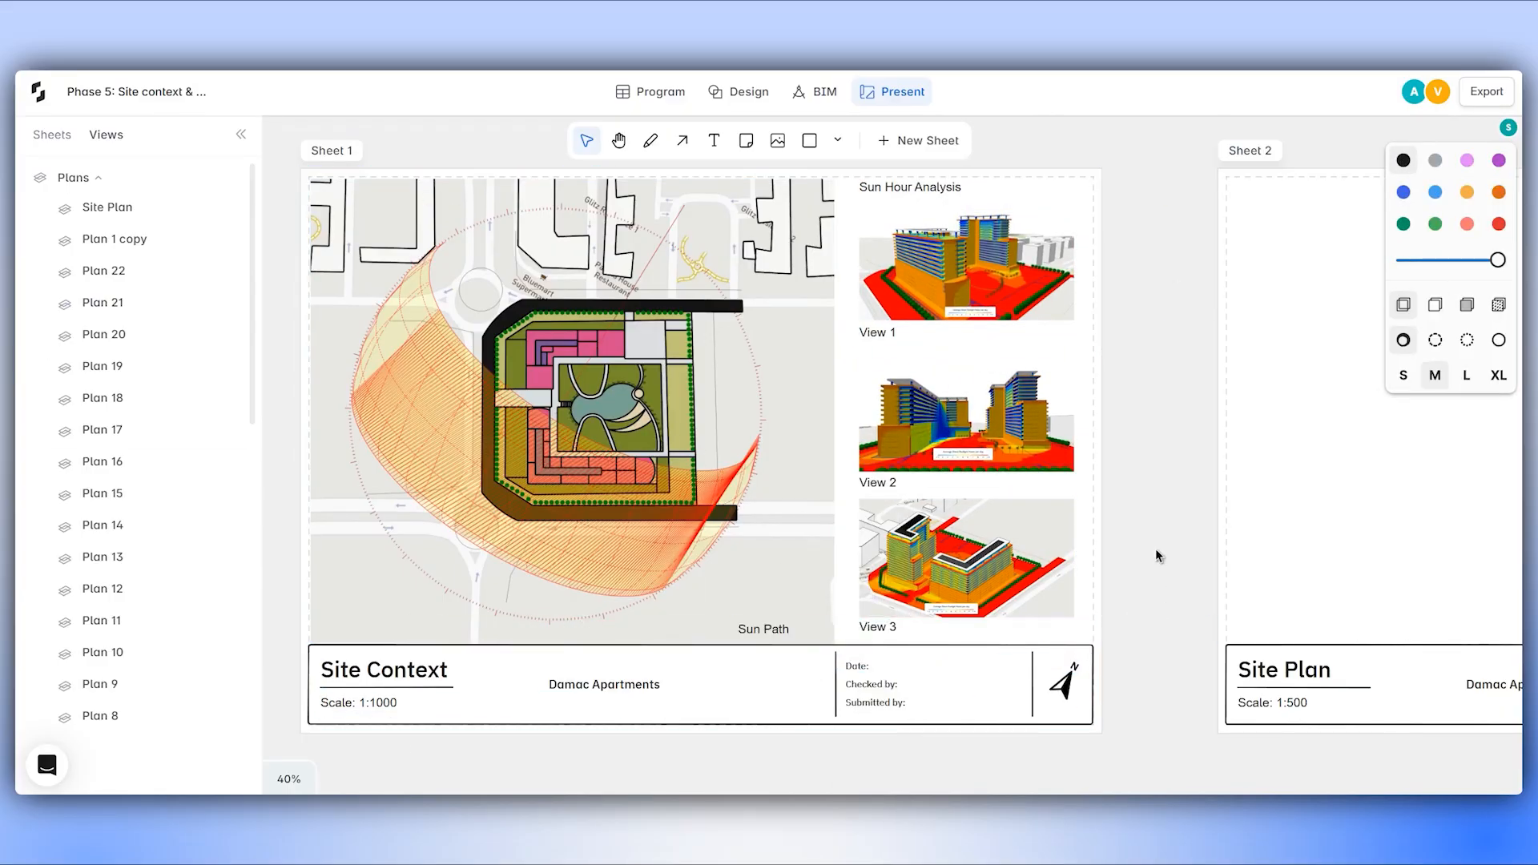
scroll(down, 3)
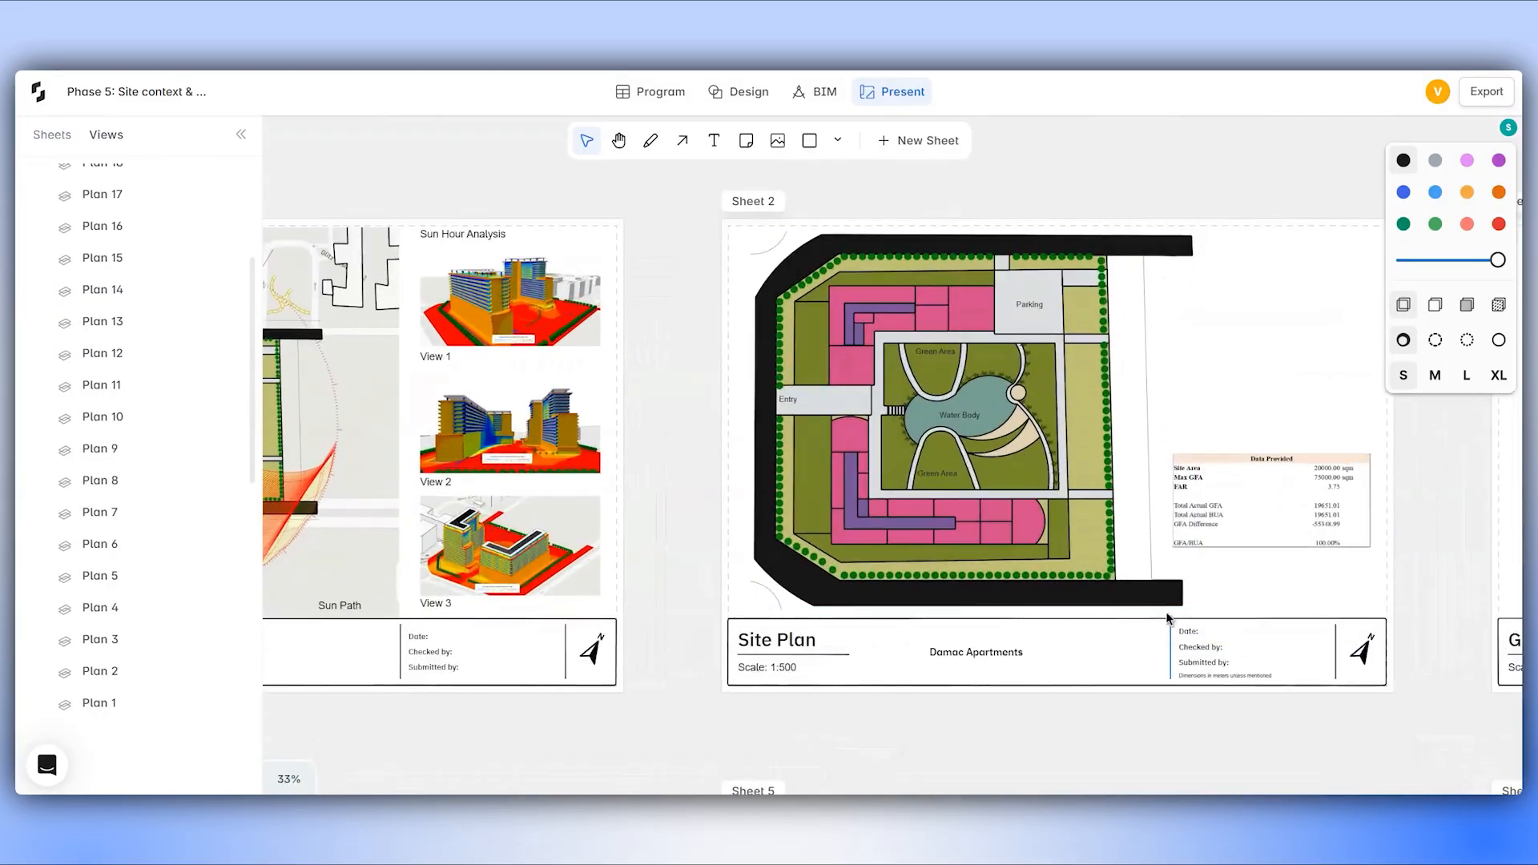
scroll(down, 3)
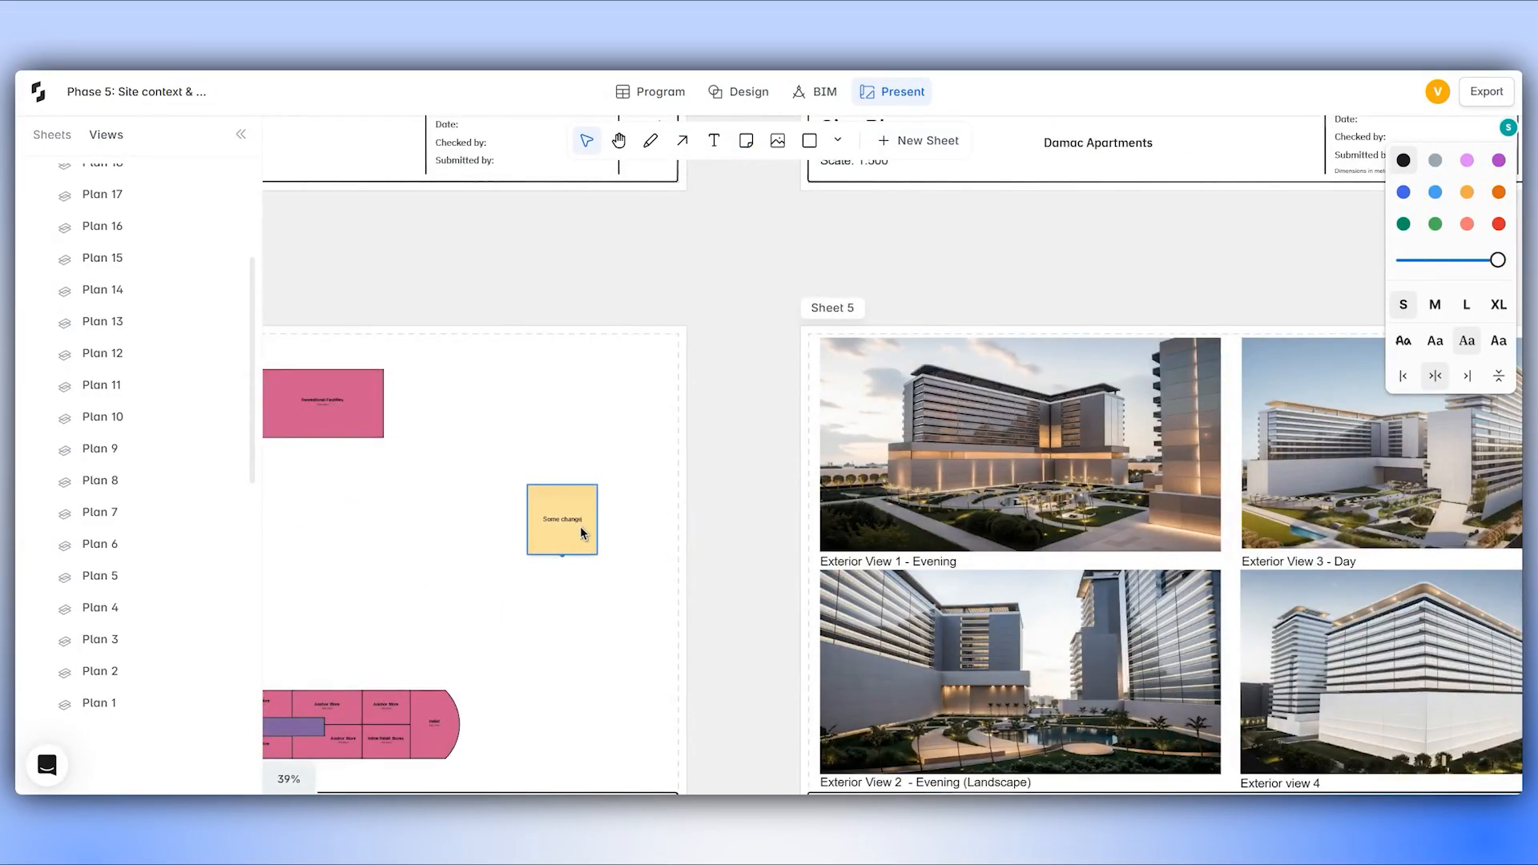
scroll(down, 3)
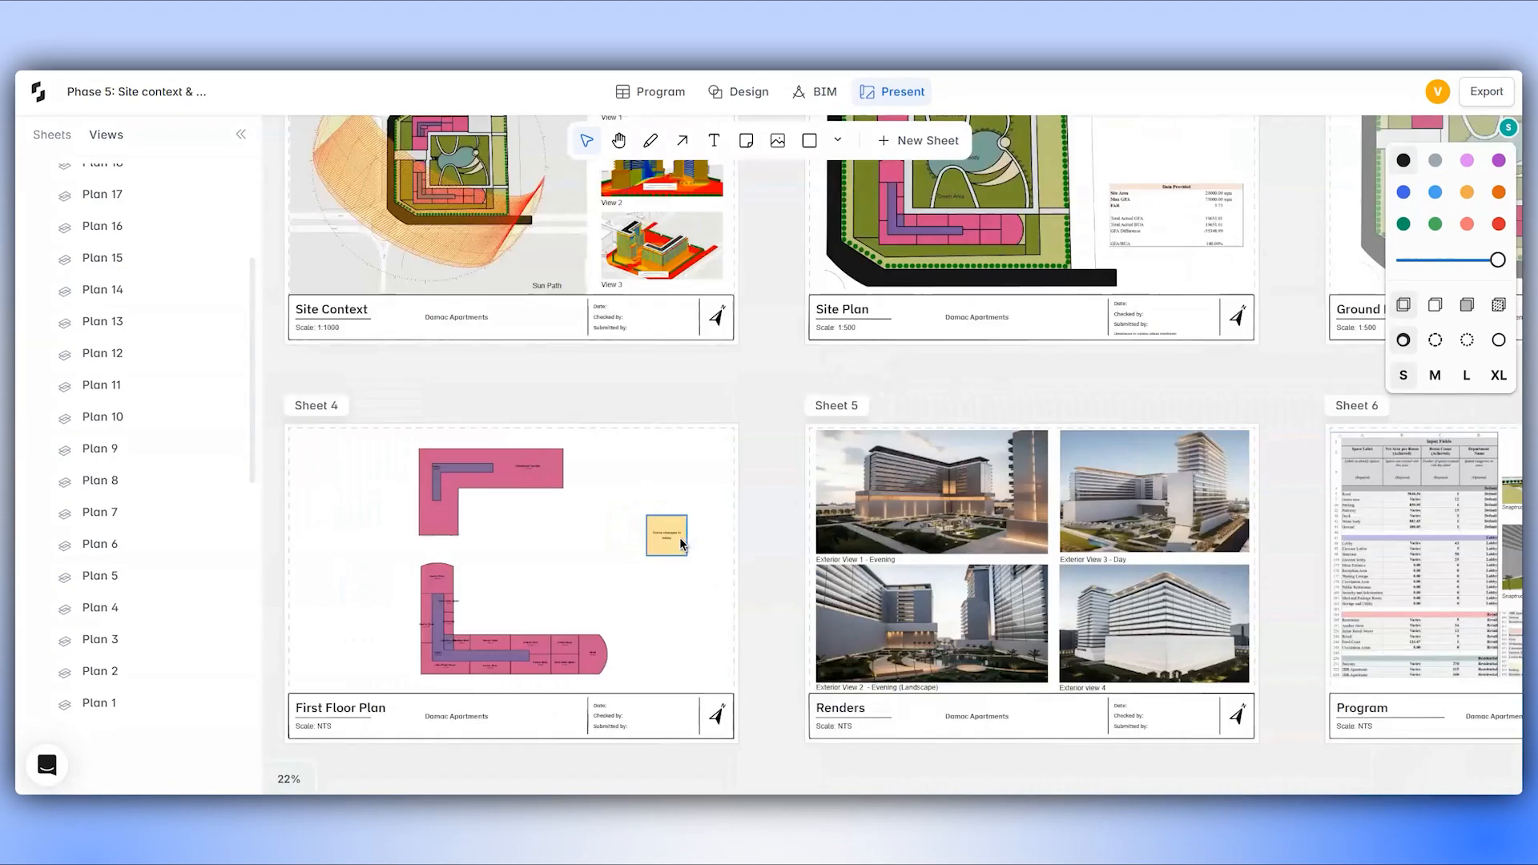
scroll(down, 3)
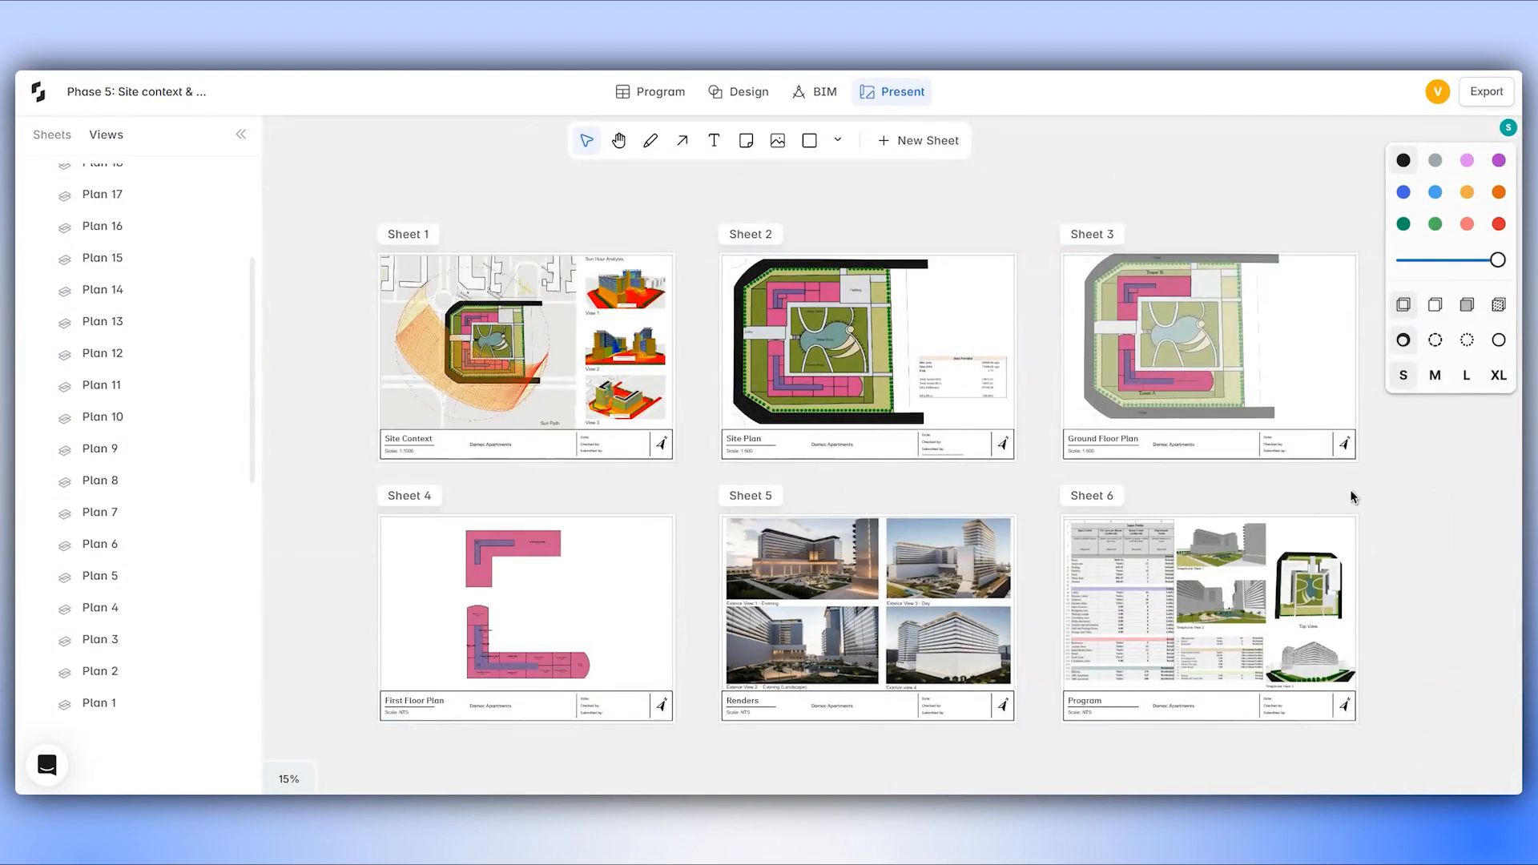
Export all six sheets as one PDF file and scroll through its pages.
click(1485, 91)
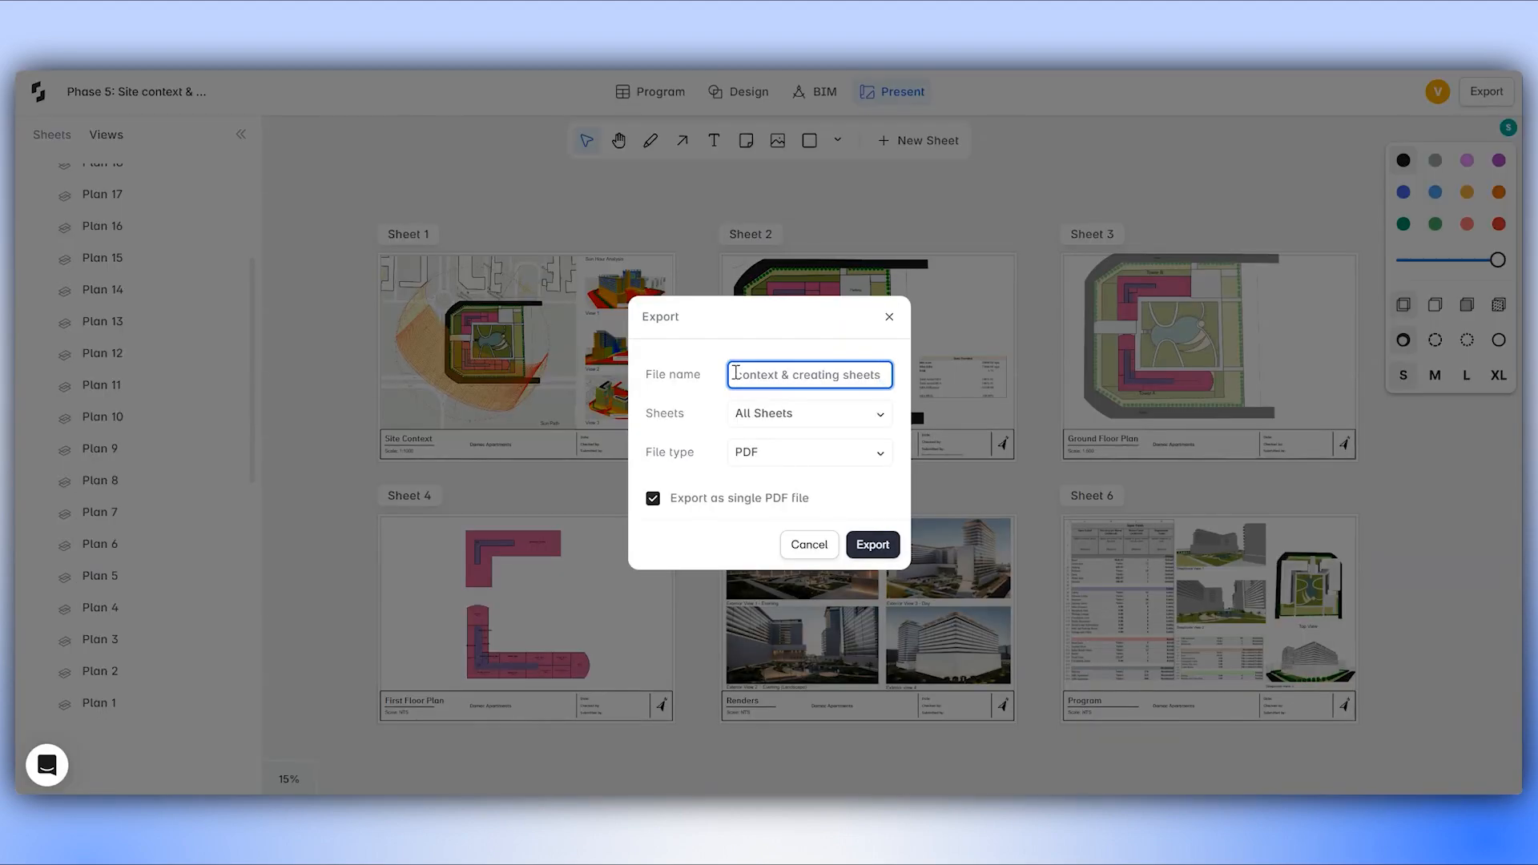
click(870, 545)
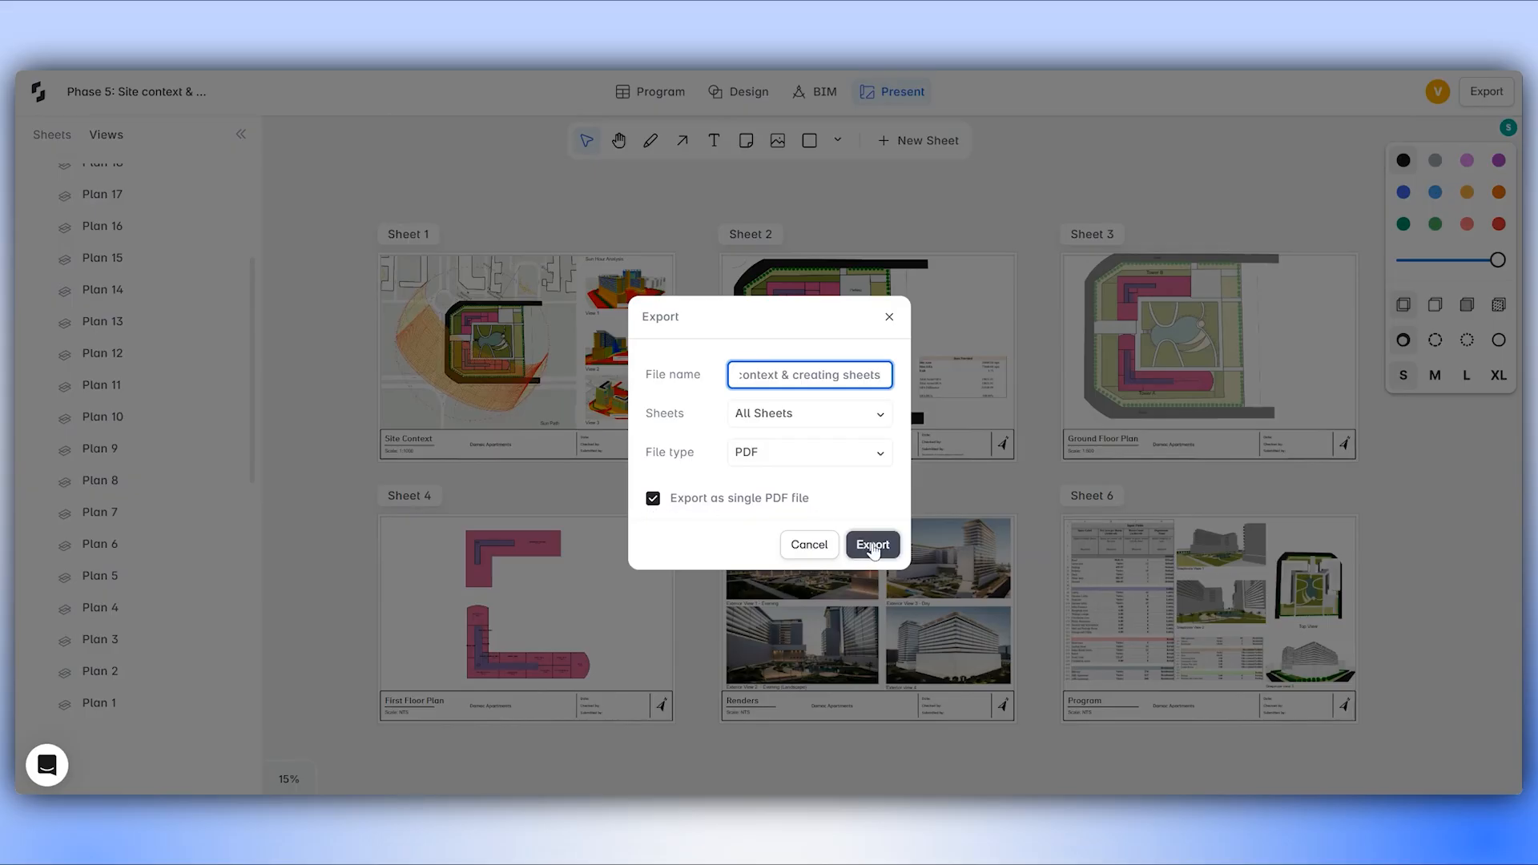
click(870, 544)
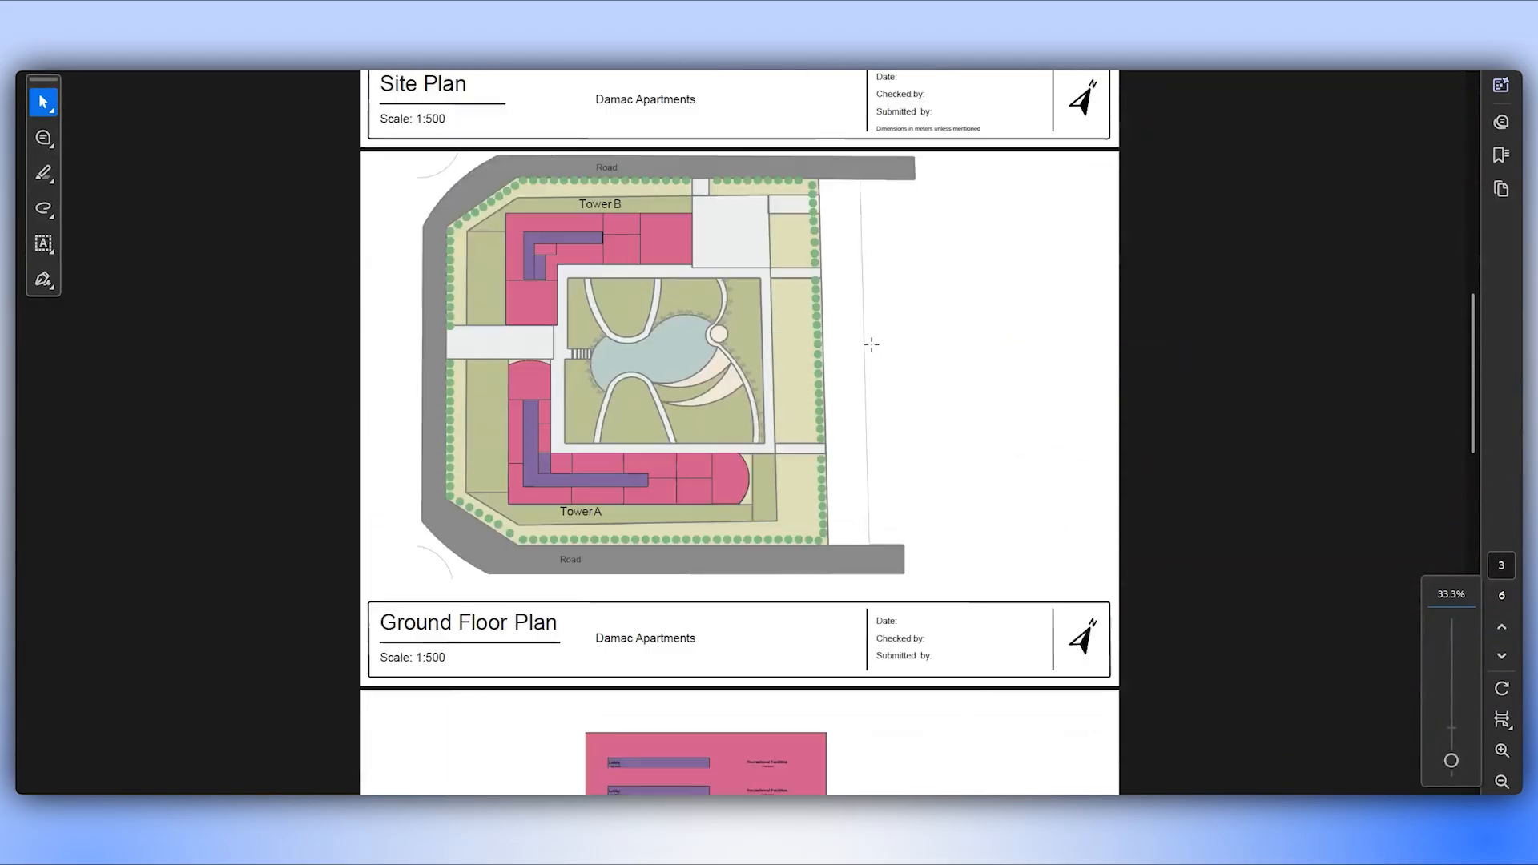
scroll(down, 3)
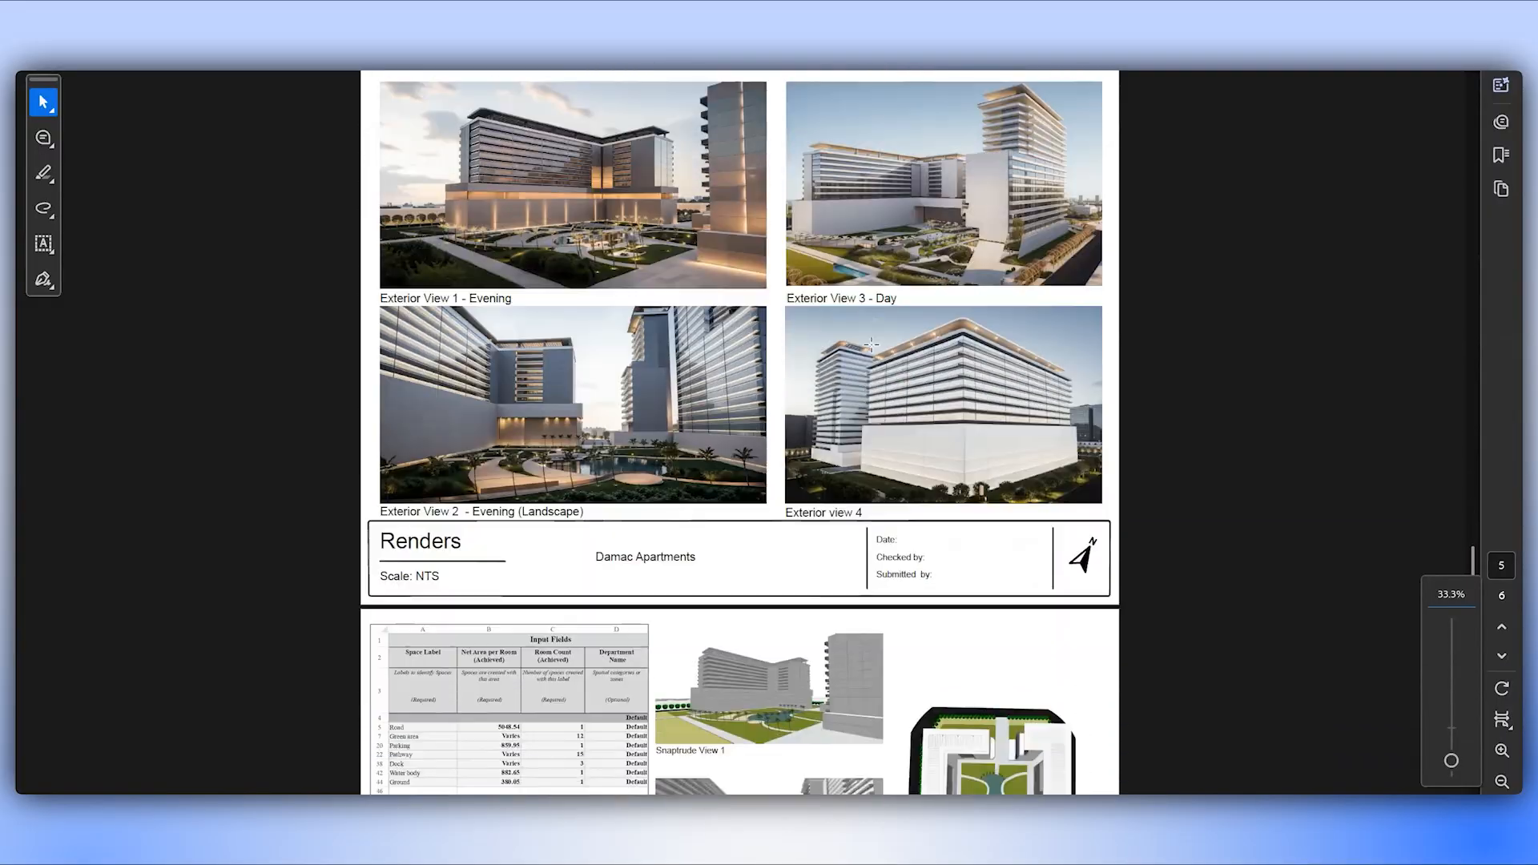